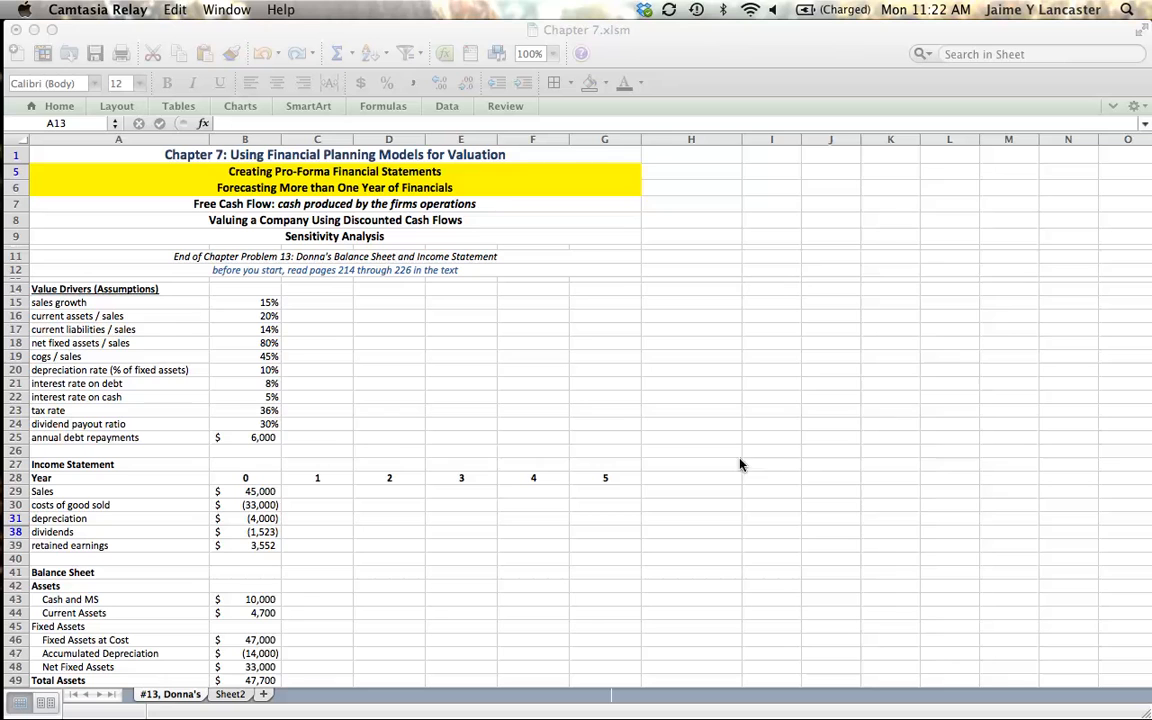
mouse_move(254, 410)
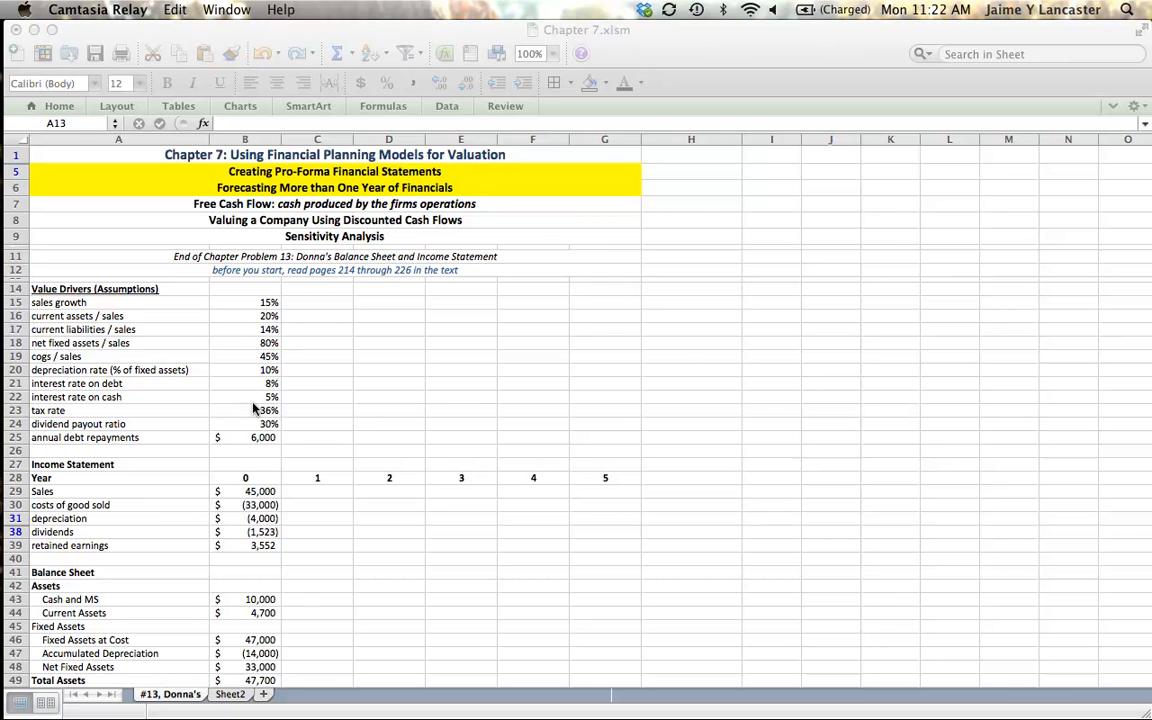
mouse_move(290, 510)
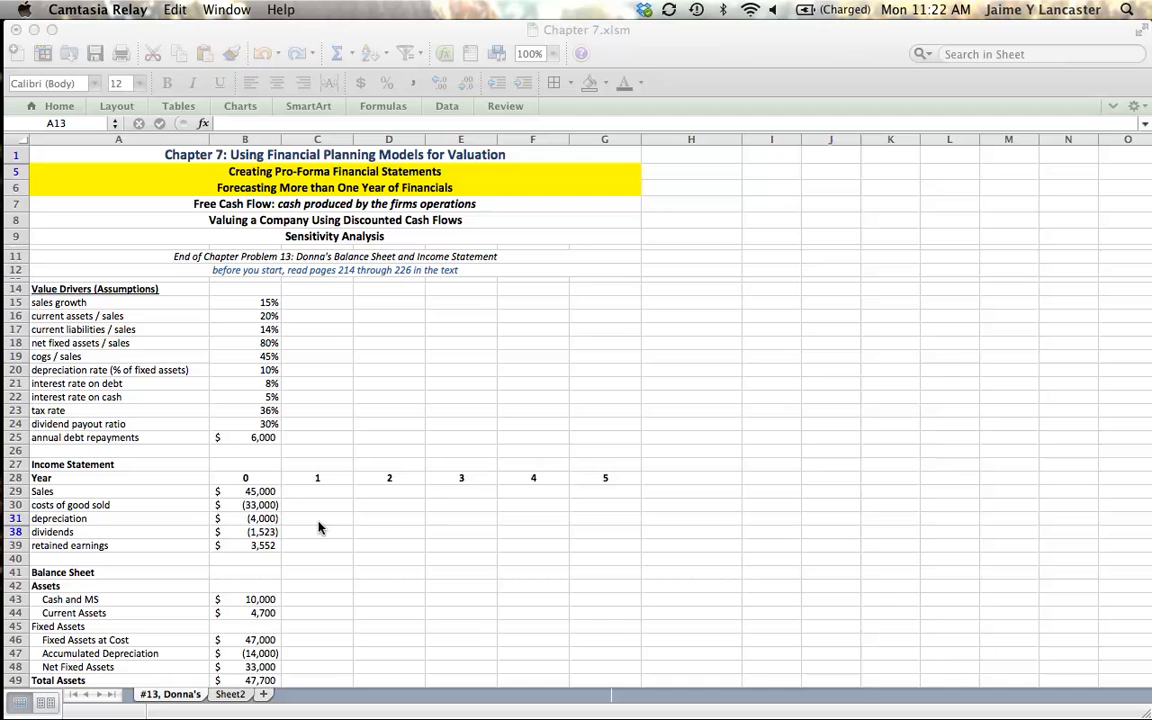
- Unhide rows 31–38 so the year-0 interest, profit before tax, tax and net income rows show
scroll("down", 3)
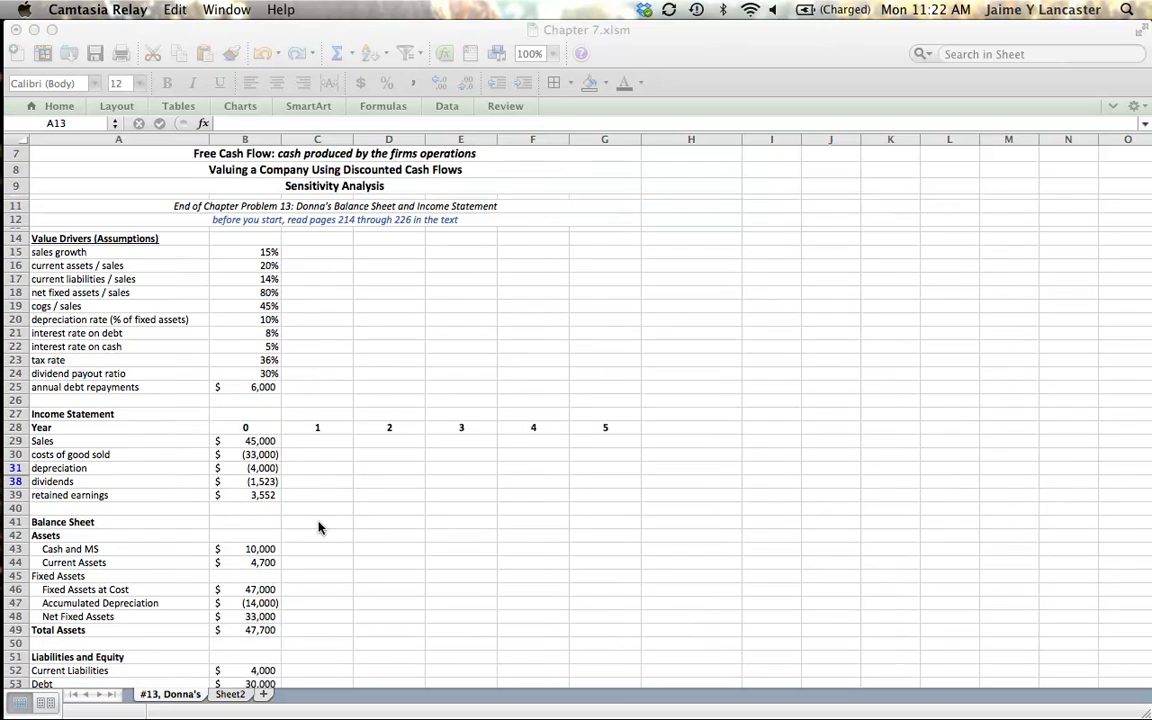
scroll("down", 3)
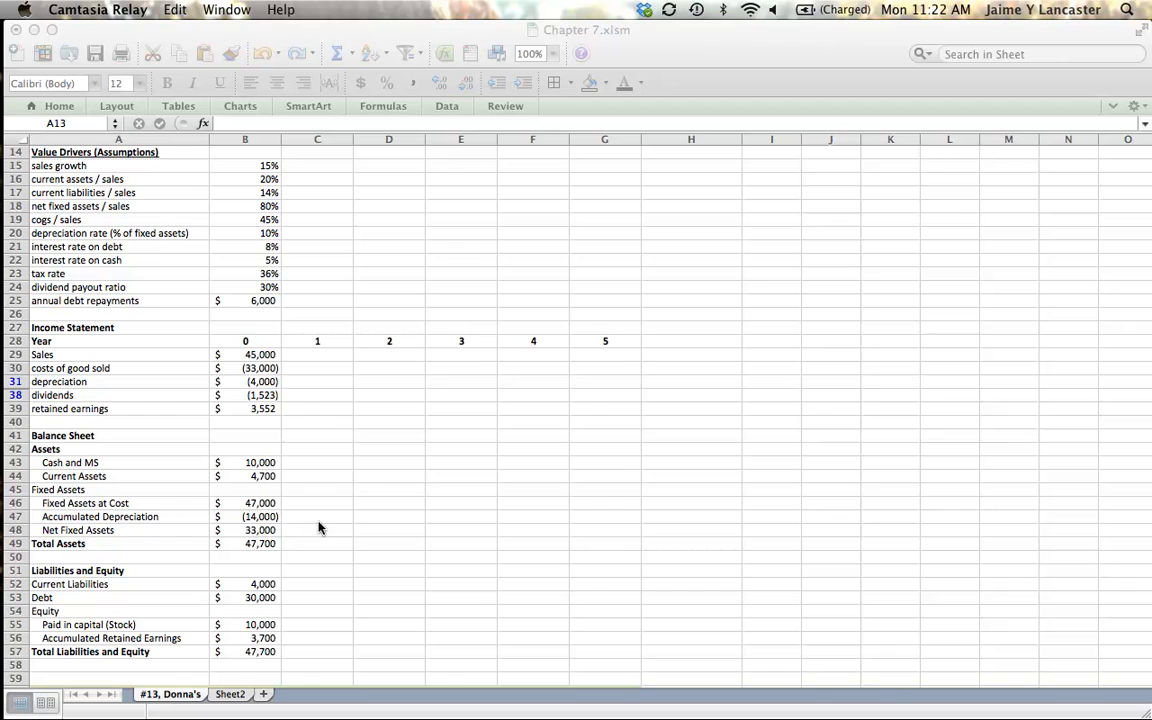
mouse_move(336, 504)
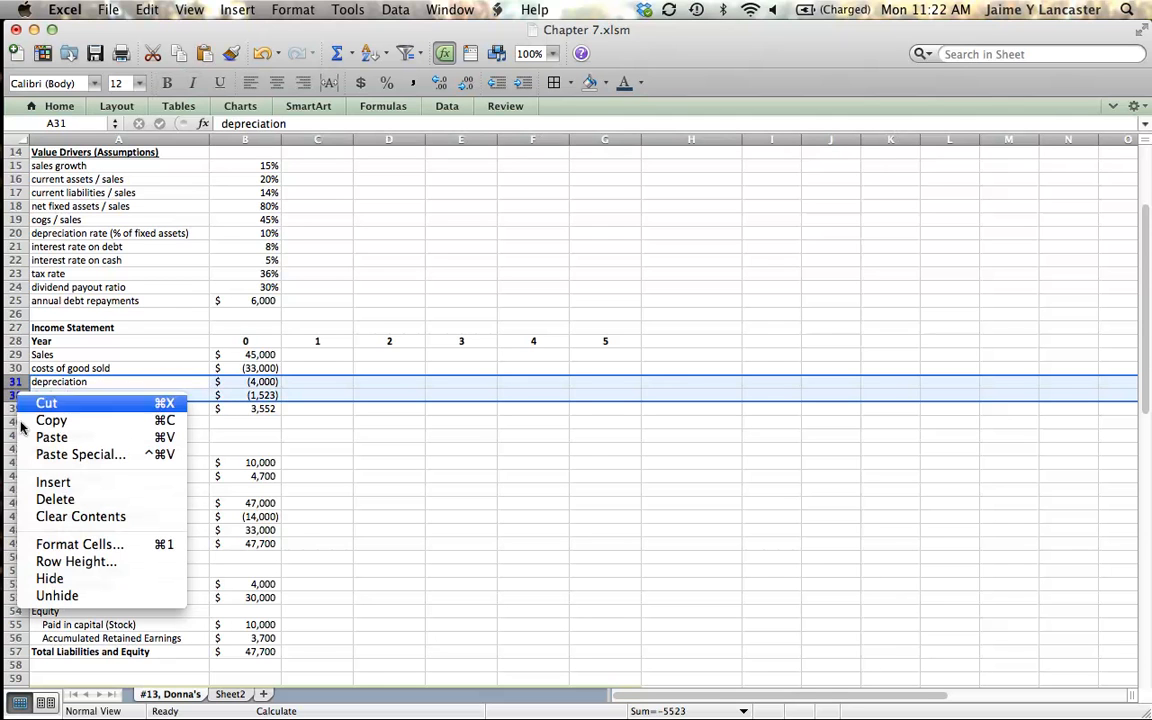
mouse_move(56, 596)
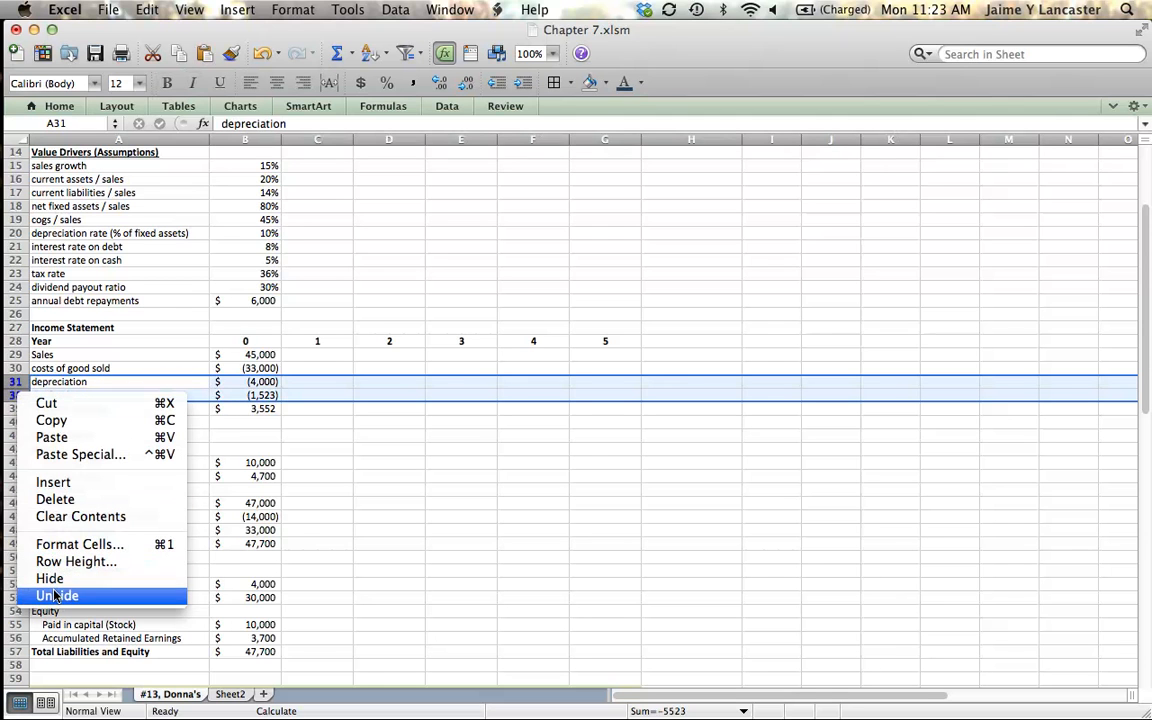
left_click(56, 596)
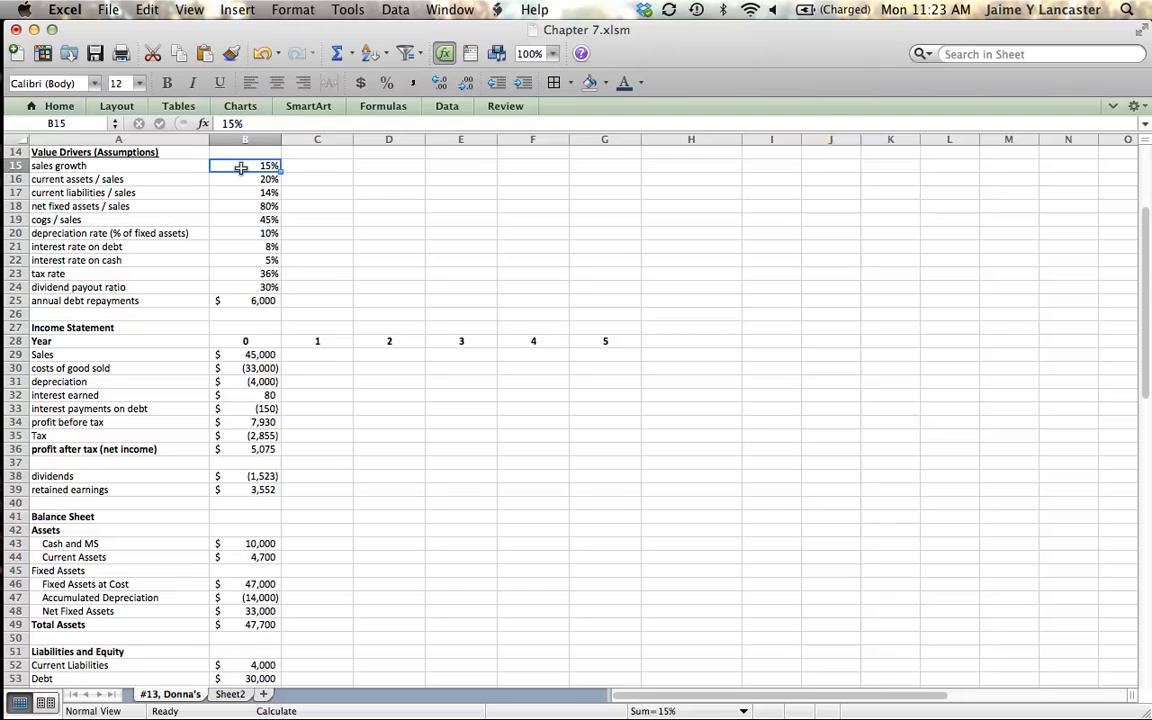
left_click(244, 246)
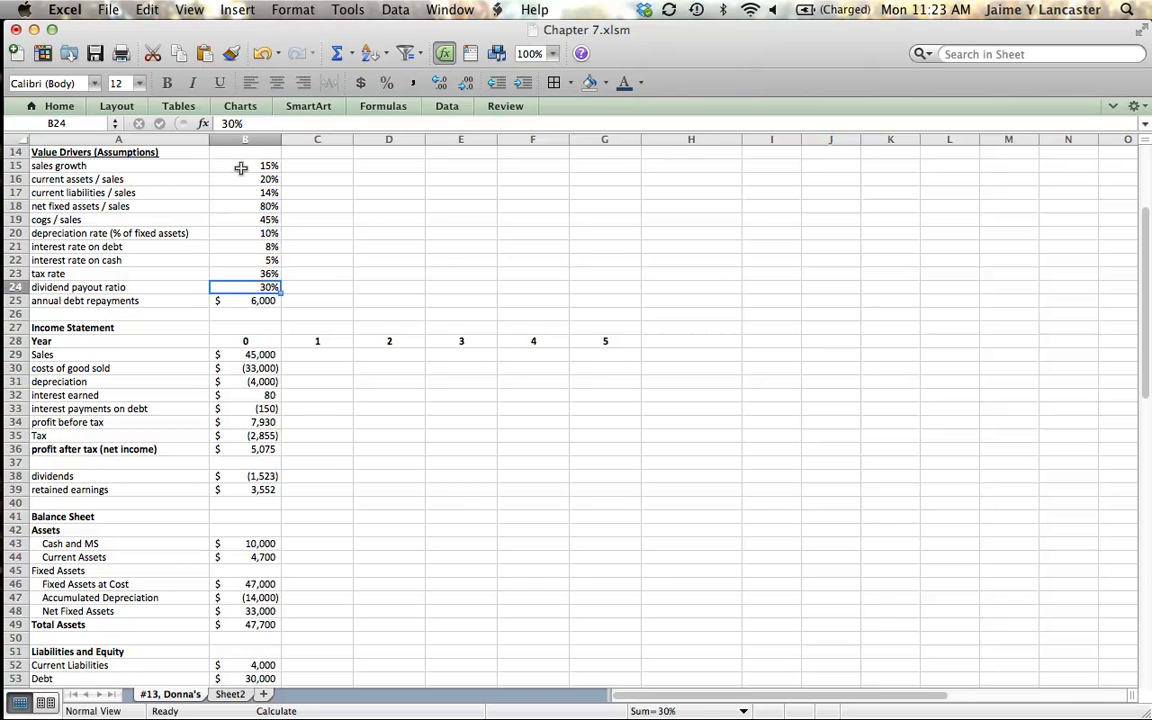
mouse_move(252, 376)
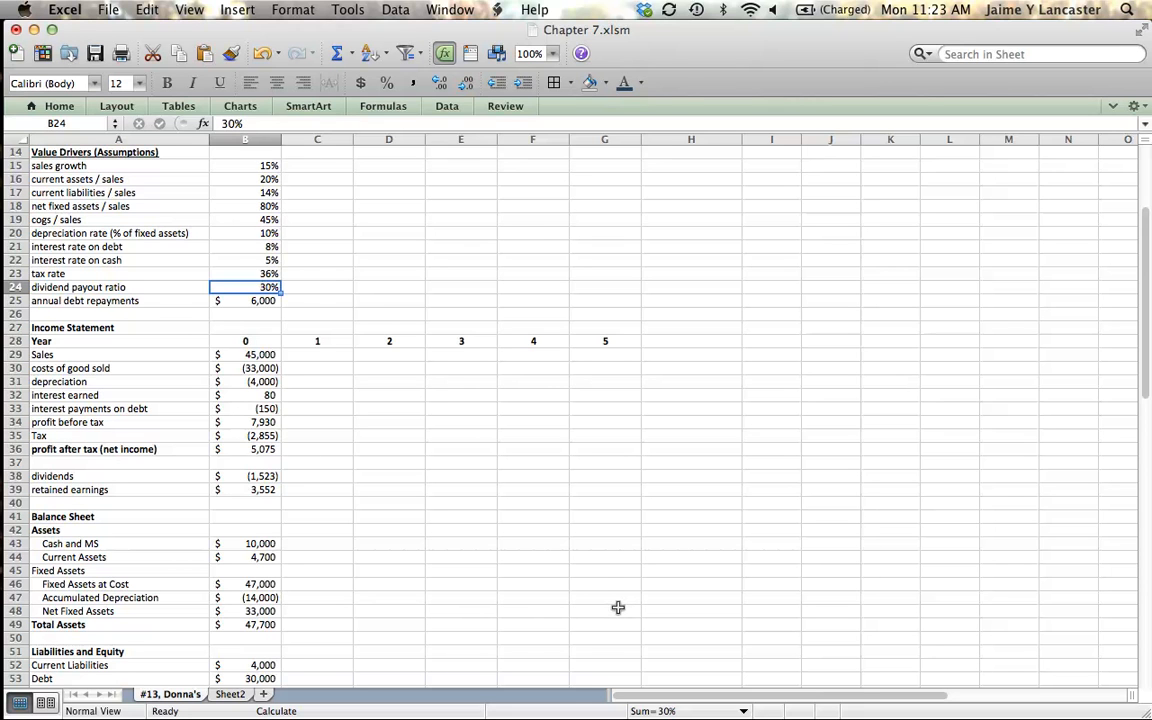
mouse_move(450, 492)
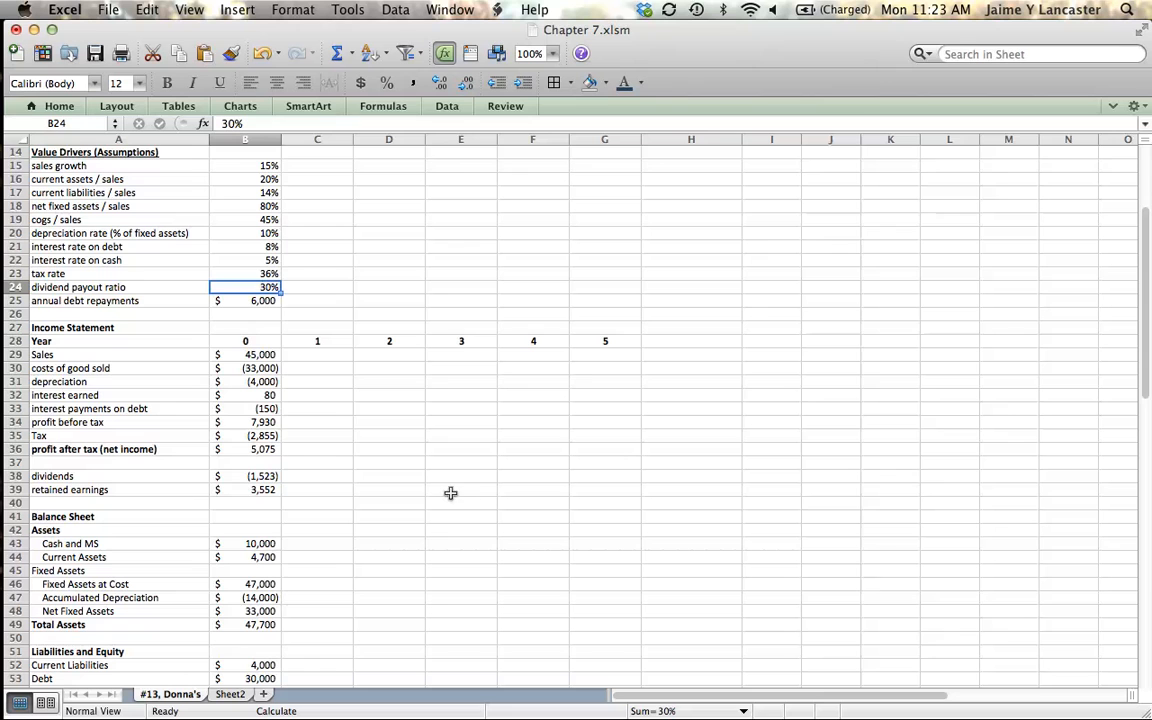
left_click(244, 164)
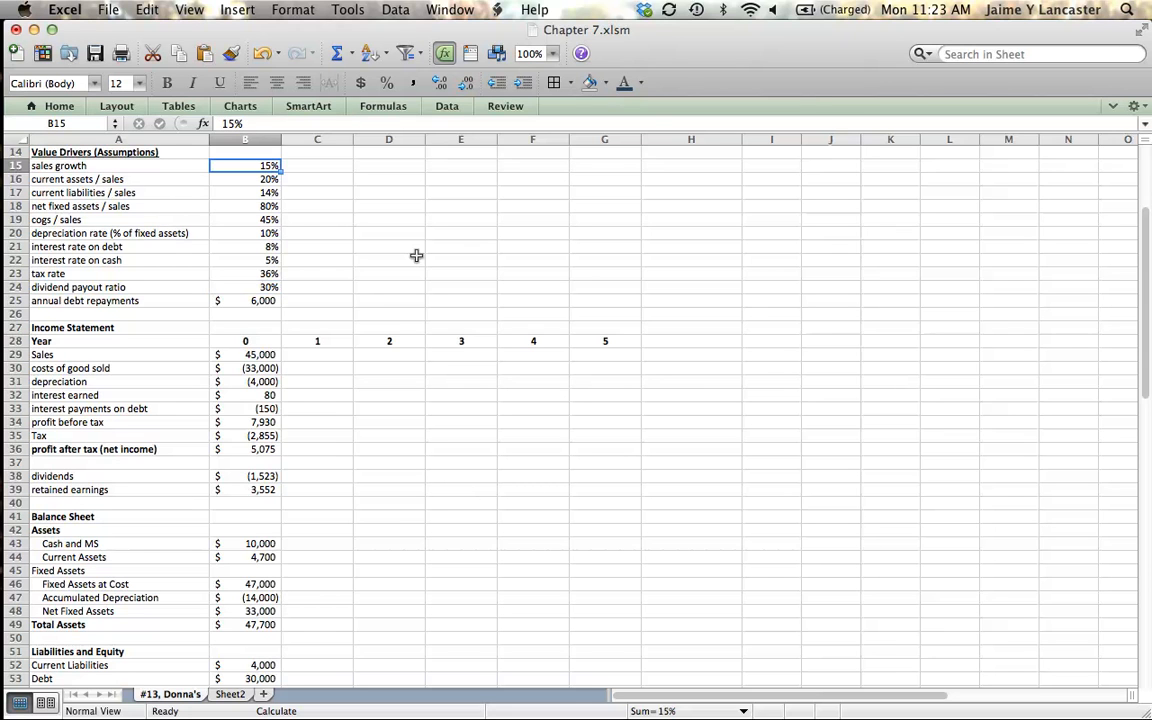
mouse_move(258, 186)
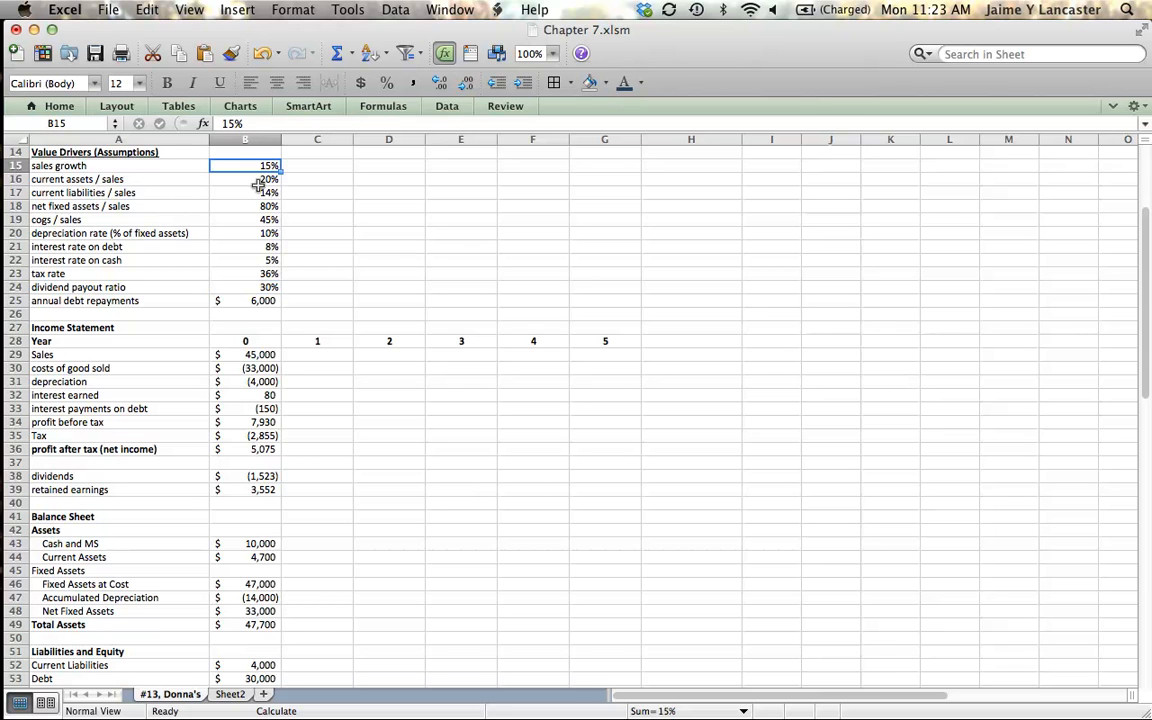
left_click(244, 180)
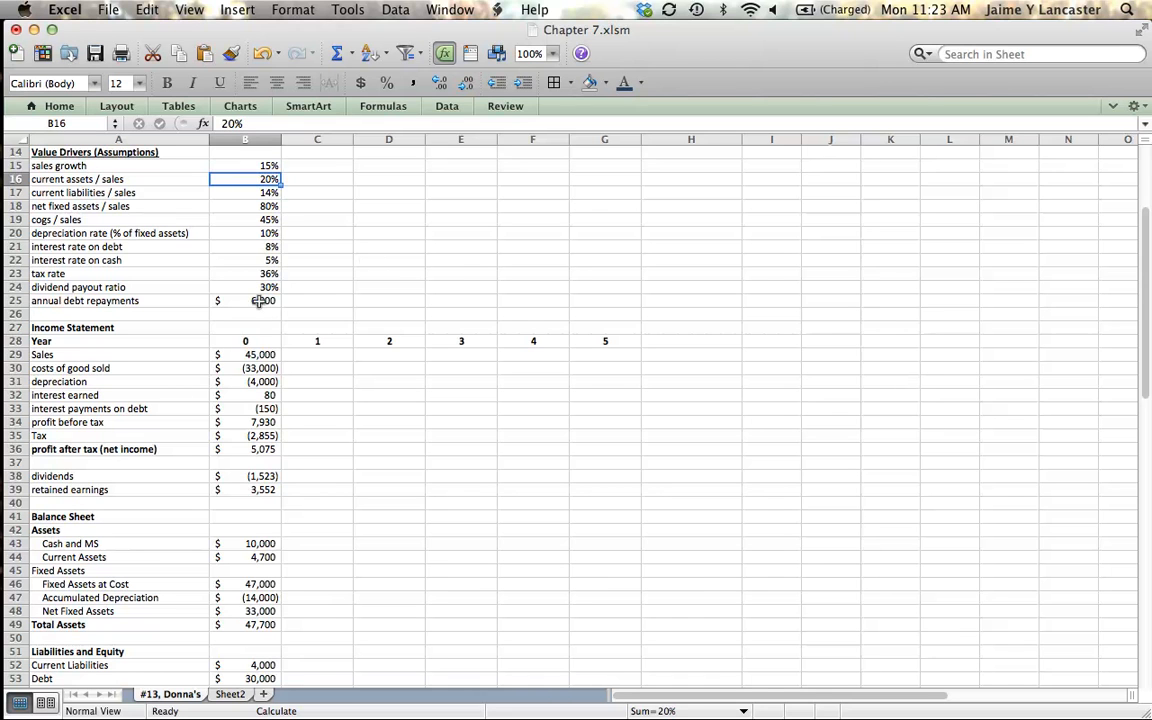
left_click(244, 300)
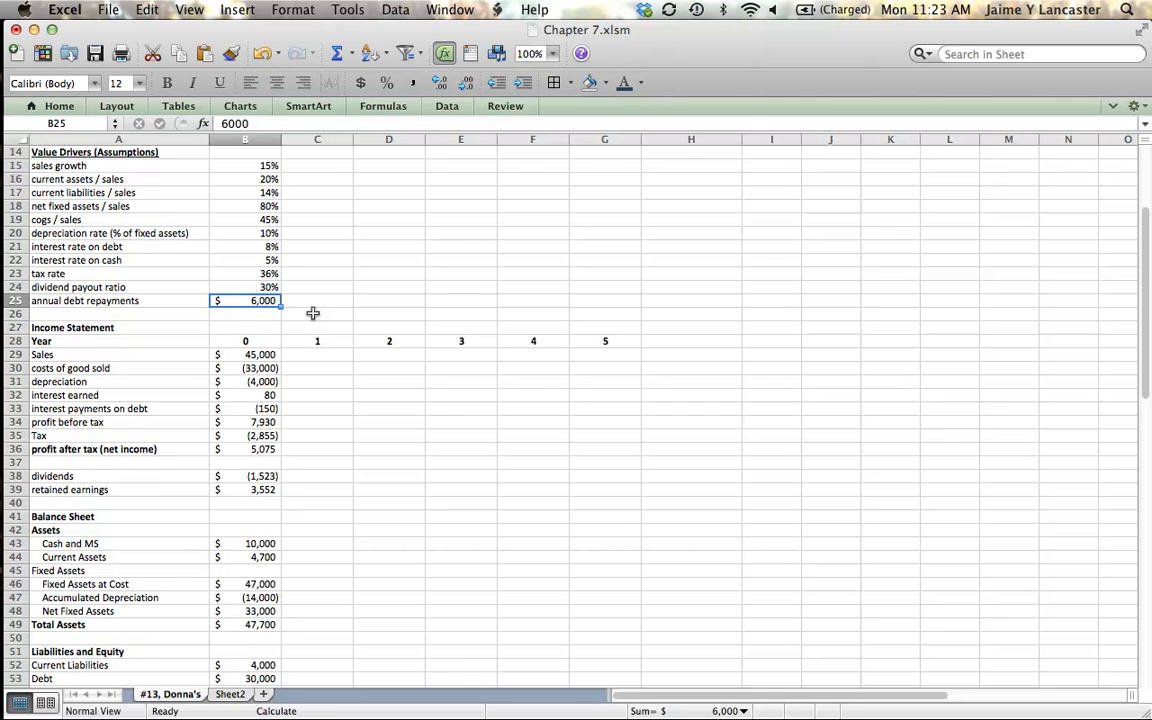
mouse_move(256, 272)
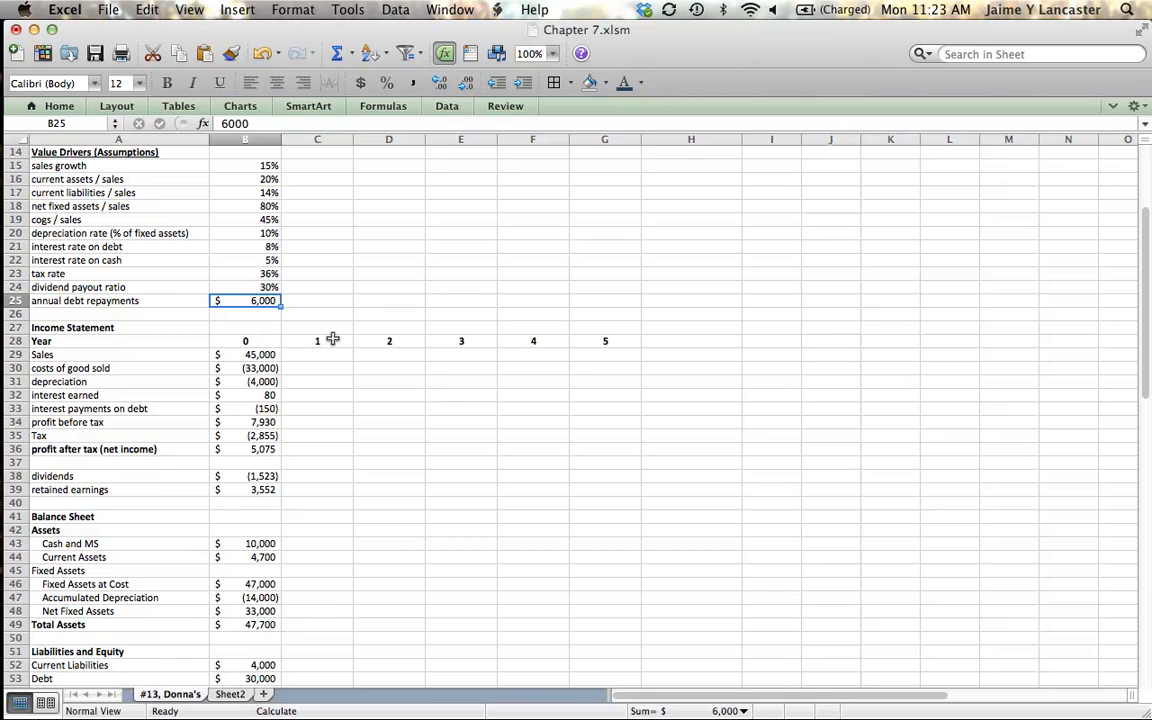
- Enter year-1 sales in C29 as =B29*(1+$B$15), growing year-0 sales by the 15% growth rate
left_click(316, 354)
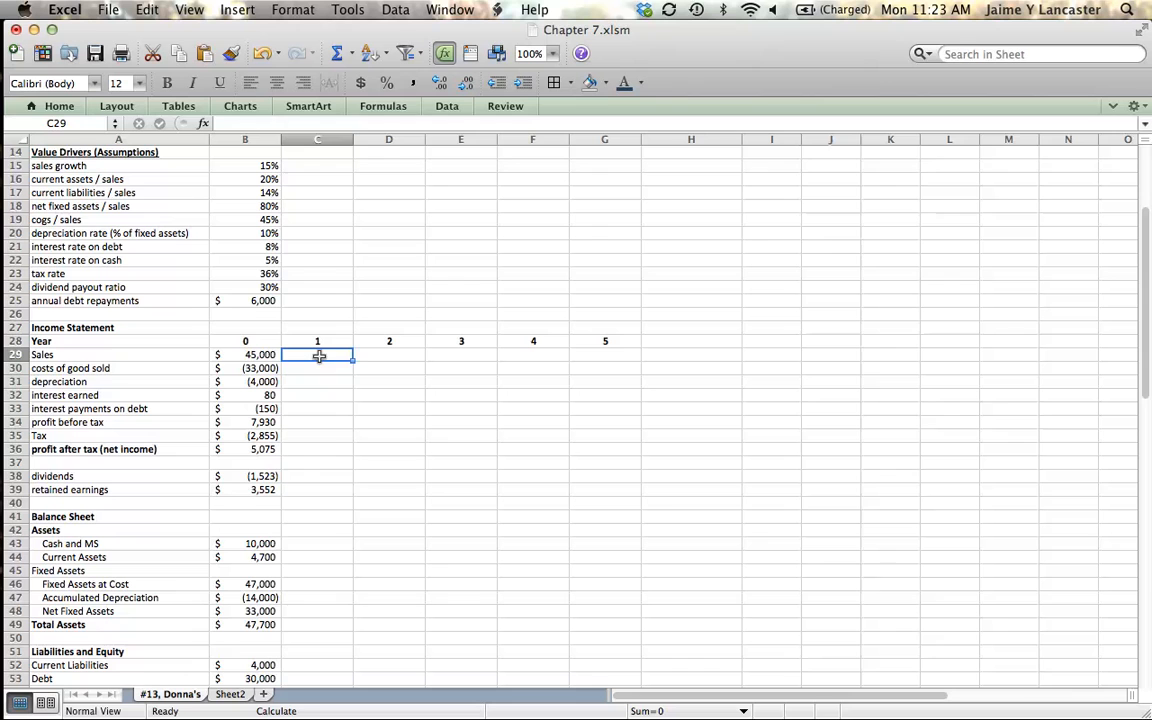
left_click(244, 354)
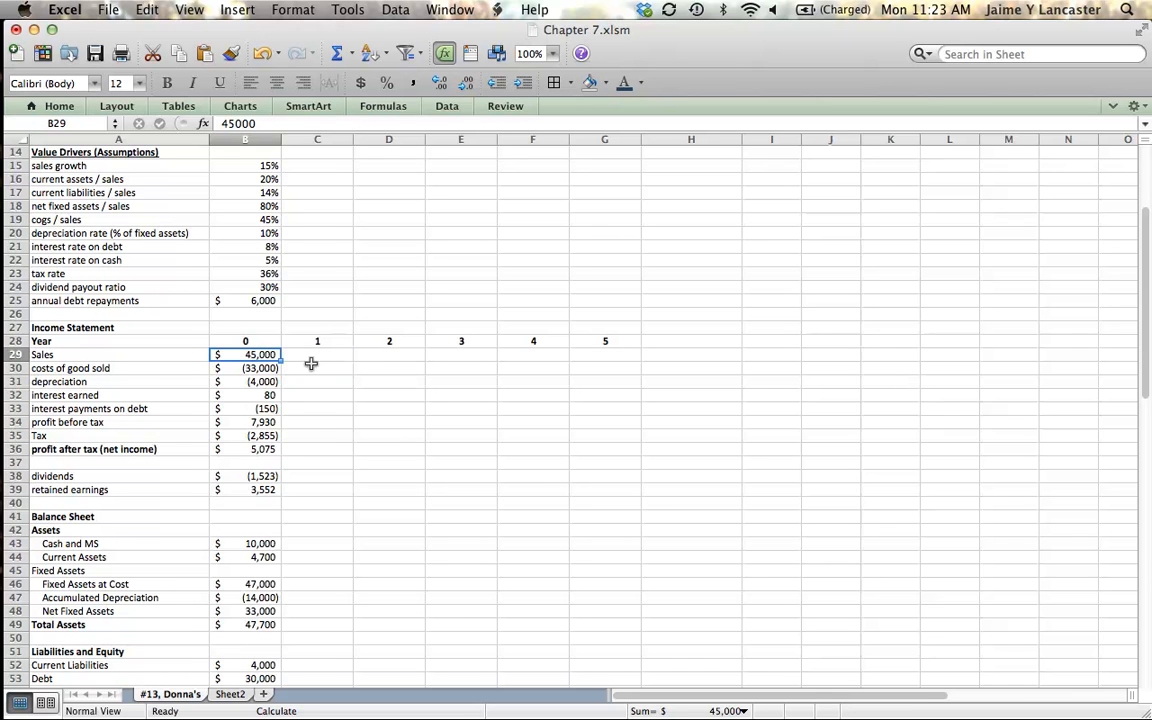
left_click(316, 354)
type("=")
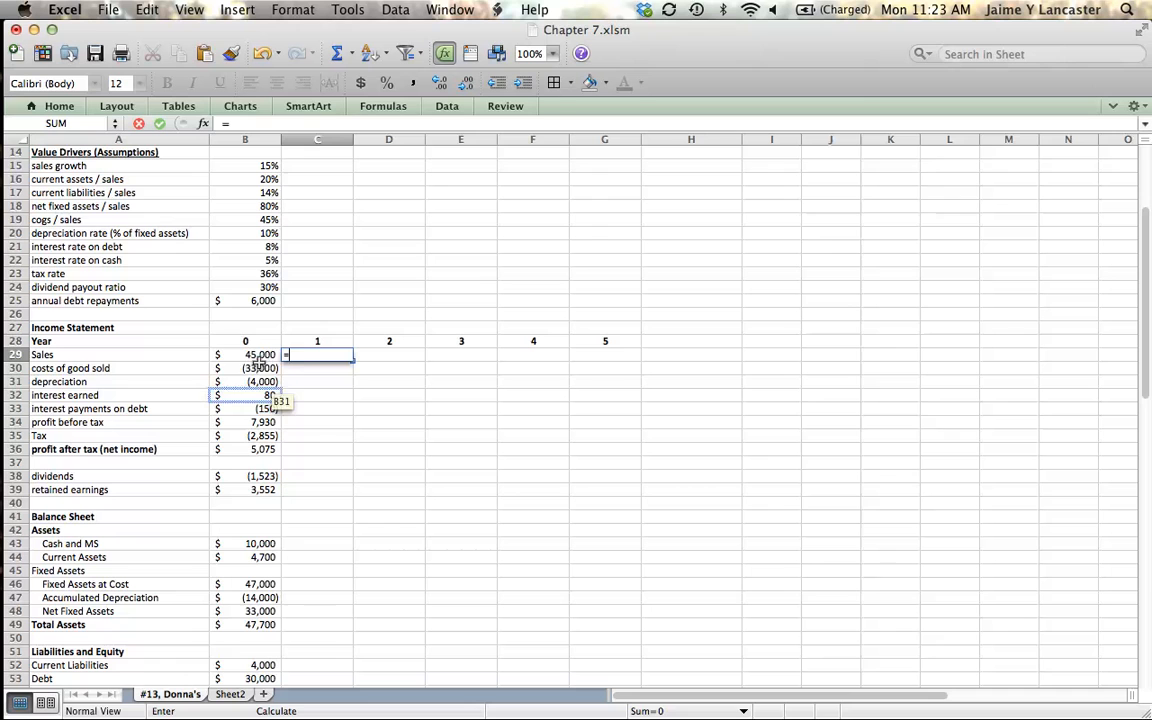
left_click(244, 356)
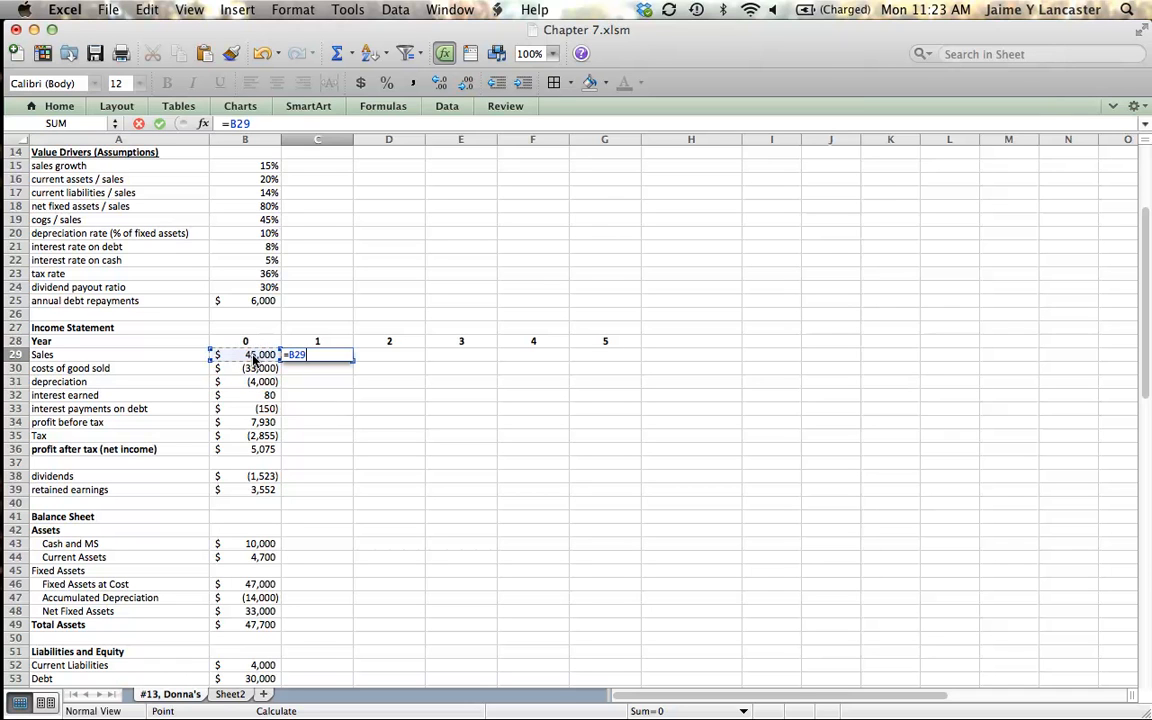
type("*")
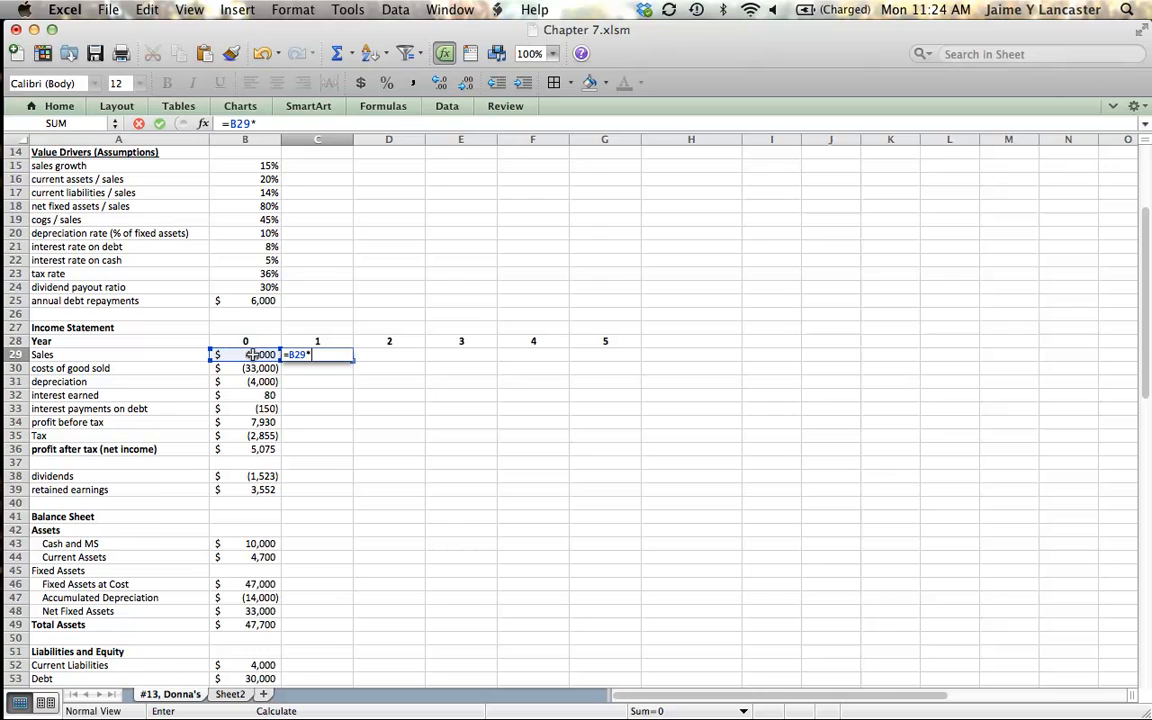
type("(1+")
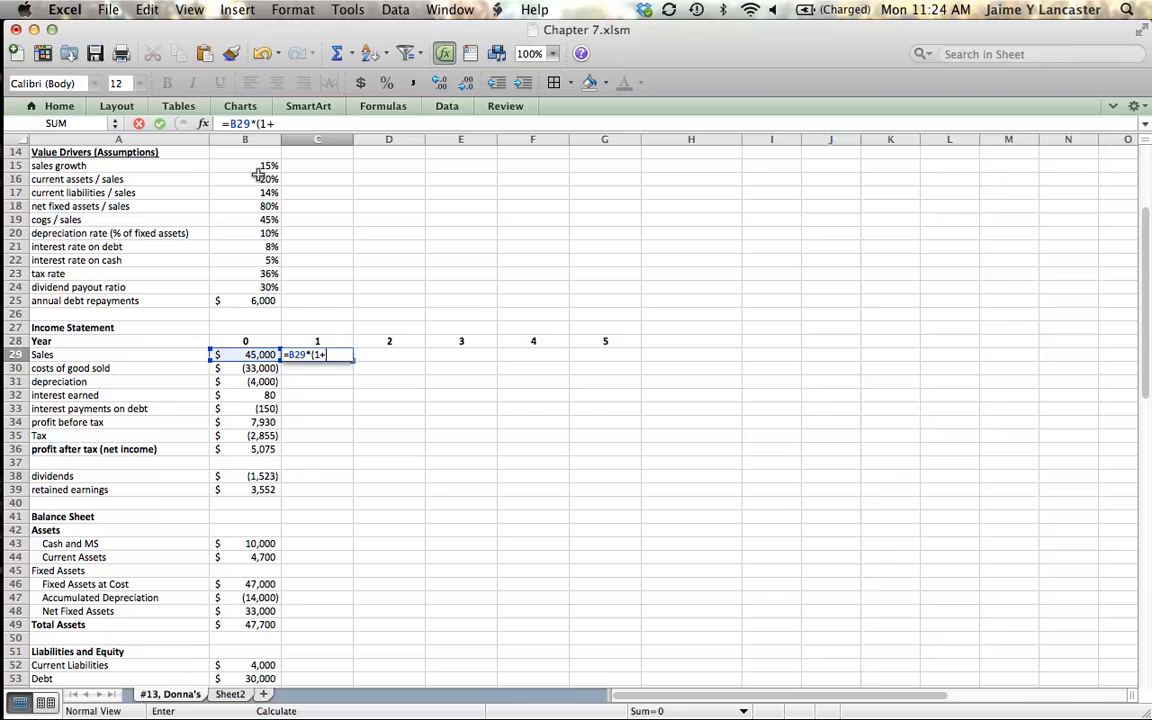
left_click(244, 164)
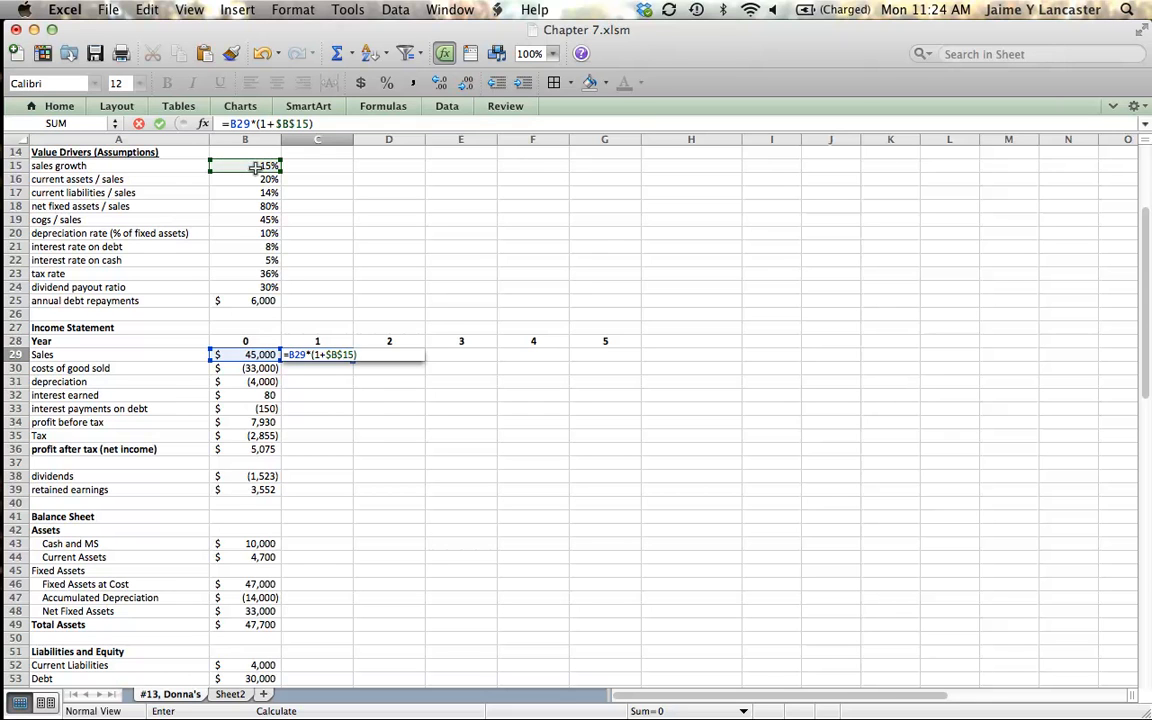
mouse_move(250, 272)
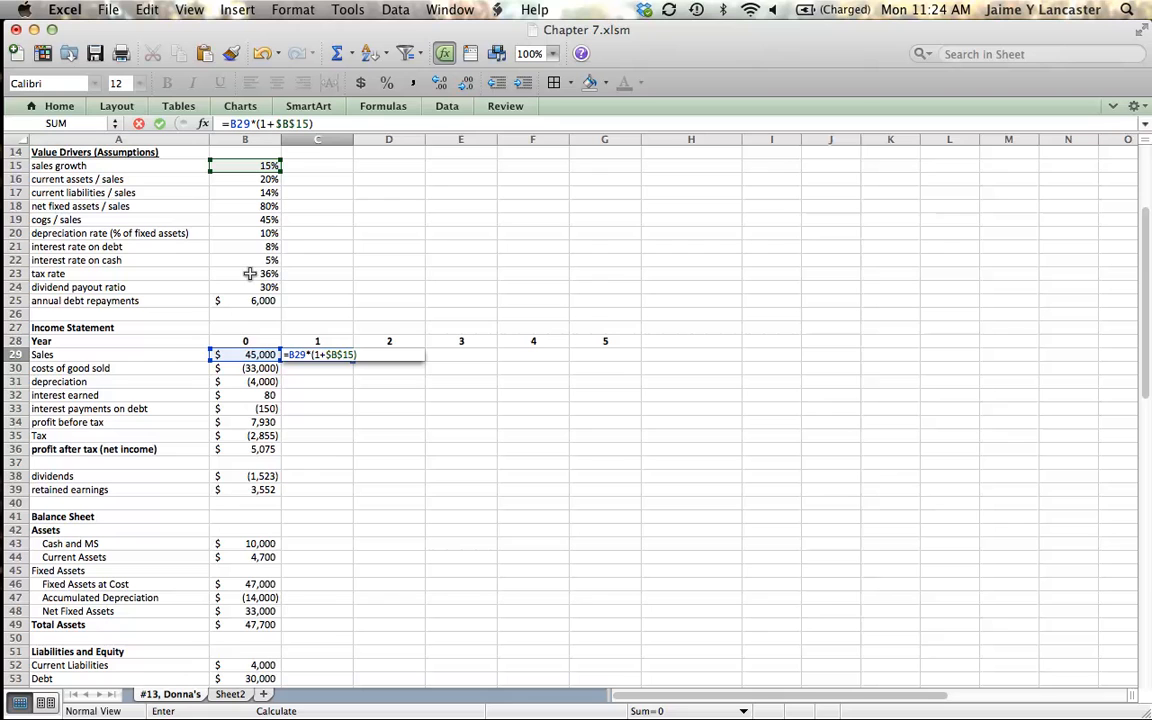
mouse_move(248, 300)
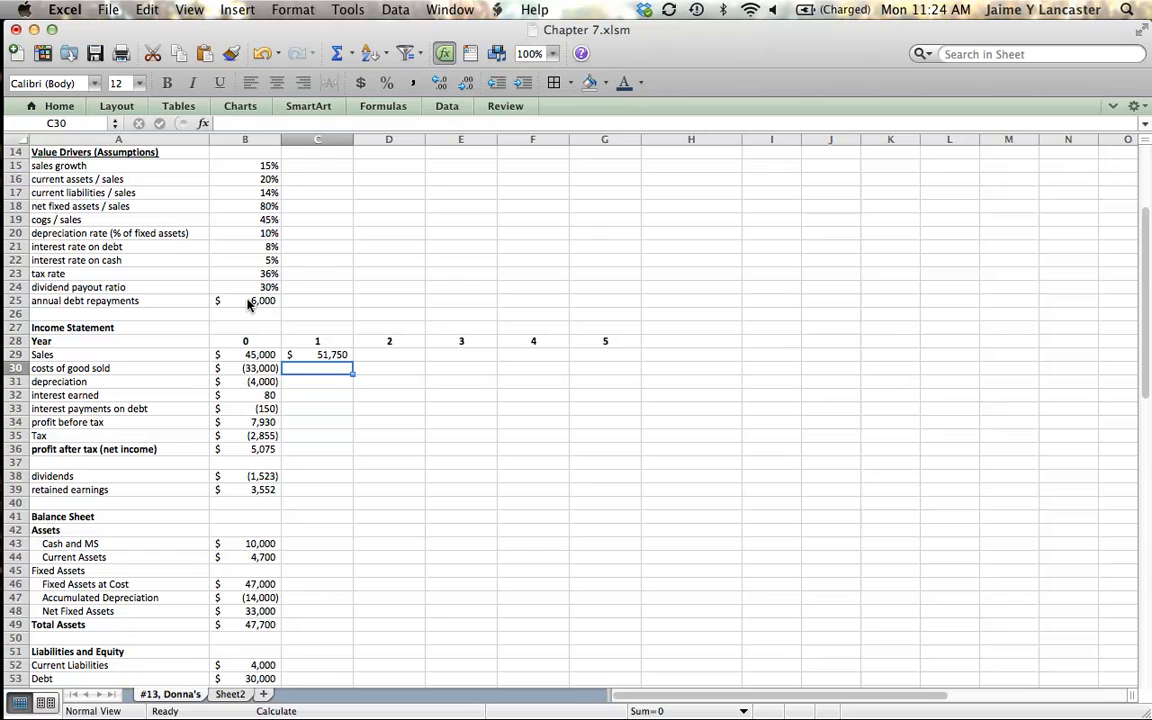
- Enter year-1 cost of goods sold in C30 as minus the 45% COGS/sales ratio times year-1 sales
type("=")
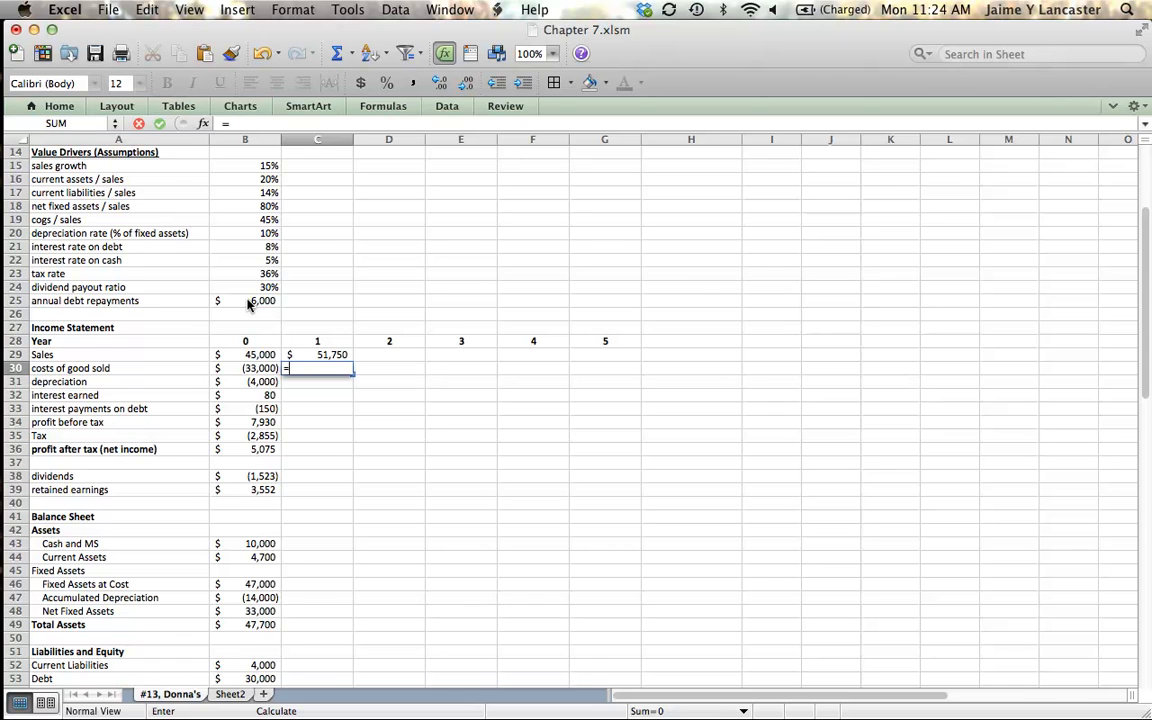
type("-")
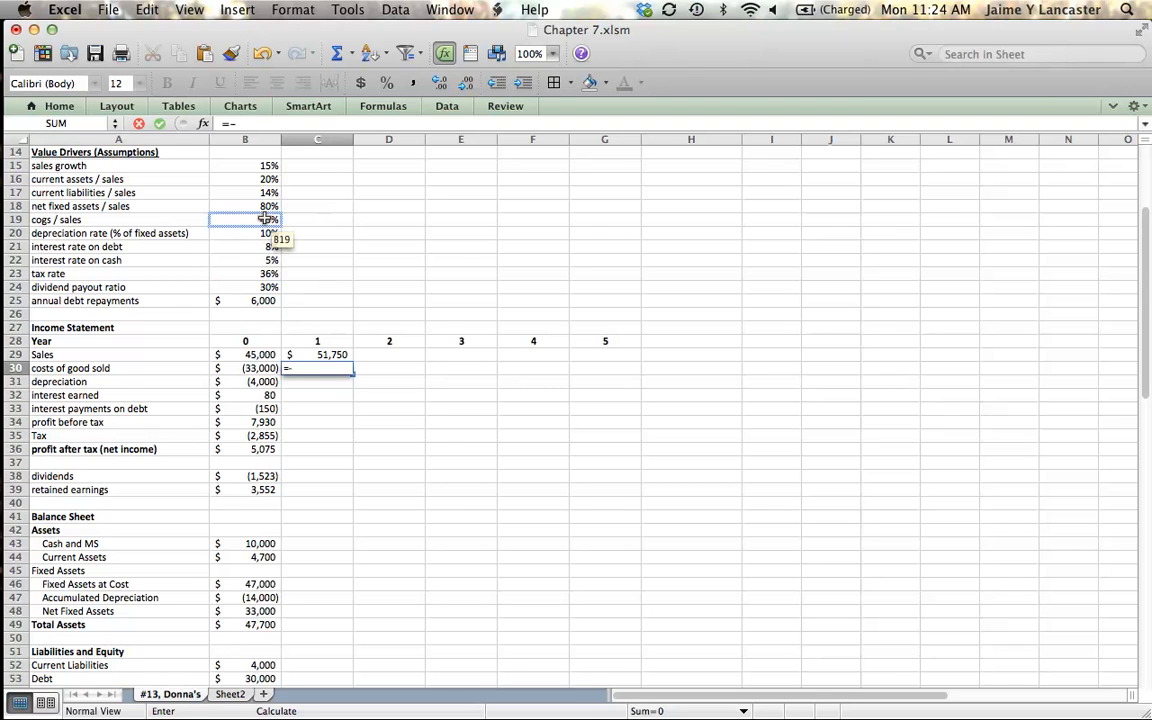
left_click(244, 218)
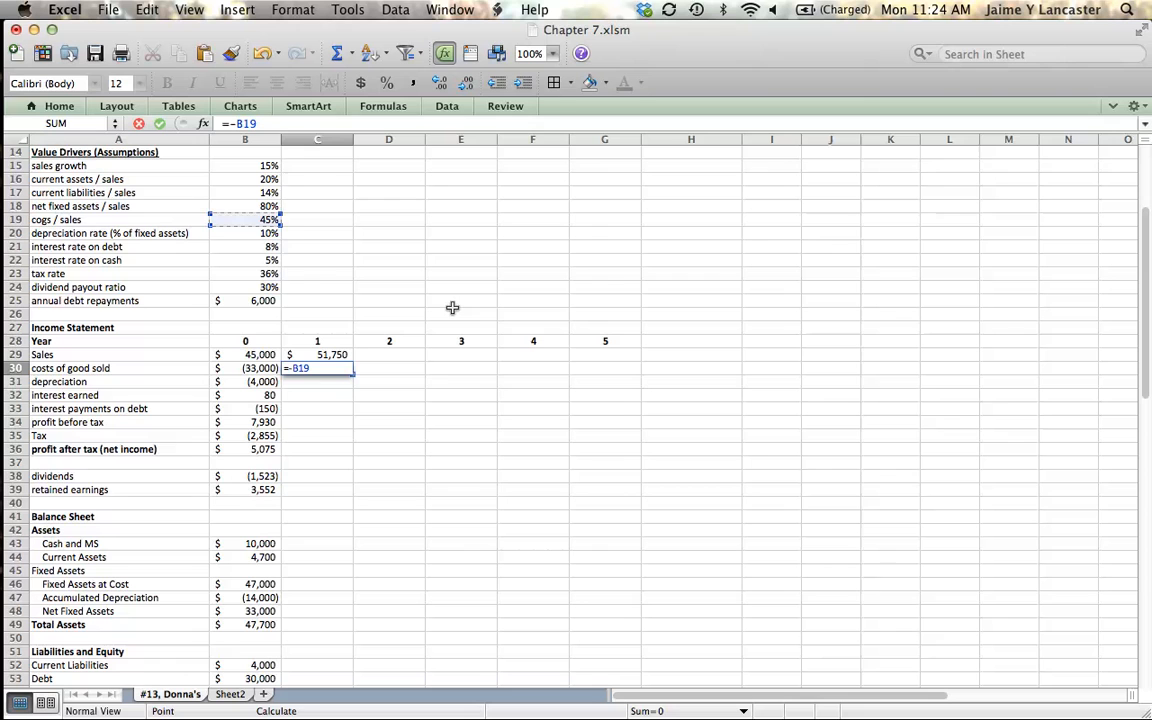
type("*")
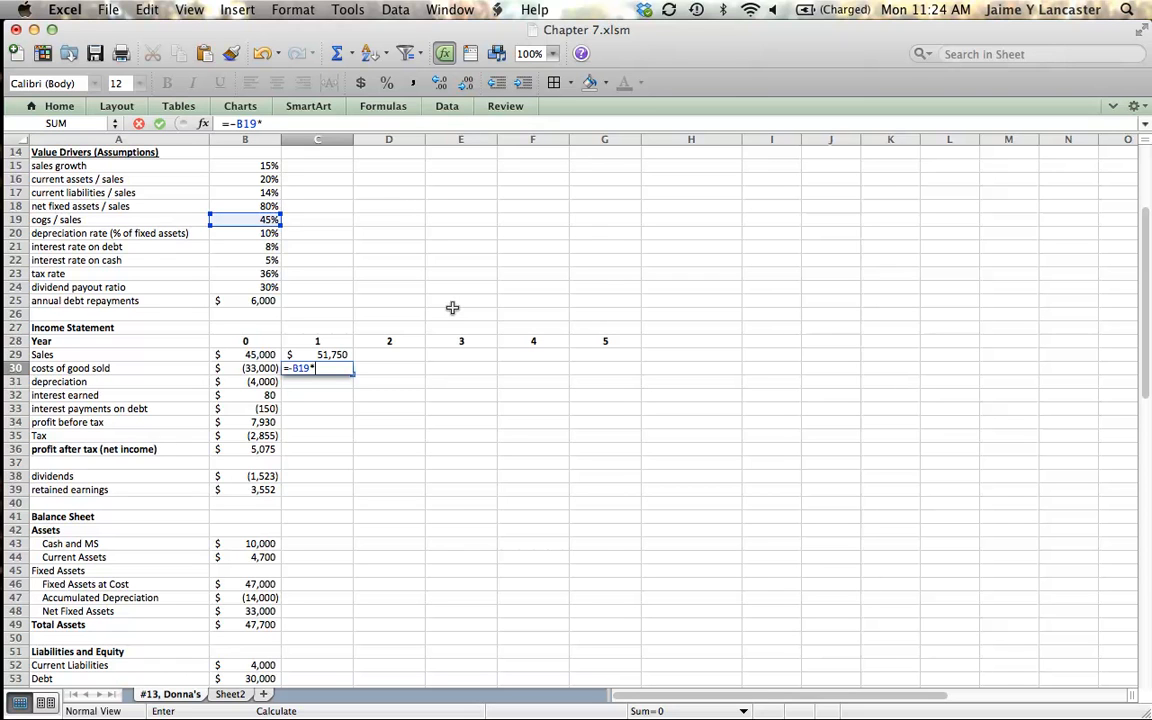
left_click(316, 354)
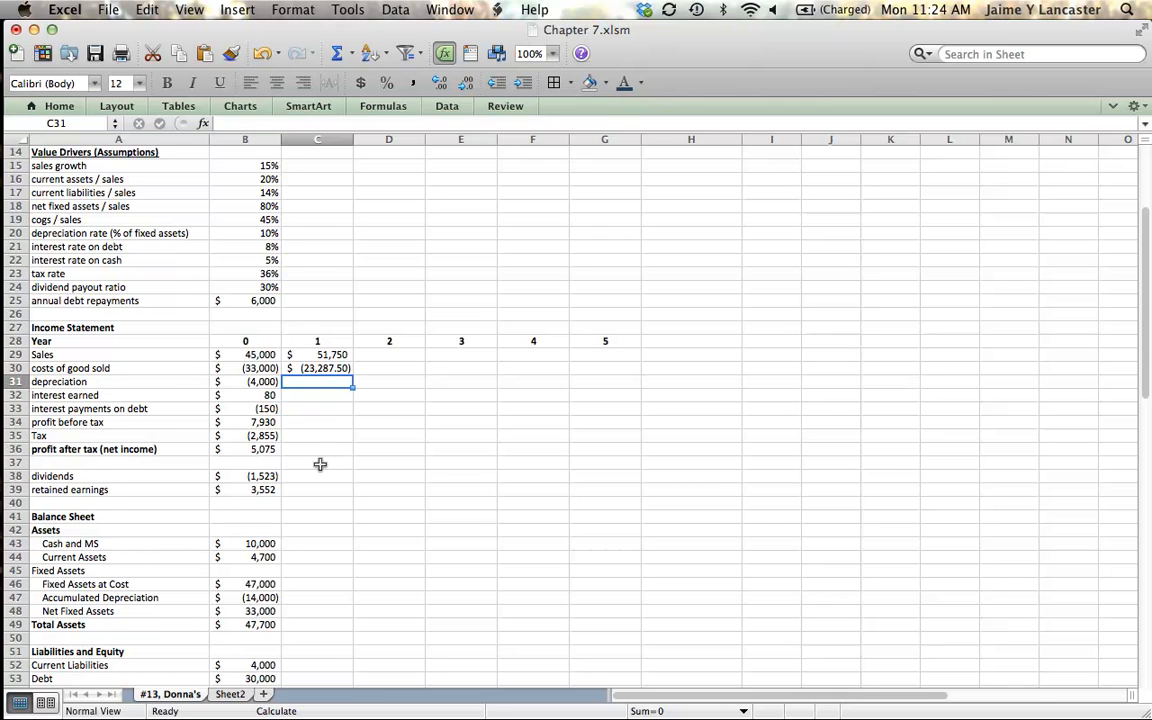
mouse_move(104, 394)
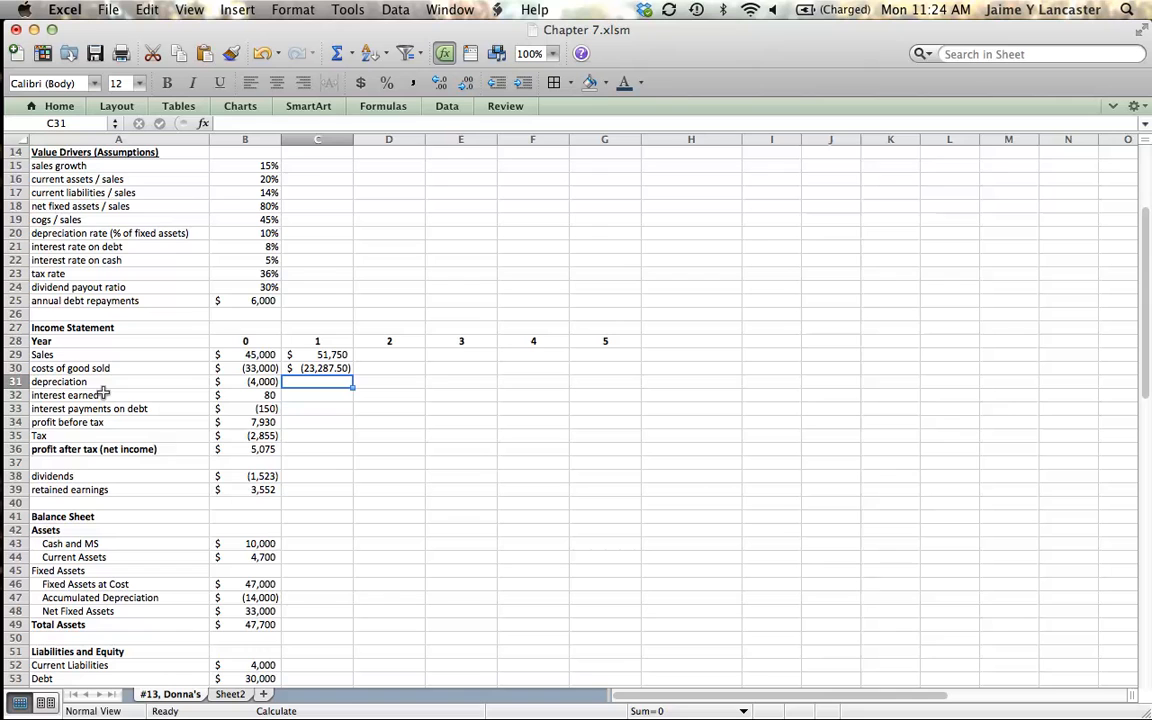
mouse_move(108, 408)
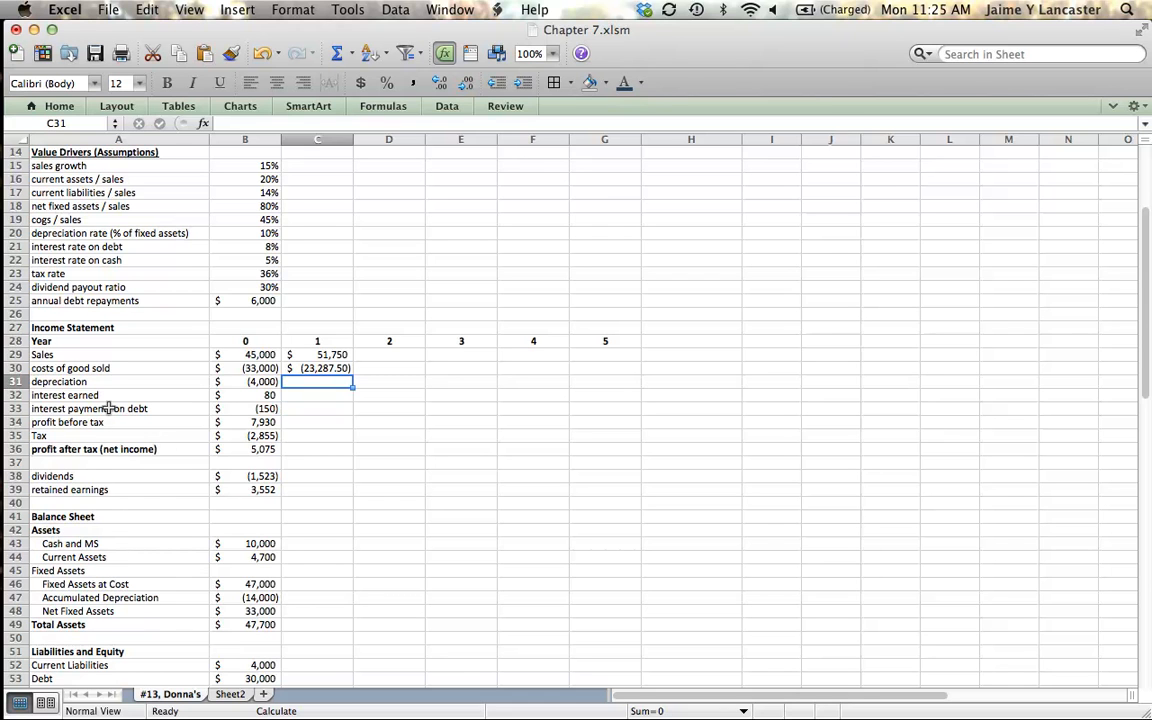
left_click(244, 584)
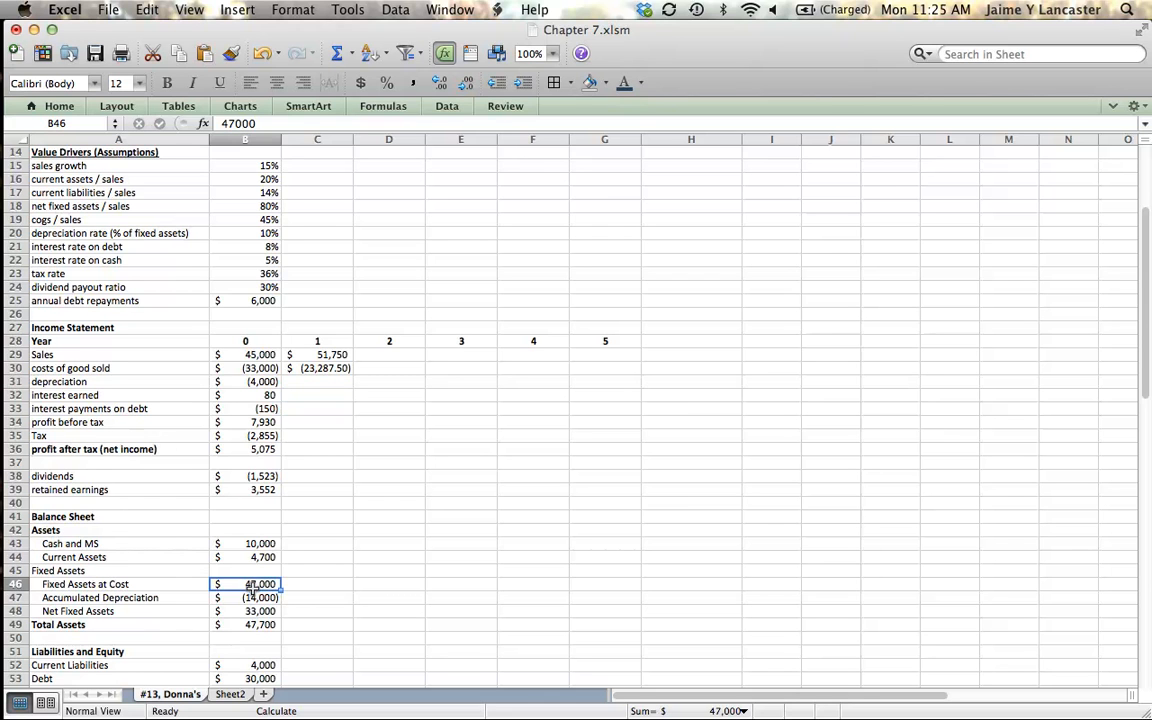
mouse_move(564, 556)
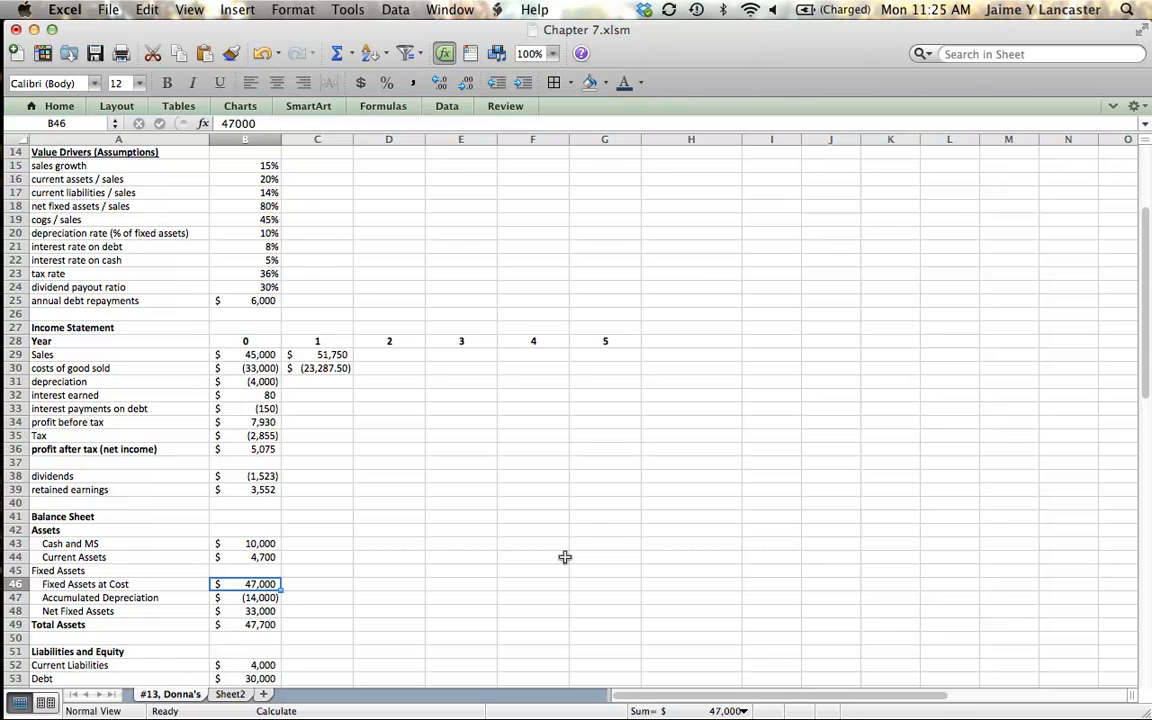
mouse_move(252, 344)
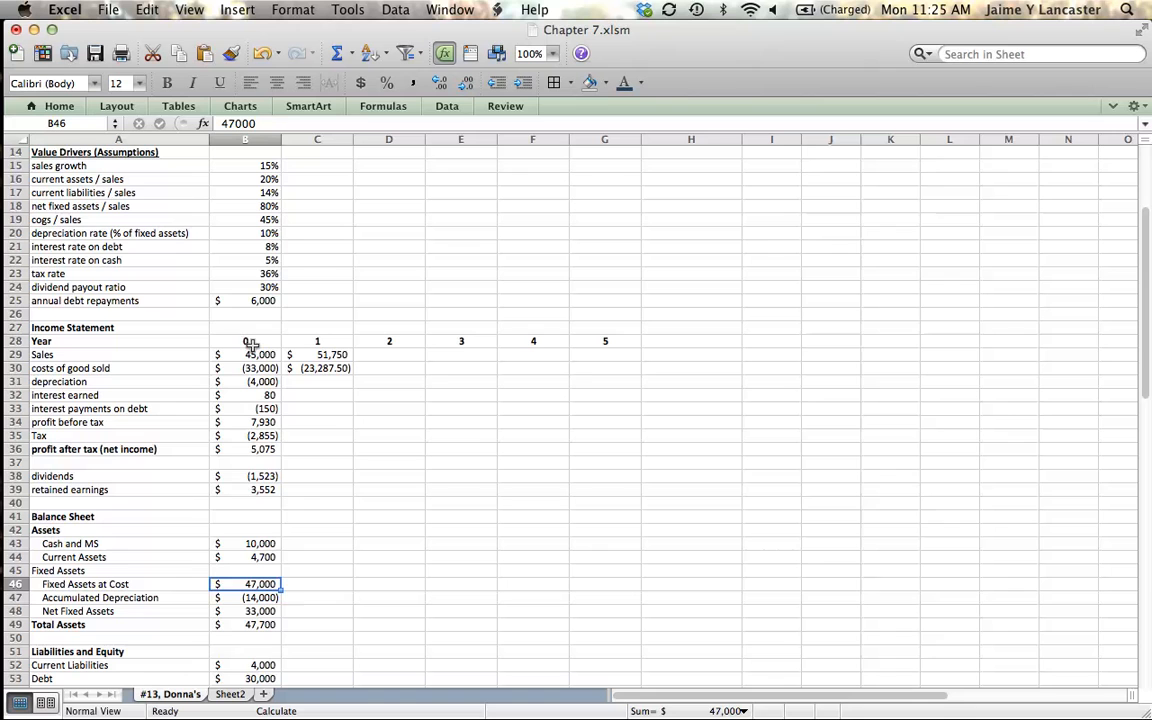
mouse_move(316, 584)
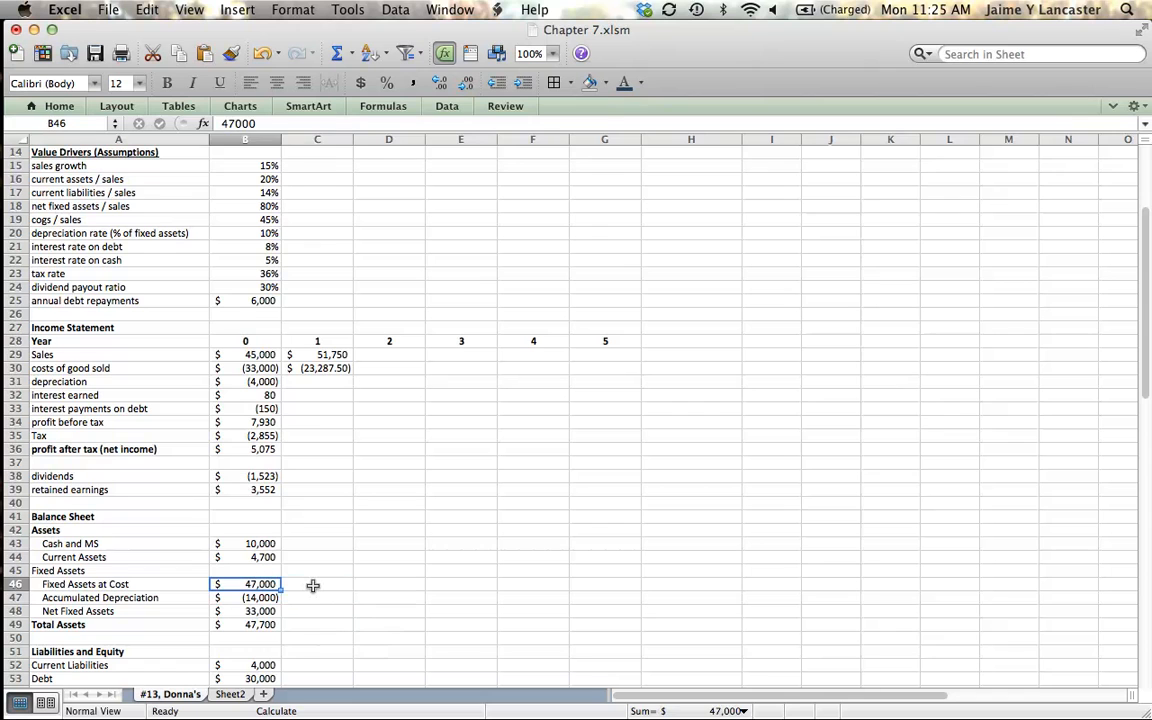
left_click(316, 584)
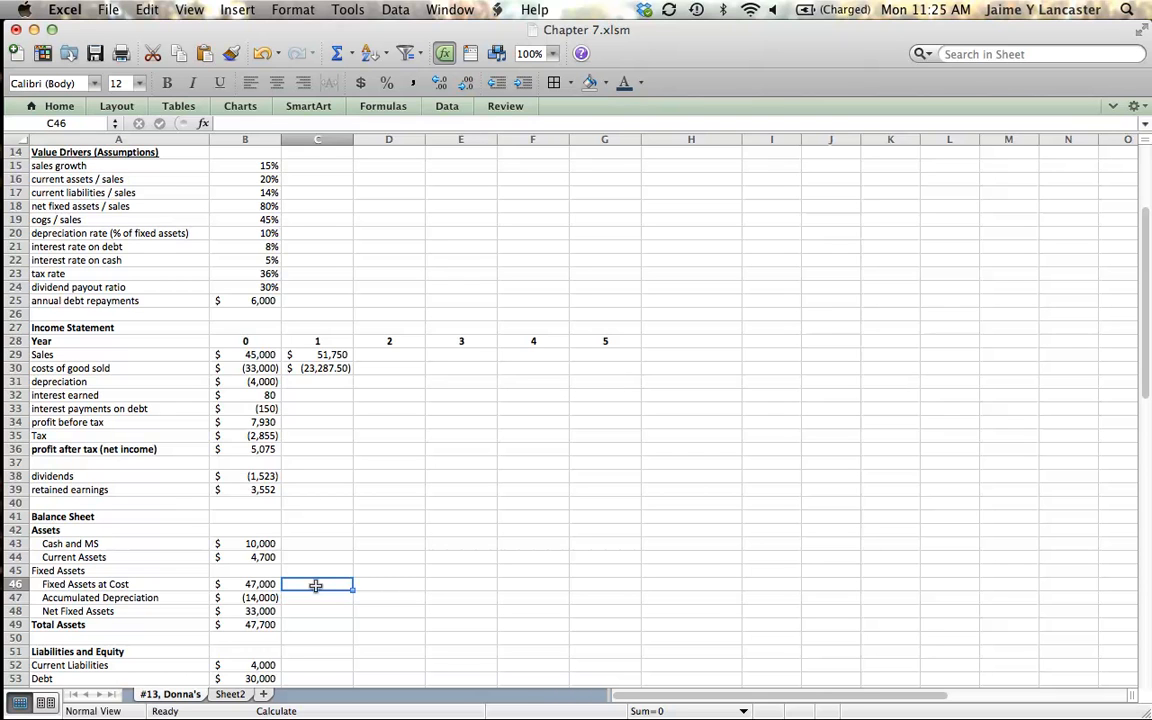
mouse_move(284, 584)
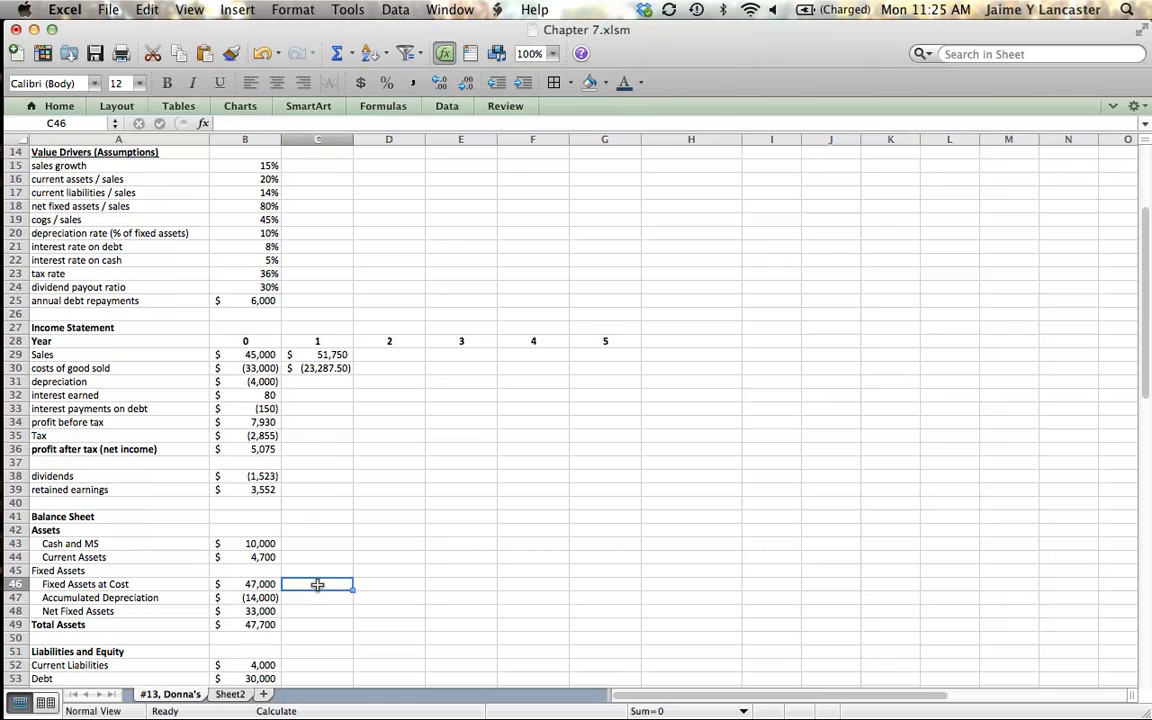
left_click(244, 584)
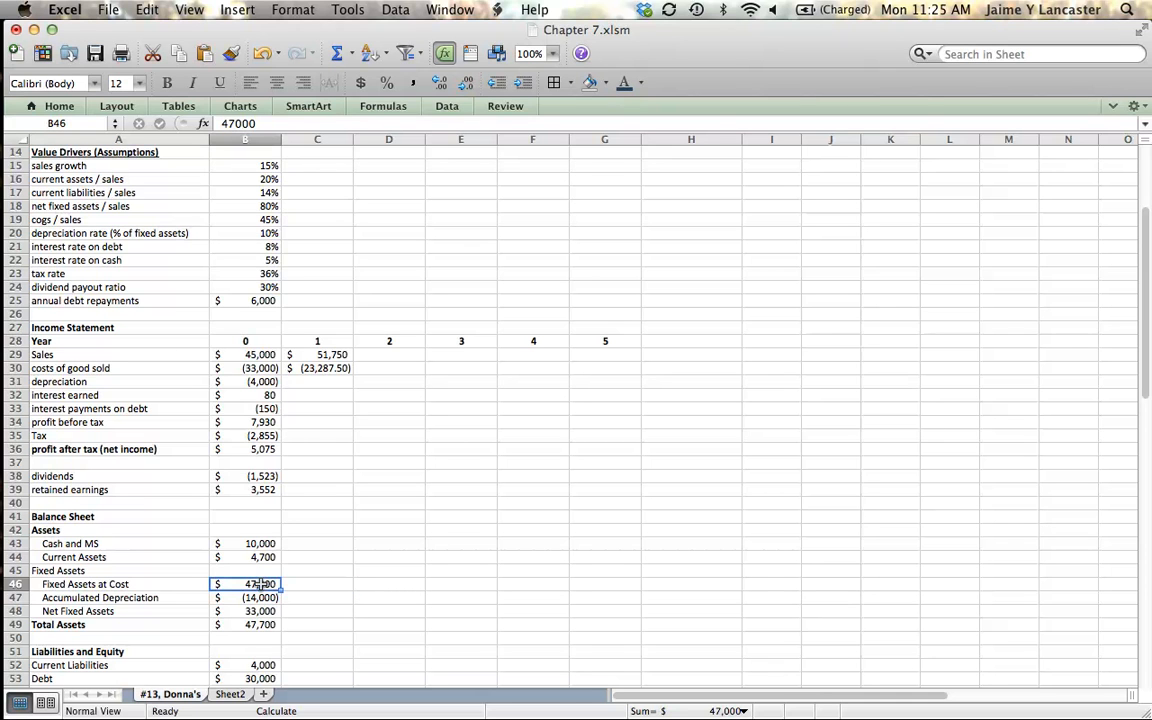
left_click(318, 380)
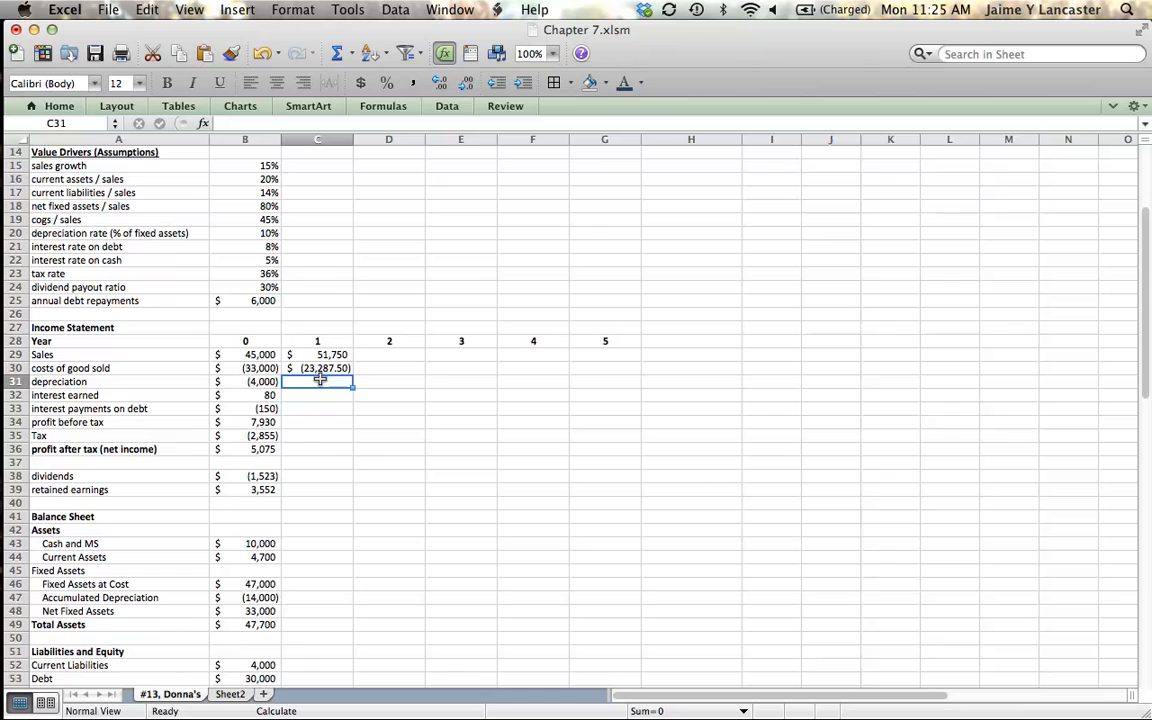
- Enter year-1 depreciation in C31 as =-((B46+C46)/2) times the depreciation rate
type("=-")
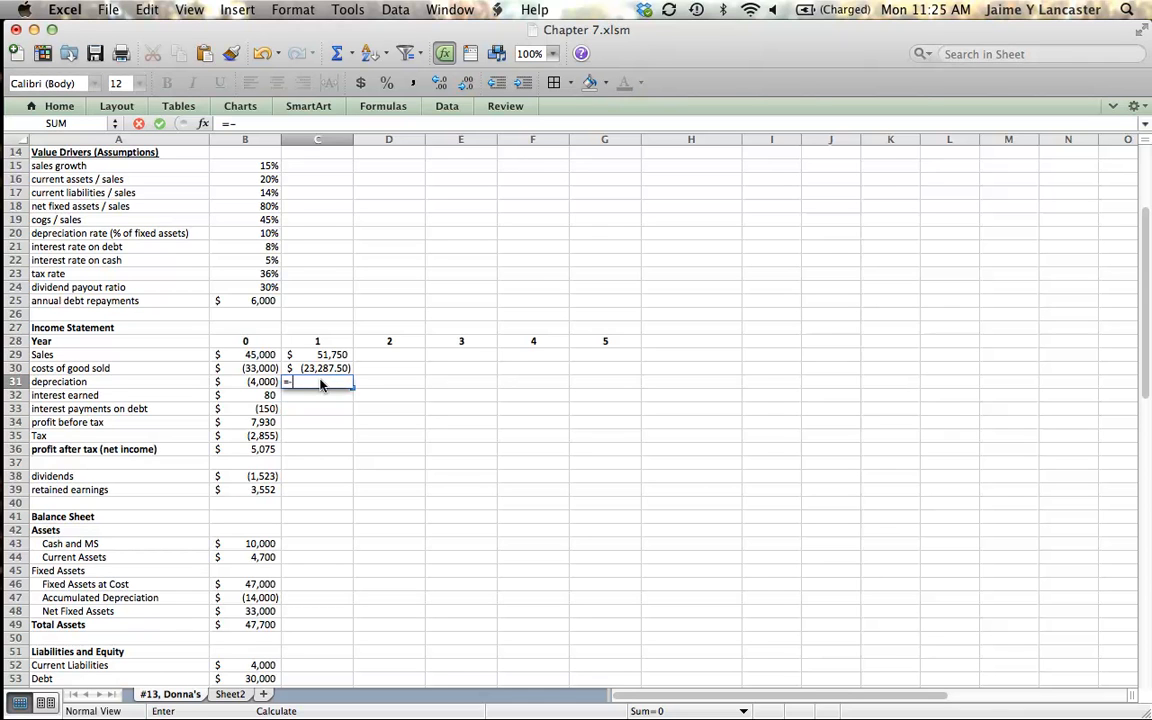
type("((")
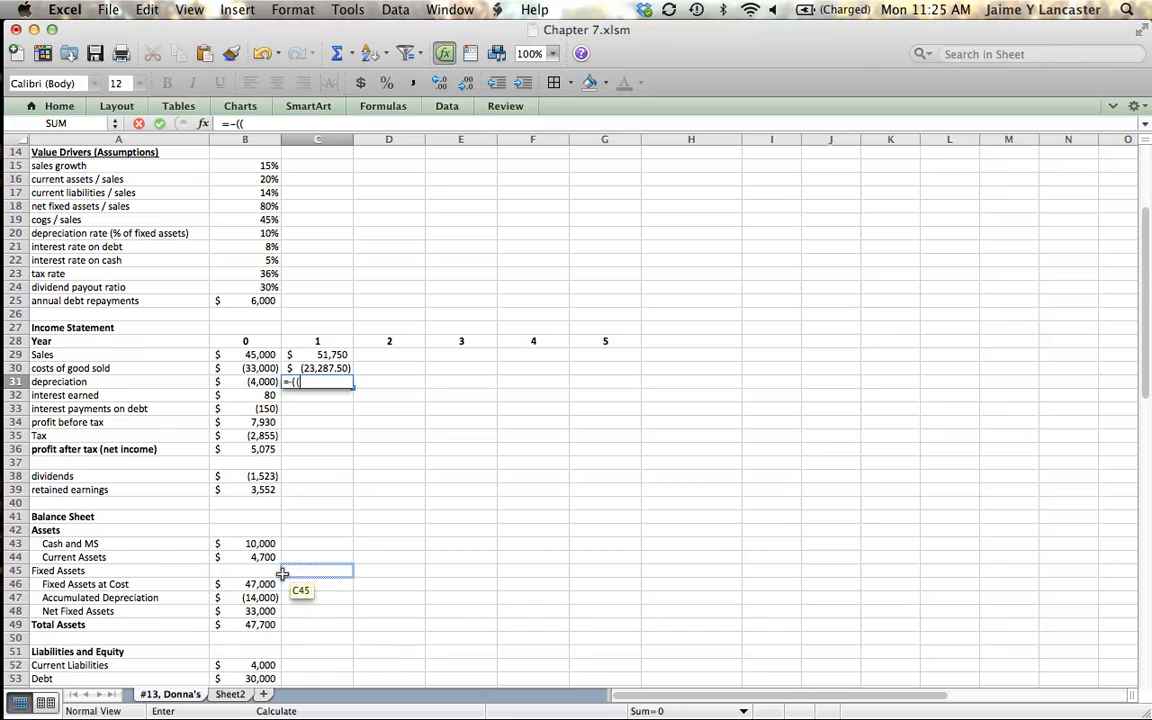
left_click(244, 584)
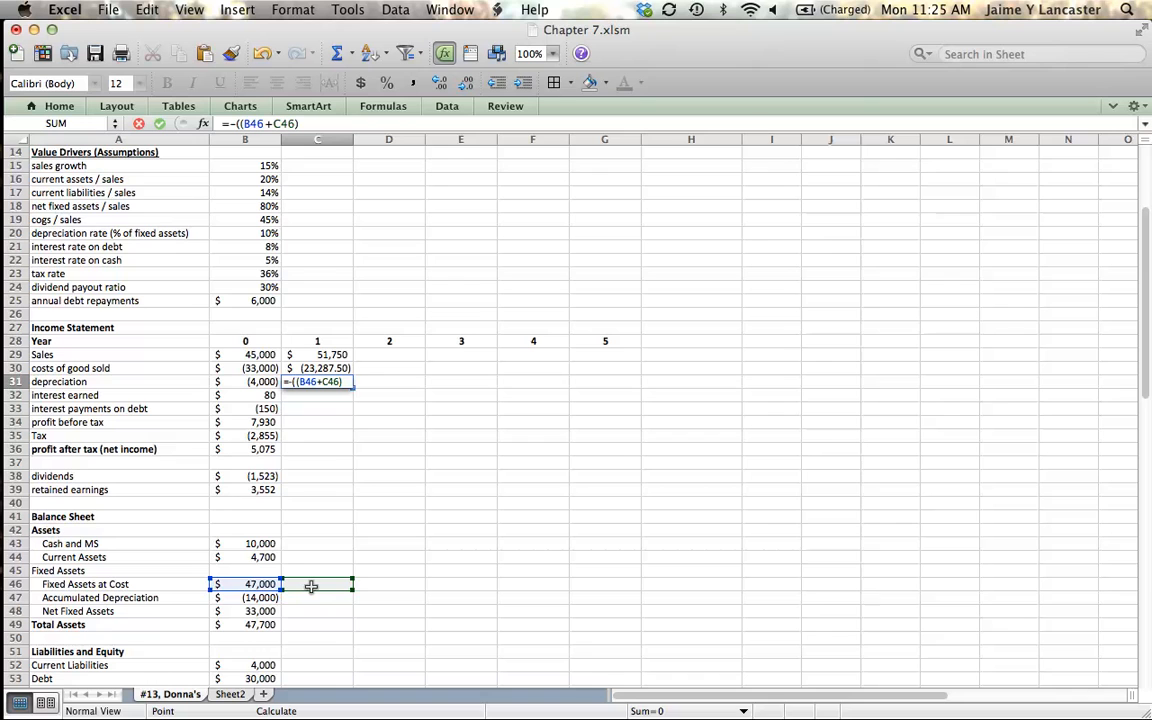
type("/2)")
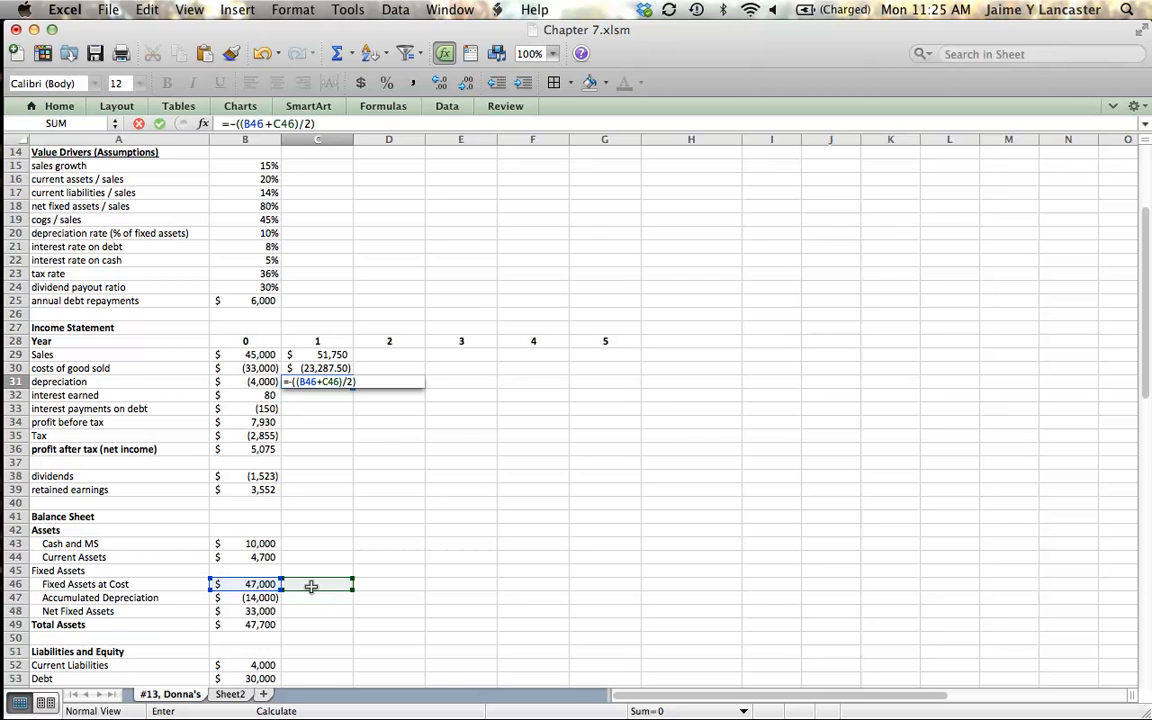
type("*")
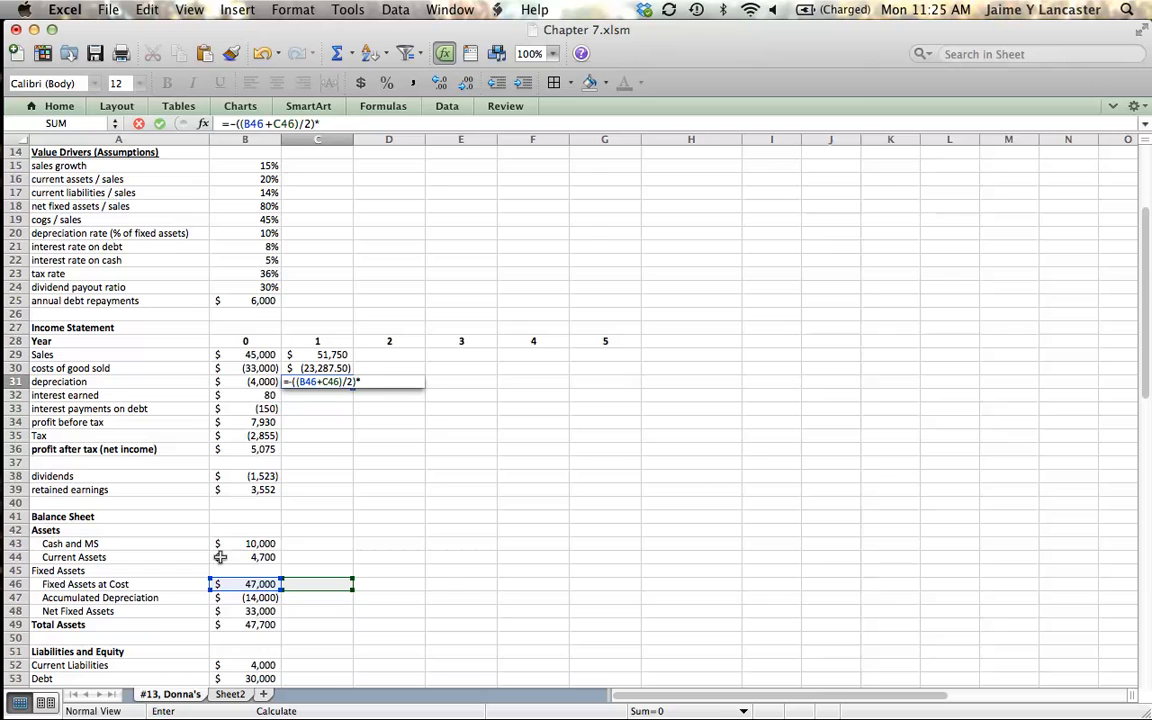
mouse_move(244, 324)
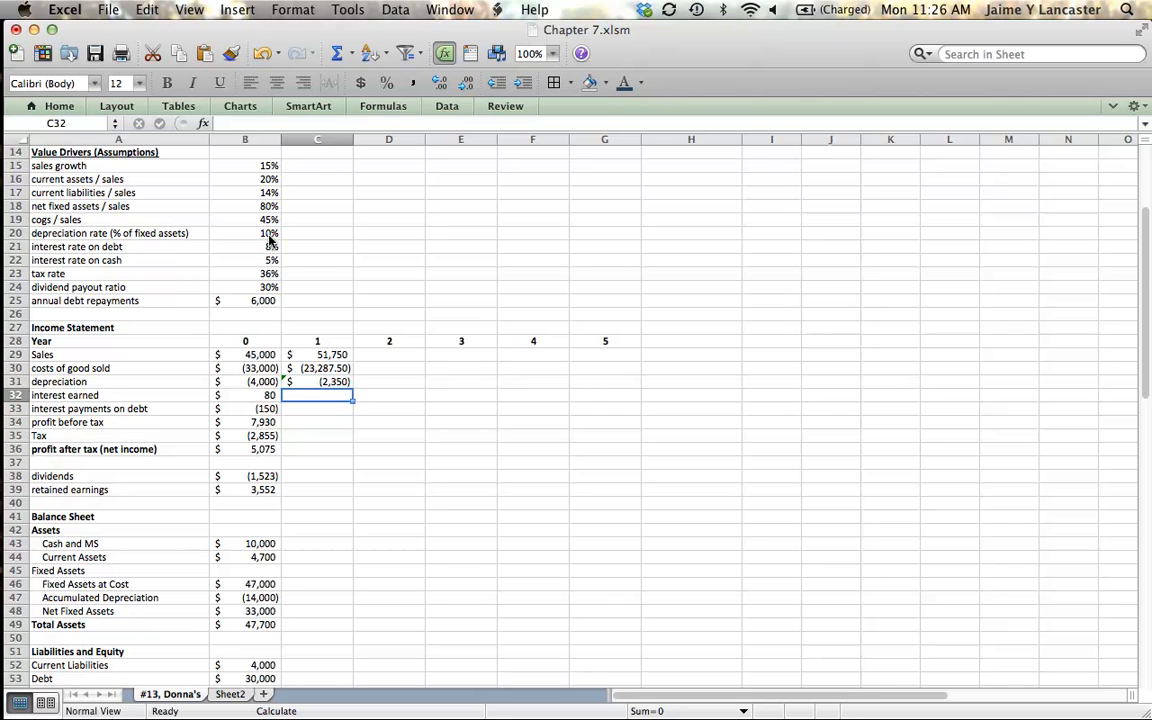
- Enter year-1 interest earned in C32 as average year-0/year-1 cash times the 5% cash interest rate
type("=")
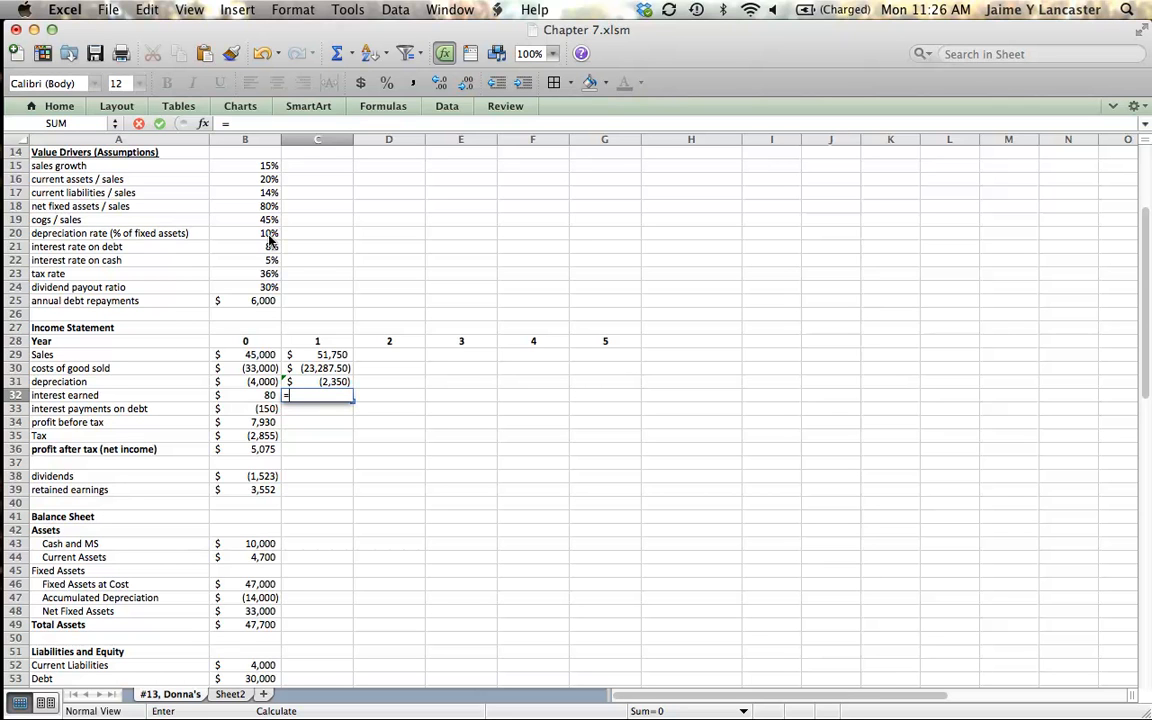
type("(")
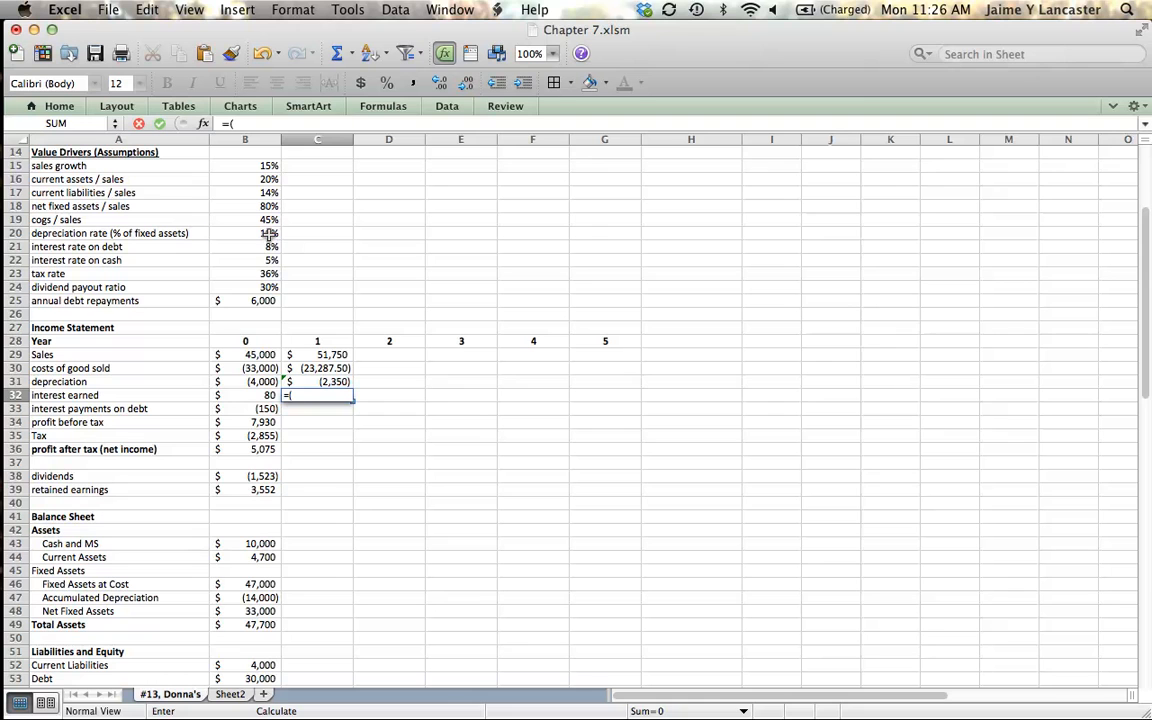
left_click(244, 232)
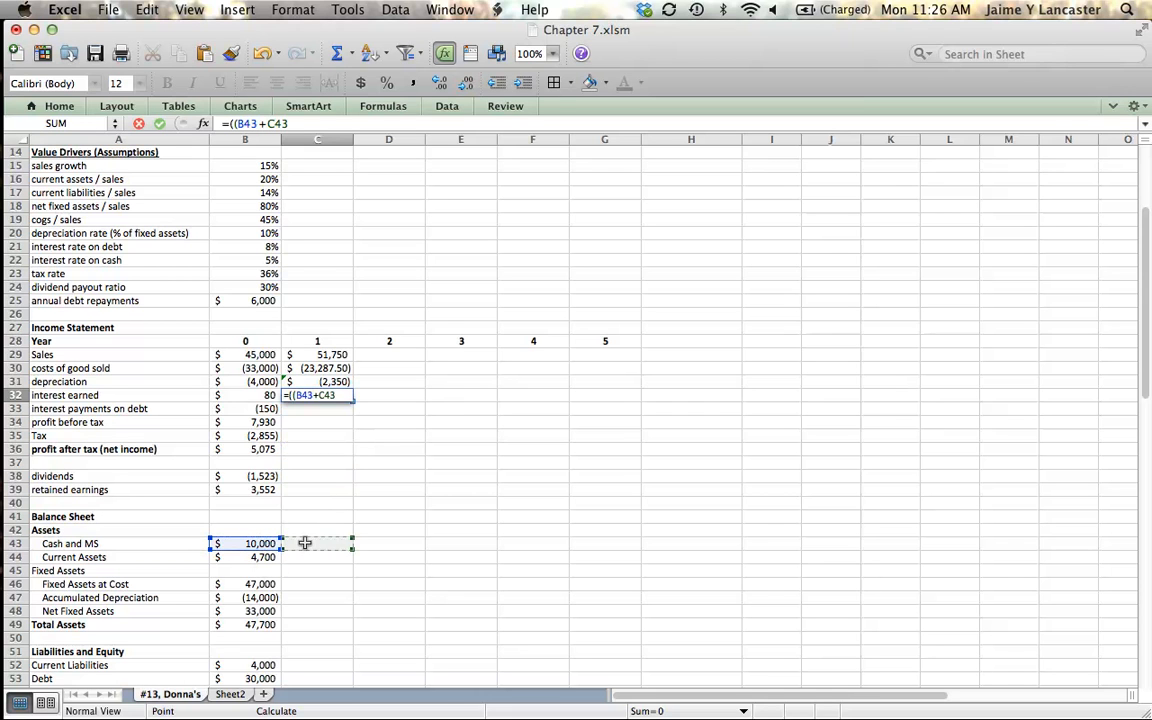
type(")/2)")
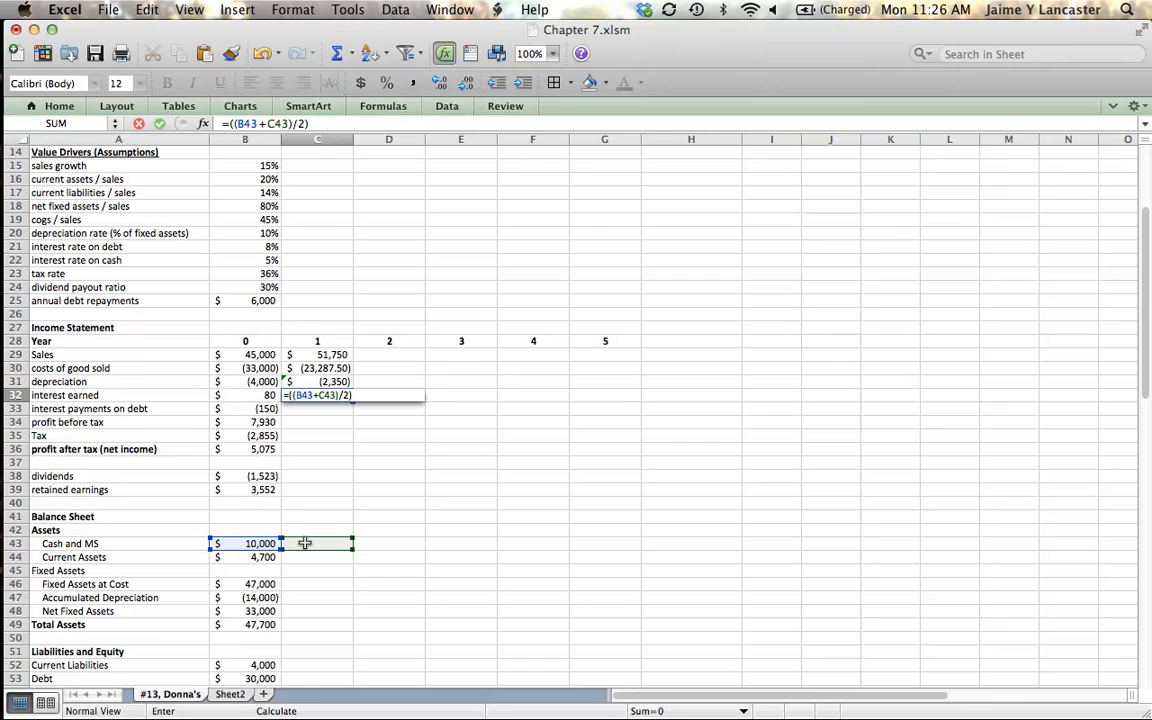
type("*")
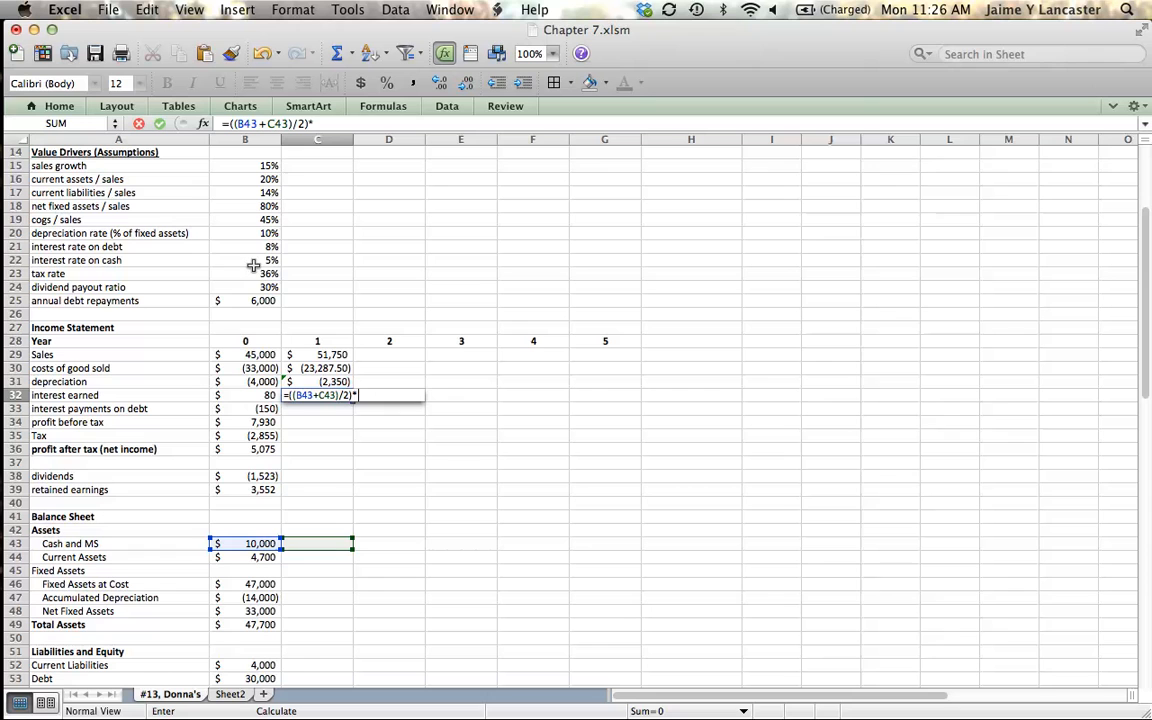
left_click(244, 260)
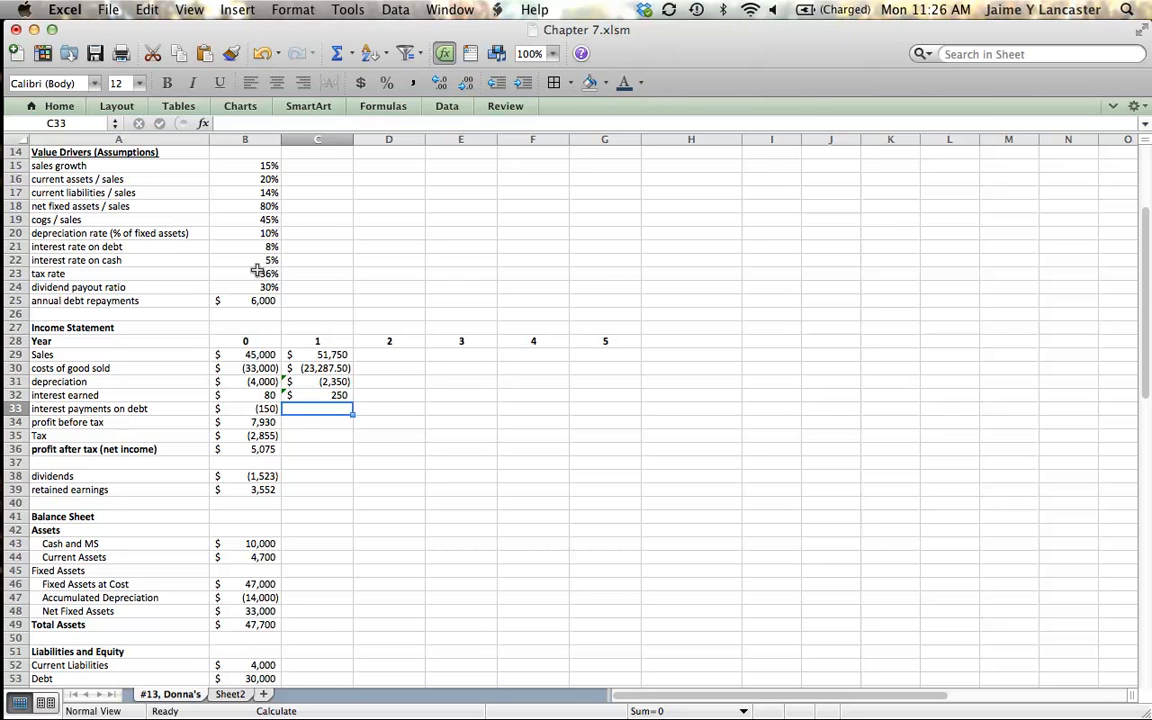
- Enter year-1 interest payments in C33 as =-((B53+C53)/2) times the interest rate on debt
type("=")
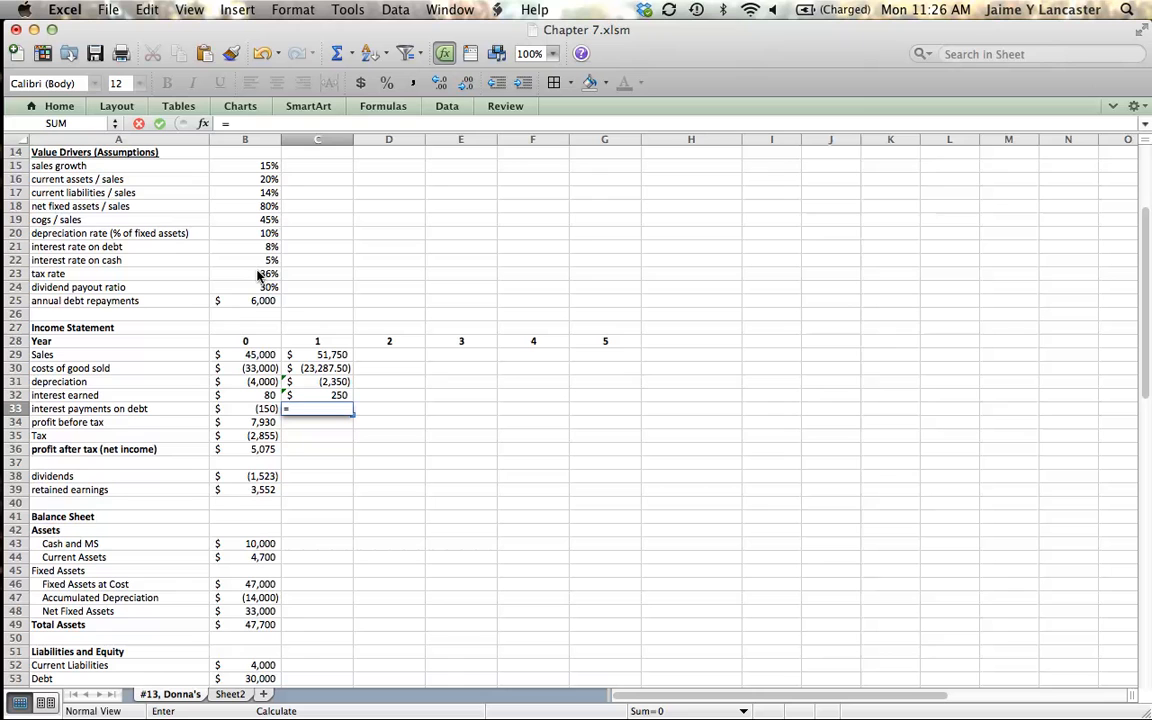
type("-(")
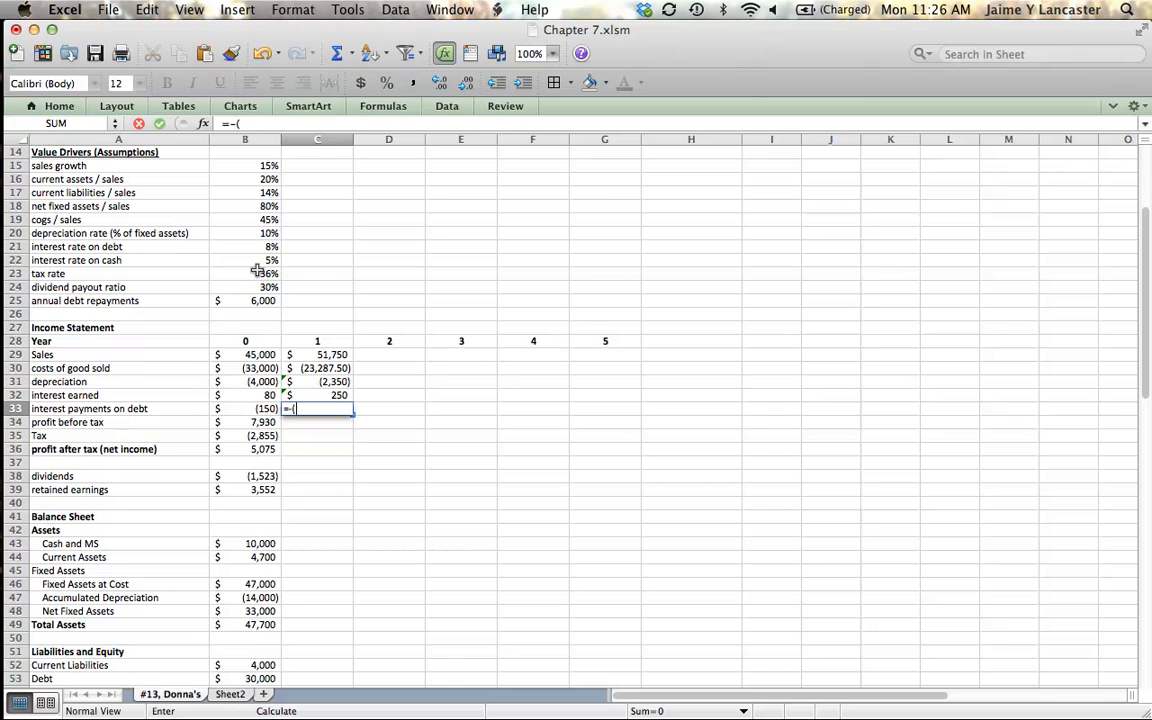
left_click(244, 544)
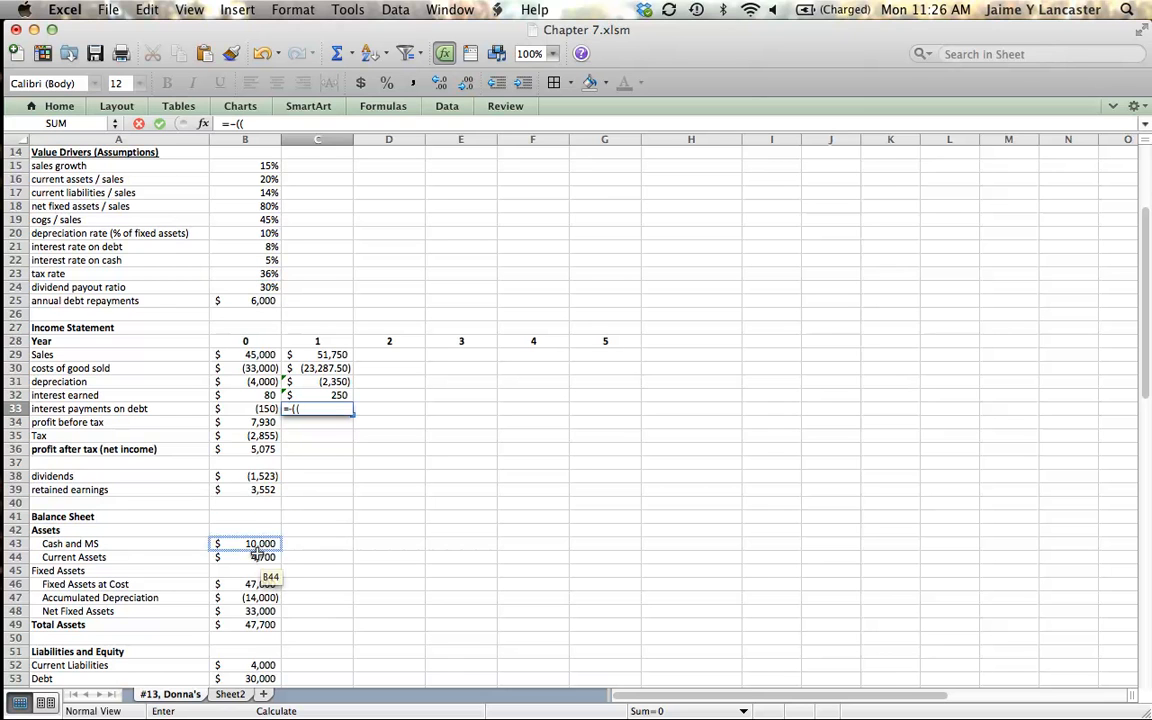
left_click(244, 678)
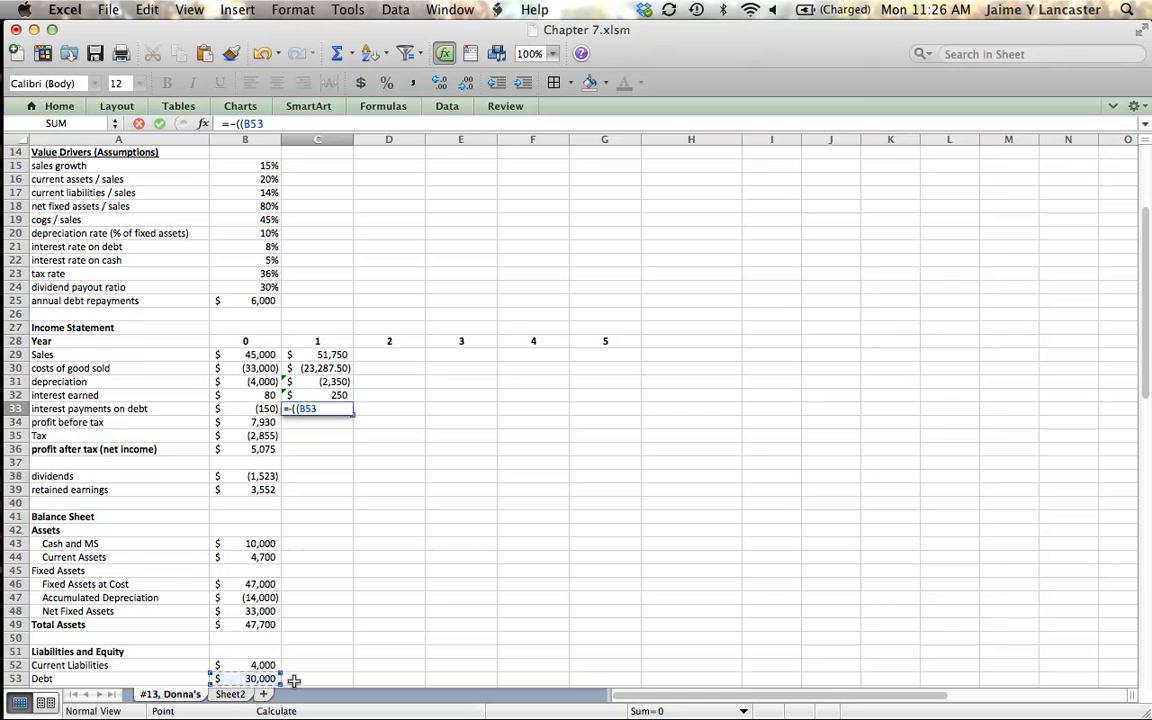
type("+C53)/2")
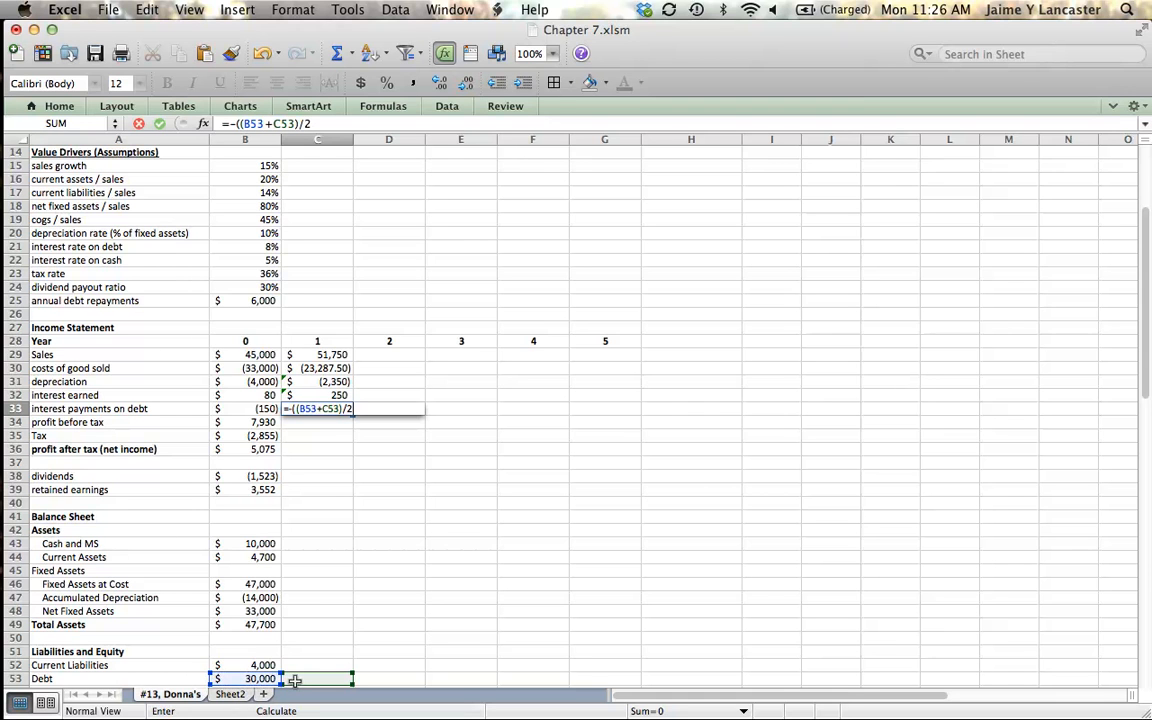
type("*")
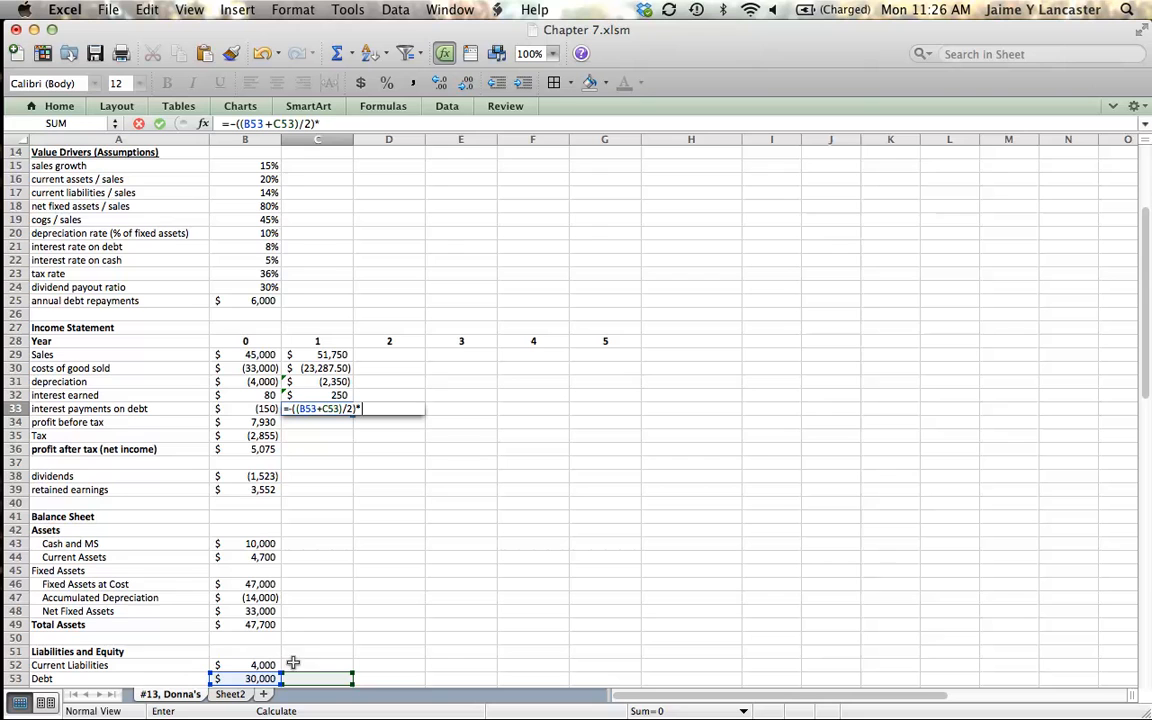
mouse_move(272, 256)
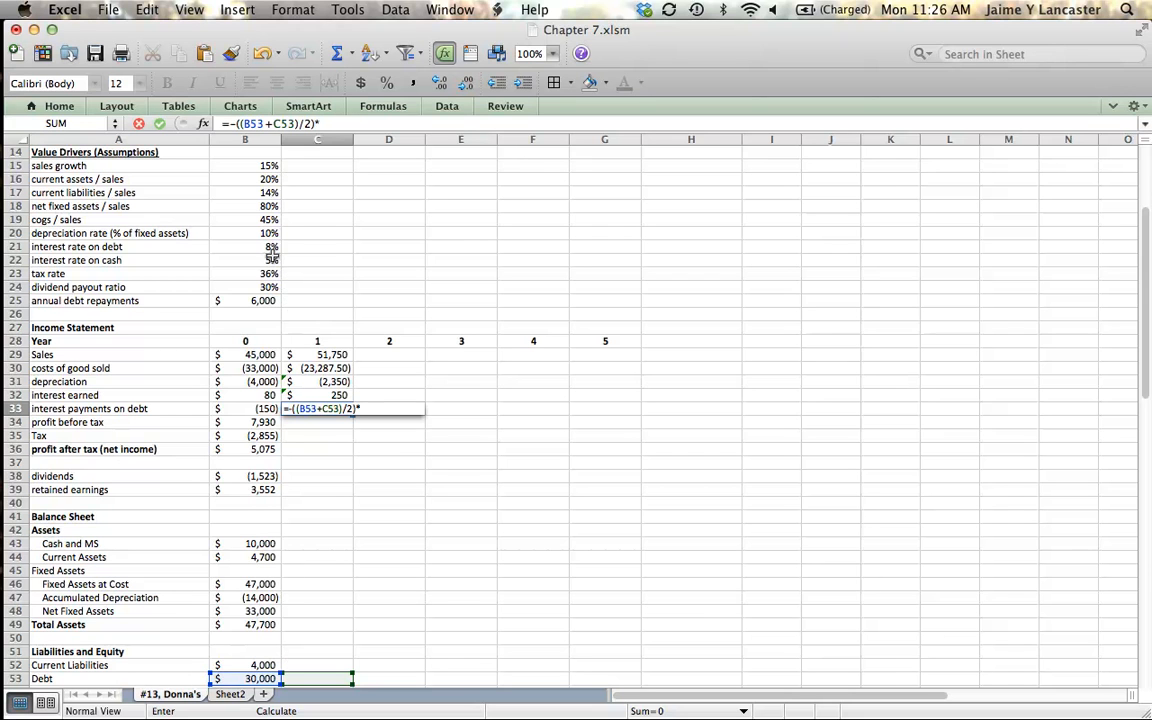
left_click(244, 248)
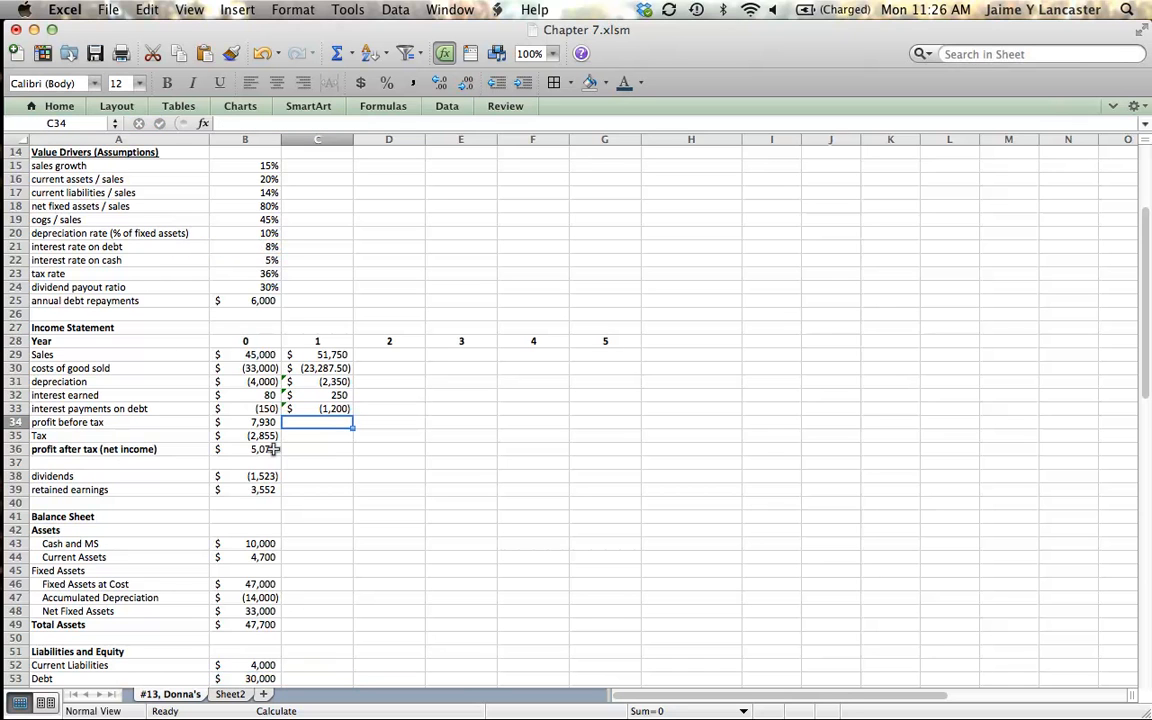
- Sum year-1 profit before tax in C34, then enter tax at 36% in C35 and net income in C36
type("=sUM")
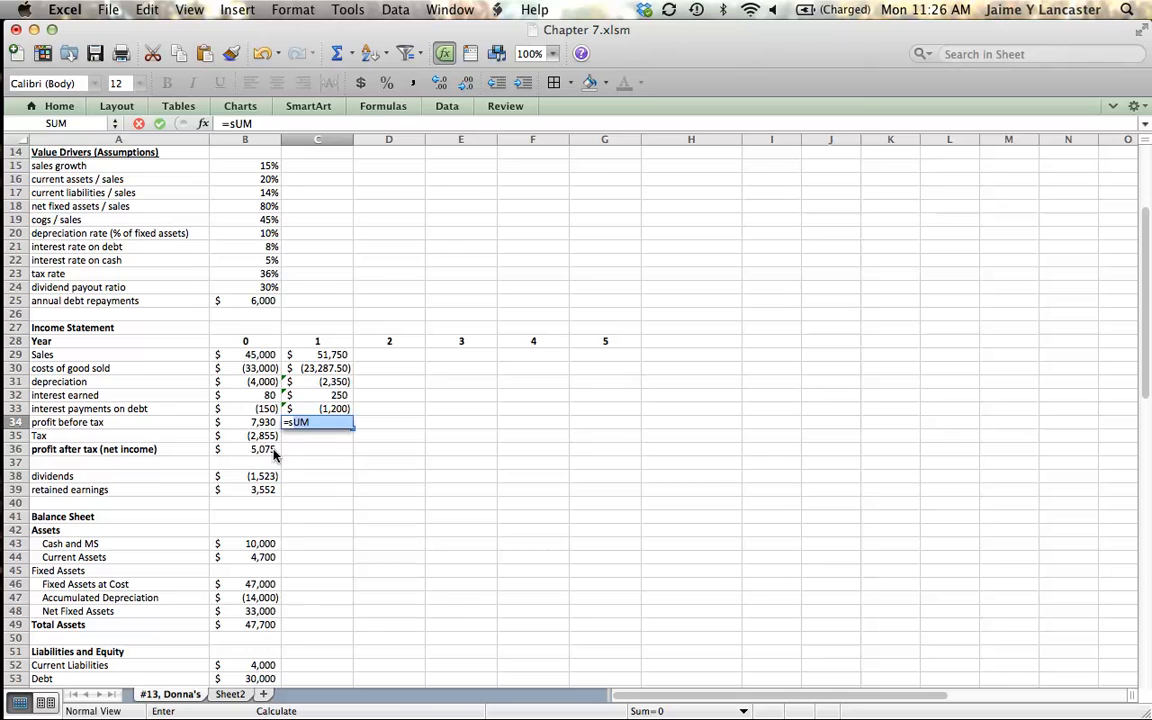
type("m(")
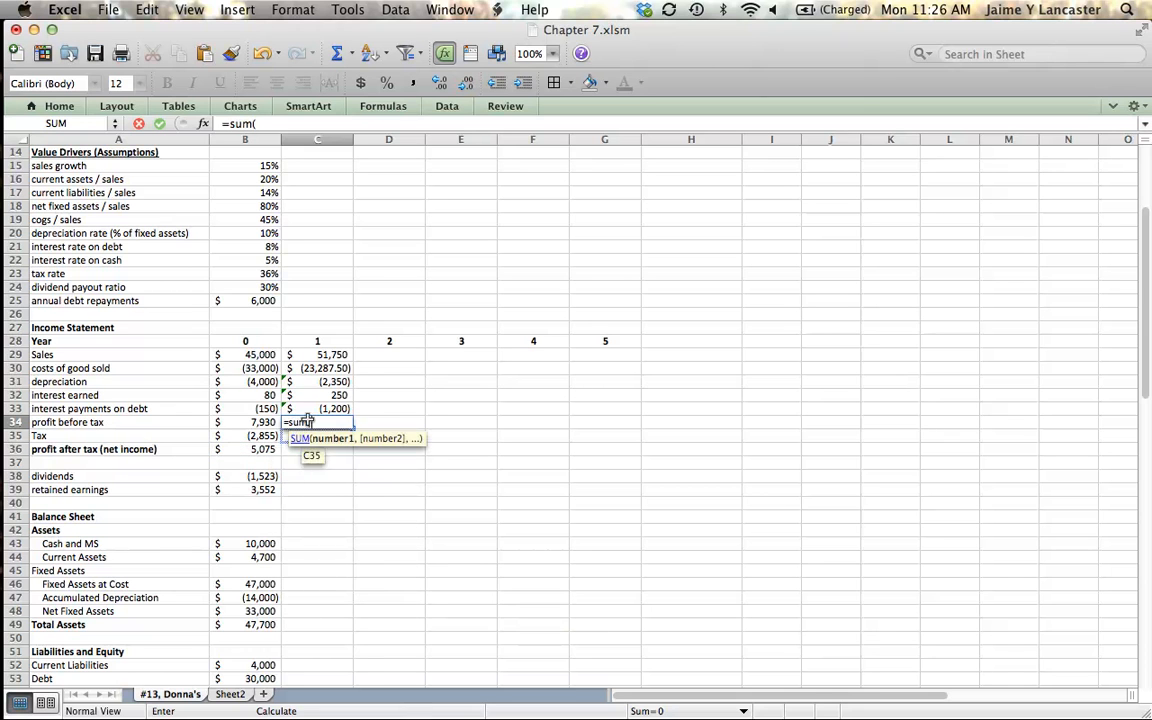
left_click_drag(316, 354, 316, 408)
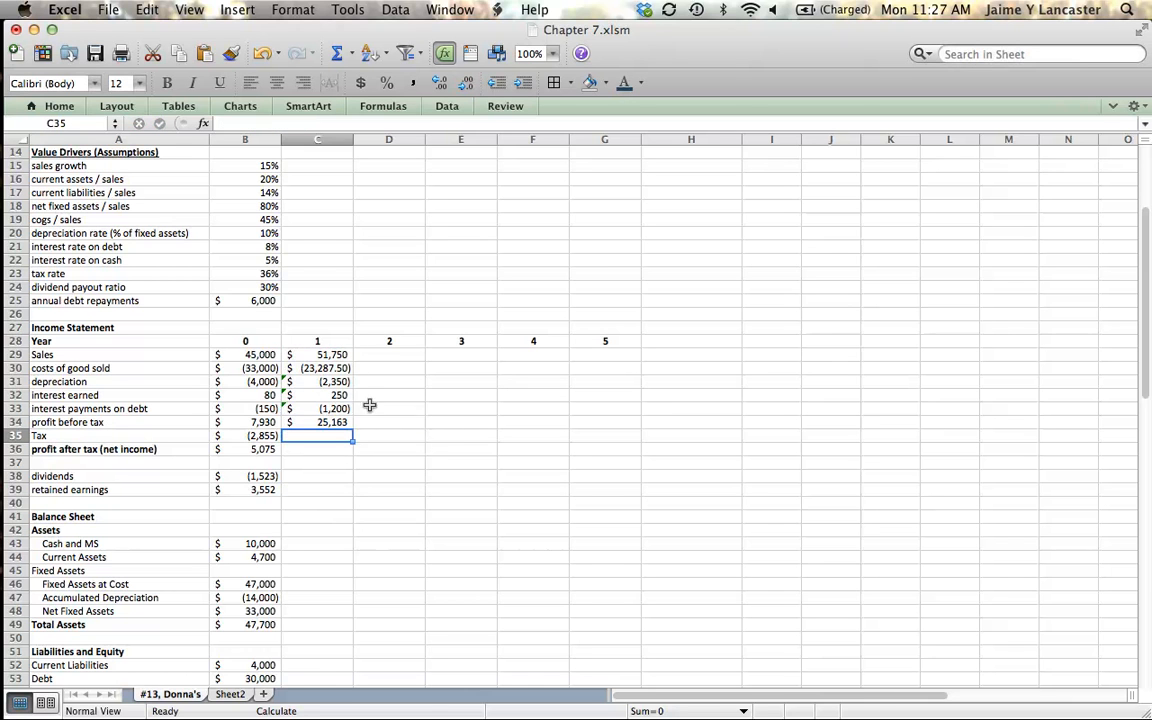
mouse_move(432, 448)
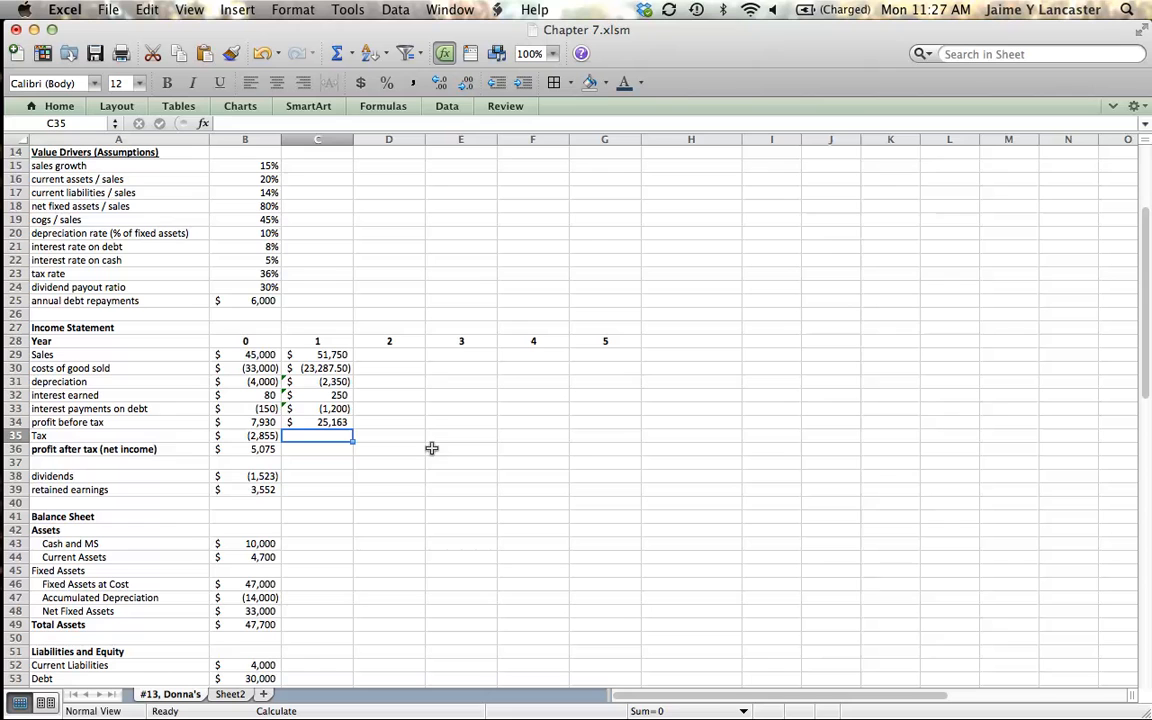
mouse_move(256, 272)
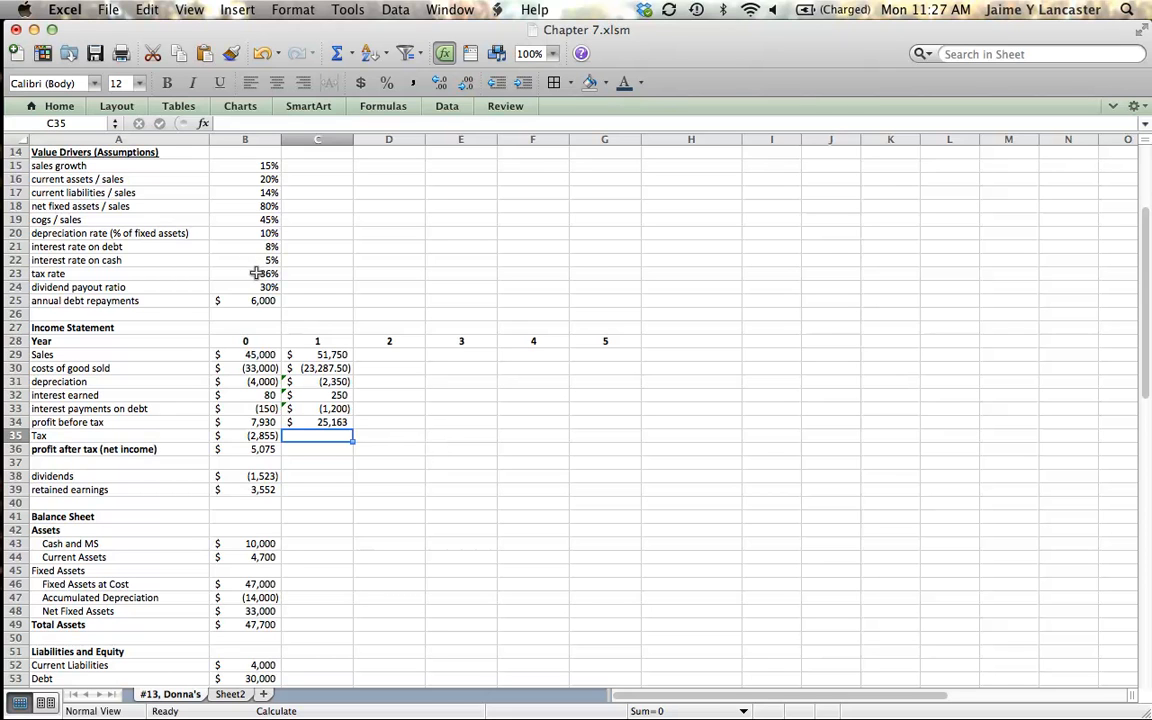
type("=-C34")
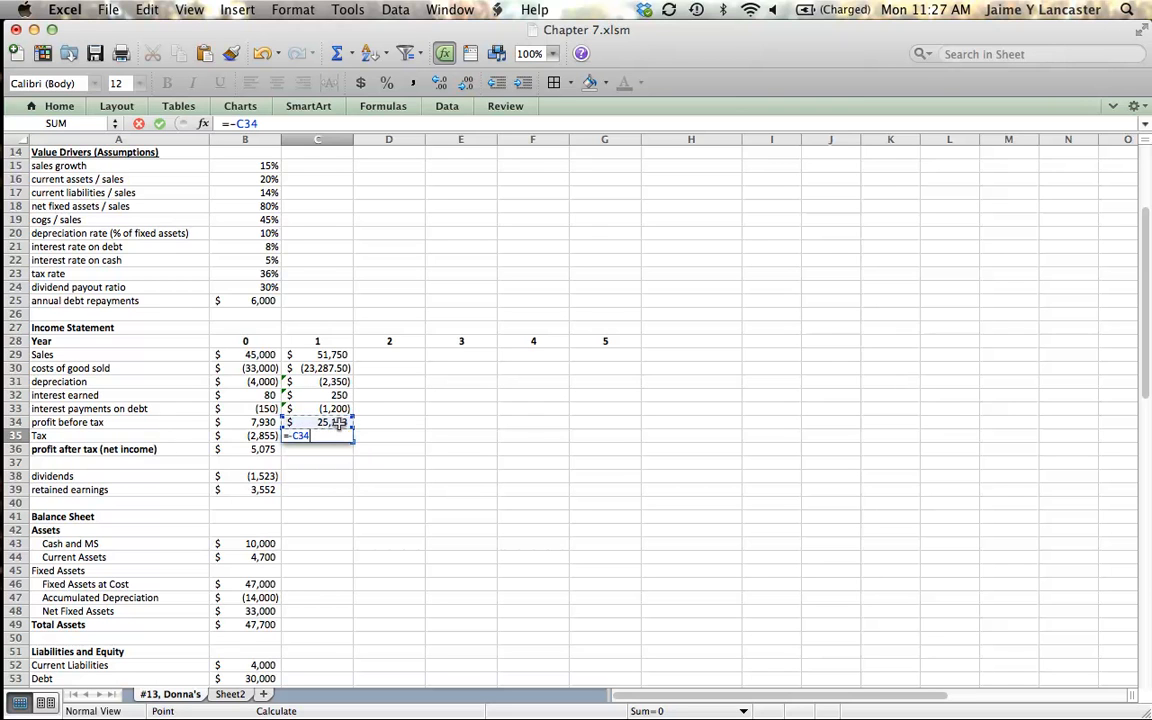
left_click(268, 272)
type("=")
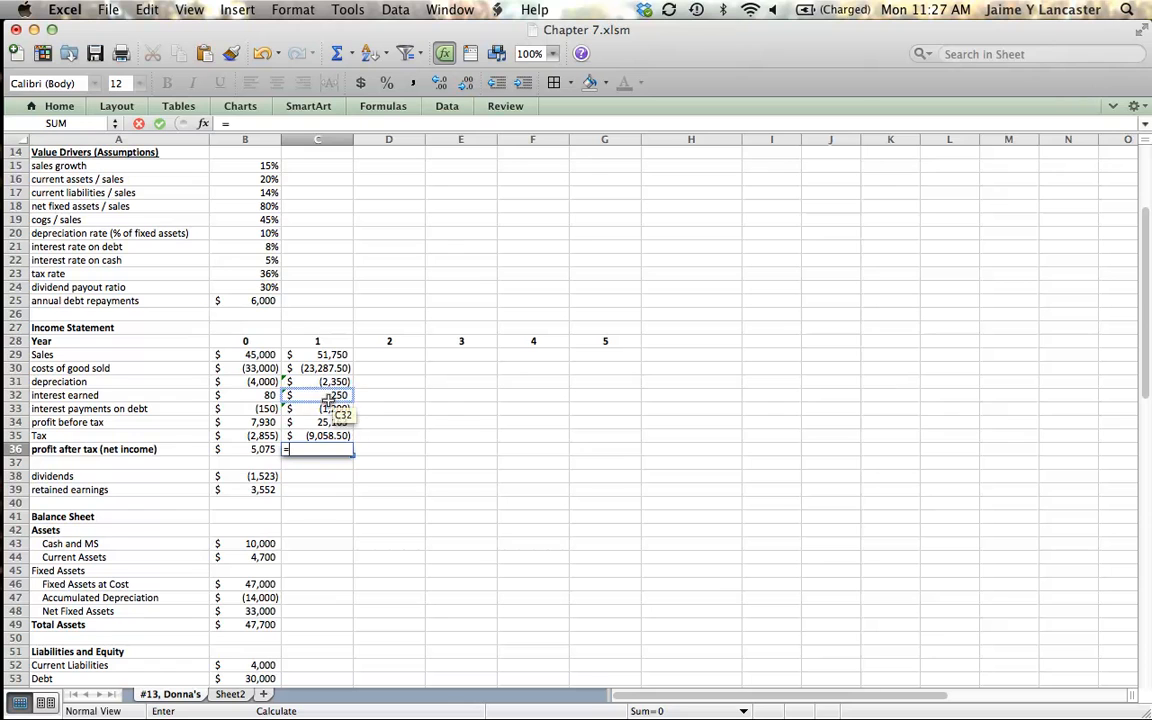
left_click(318, 420)
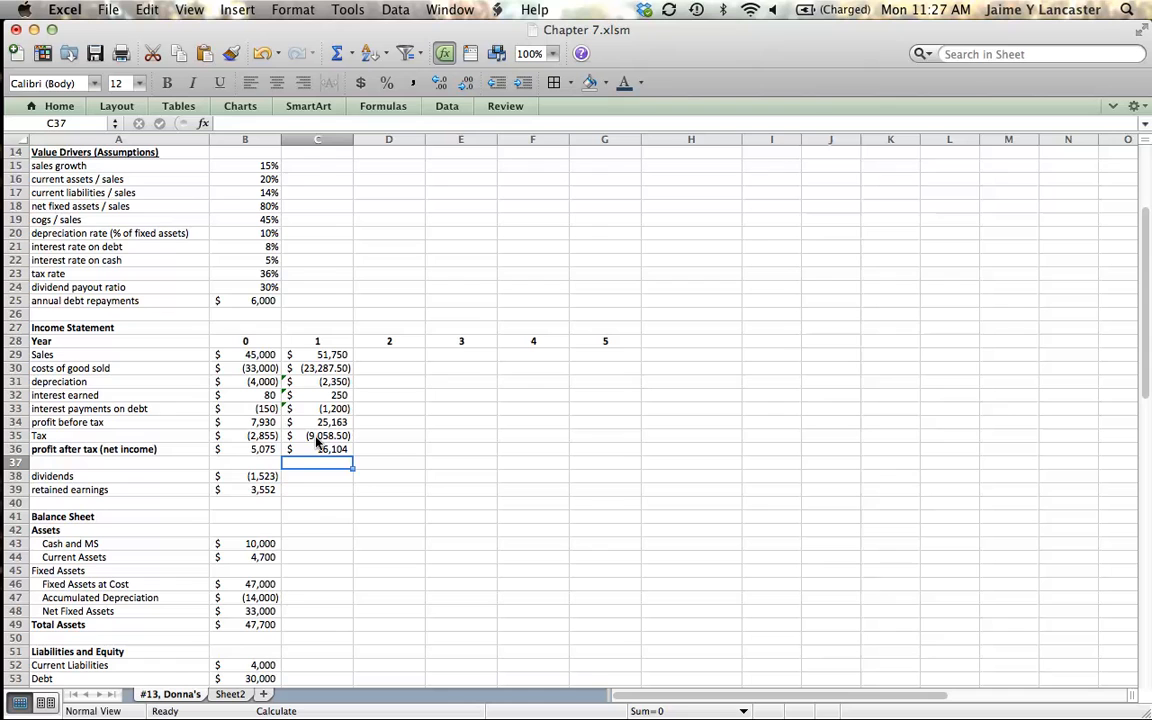
mouse_move(324, 516)
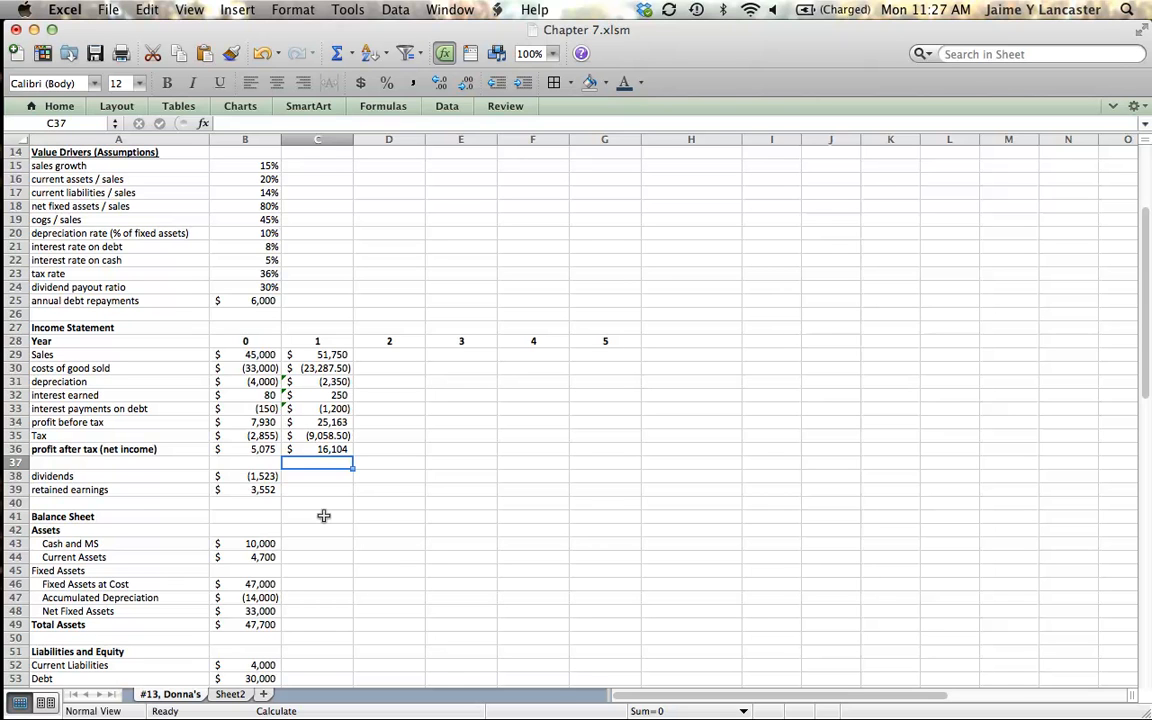
mouse_move(324, 478)
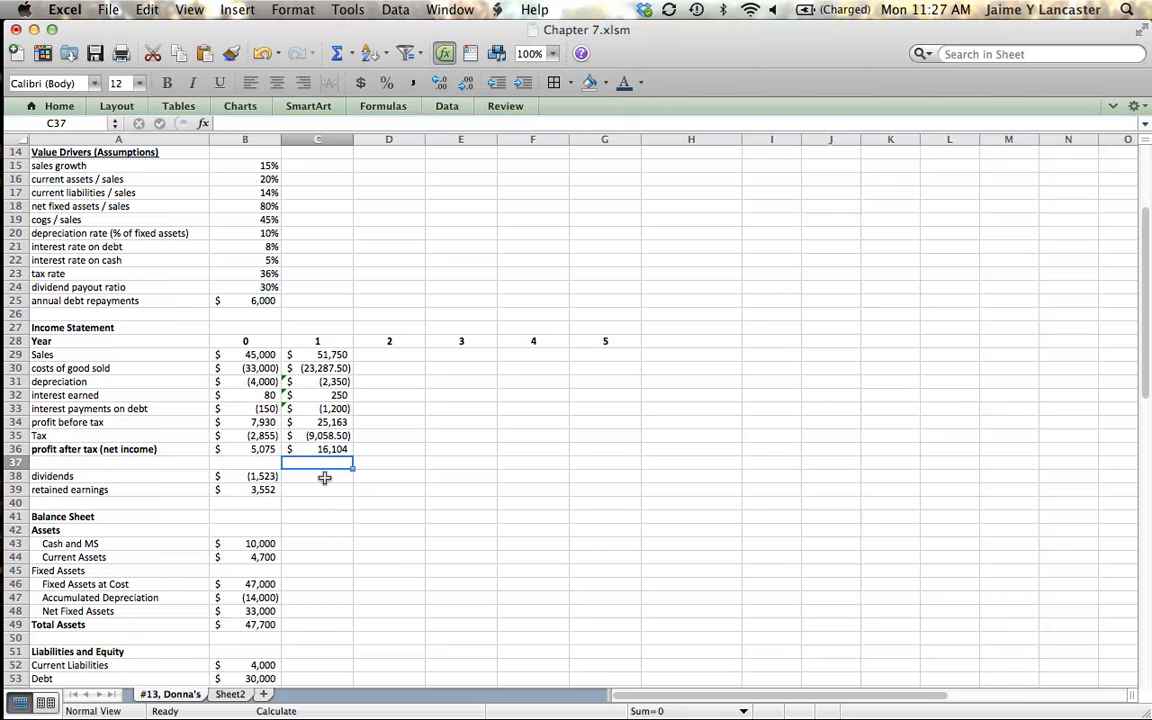
- Enter year-1 dividends in C38 as =-$B$24*C36, the 30% payout ratio on net income
left_click(318, 476)
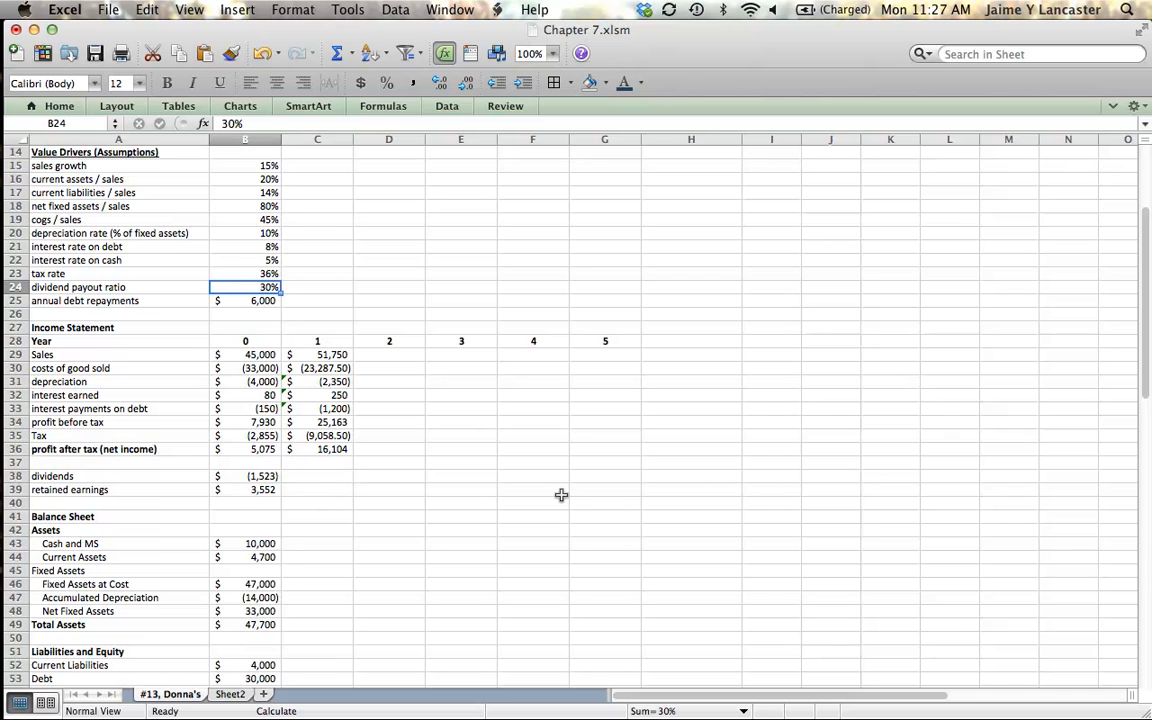
left_click(318, 476)
type("=-")
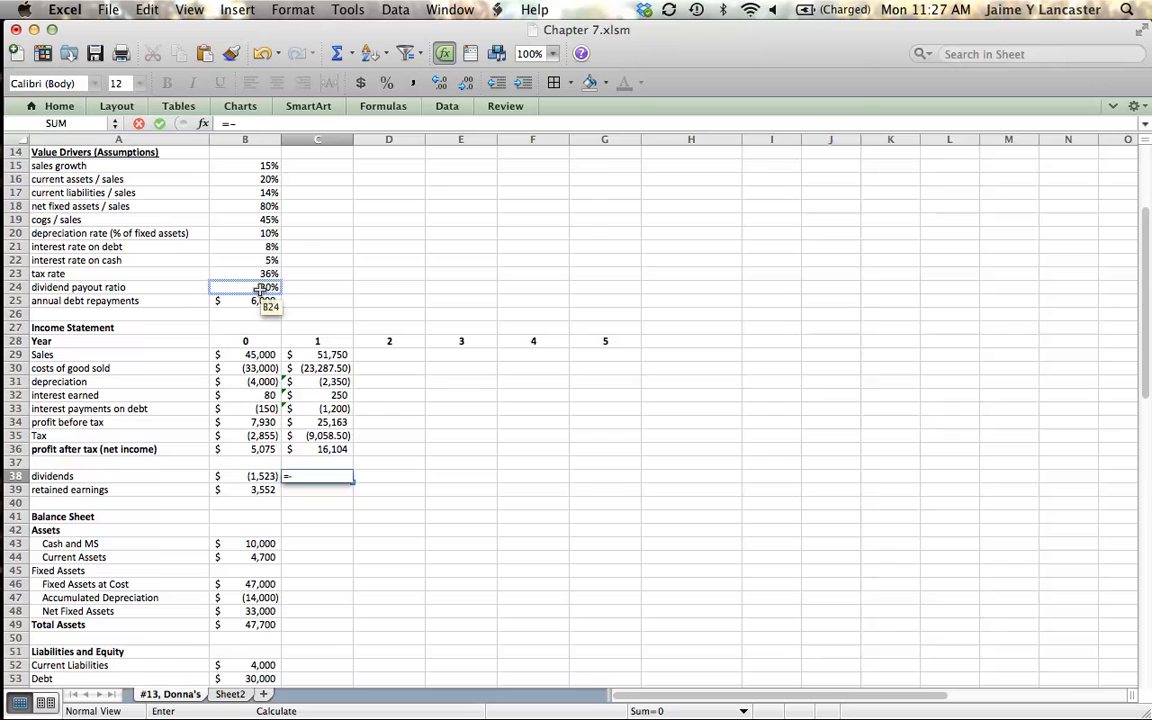
left_click(244, 288)
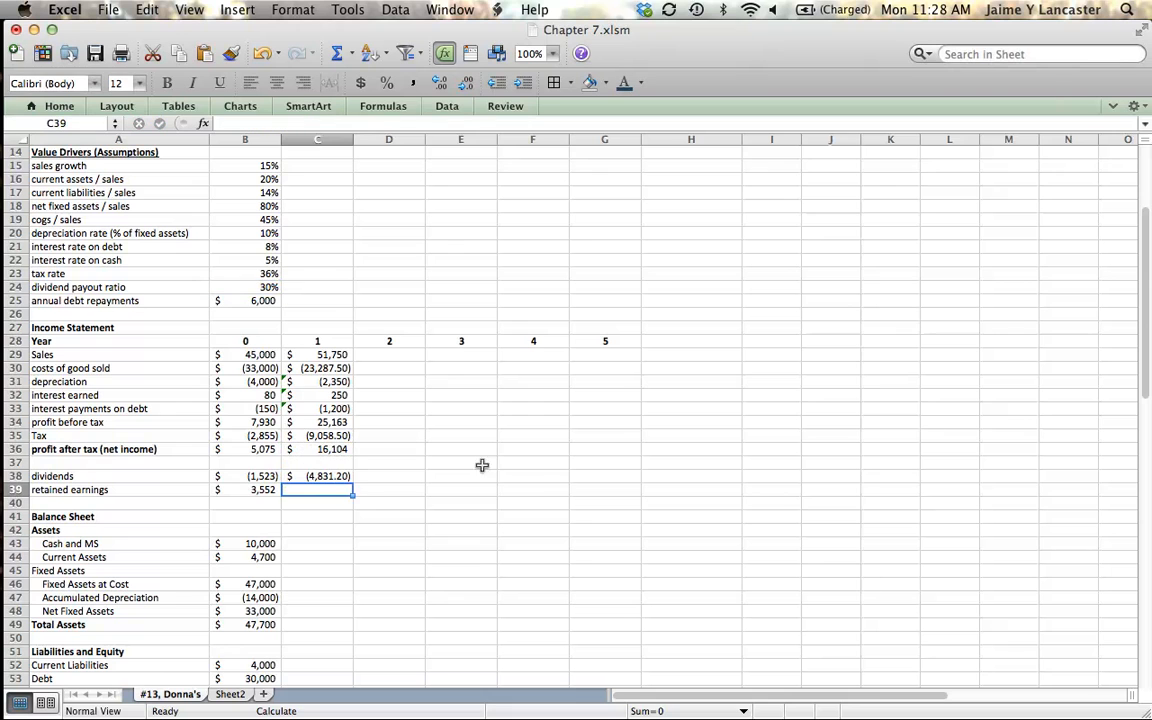
mouse_move(540, 476)
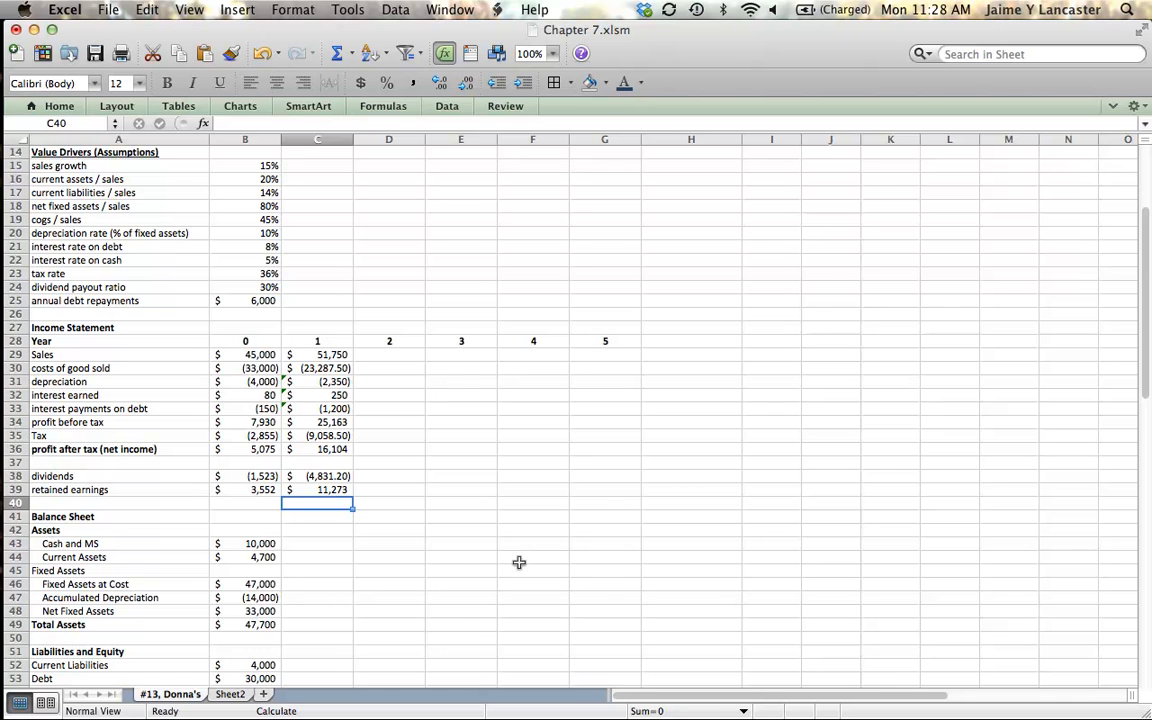
mouse_move(350, 380)
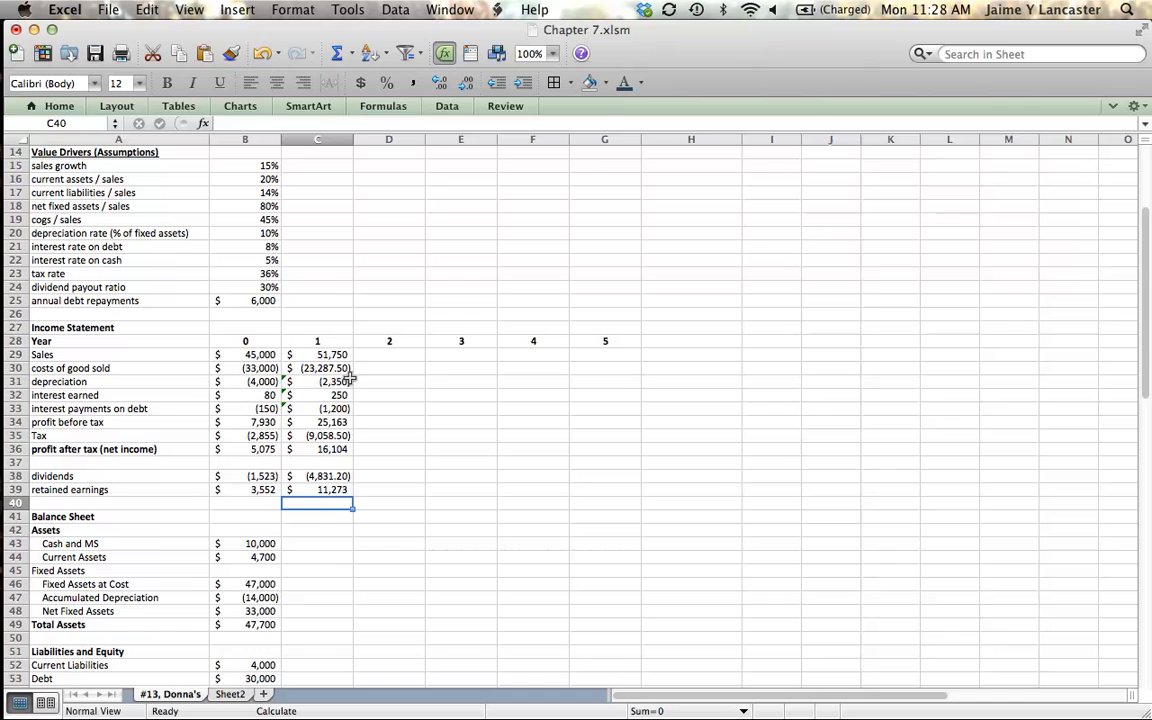
left_click(316, 488)
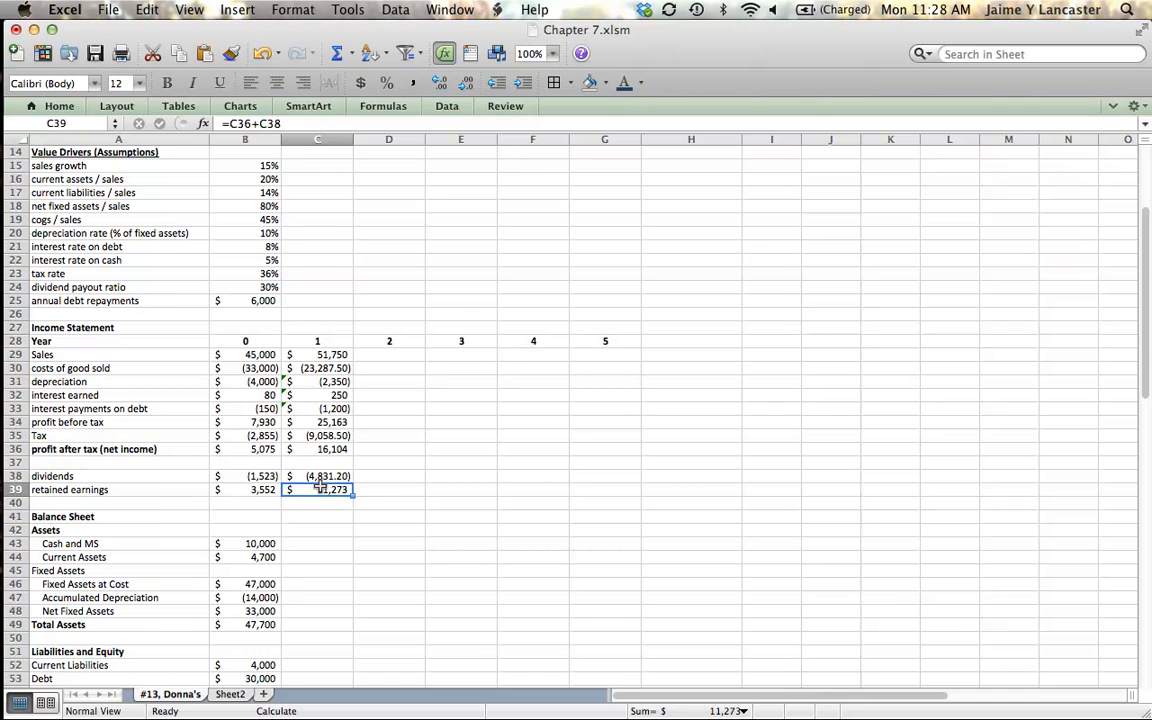
left_click(316, 476)
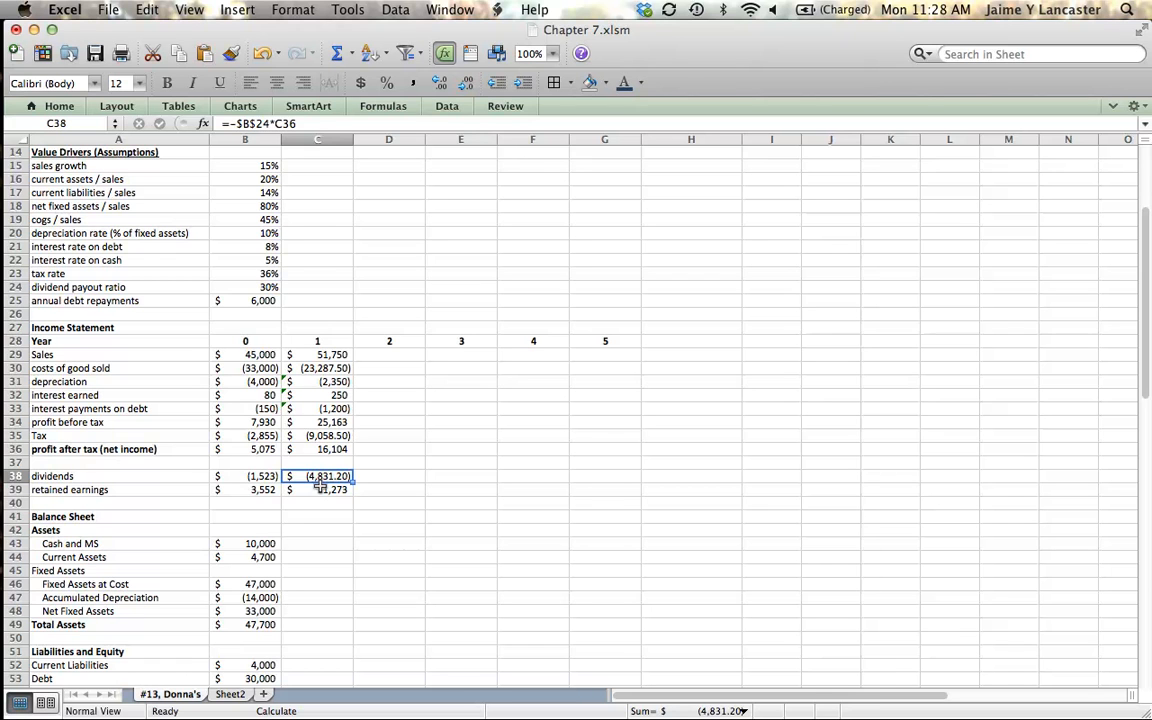
left_click(318, 448)
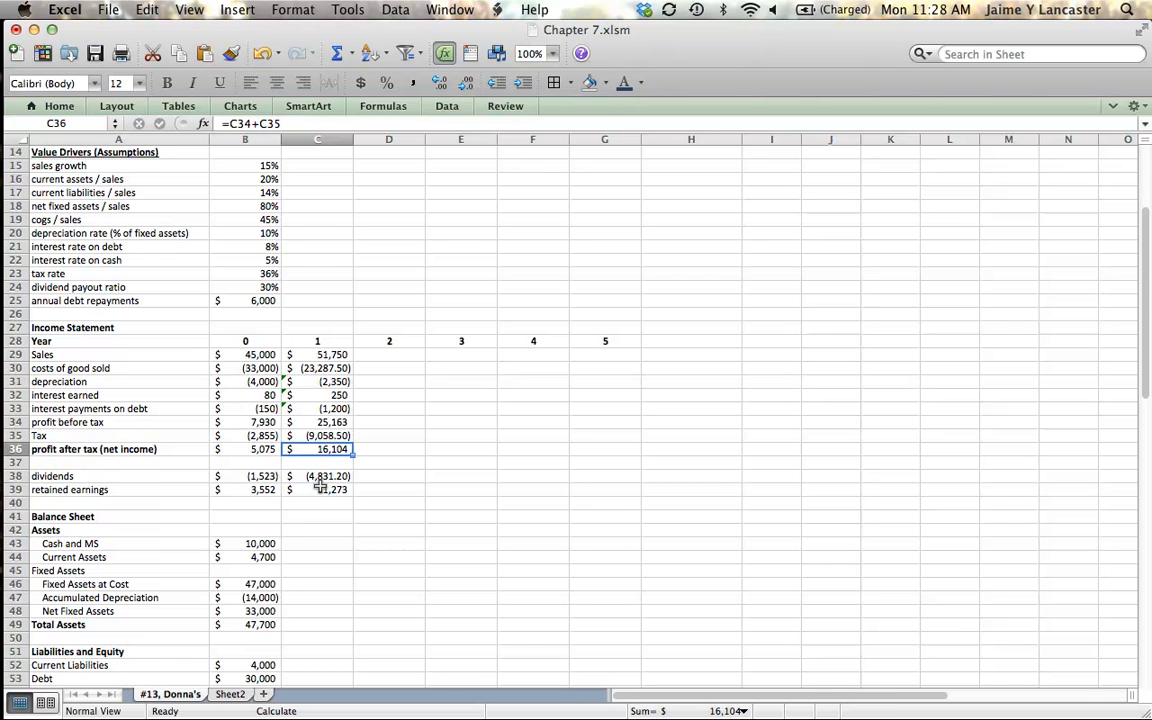
left_click(316, 436)
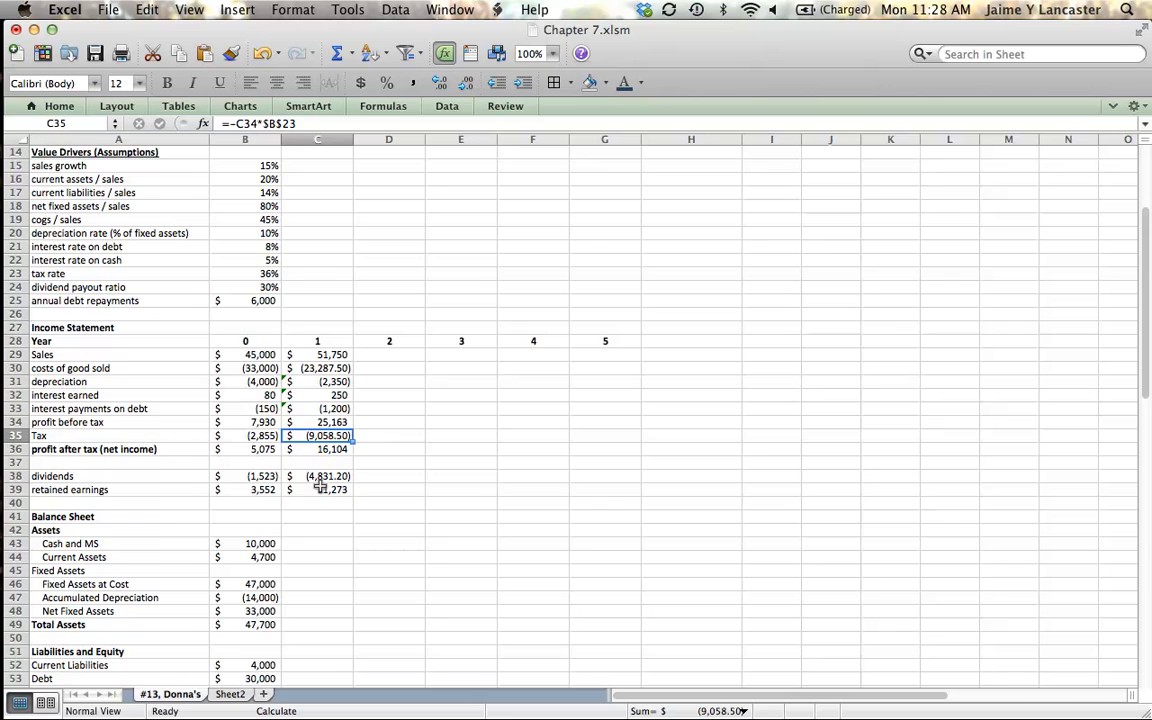
left_click(318, 408)
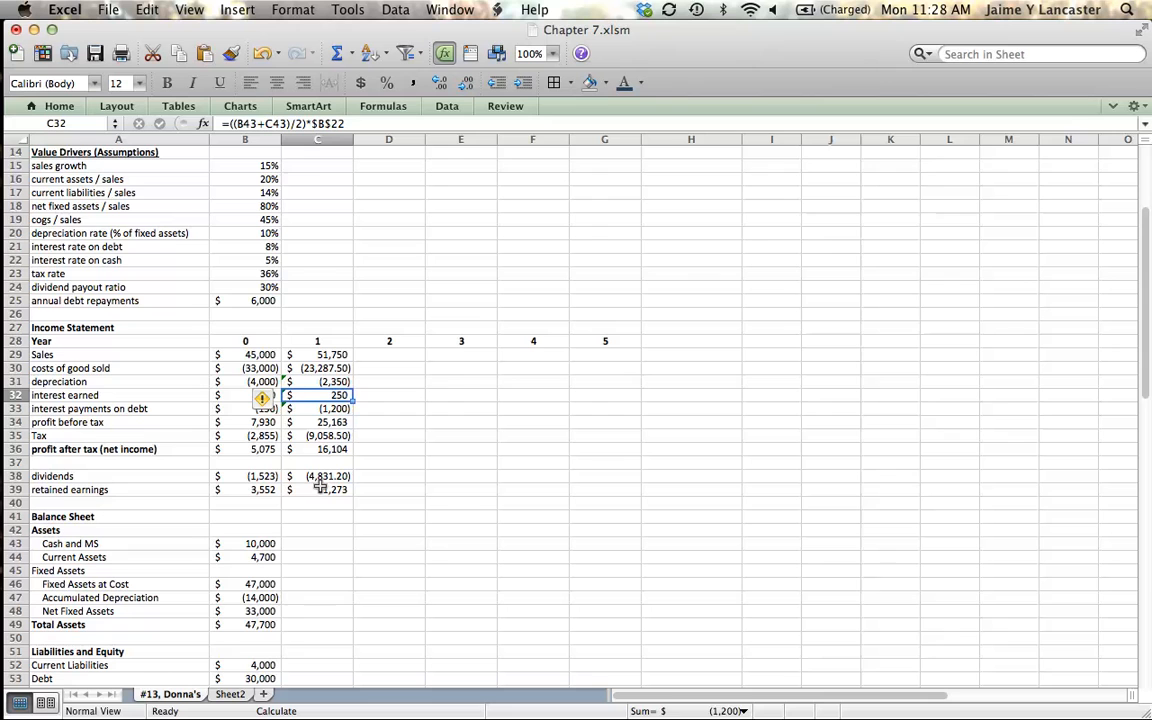
left_click(318, 380)
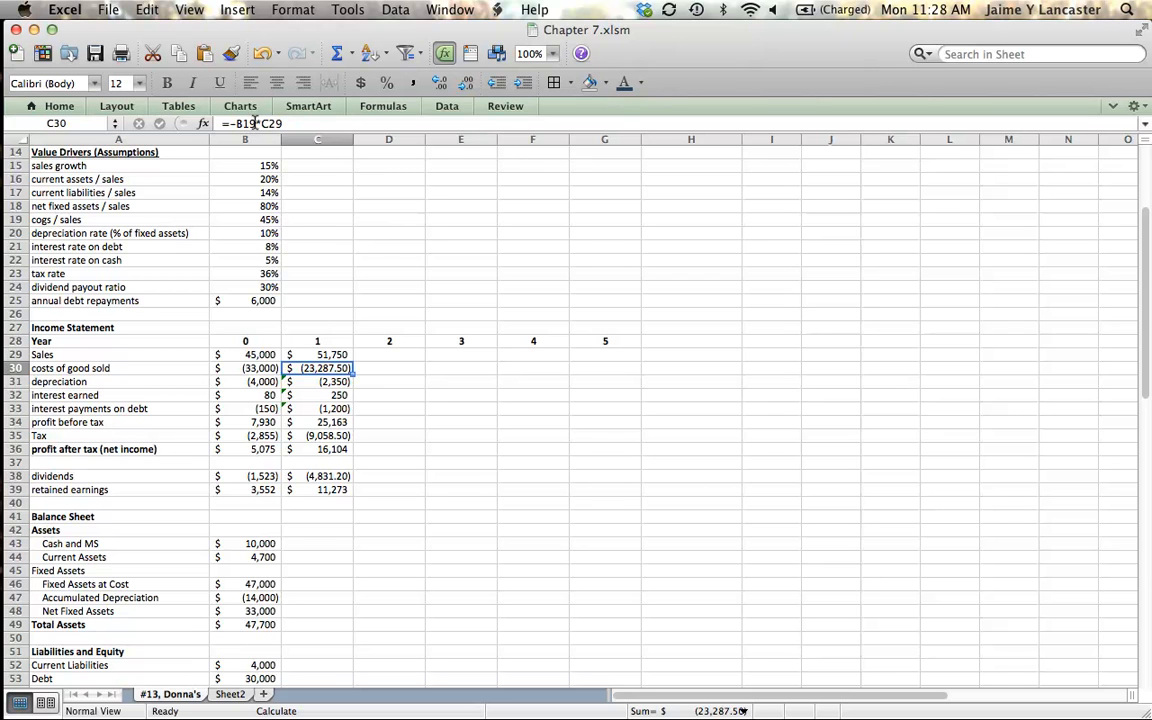
left_click(318, 354)
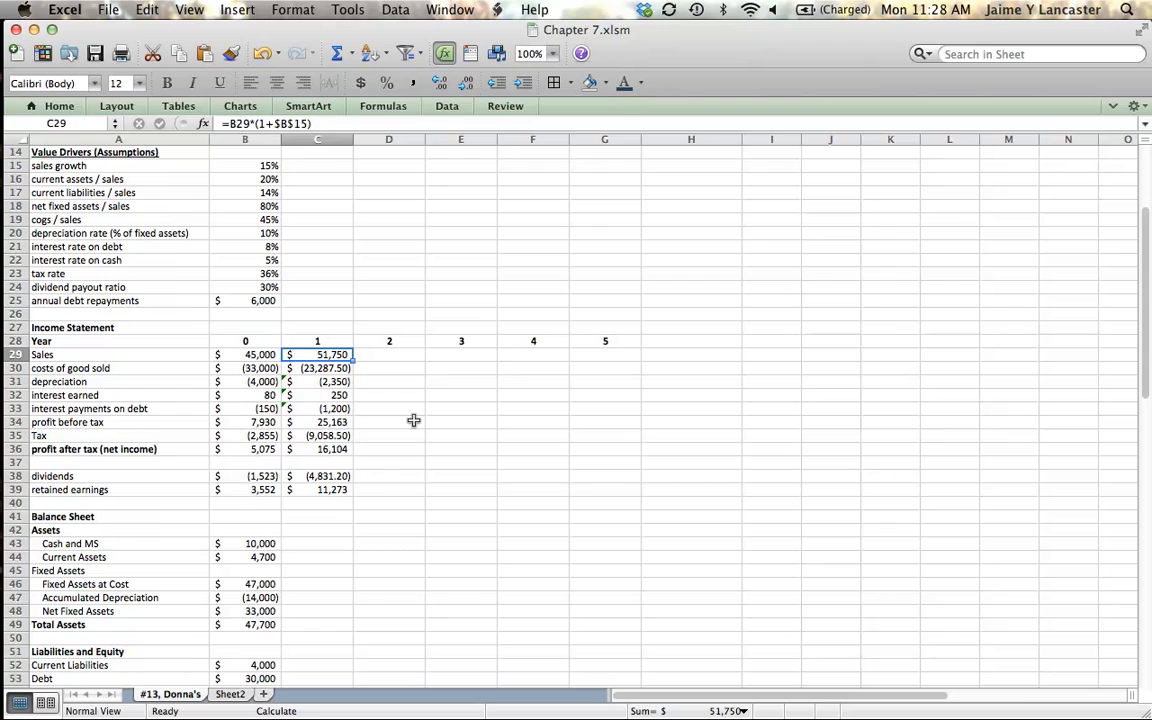
mouse_move(358, 604)
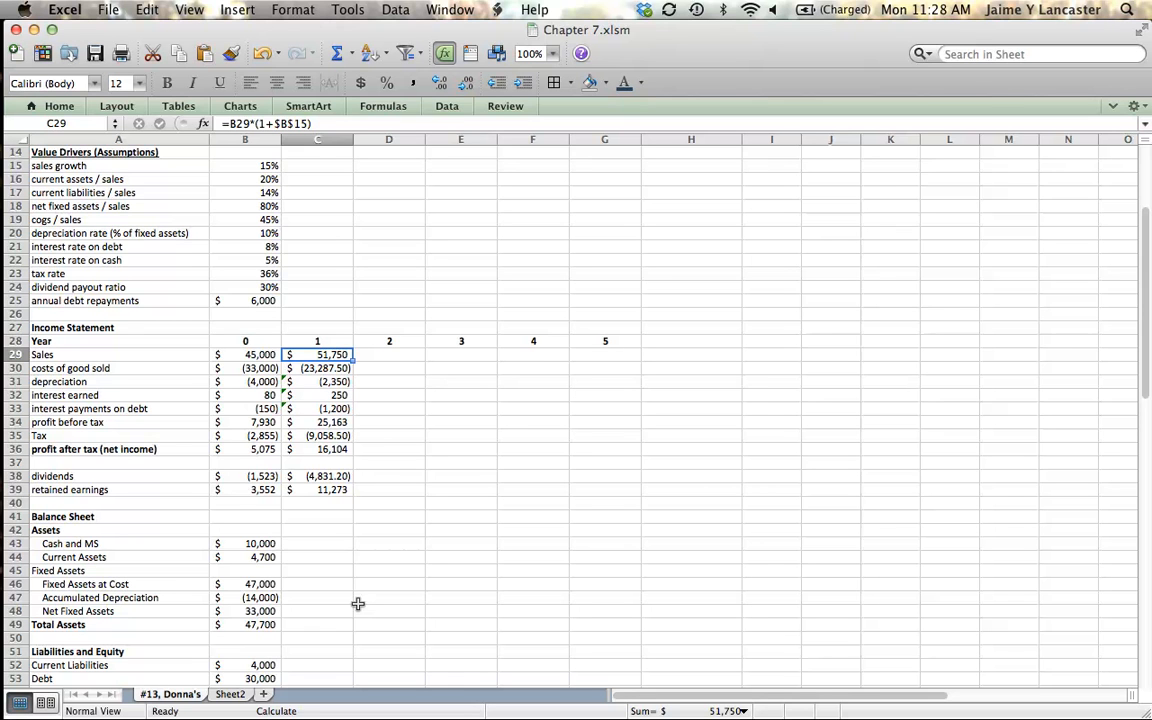
mouse_move(204, 428)
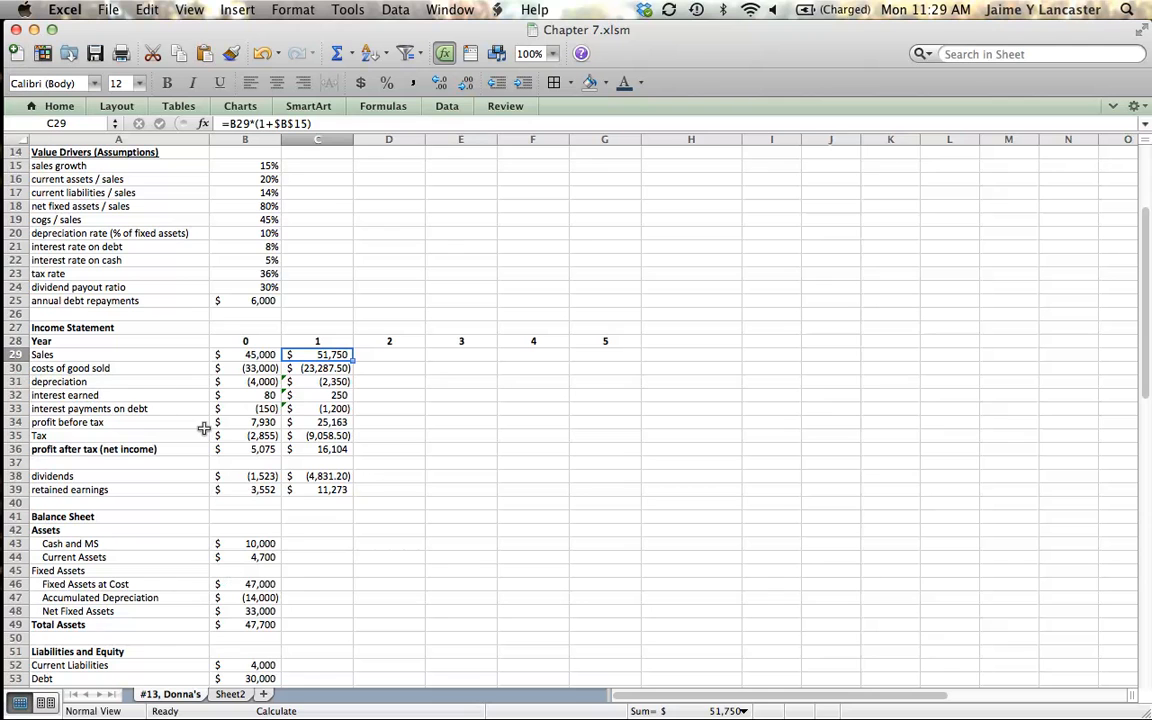
mouse_move(212, 604)
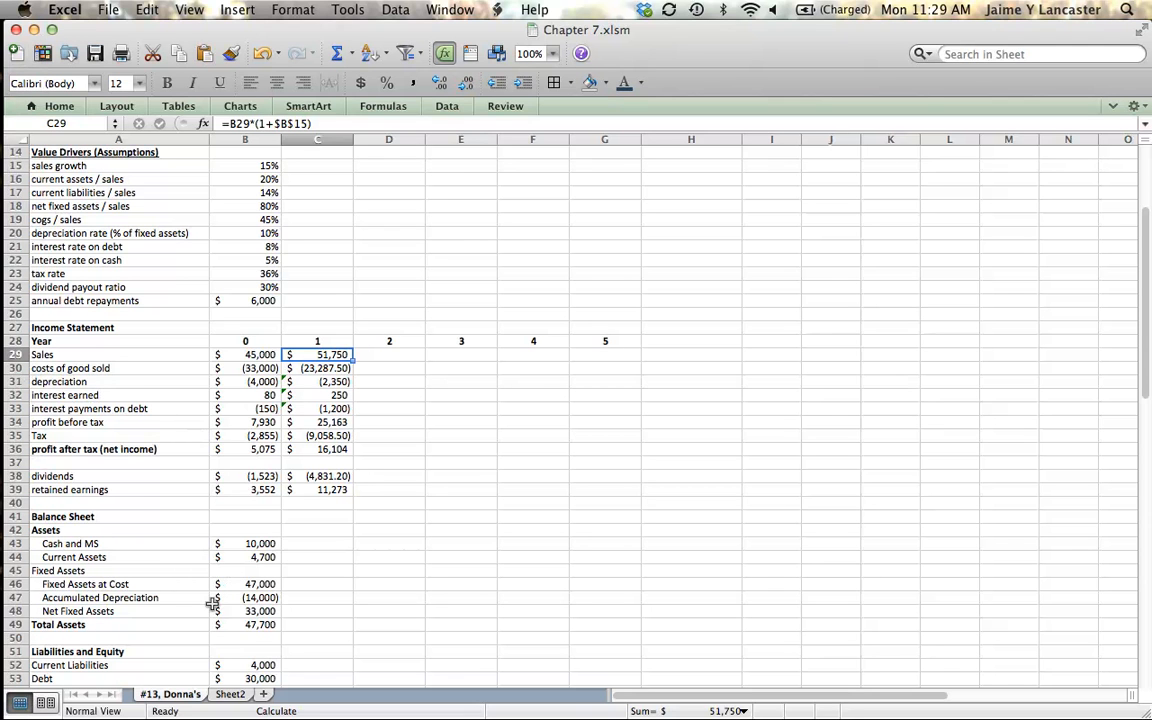
mouse_move(130, 570)
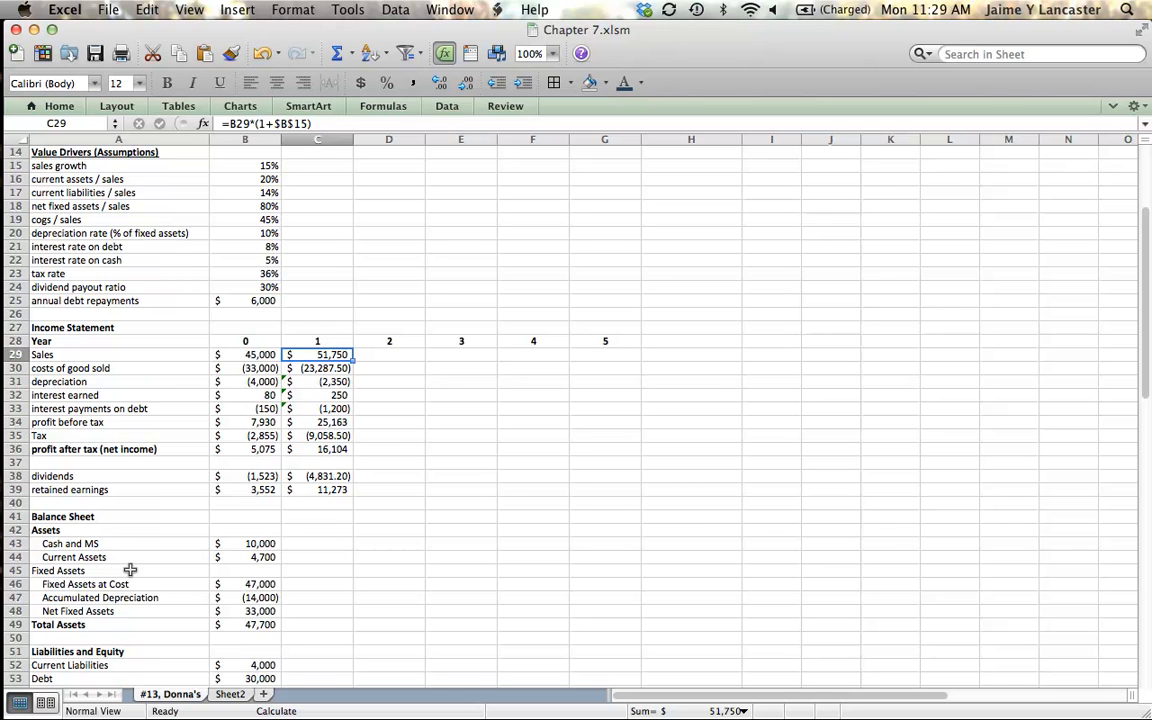
mouse_move(82, 588)
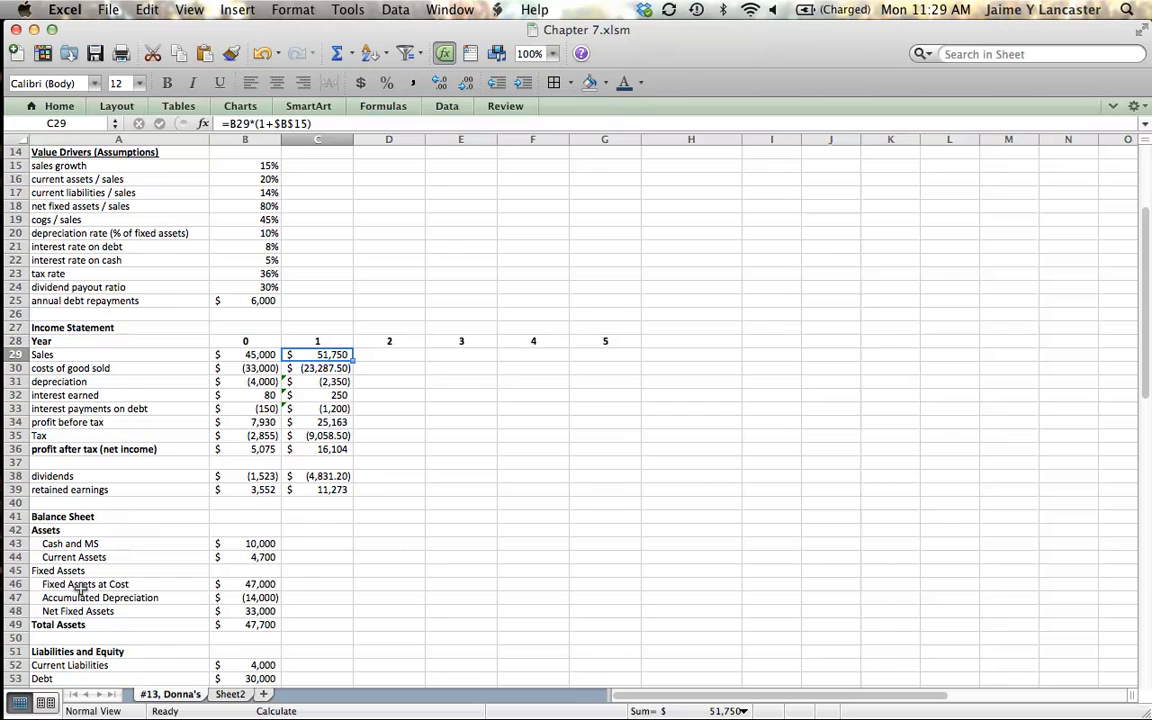
mouse_move(58, 608)
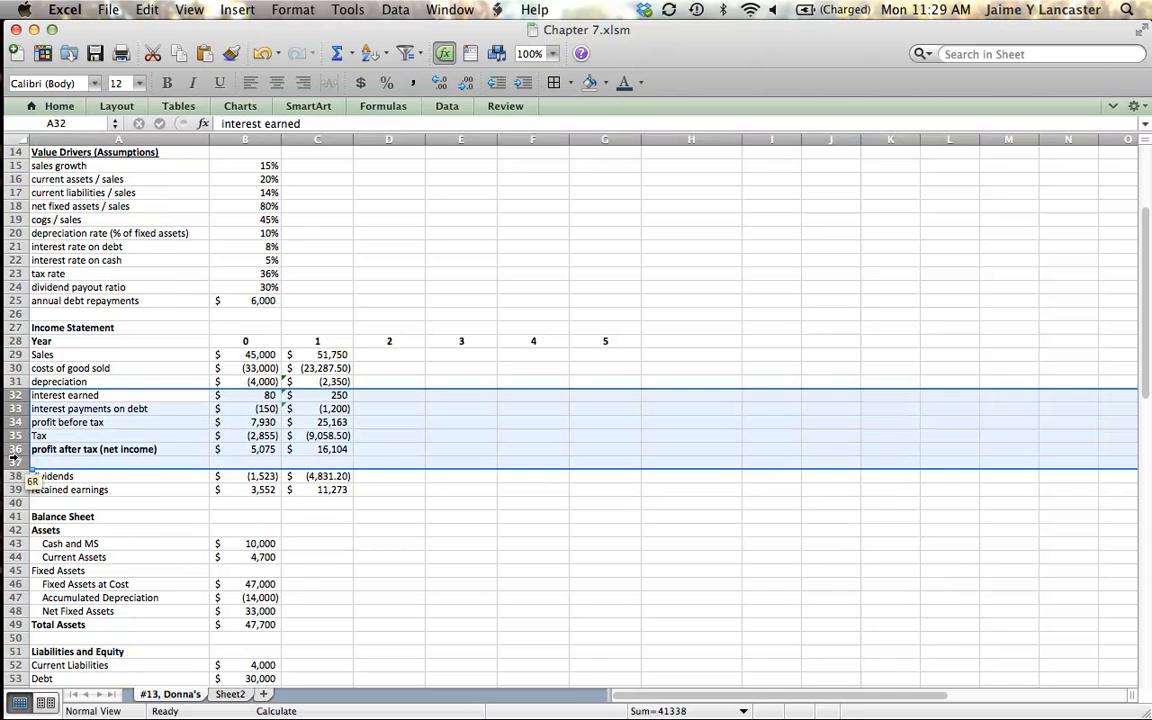
- Hide rows 32–37 via the row-header context menu so the balance sheet fits
right_click(16, 460)
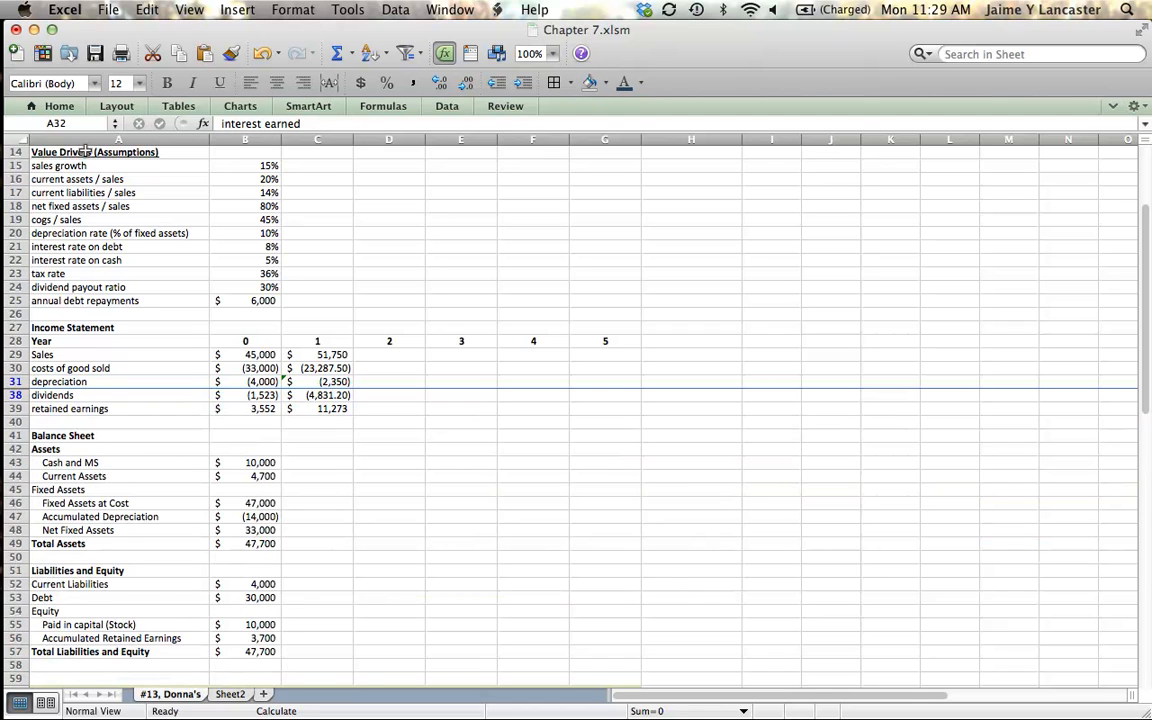
mouse_move(312, 592)
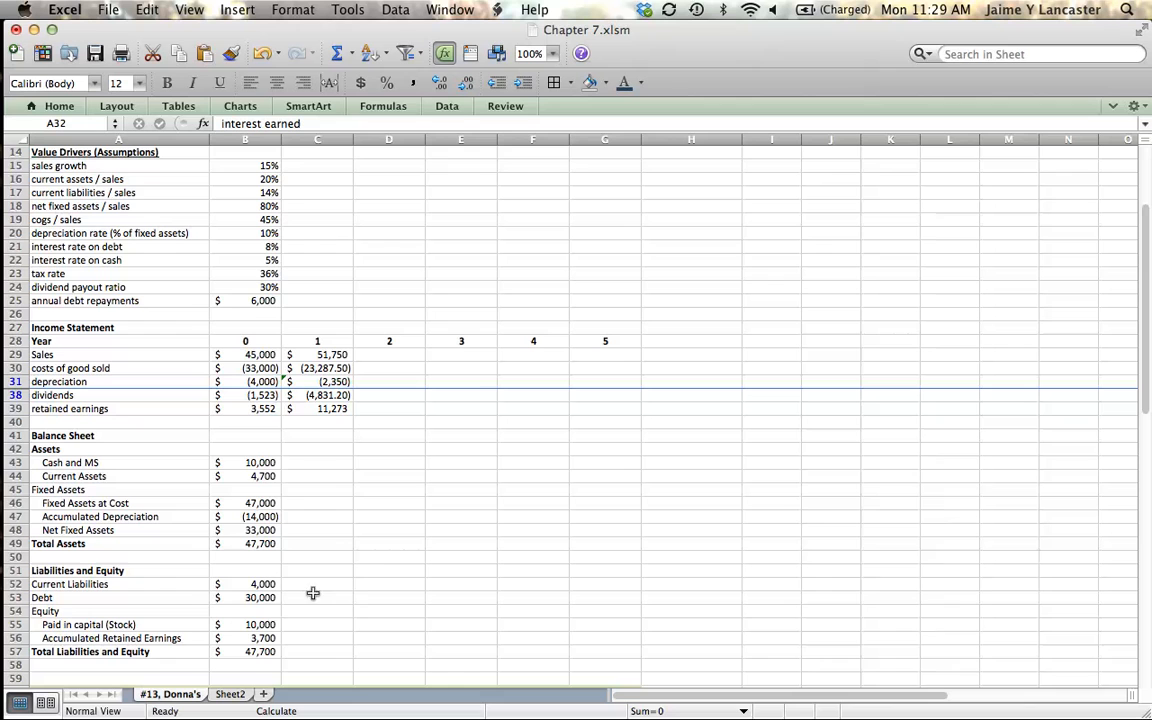
mouse_move(296, 504)
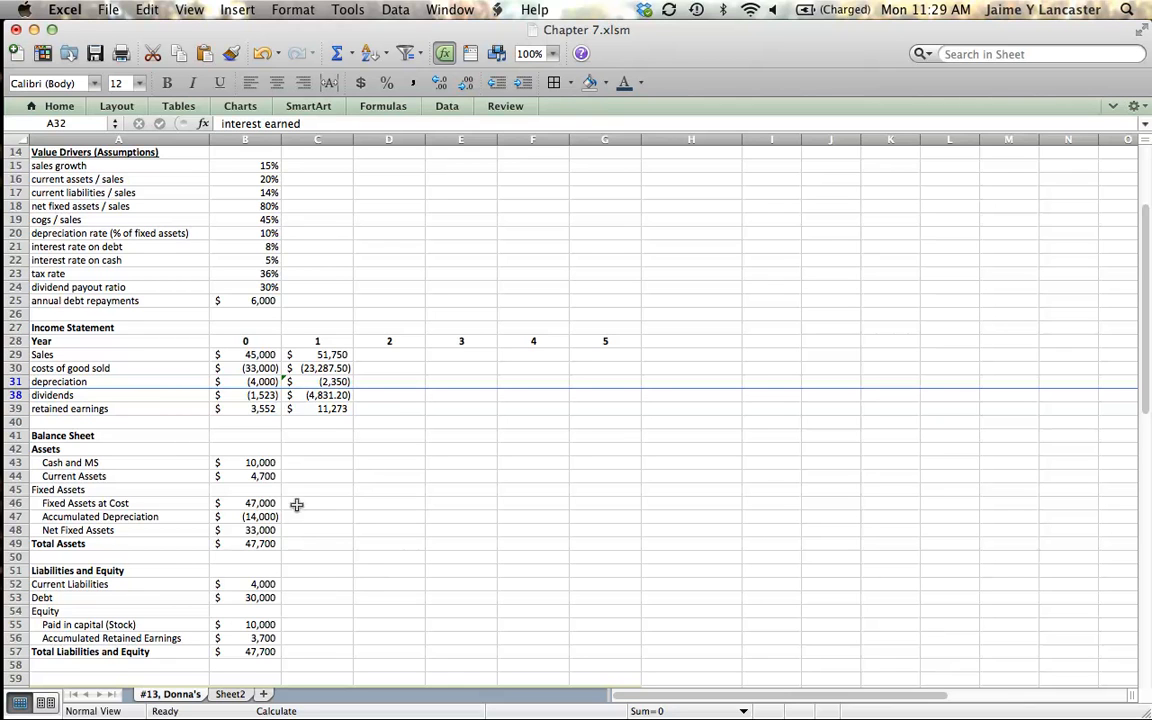
mouse_move(324, 462)
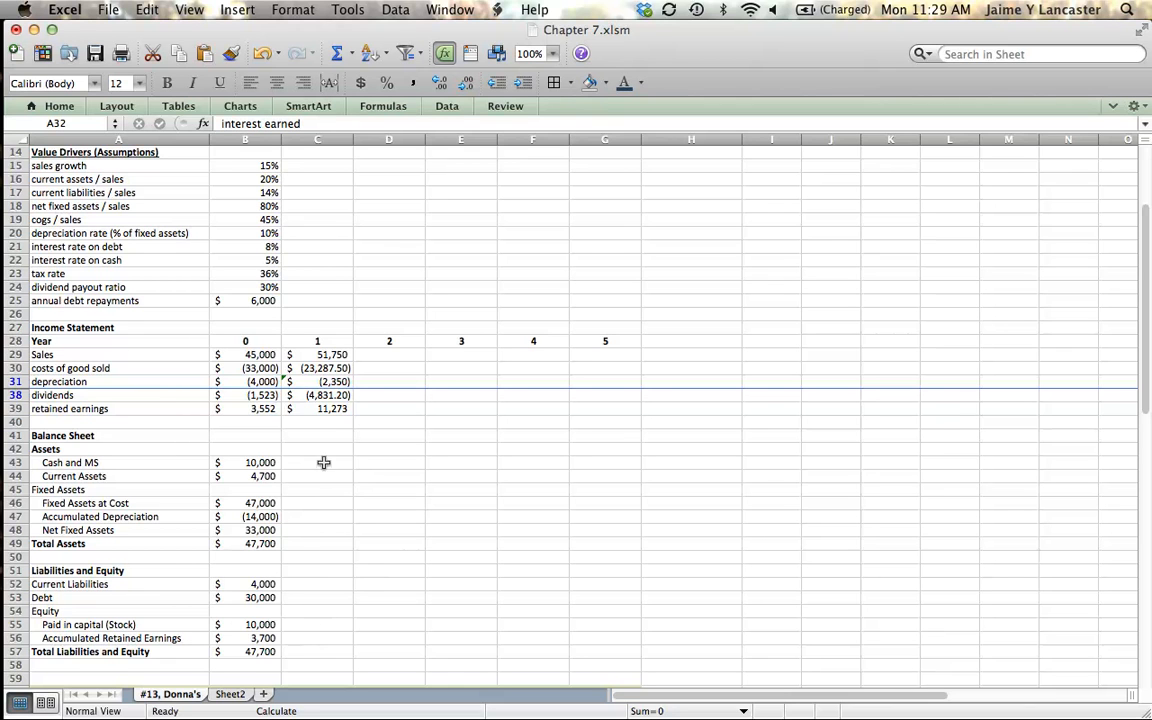
mouse_move(300, 458)
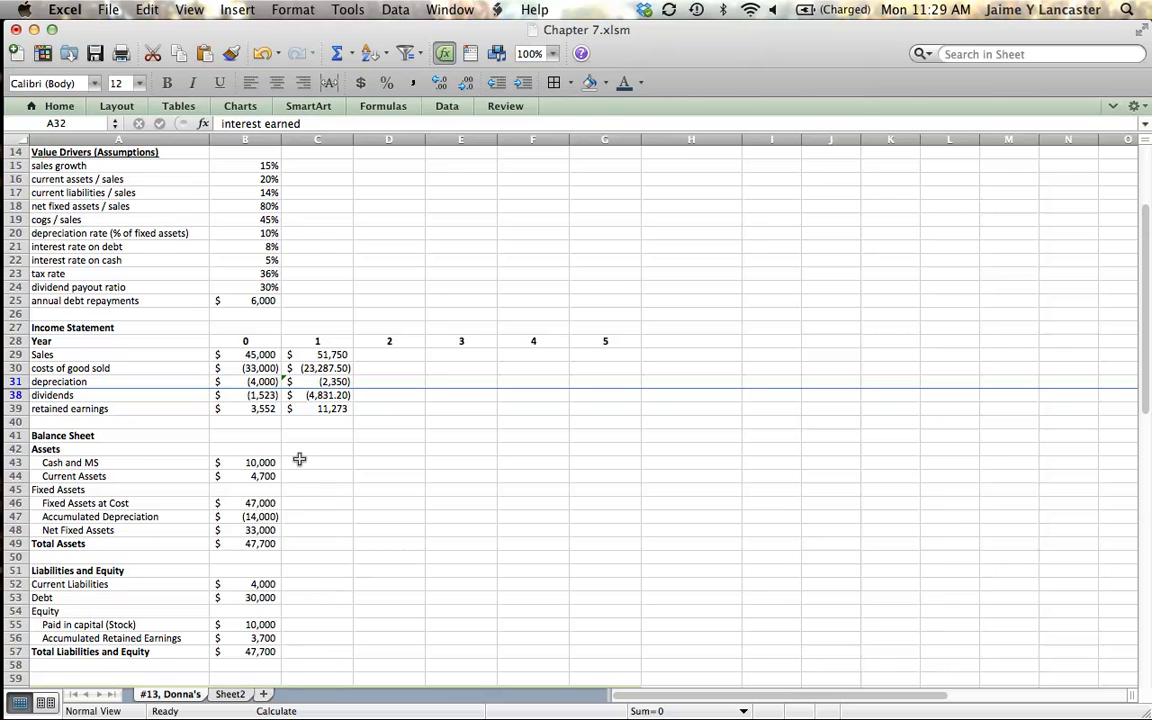
- Enter year-1 current assets in C44 as =$B$16*C29, the 20% ratio on year-1 sales
left_click(316, 462)
type("=B16")
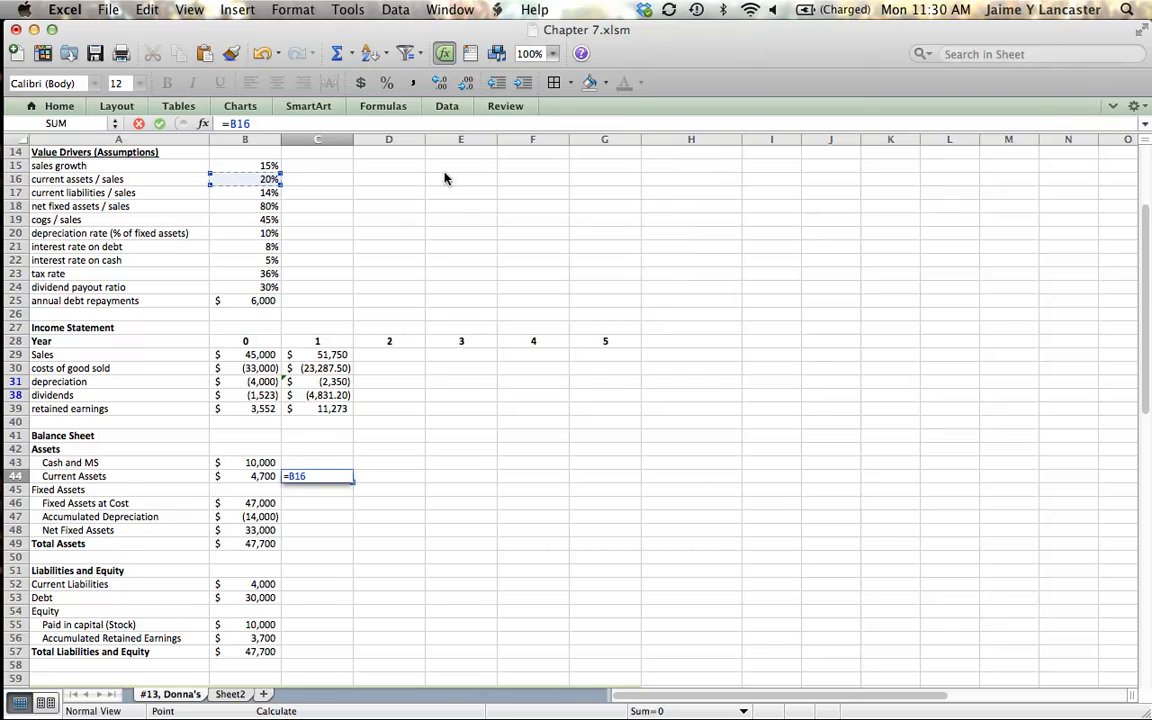
key("f4")
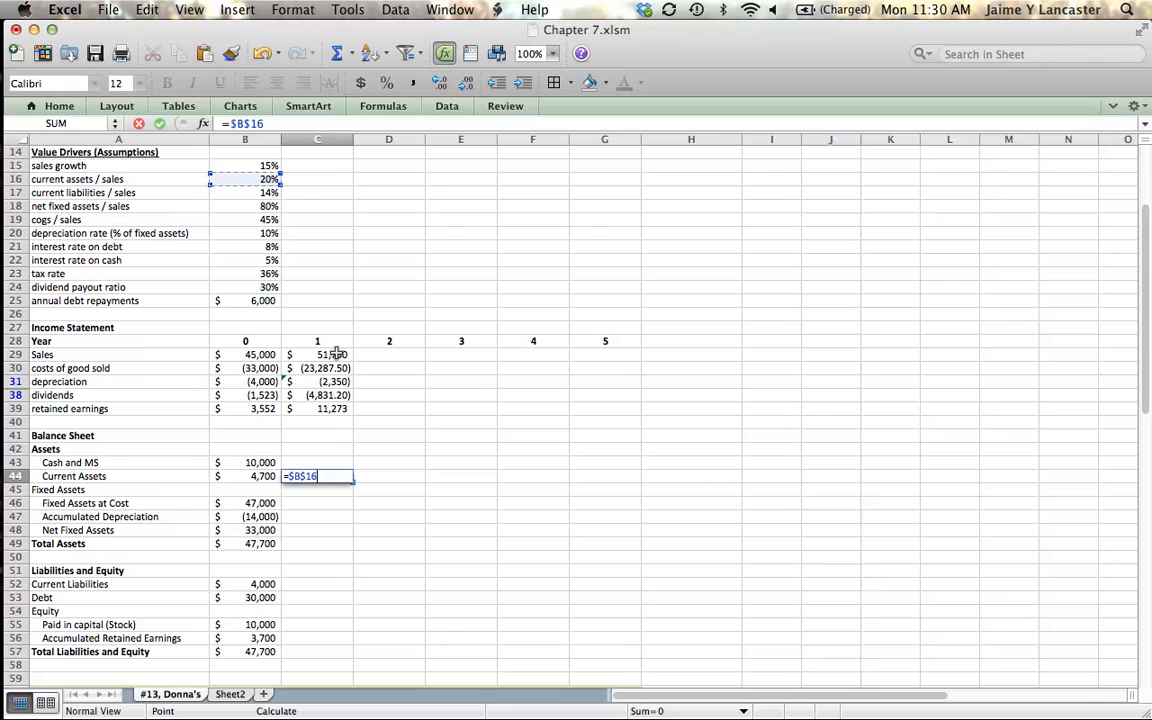
type("+")
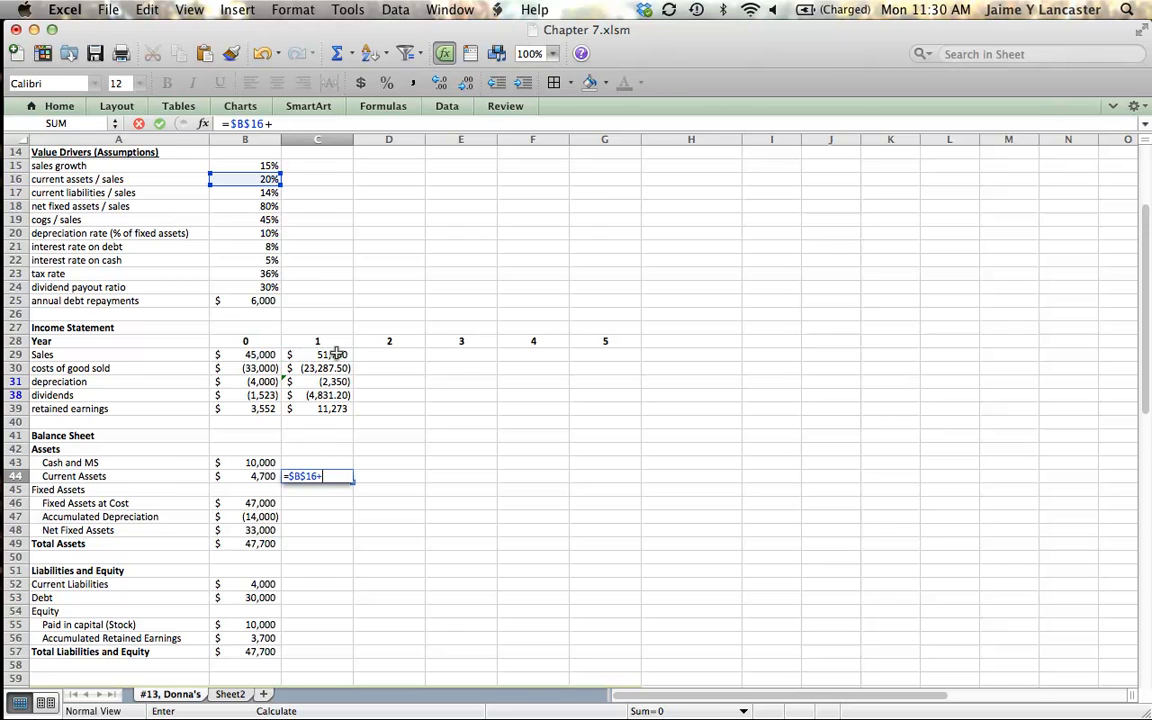
type("*")
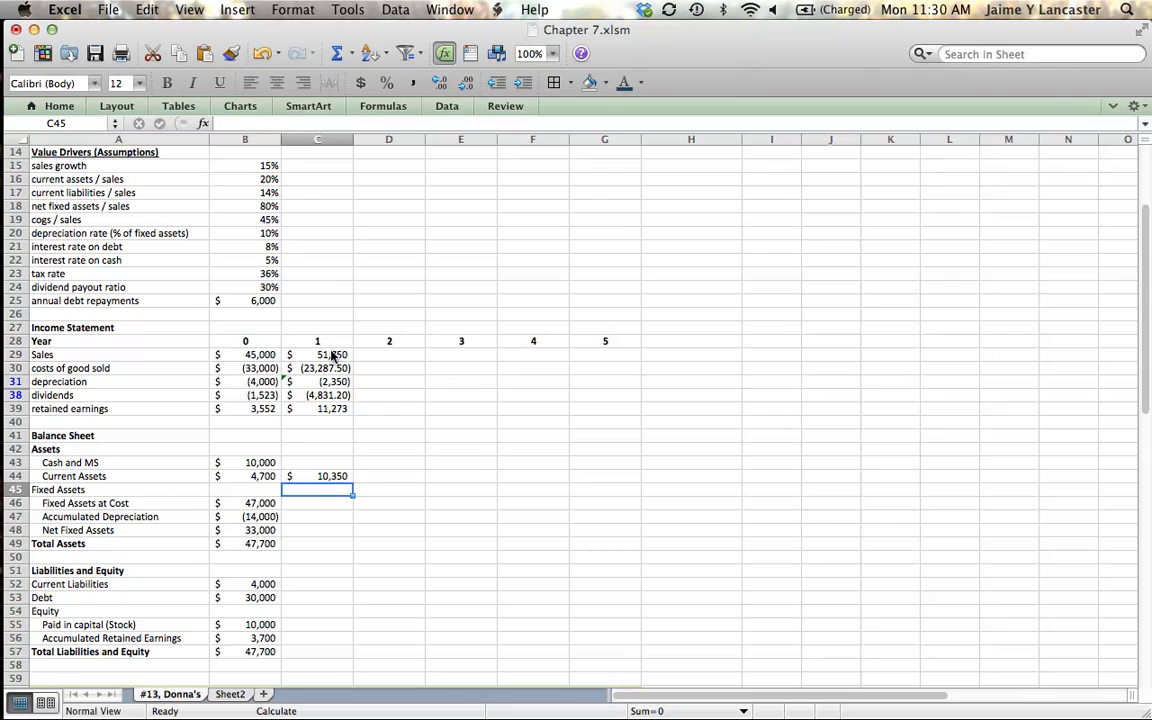
left_click(316, 504)
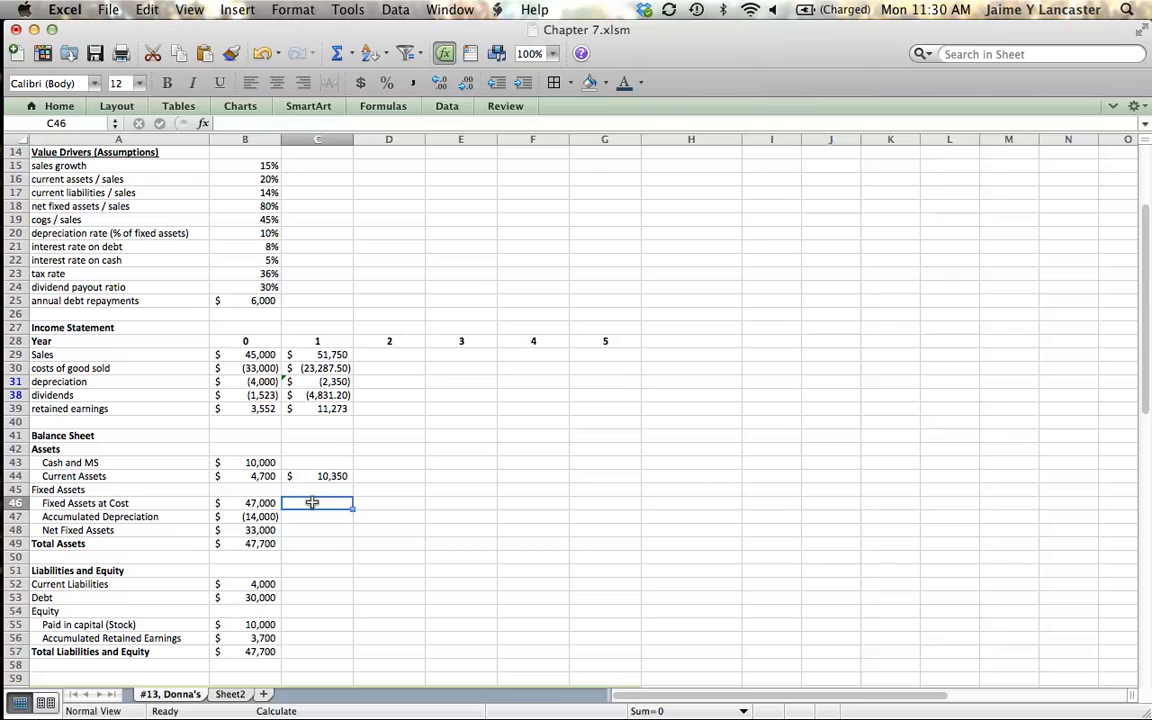
mouse_move(74, 216)
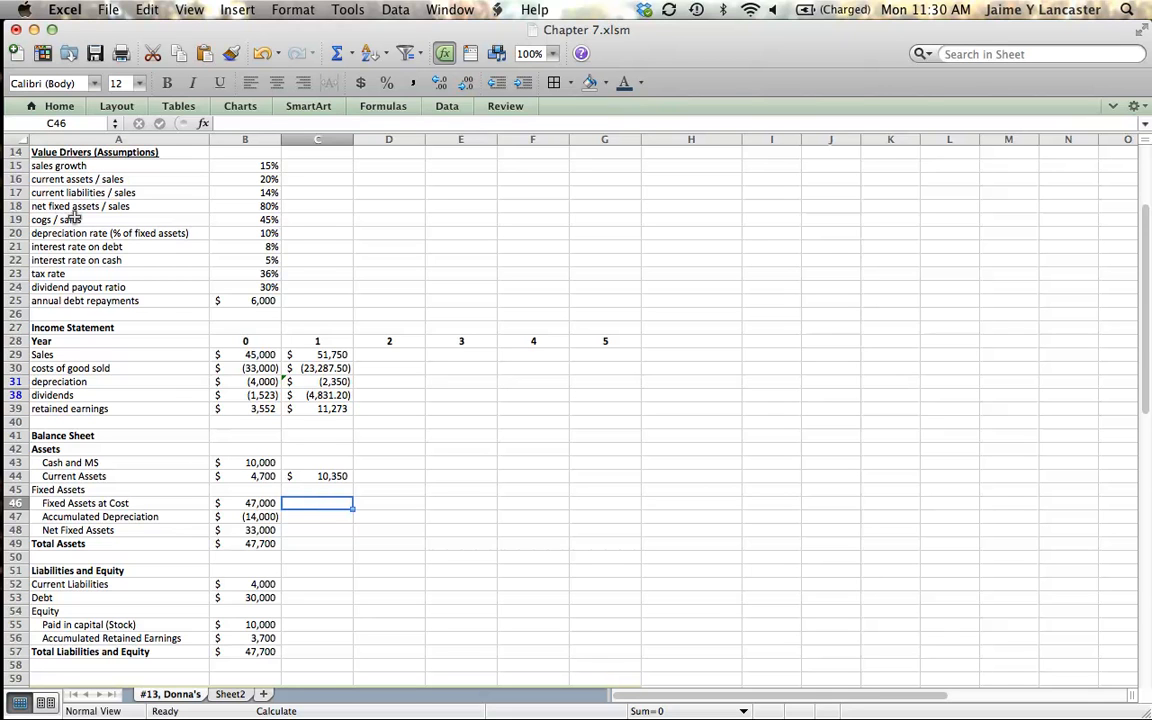
- Review the 80% net fixed assets / sales driver and the fixed asset rows it feeds
left_click(80, 206)
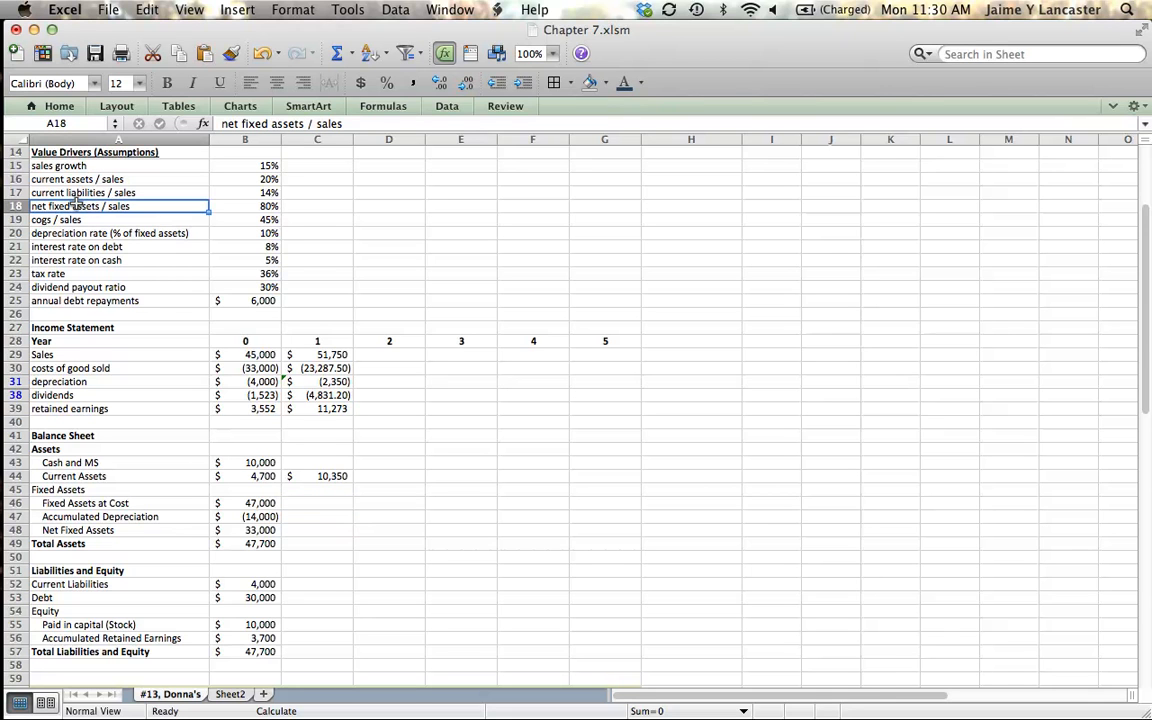
left_click(244, 206)
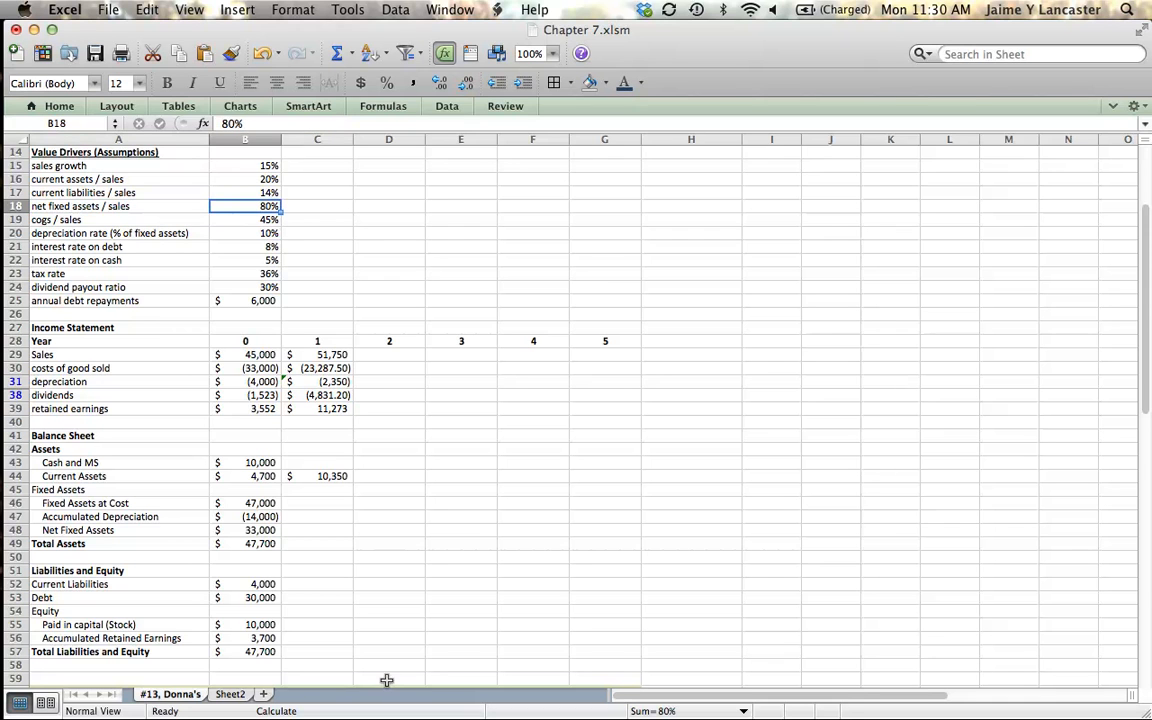
left_click(84, 504)
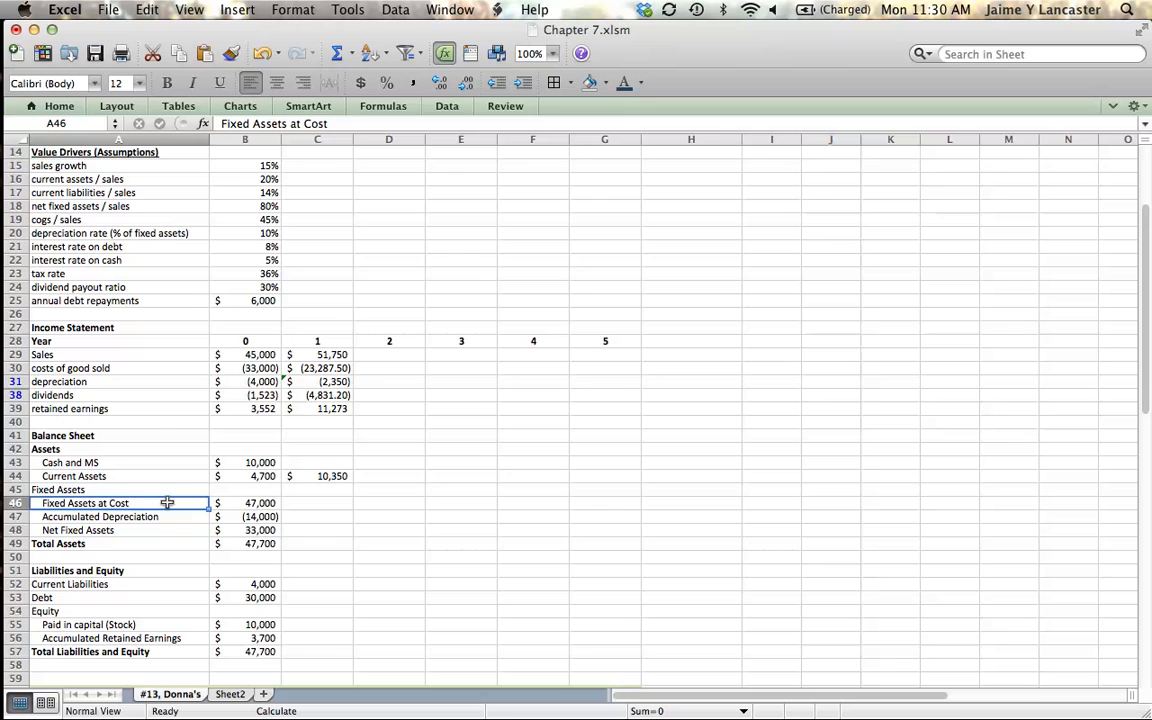
left_click(116, 516)
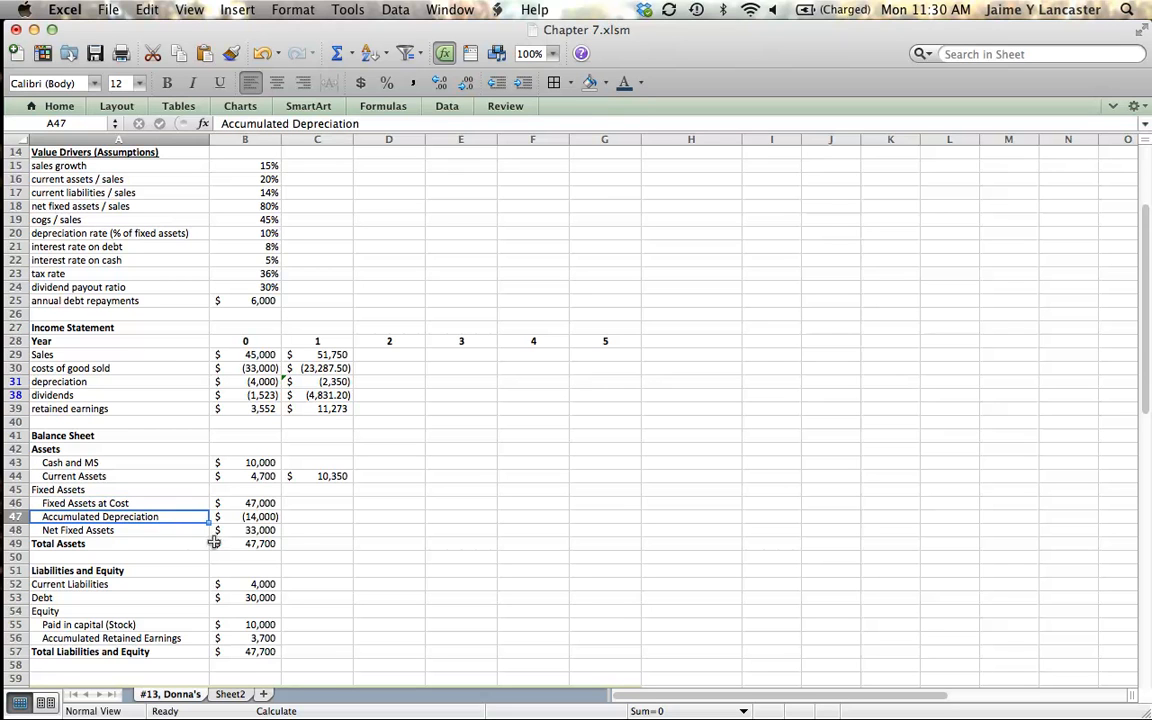
- Enter year-1 Net Fixed Assets as the 80% ratio times year-1 sales, giving 41,400
left_click(316, 530)
type("=")
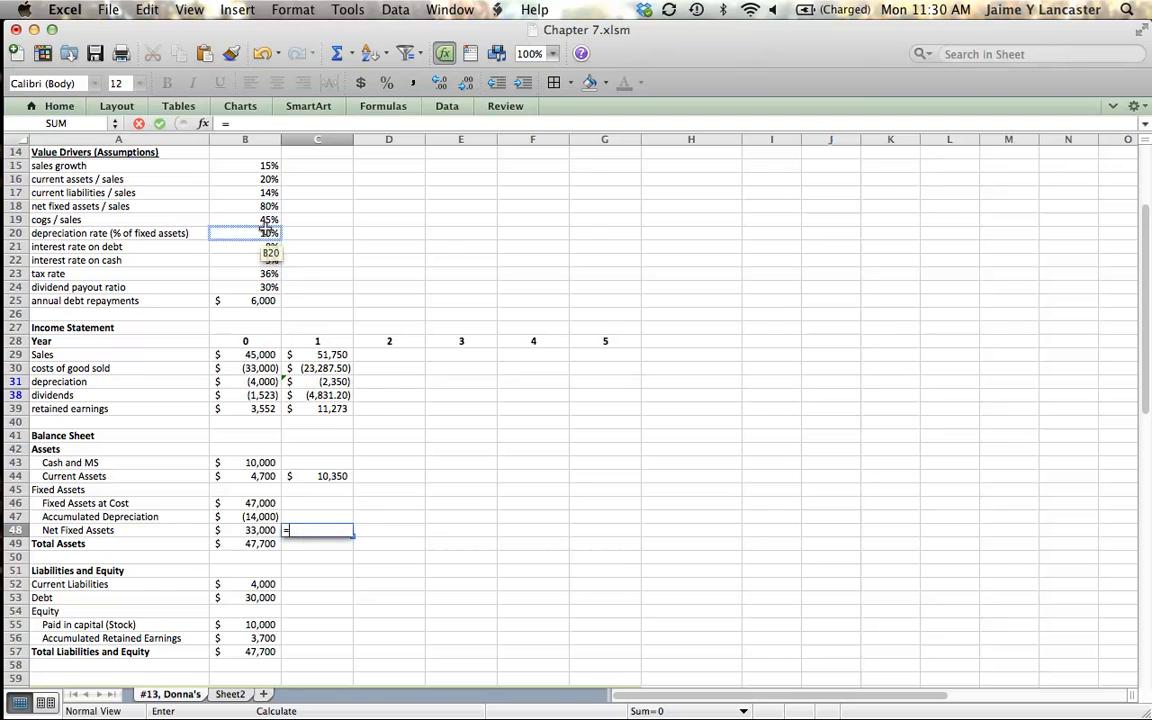
left_click(244, 206)
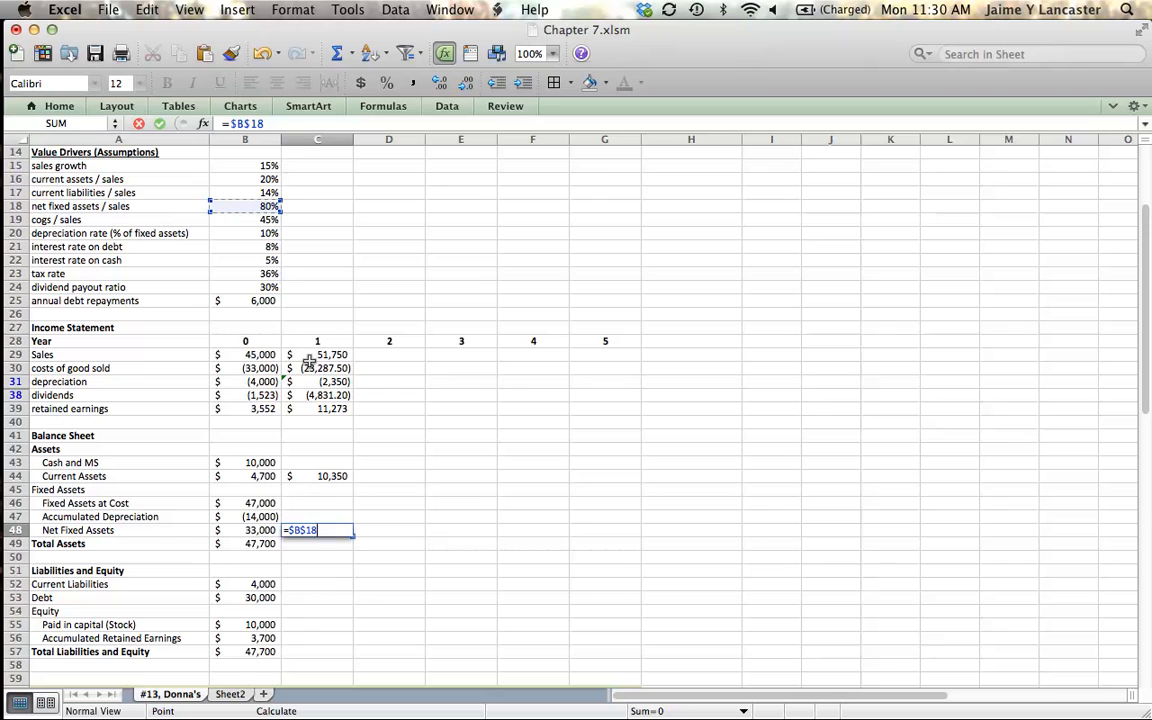
left_click(316, 354)
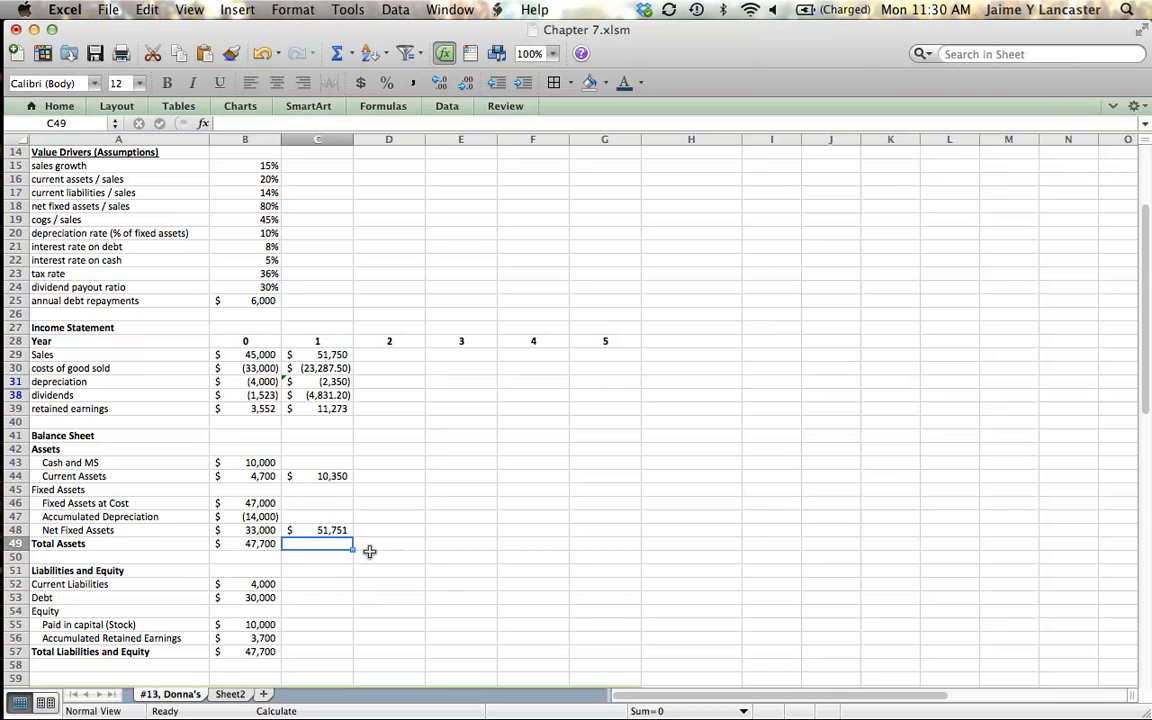
left_click(318, 530)
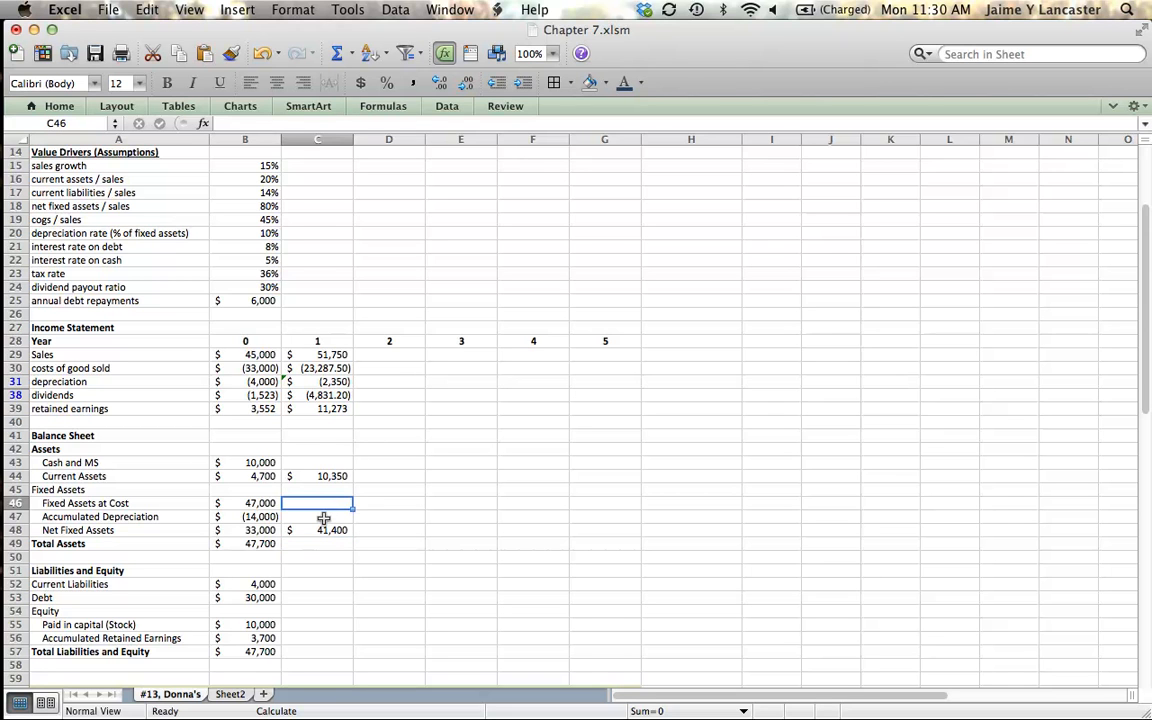
left_click(316, 530)
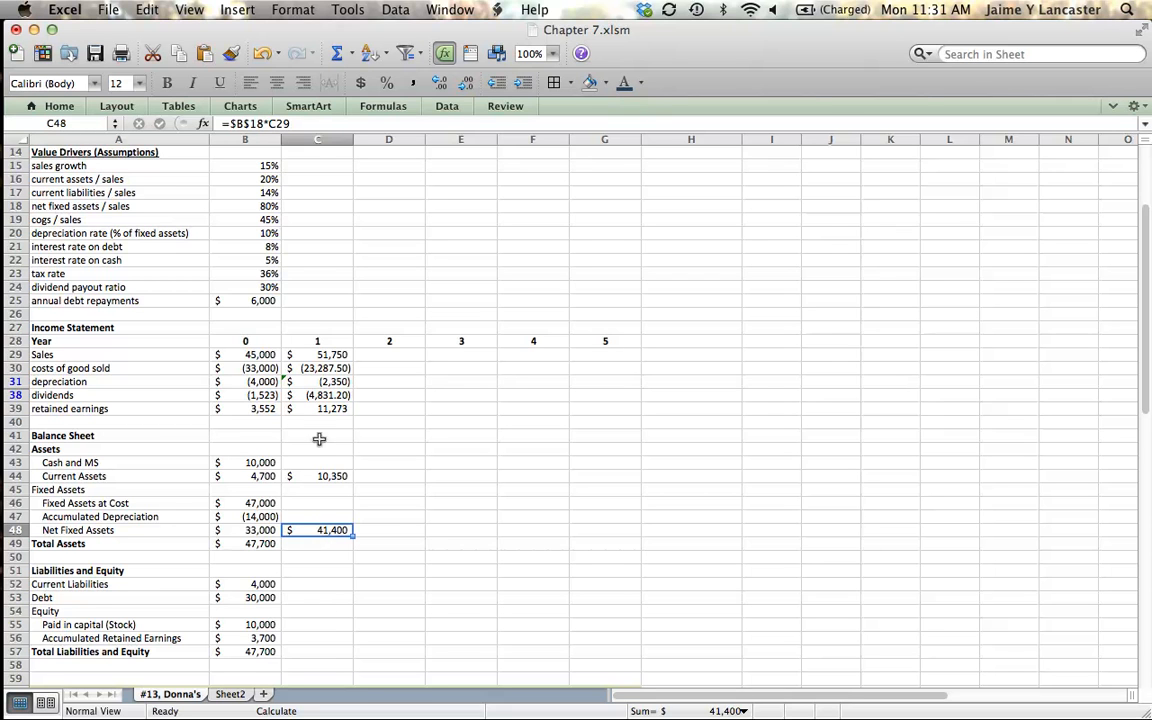
left_click(318, 380)
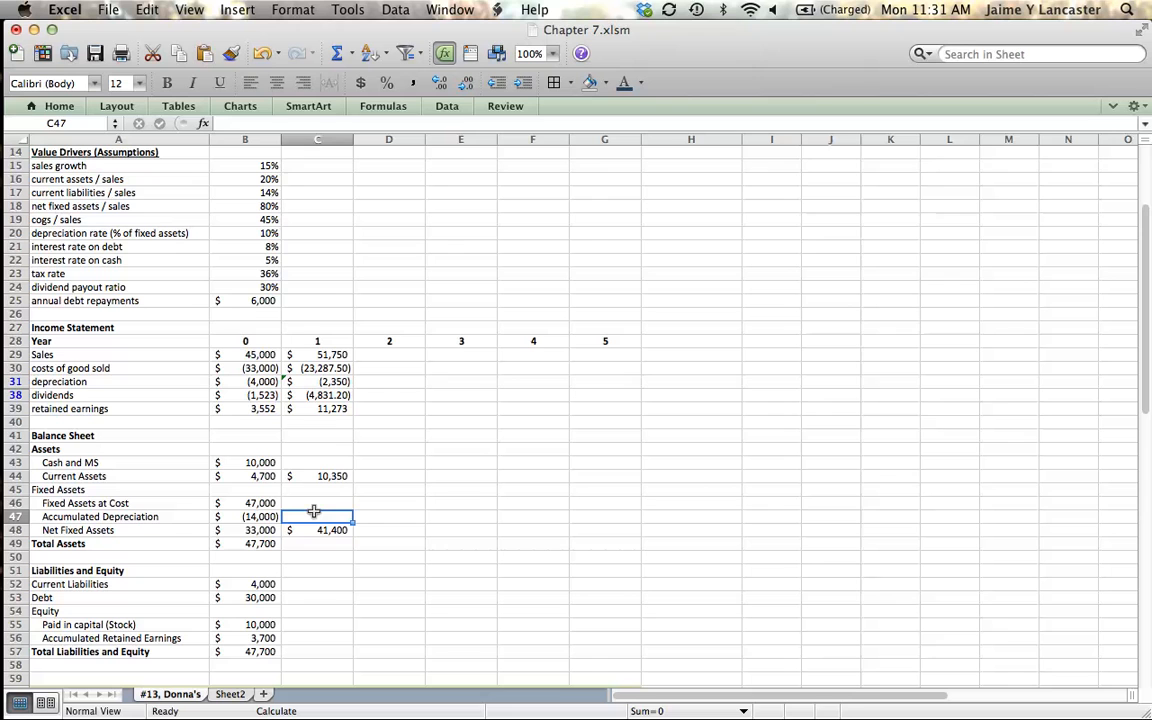
- Enter year-1 Accumulated Depreciation from the prior year's balance less depreciation, giving (19,389)
type("=")
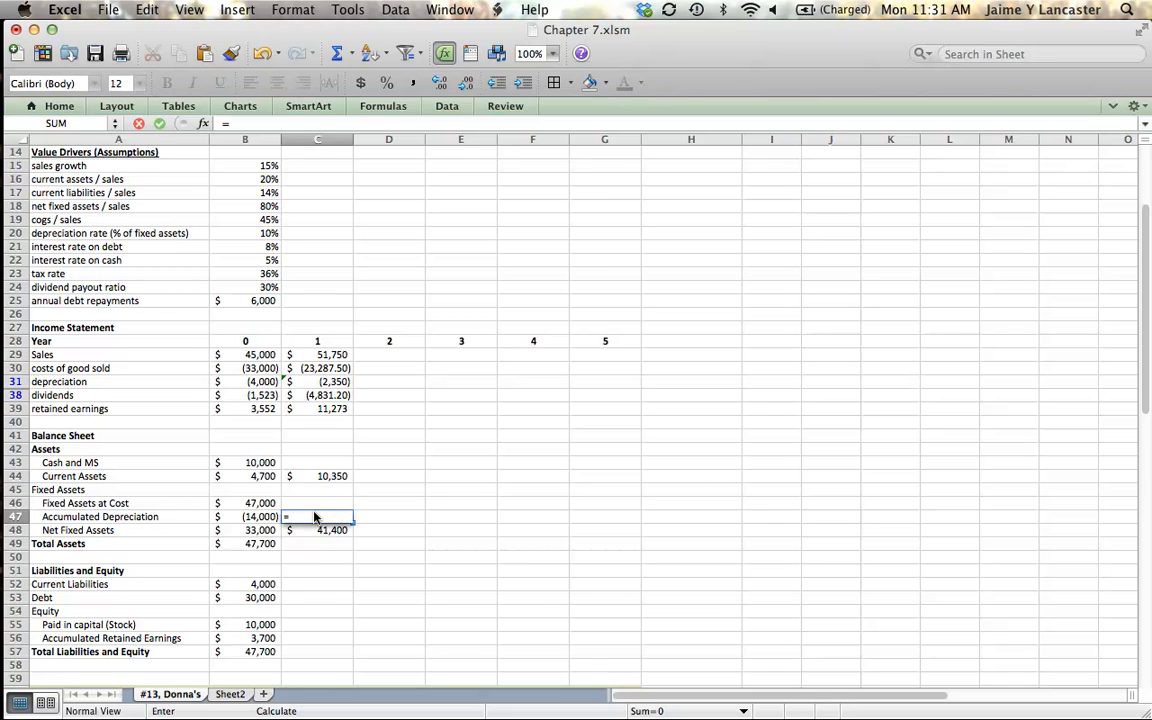
left_click(244, 516)
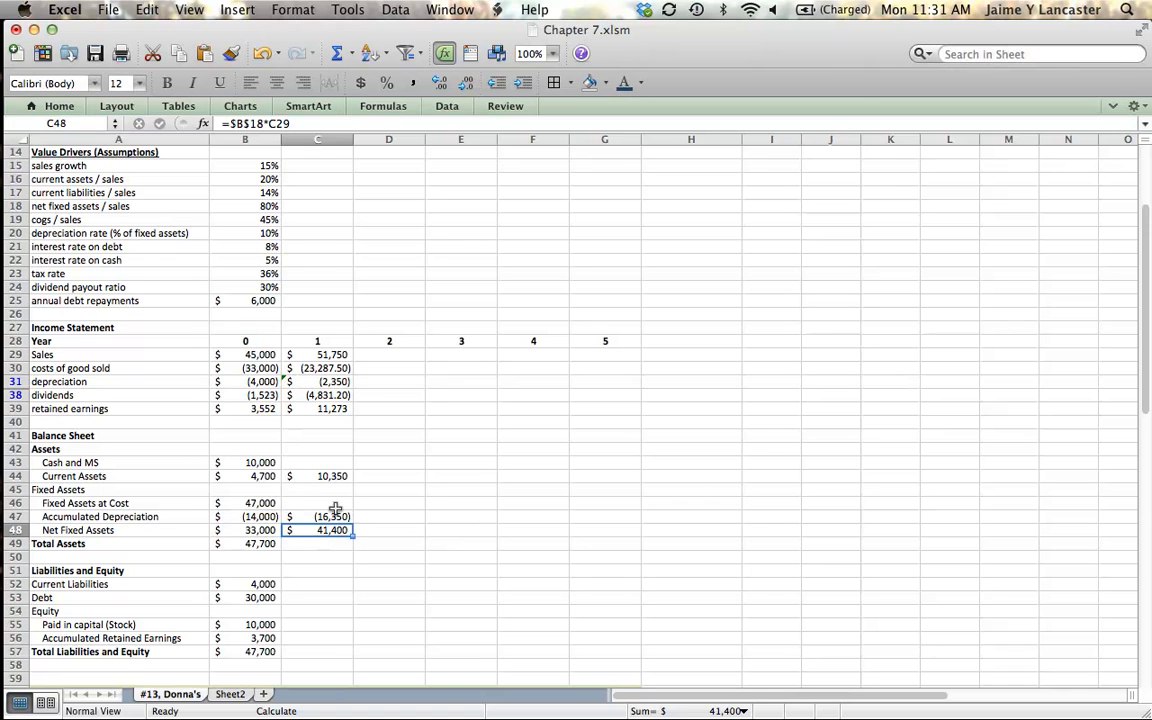
left_click(316, 502)
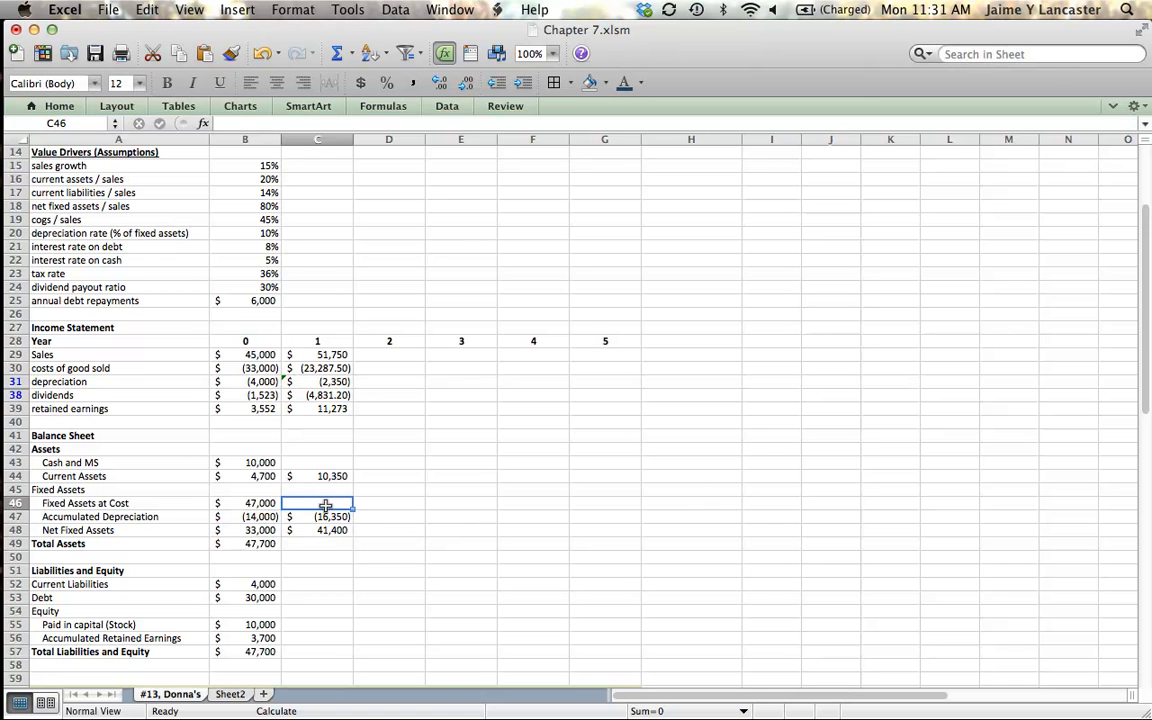
- Enter year-1 Fixed Assets at Cost as net fixed assets minus accumulated depreciation, giving 60,789
type("=")
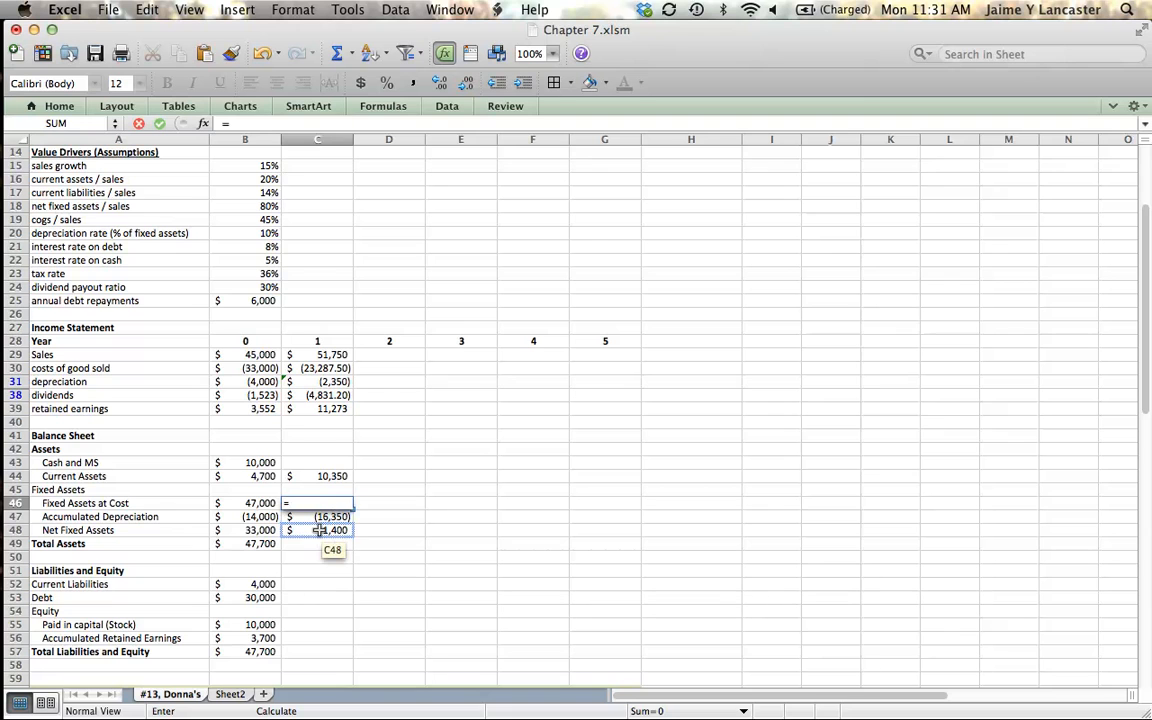
left_click(330, 530)
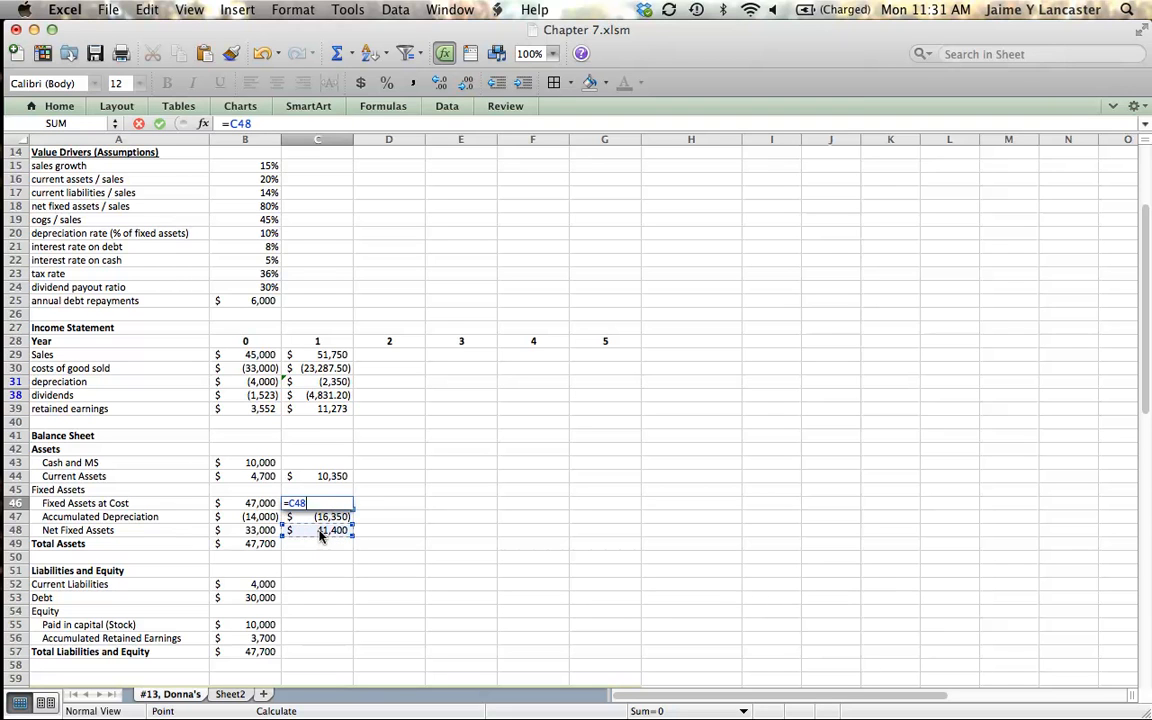
type("-")
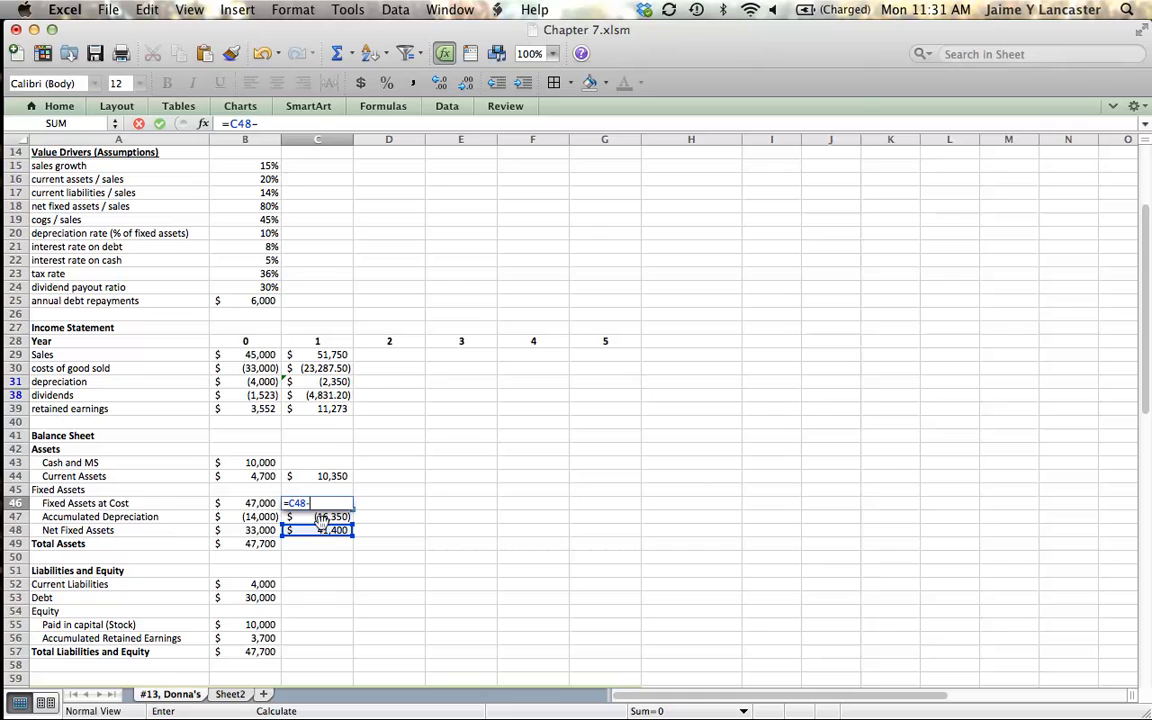
left_click(316, 516)
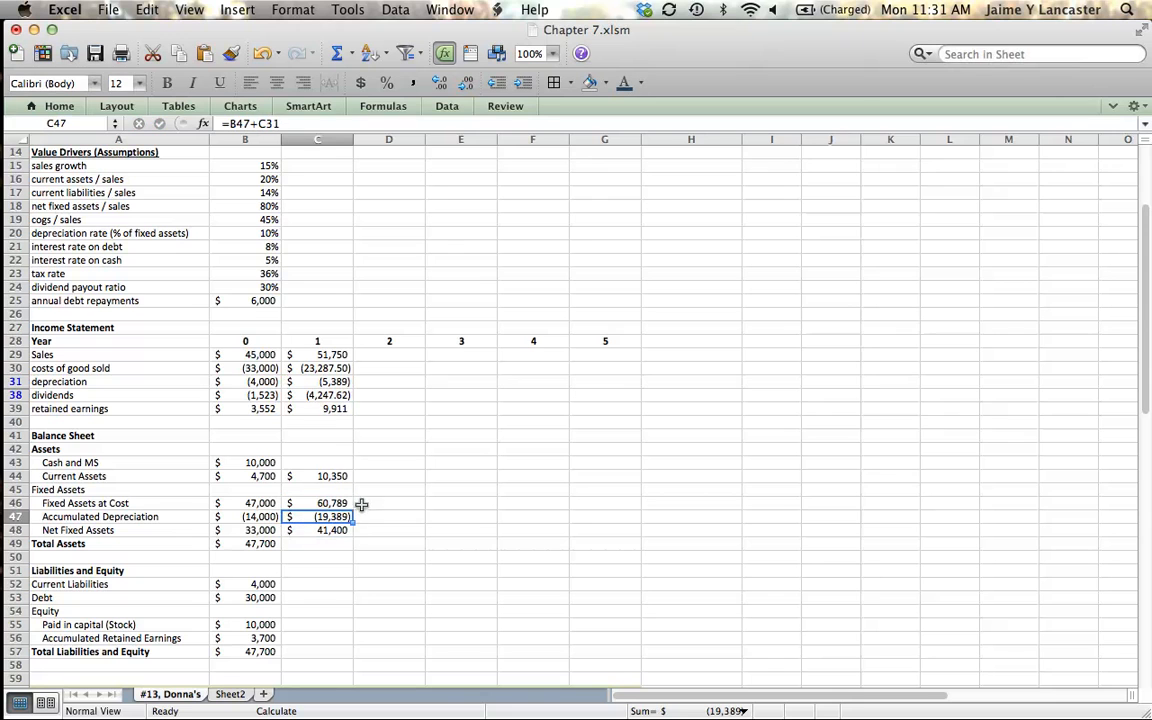
mouse_move(332, 500)
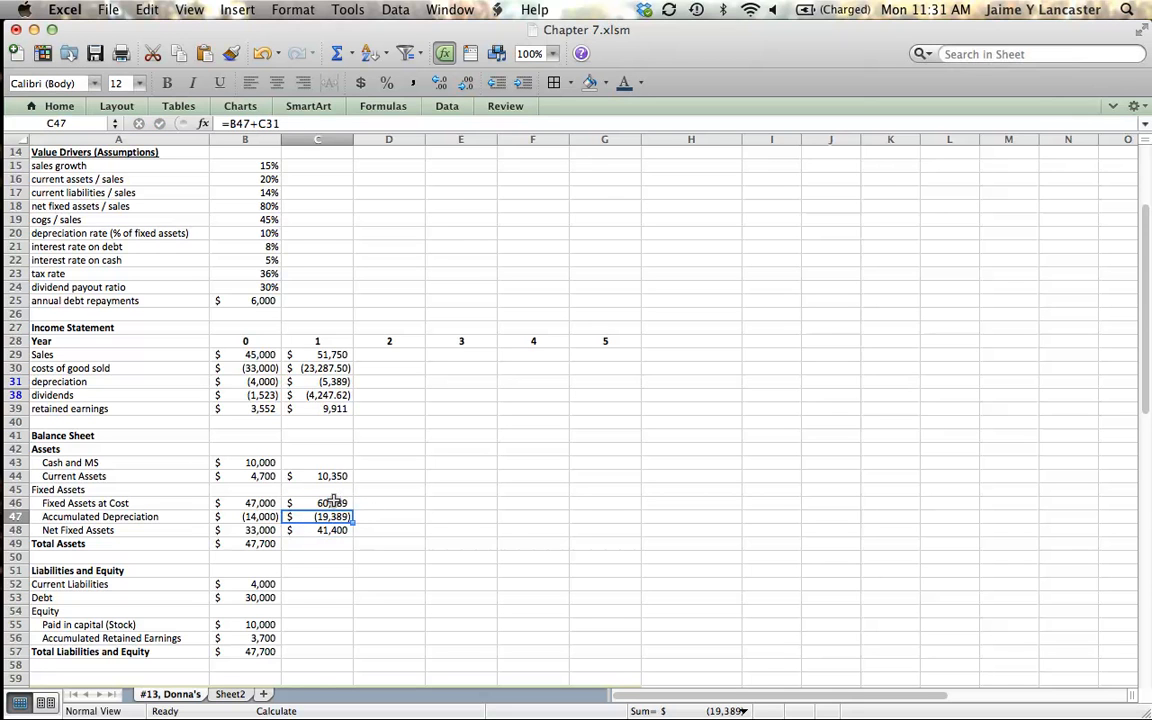
left_click(316, 504)
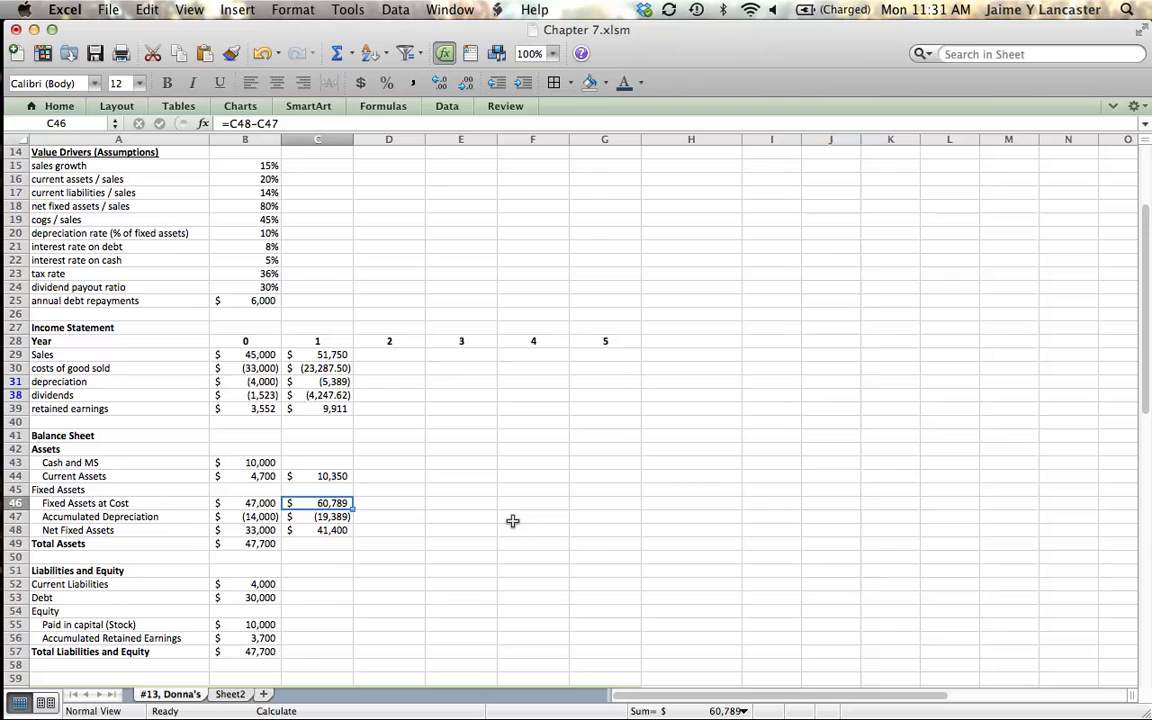
left_click(316, 530)
type("=")
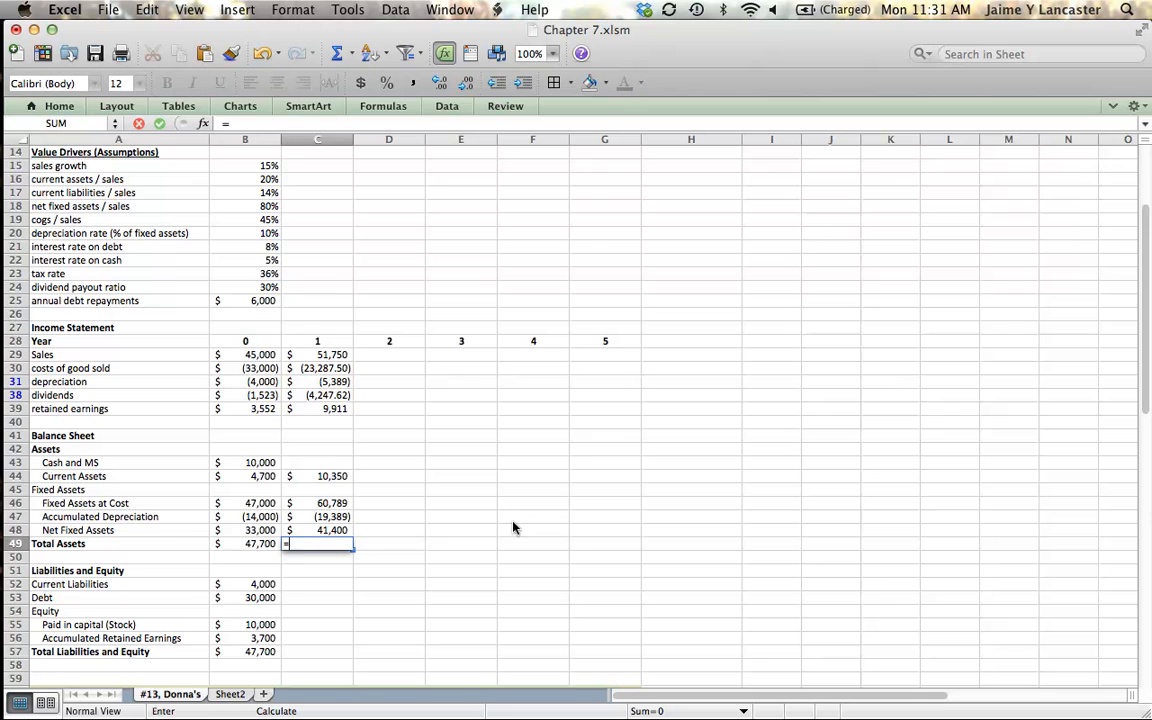
- Sum net fixed assets, current assets and cash into year-1 Total Assets of 51,750 and fill it yellow
left_click(318, 530)
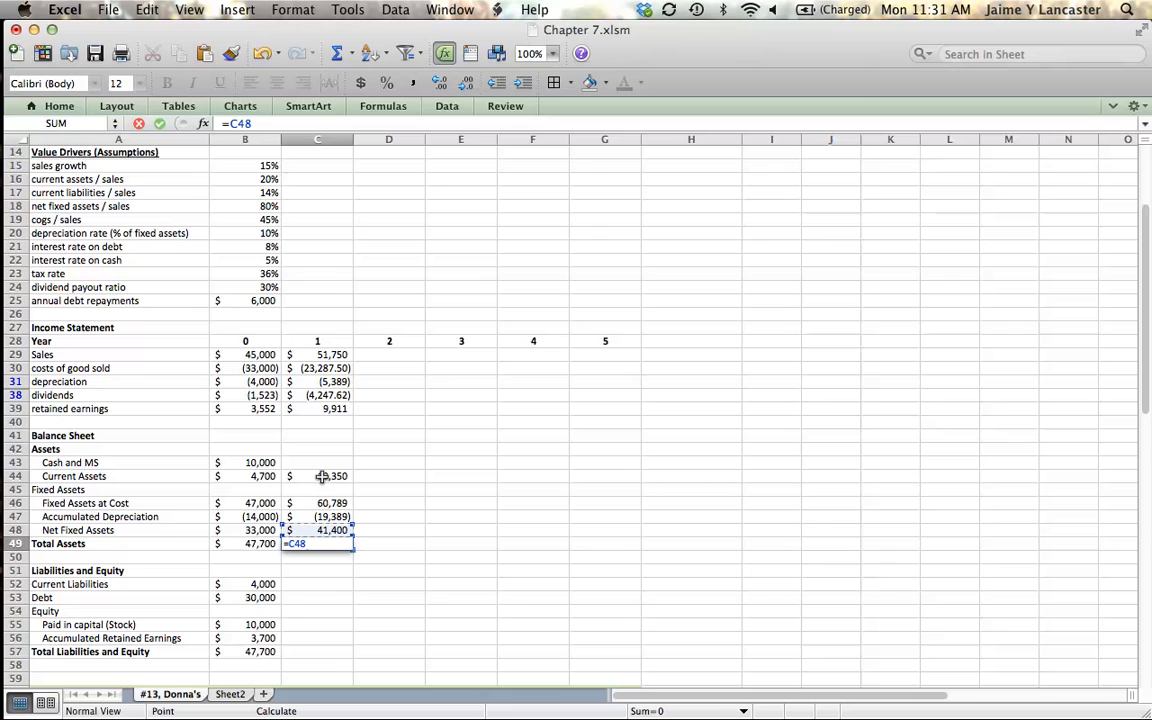
left_click(318, 476)
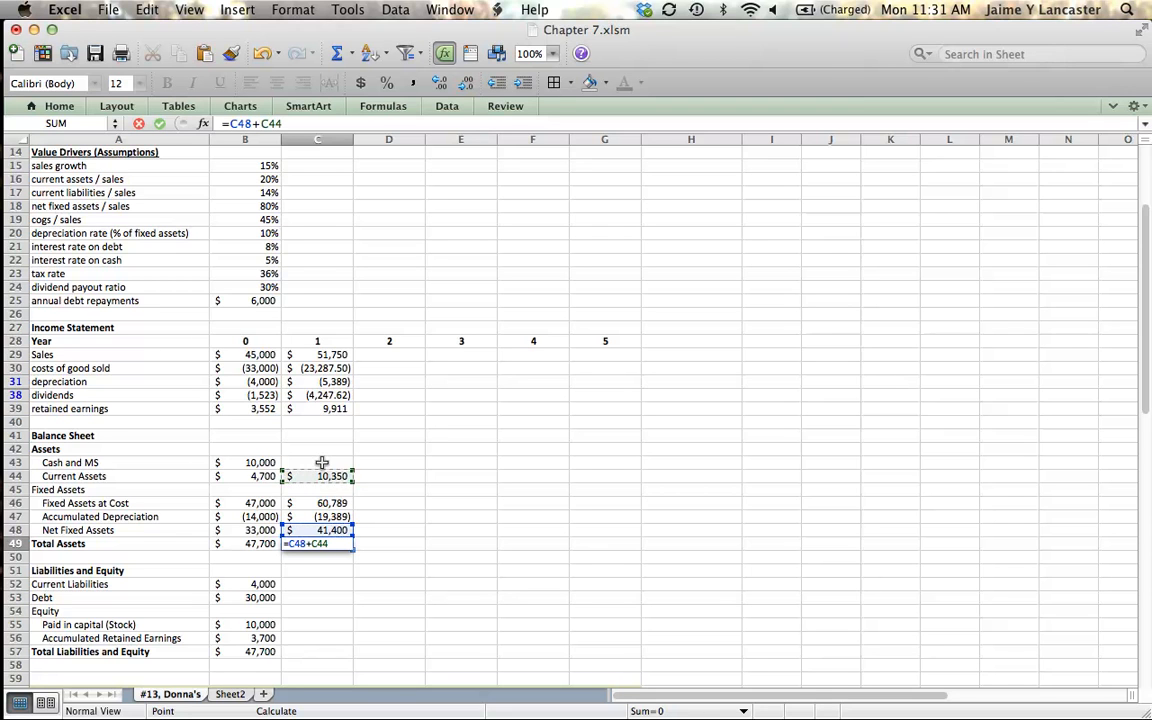
left_click(318, 462)
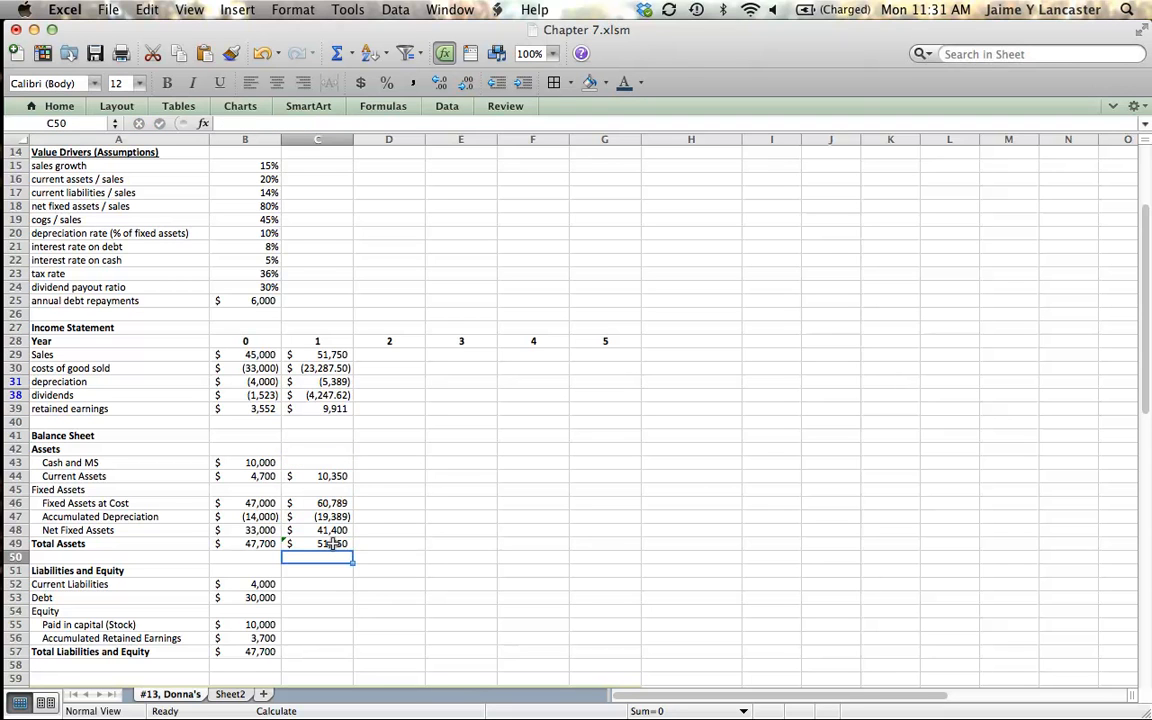
left_click(316, 544)
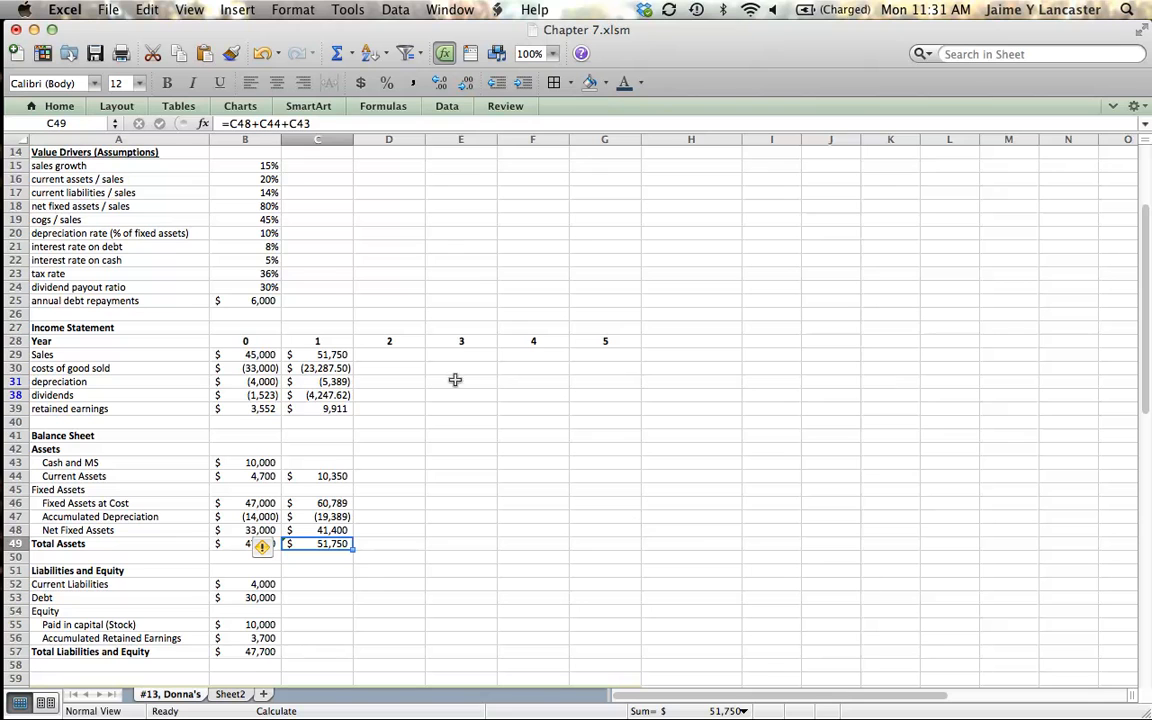
left_click(590, 82)
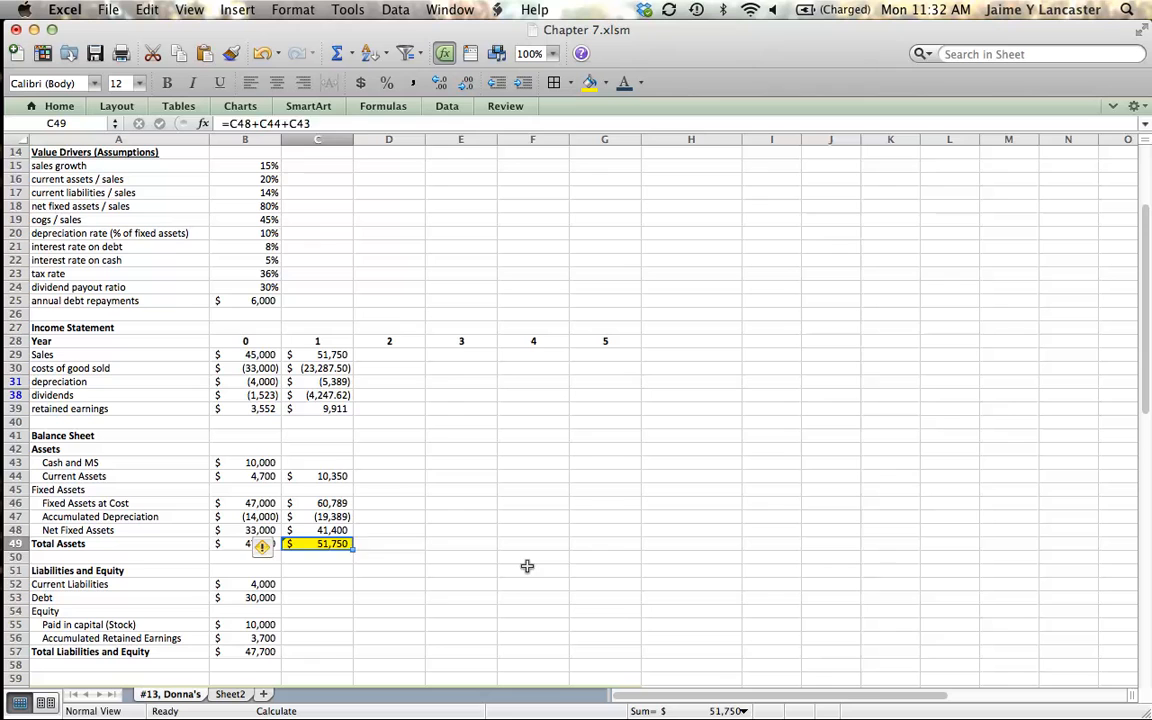
left_click(532, 572)
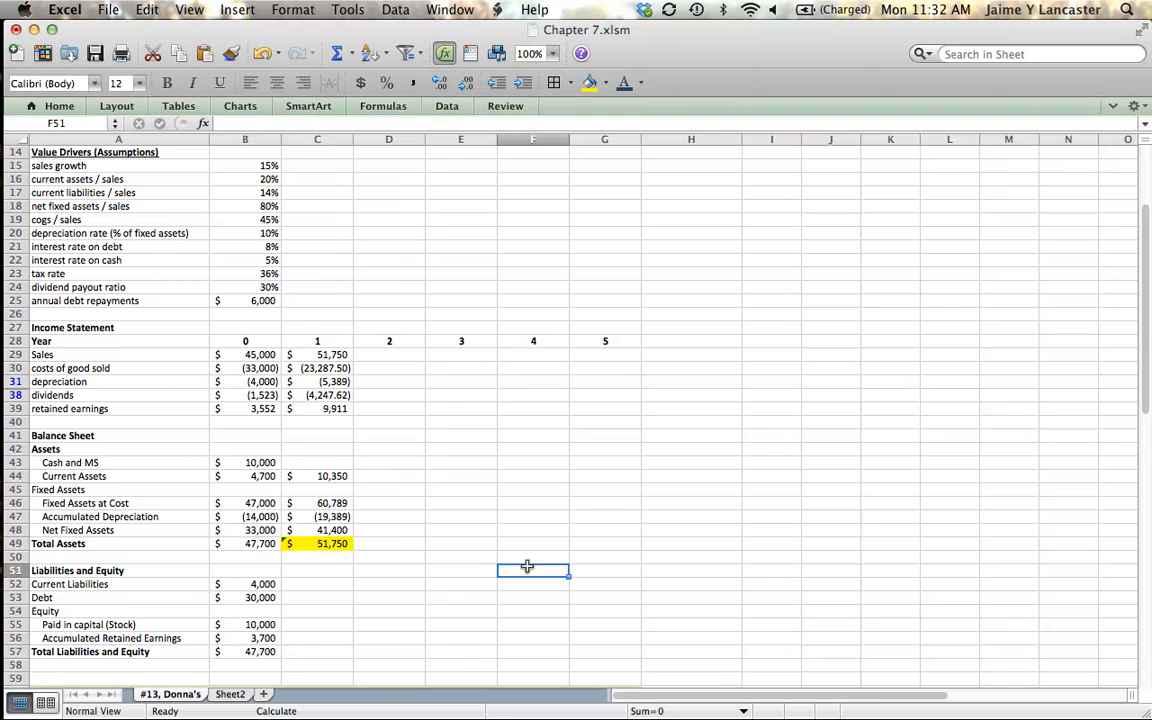
left_click(316, 584)
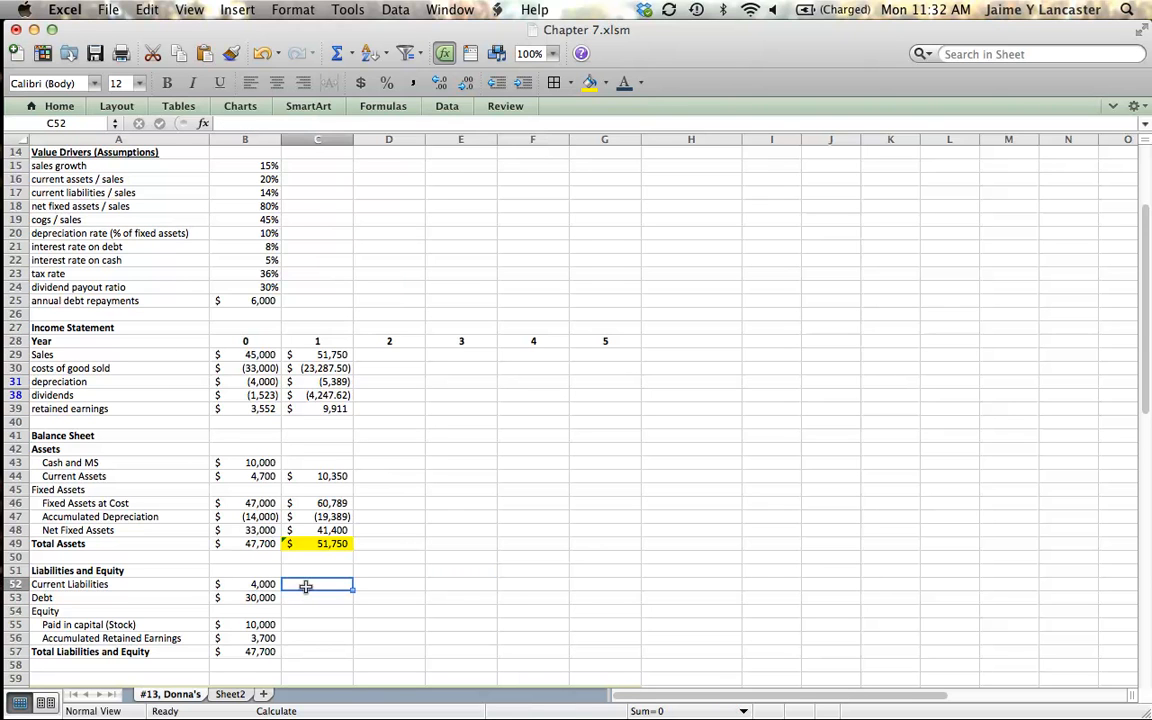
- Enter year-1 current liabilities as the ratio times year-1 sales, giving 7,245
type("=$B$17*")
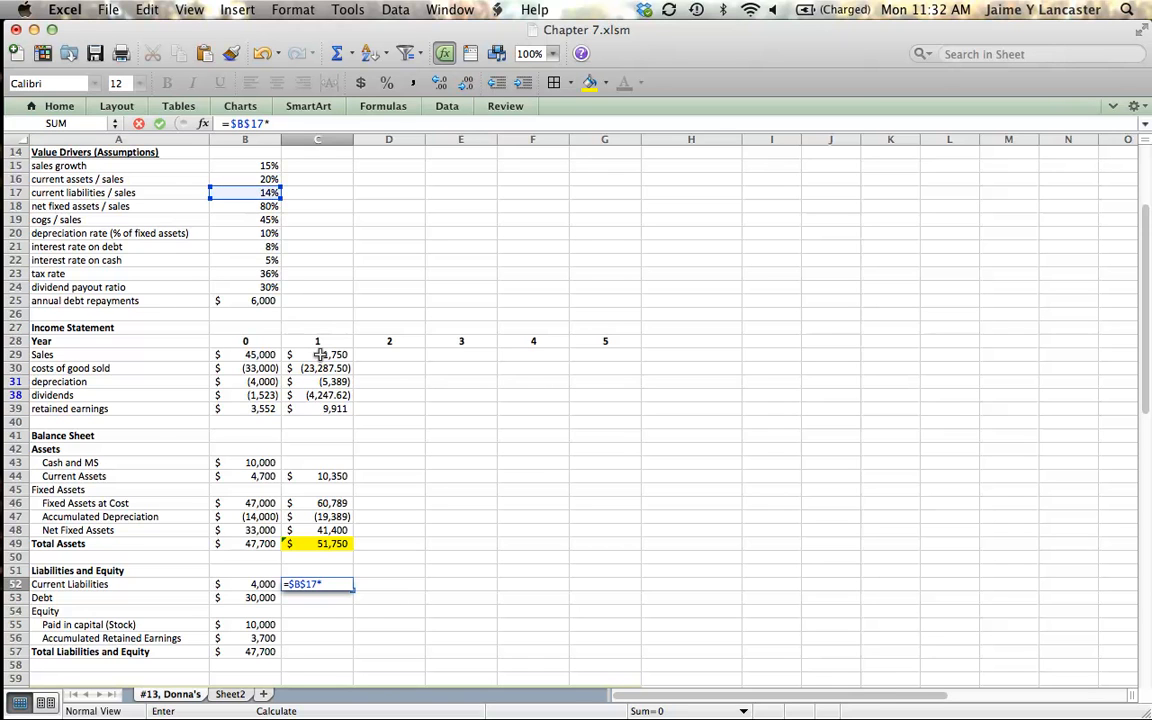
left_click(316, 356)
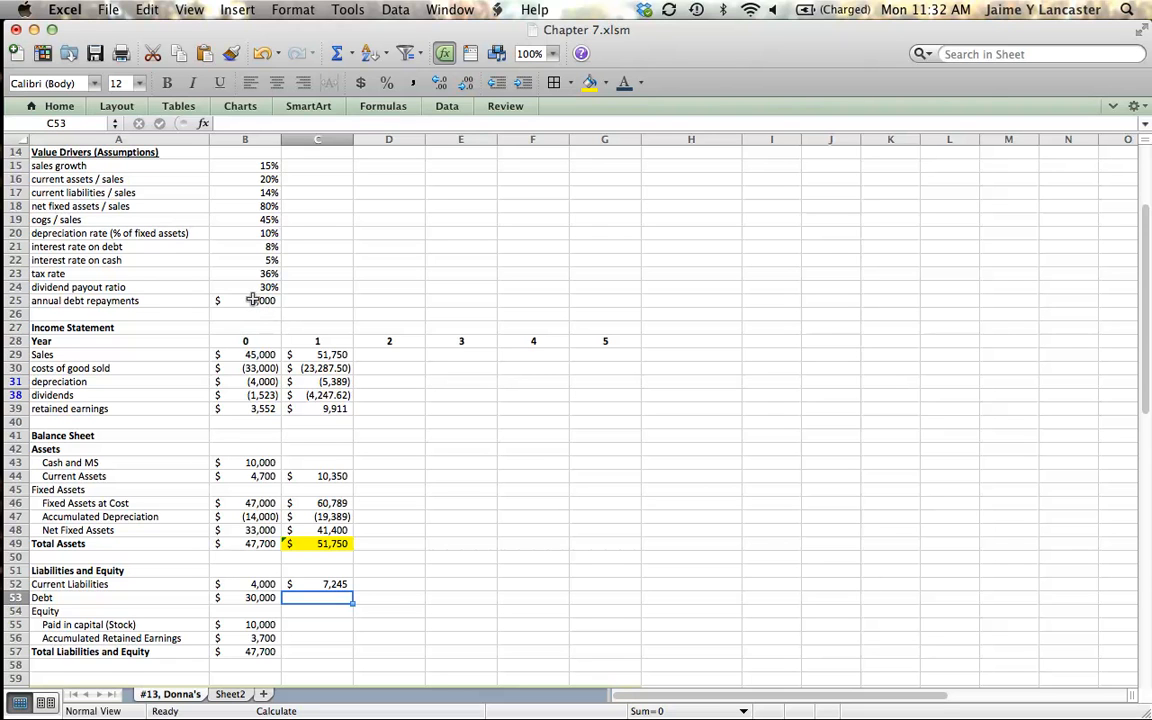
left_click(244, 300)
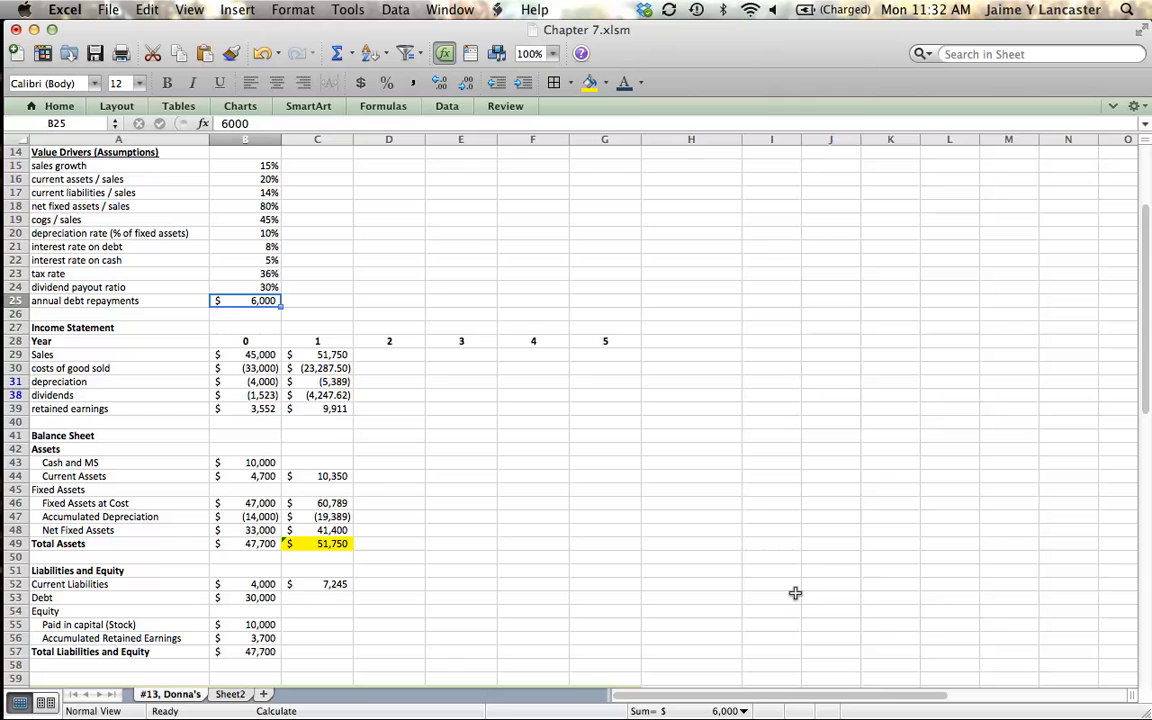
- Set year-1 debt to 24,000 after checking the annual debt repayment
left_click(318, 596)
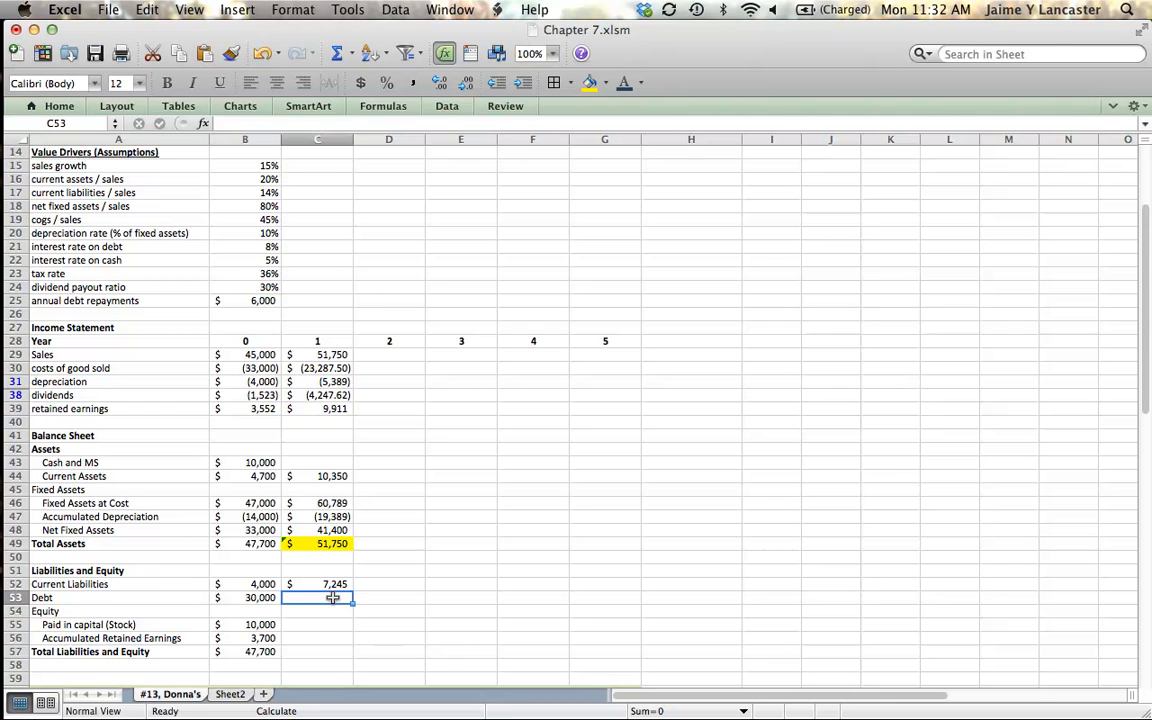
type("=B53")
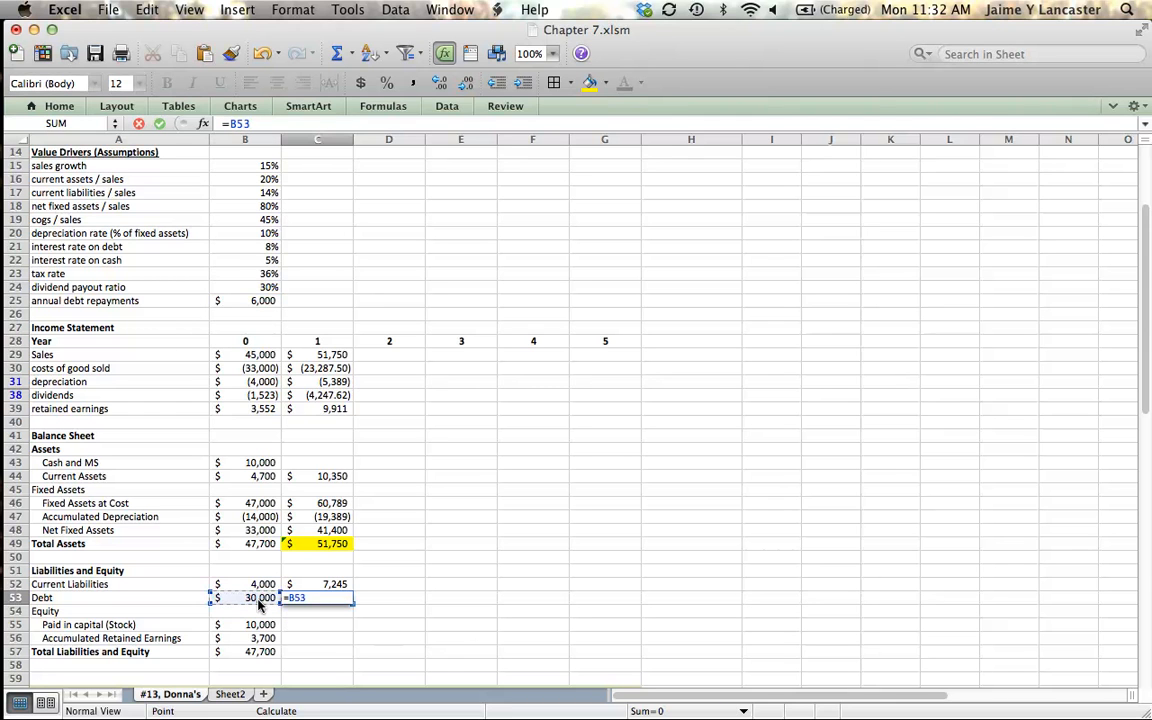
left_click(244, 300)
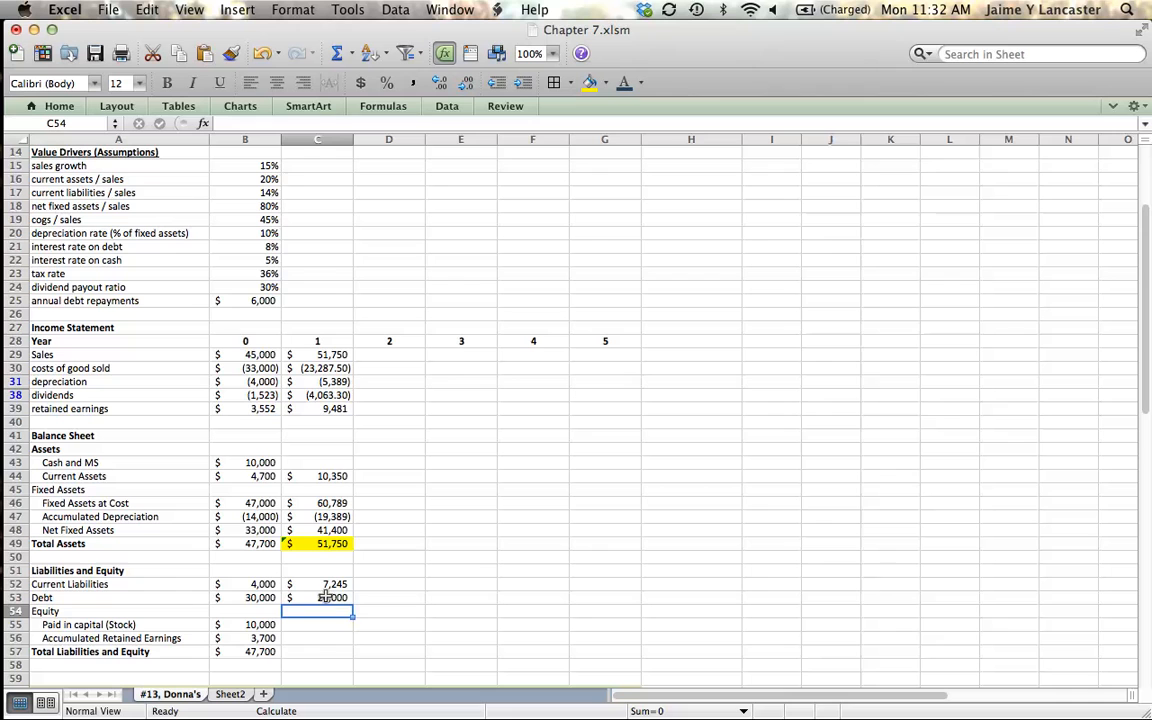
type("24000")
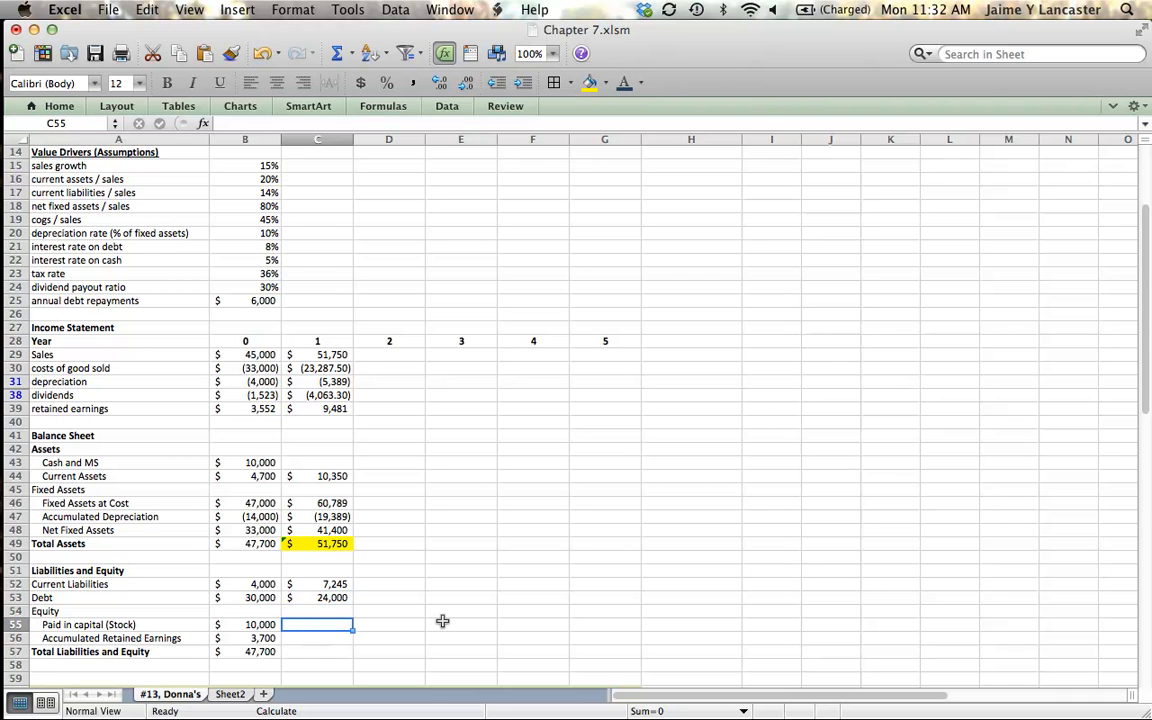
- Carry over 10,000 paid-in capital and total year-1 liabilities and equity to 54,426, highlighted yellow
type("=")
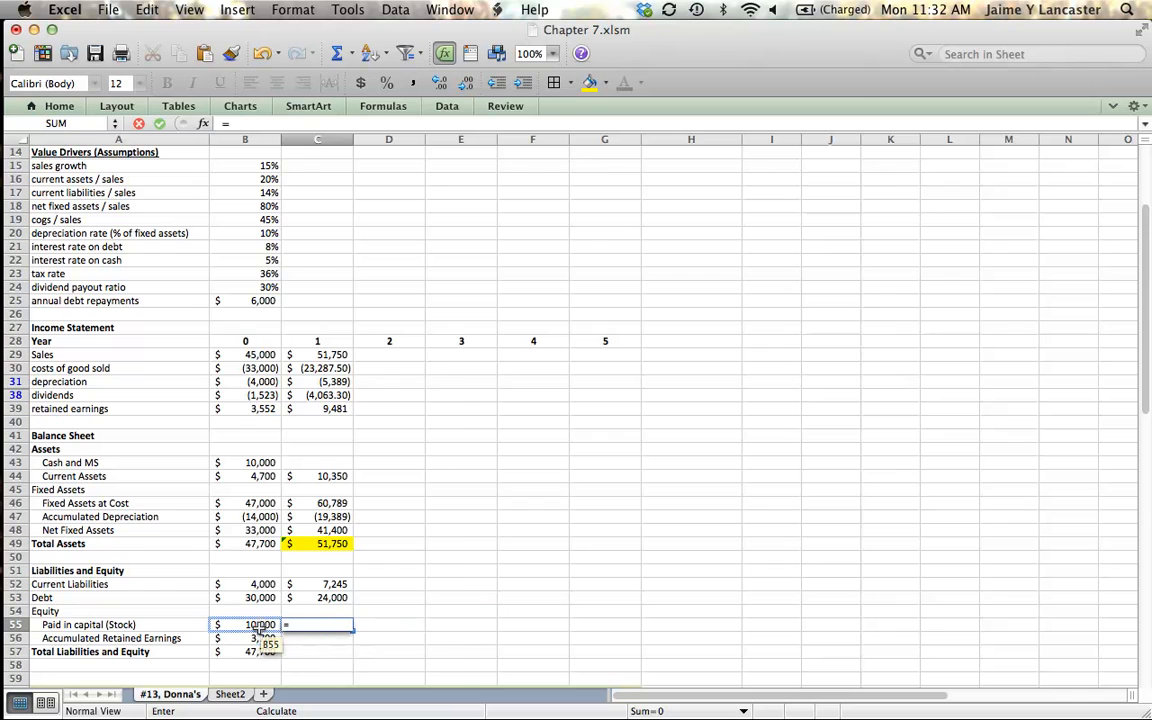
left_click(244, 624)
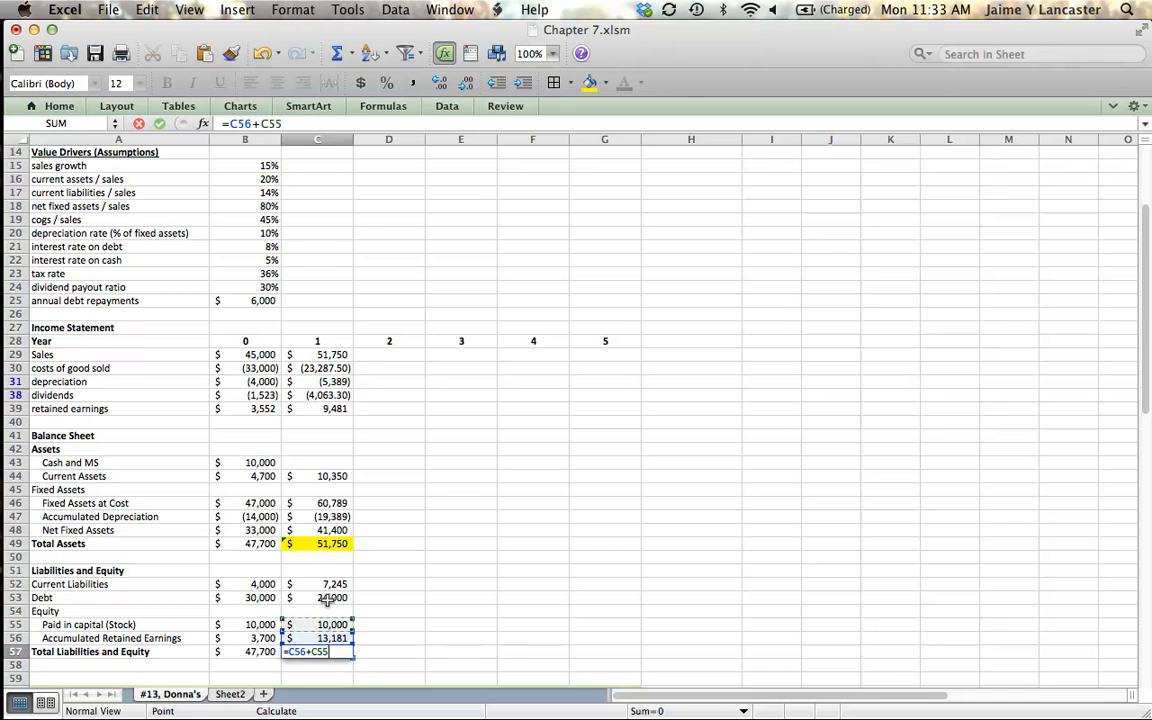
left_click(316, 596)
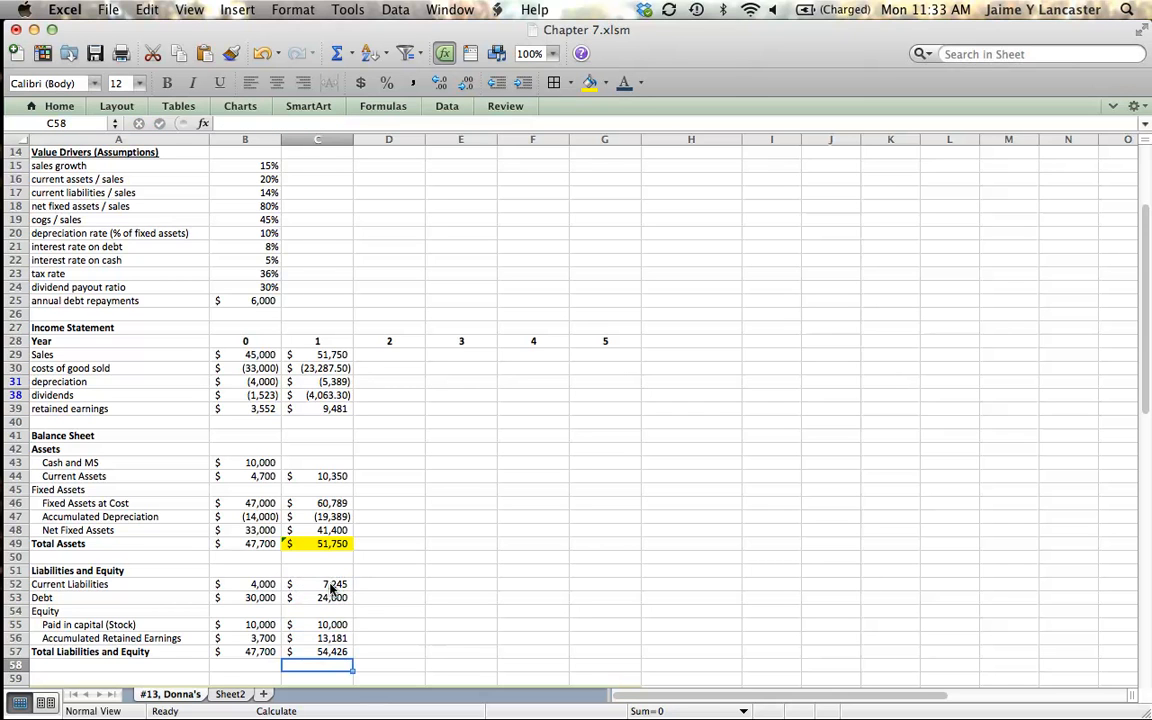
left_click(316, 652)
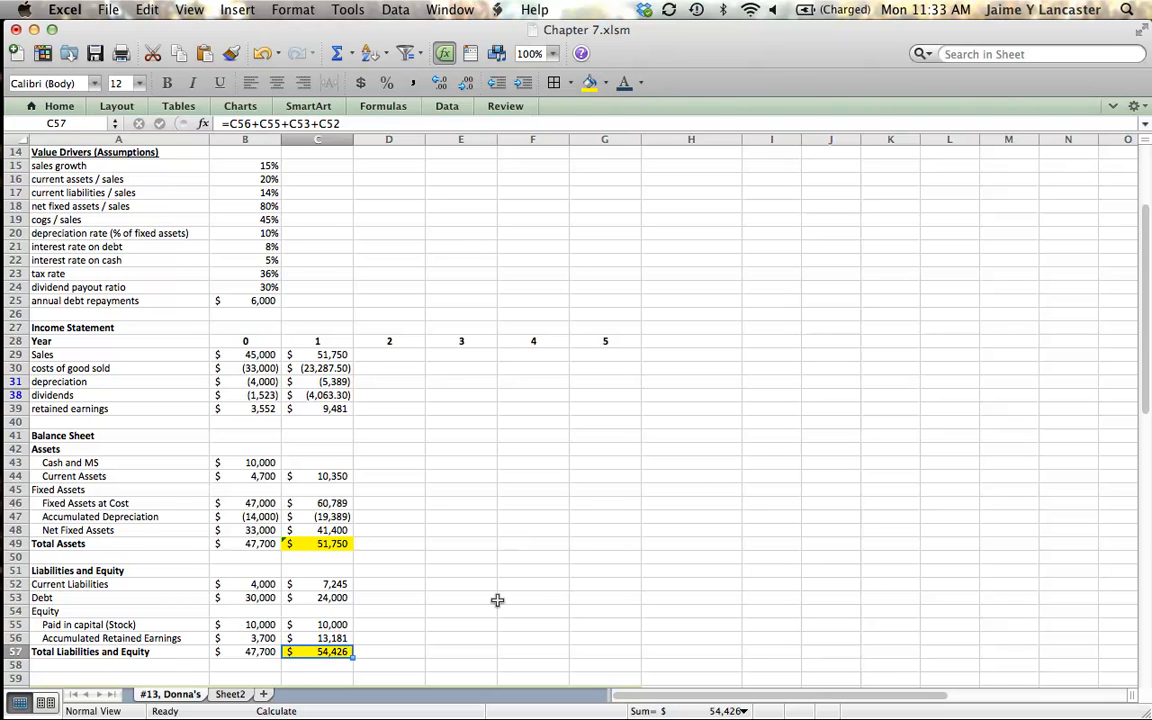
left_click(532, 596)
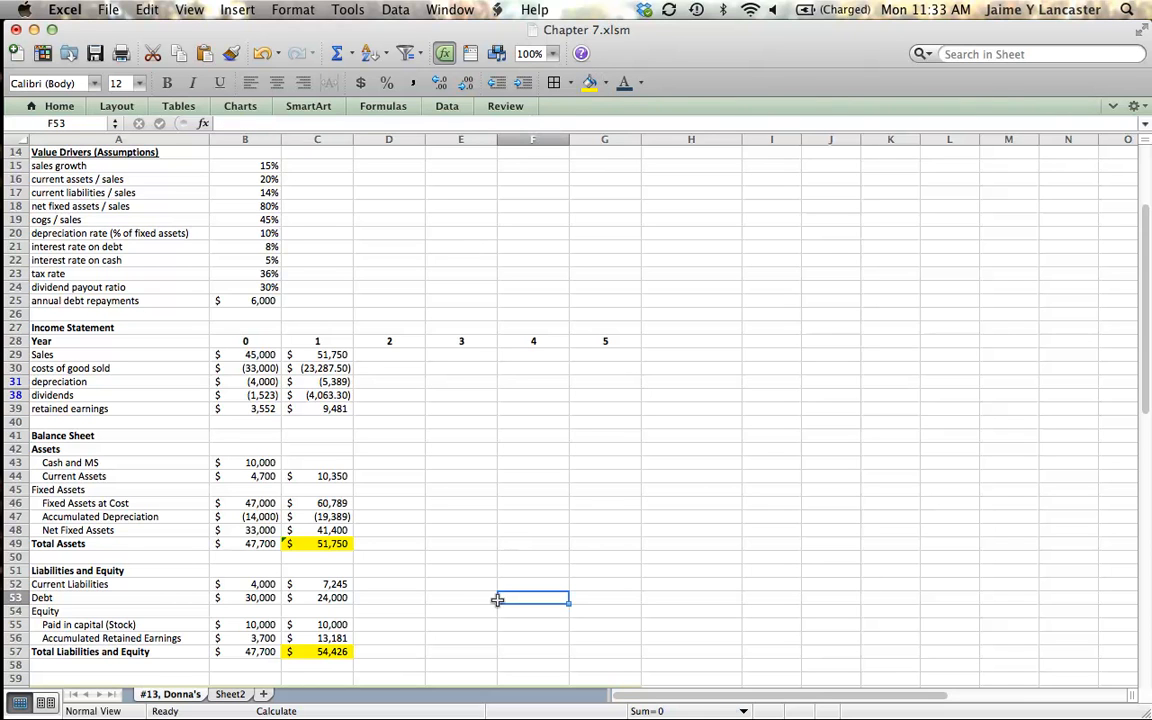
mouse_move(314, 462)
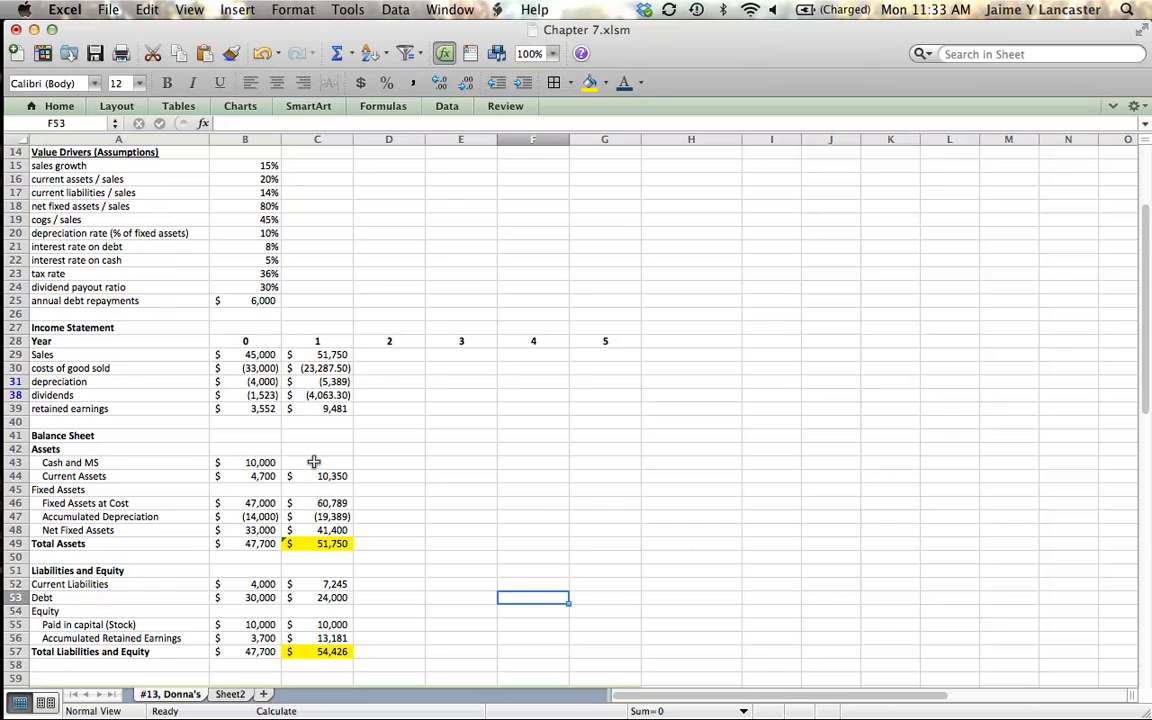
- Try a placeholder 3000 in the year-1 cash cell
left_click(316, 462)
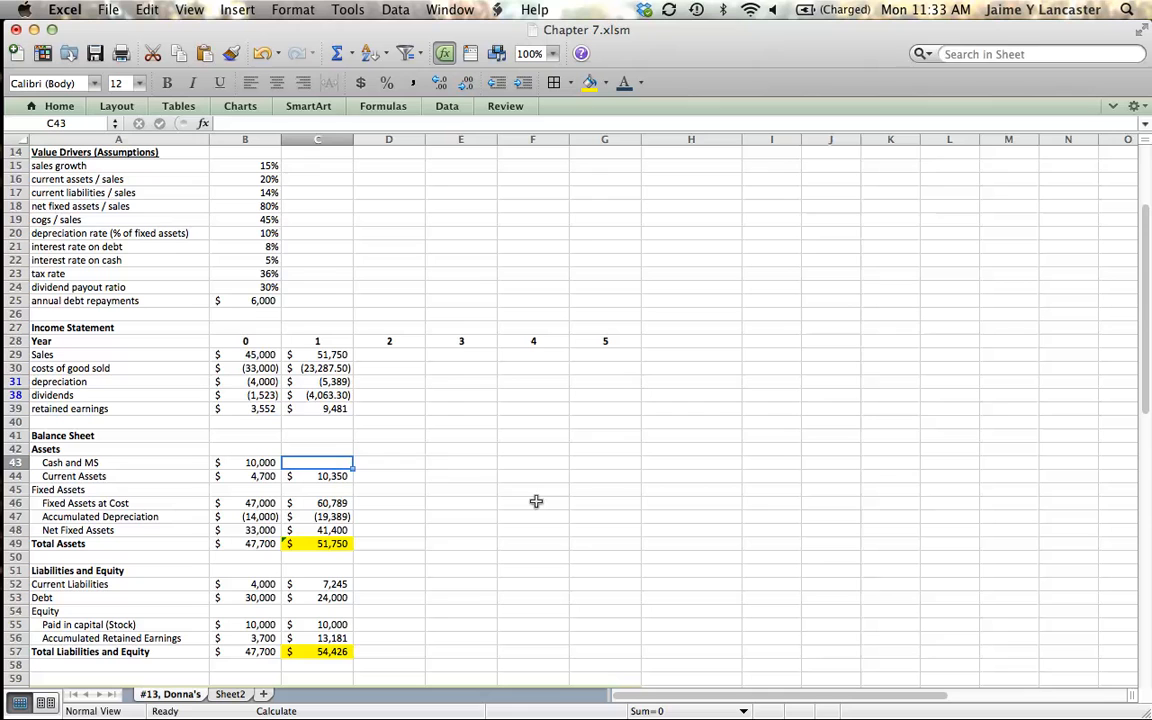
type("3000")
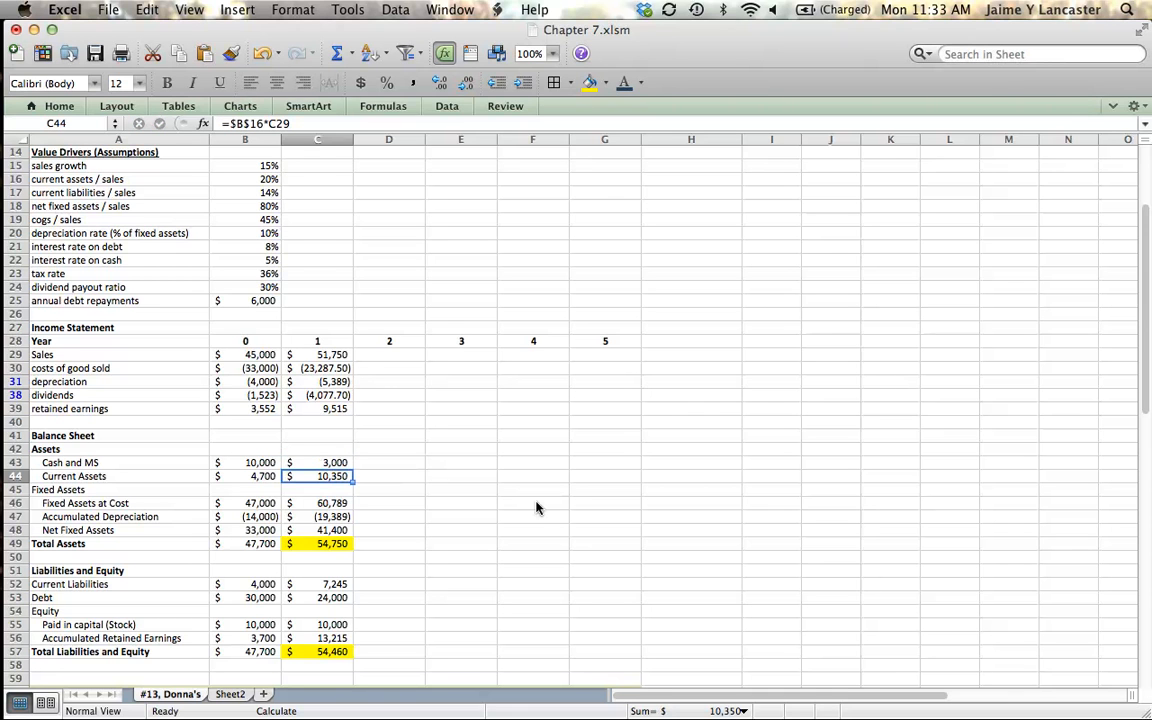
left_click(316, 462)
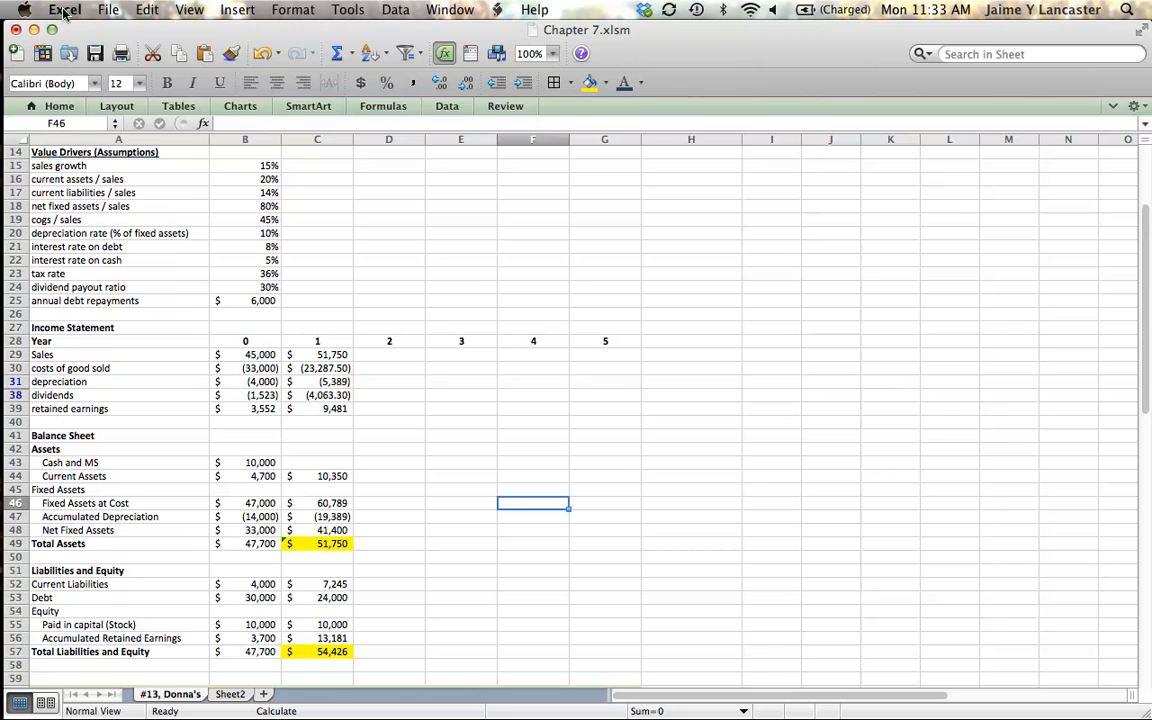
- Enable iterative calculation in Excel Preferences > Calculation with 10000 iterations and 0.001 maximum change
left_click(64, 8)
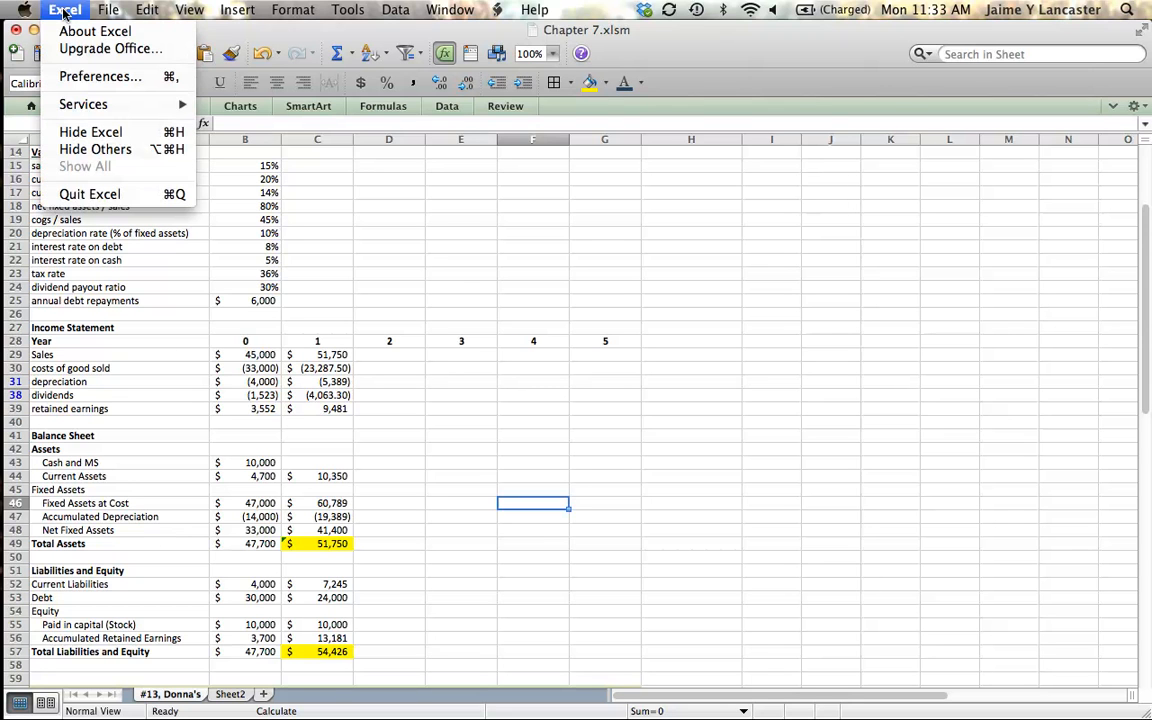
mouse_move(100, 76)
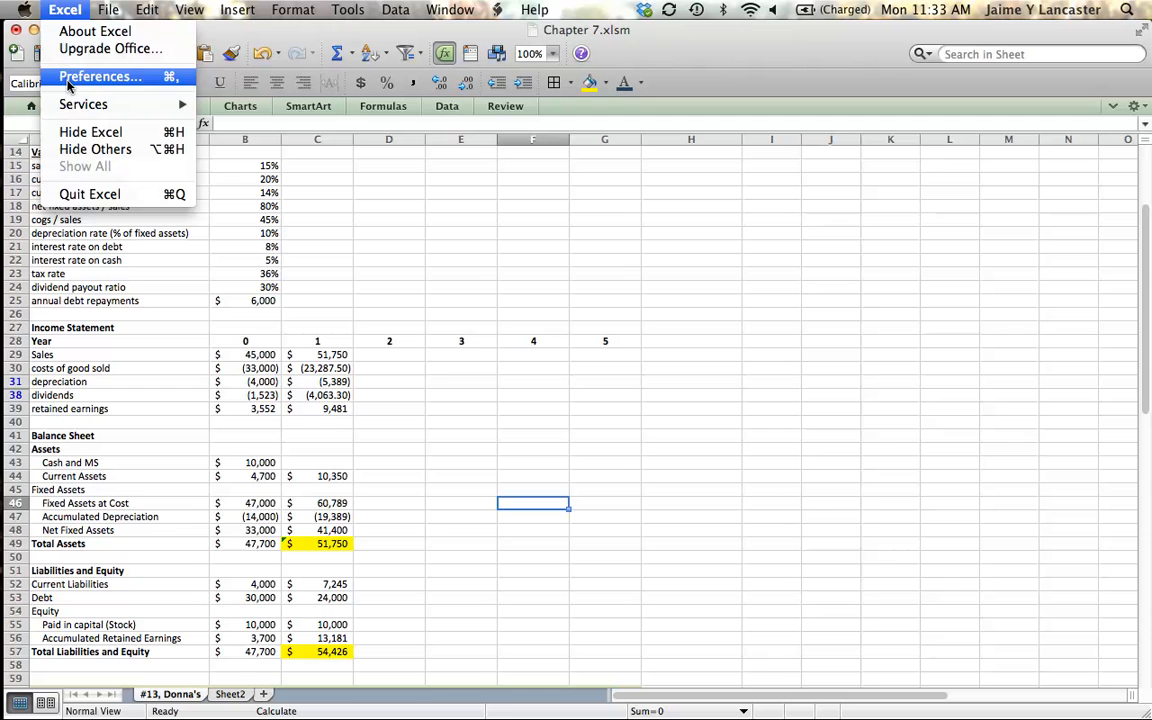
left_click(100, 76)
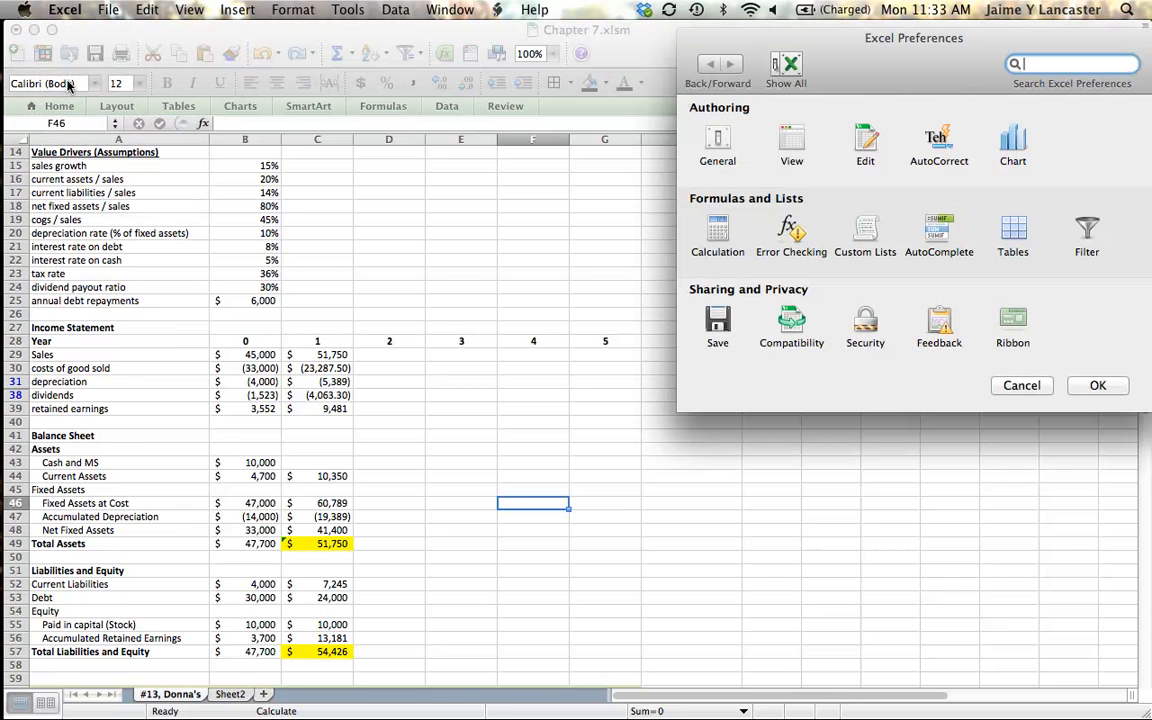
left_click(716, 236)
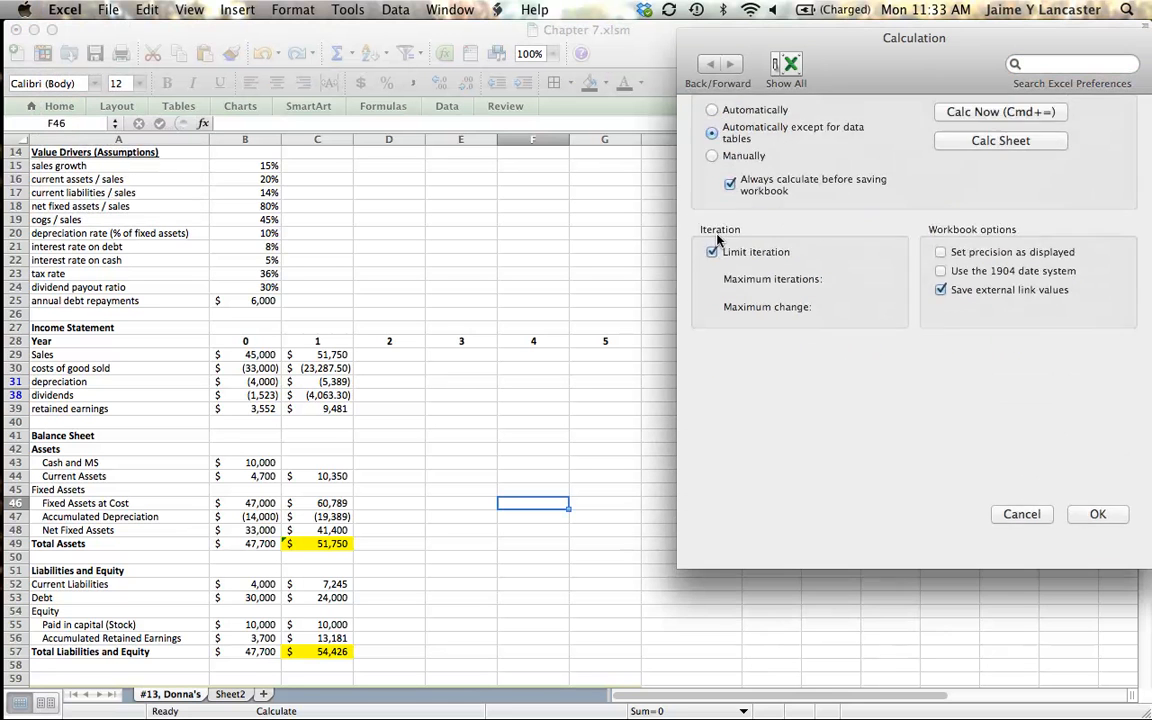
left_click(712, 280)
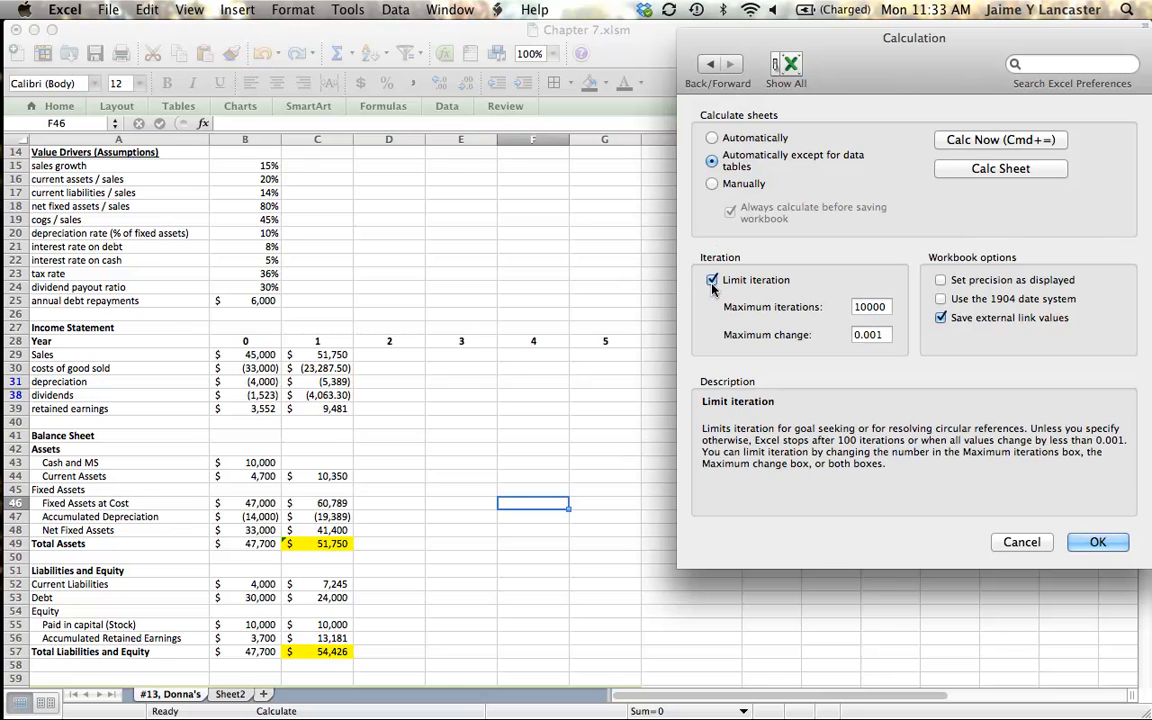
left_click(712, 280)
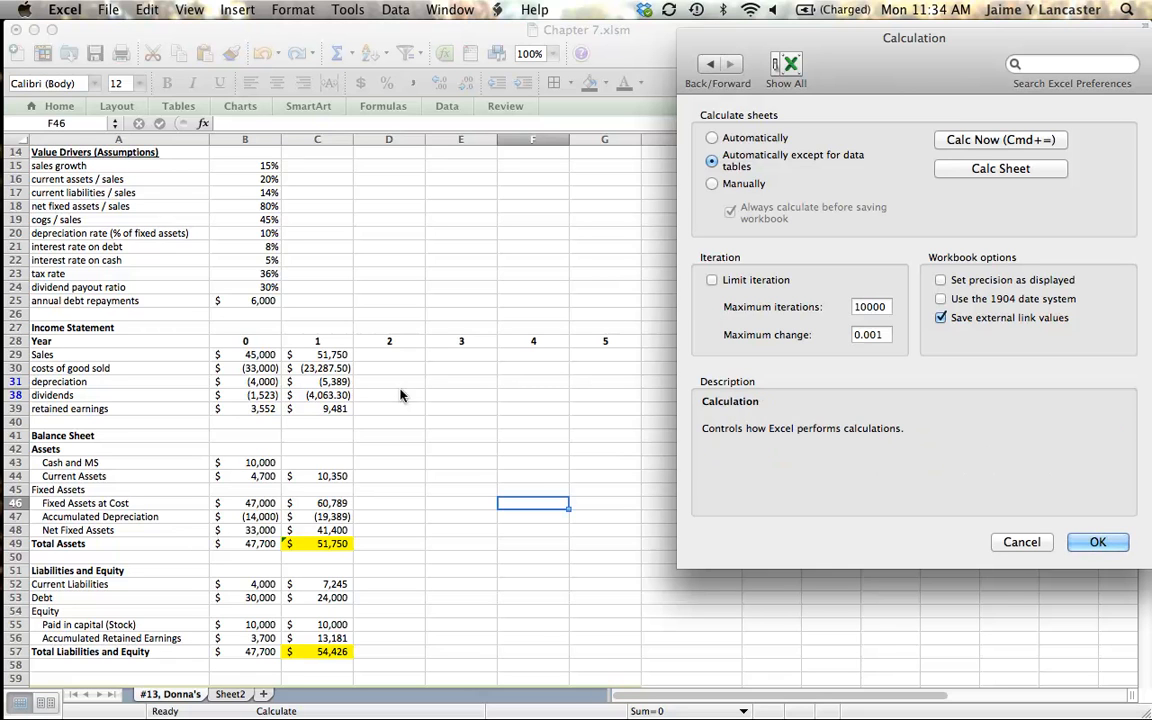
mouse_move(324, 472)
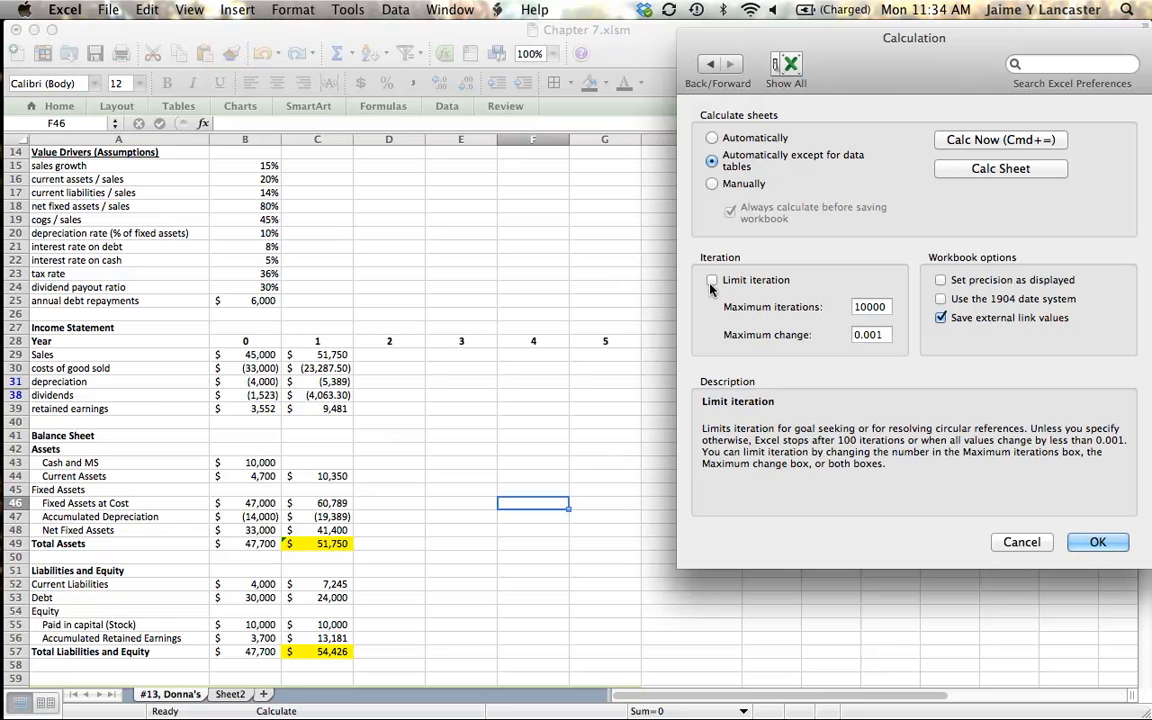
left_click(712, 280)
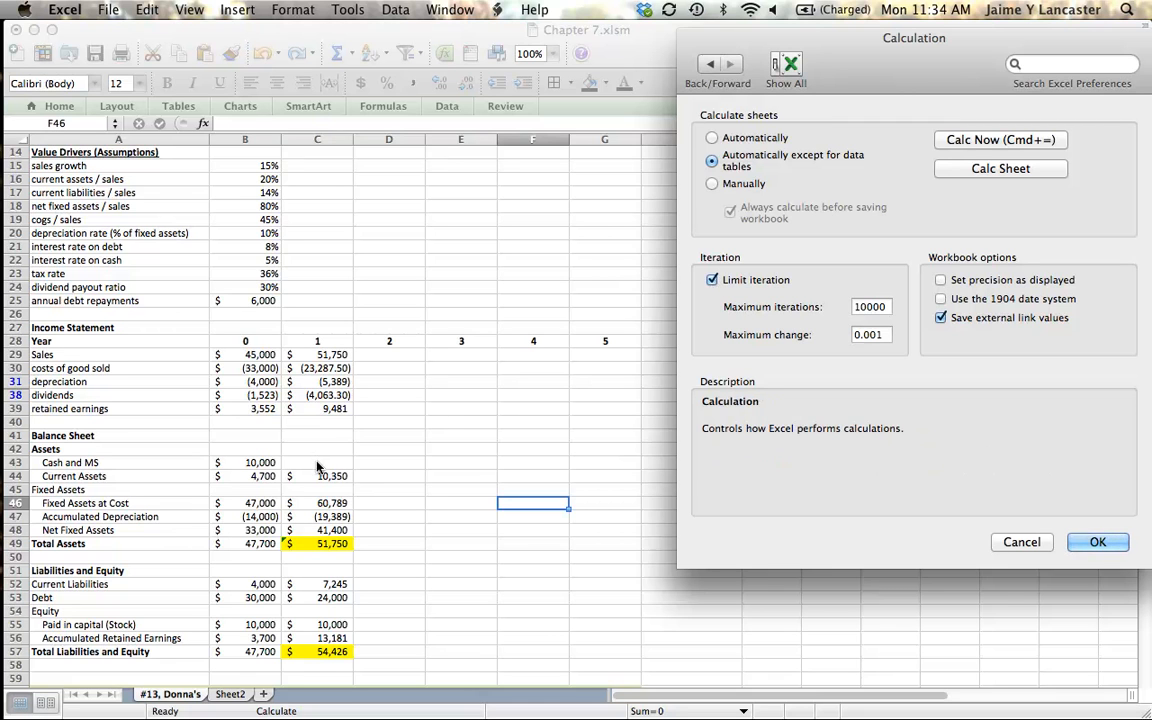
mouse_move(620, 488)
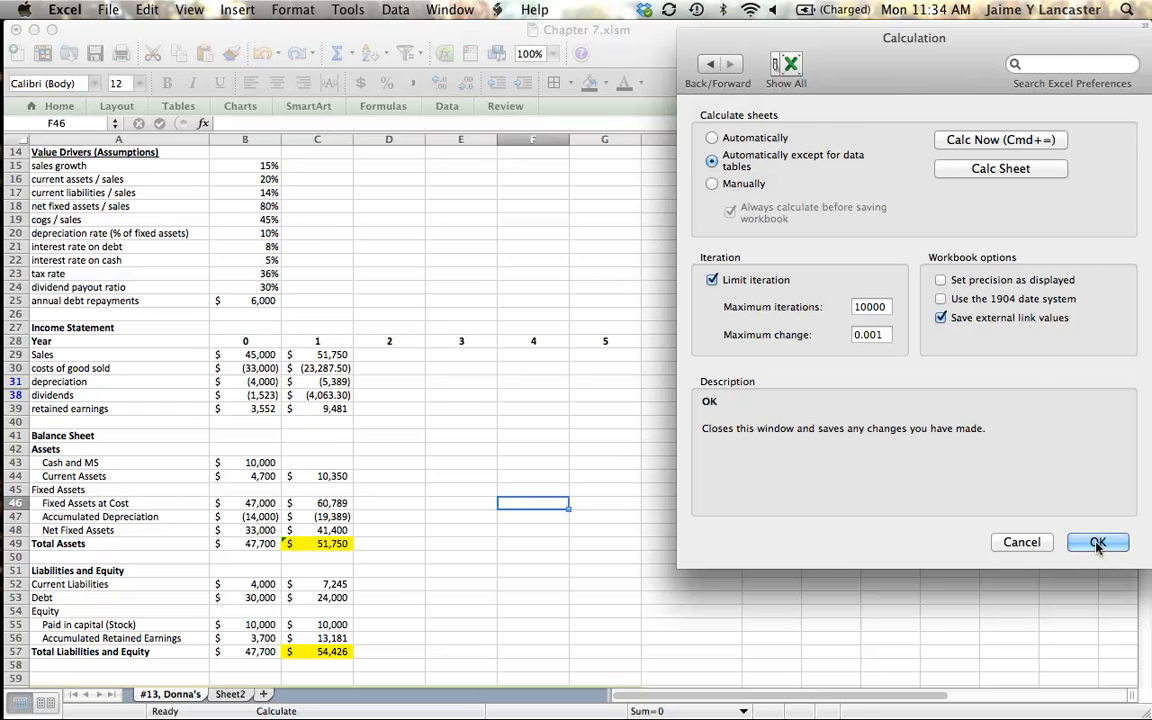
left_click(1096, 542)
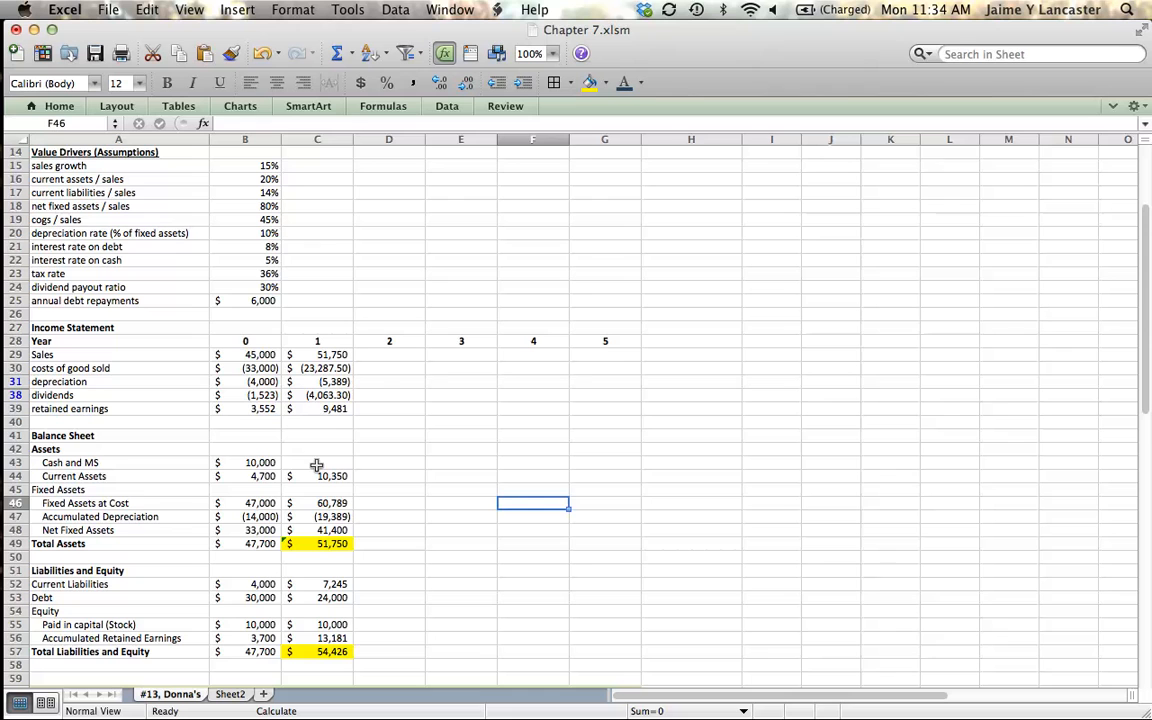
- Enter year-1 cash as total liabilities and equity minus net fixed assets and current assets, balancing at 54,456
left_click(316, 462)
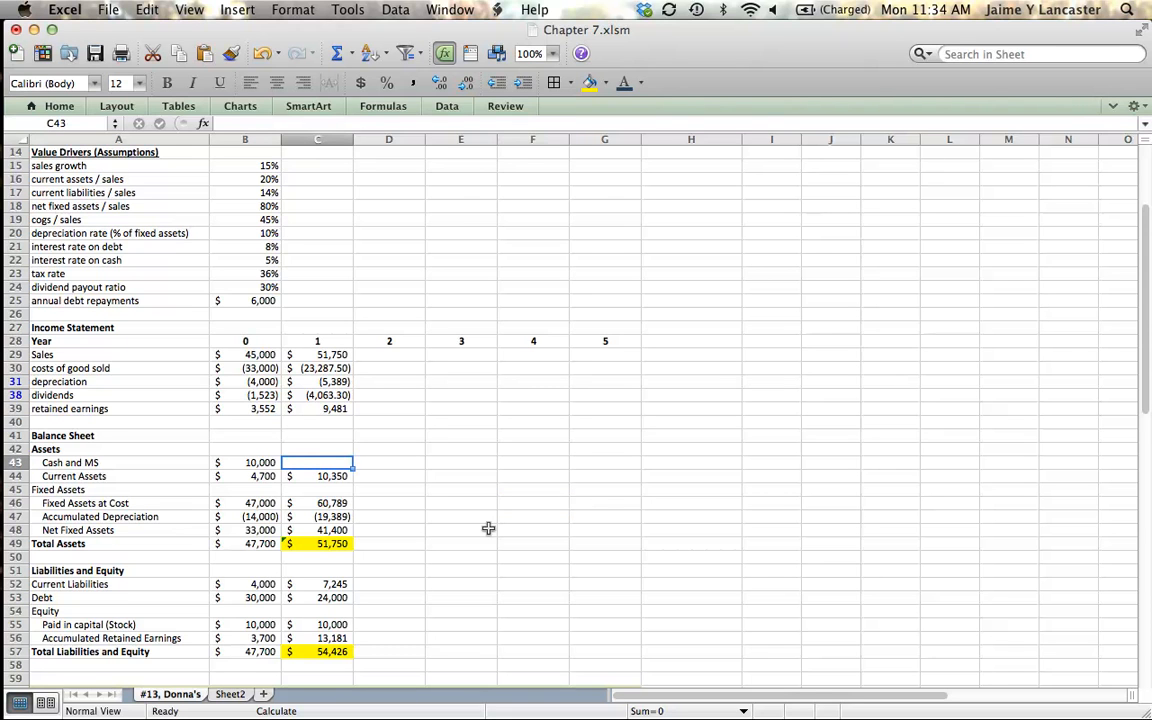
type("=")
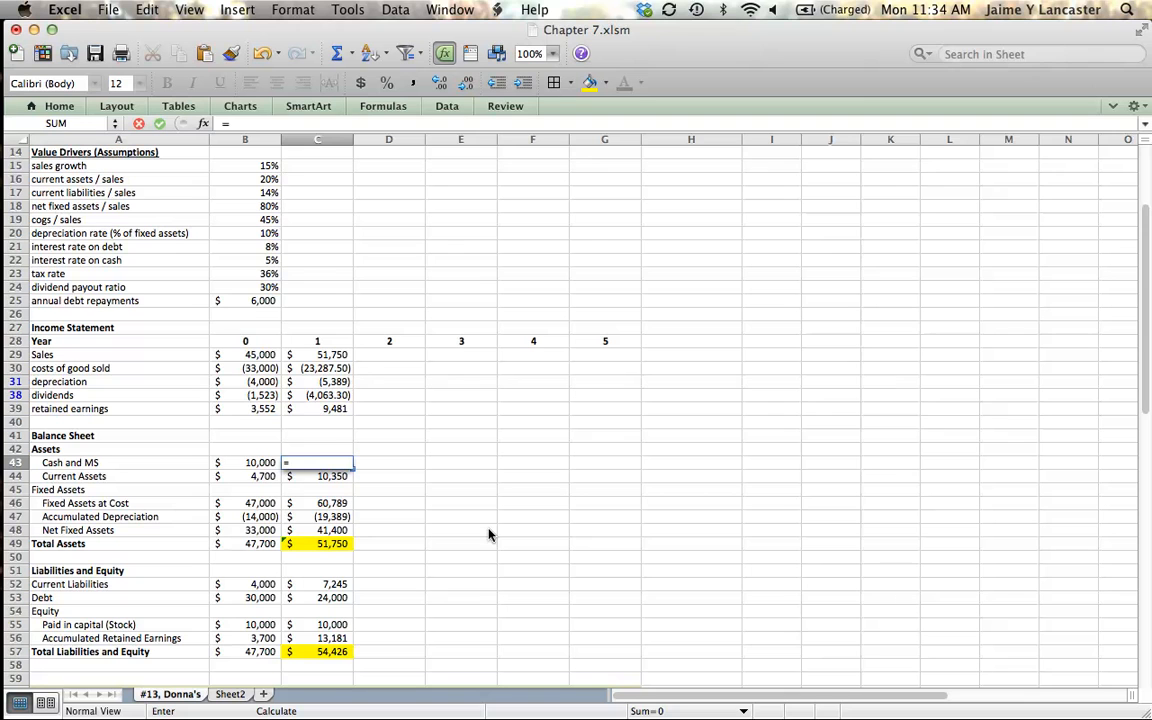
left_click(332, 544)
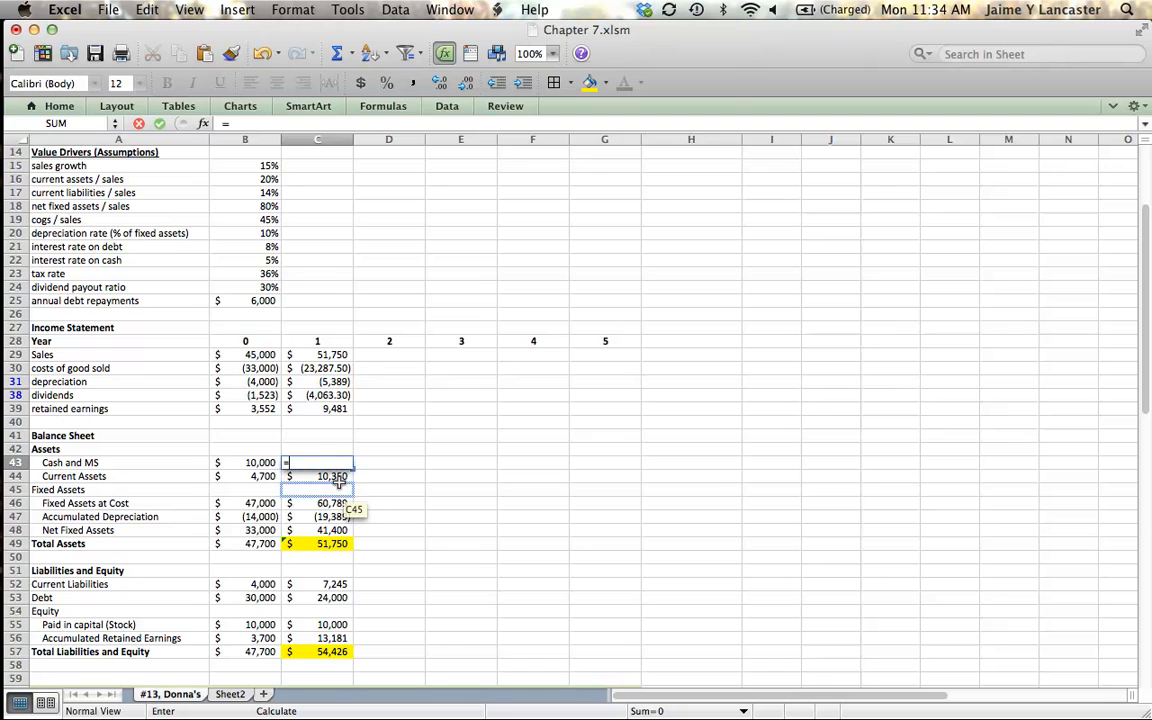
mouse_move(330, 530)
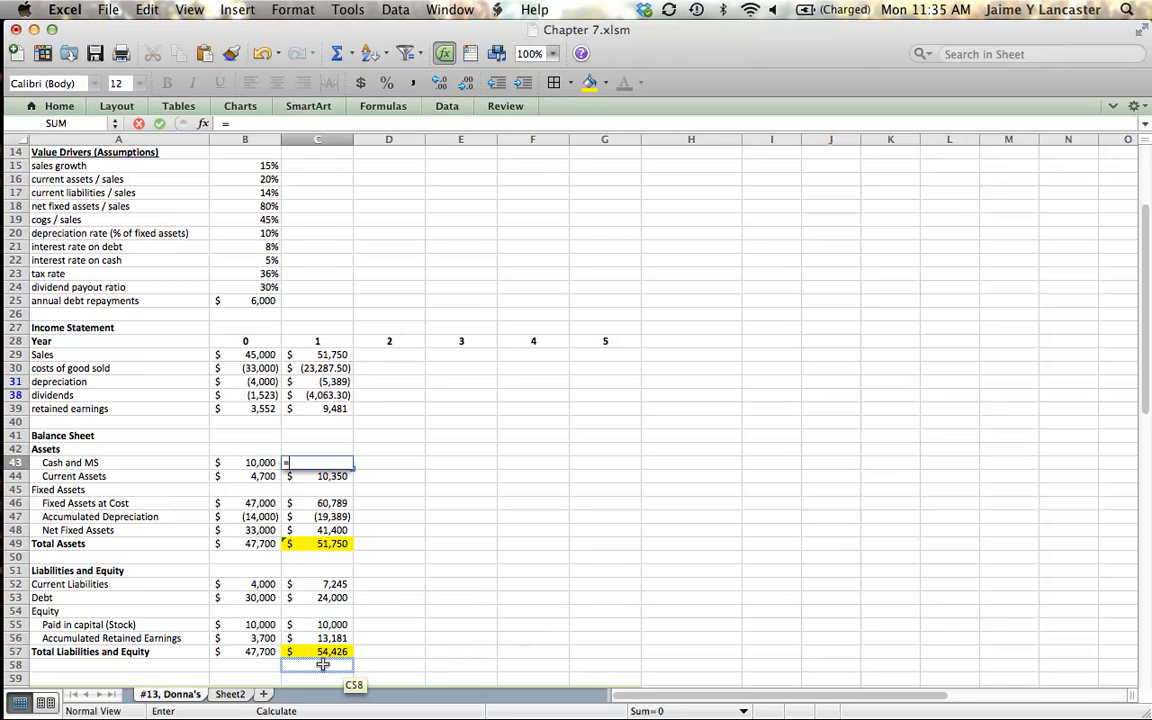
left_click(316, 652)
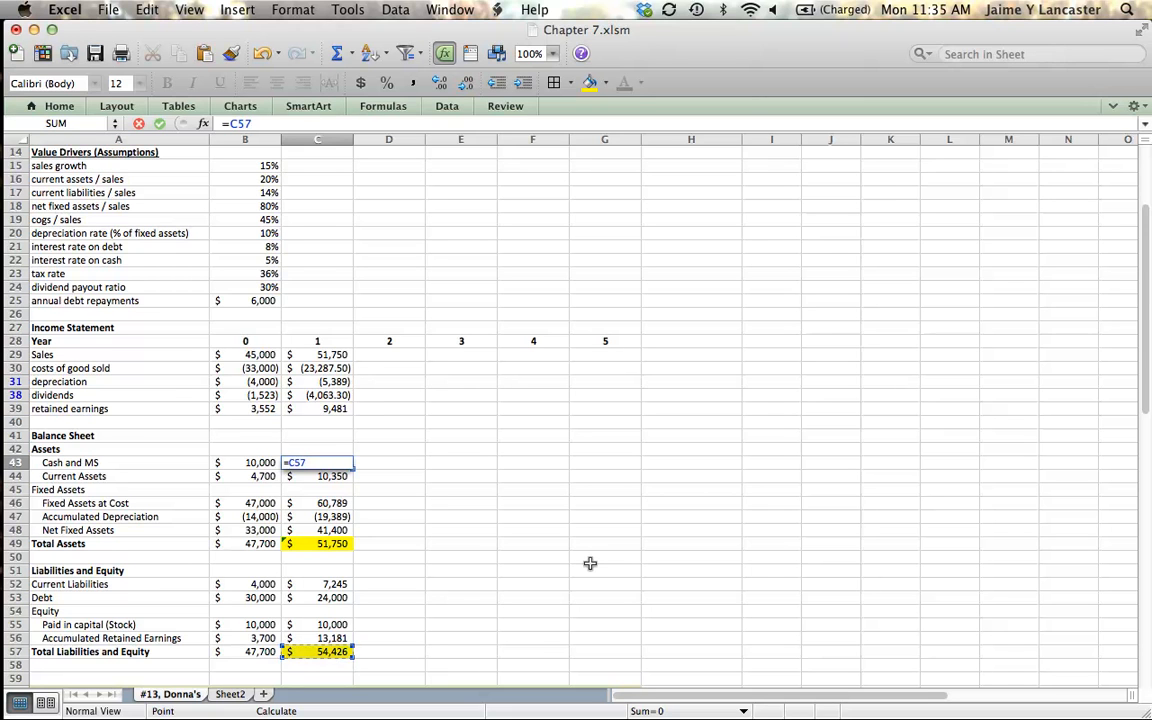
type("-")
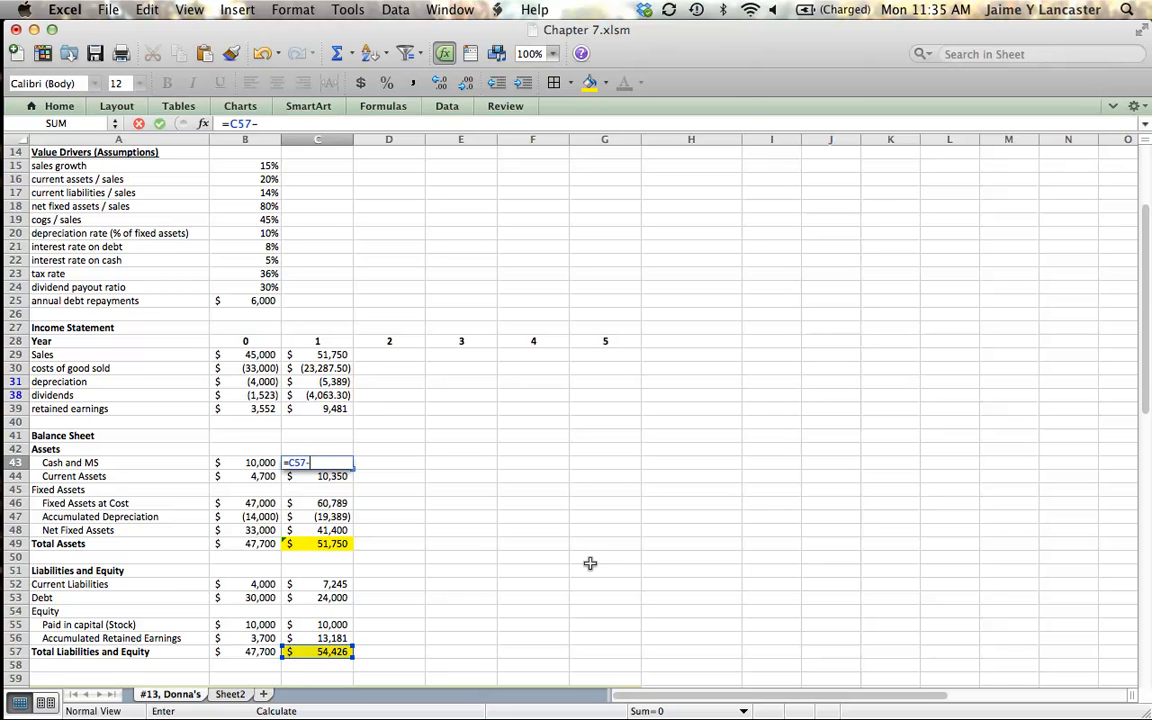
left_click(316, 530)
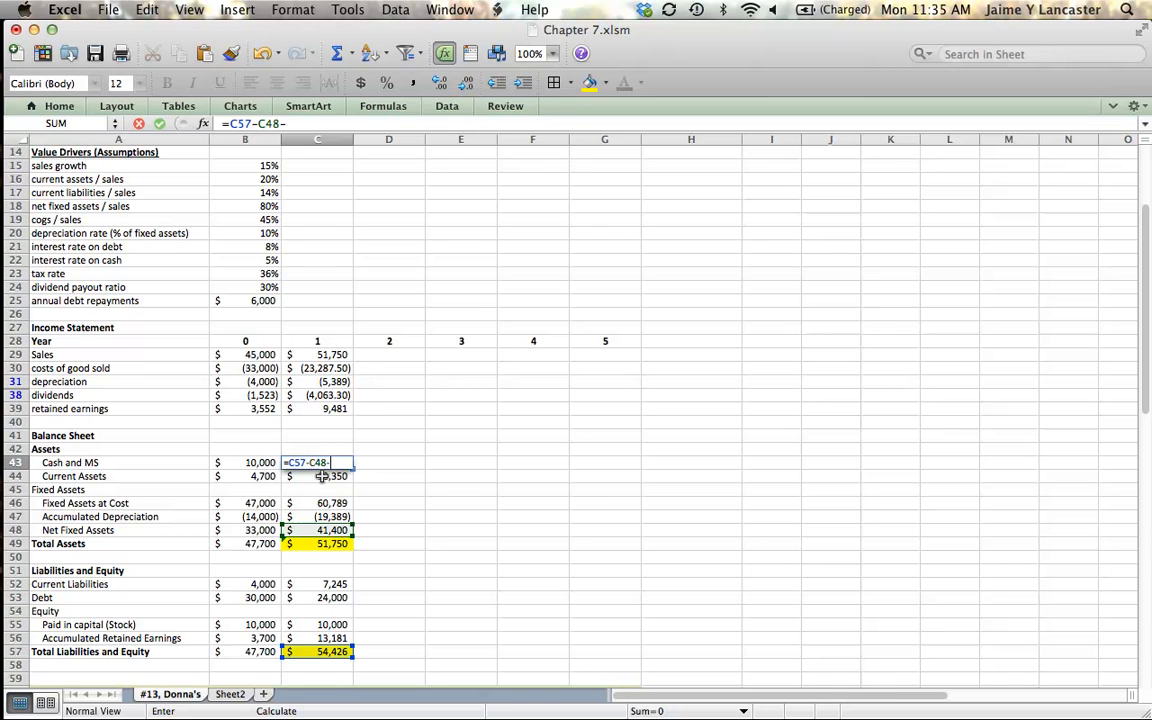
left_click(316, 476)
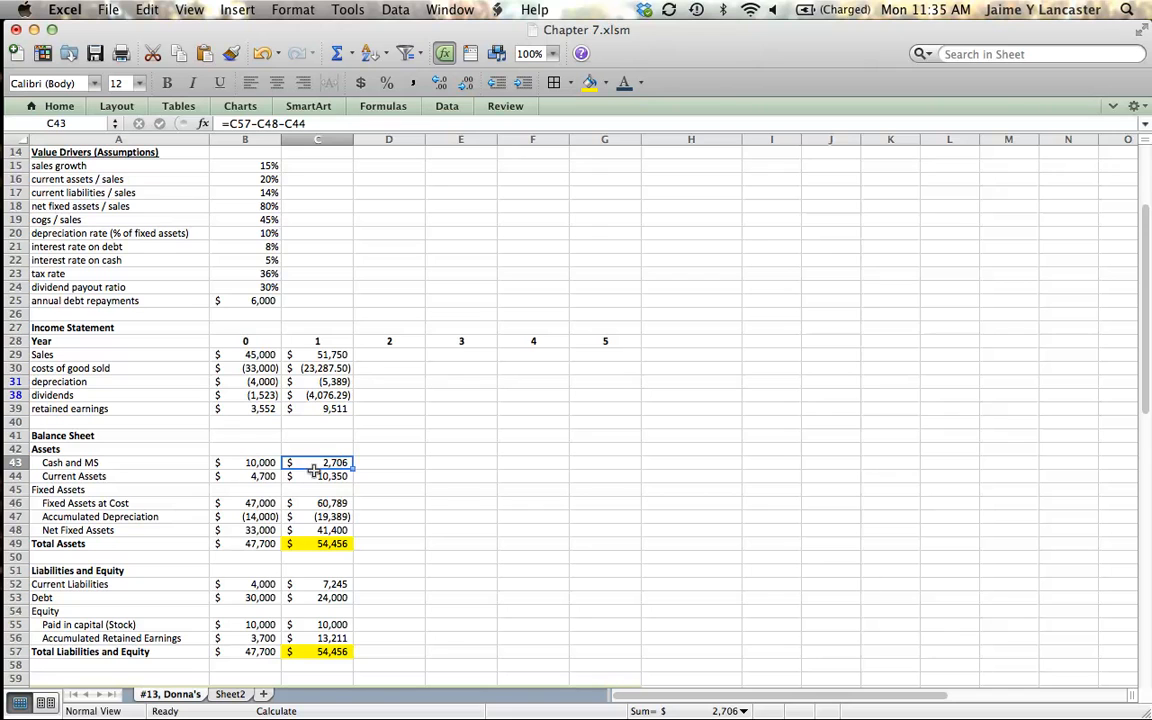
mouse_move(372, 434)
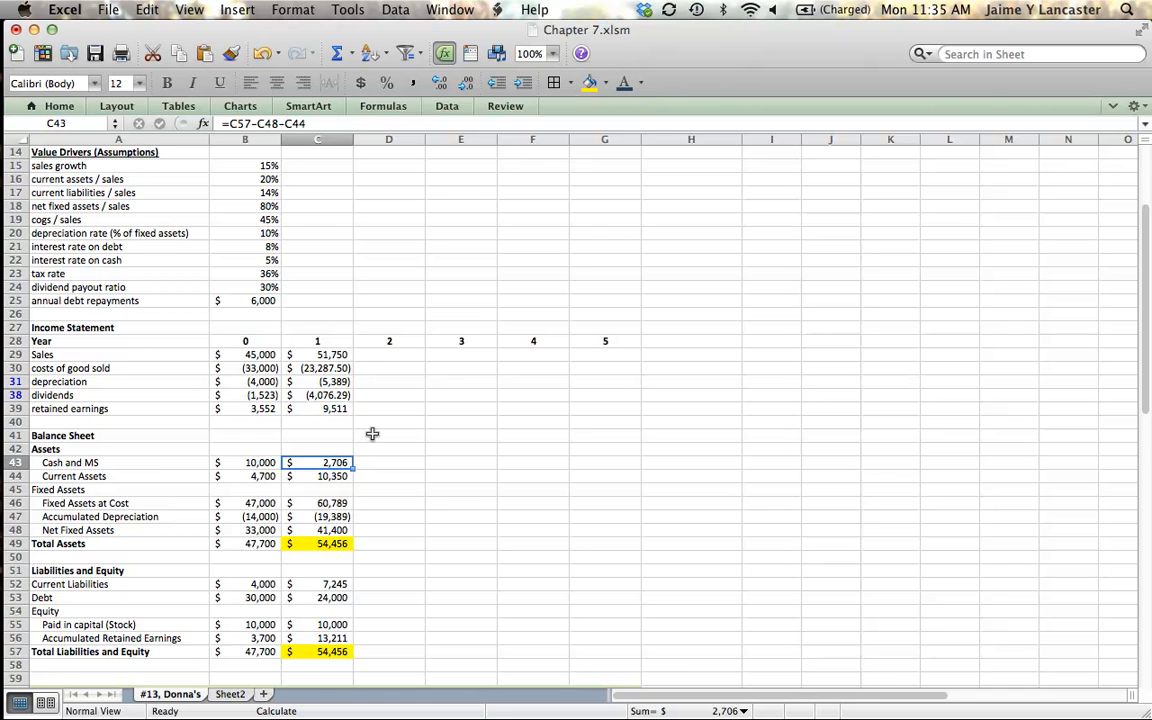
left_click(316, 544)
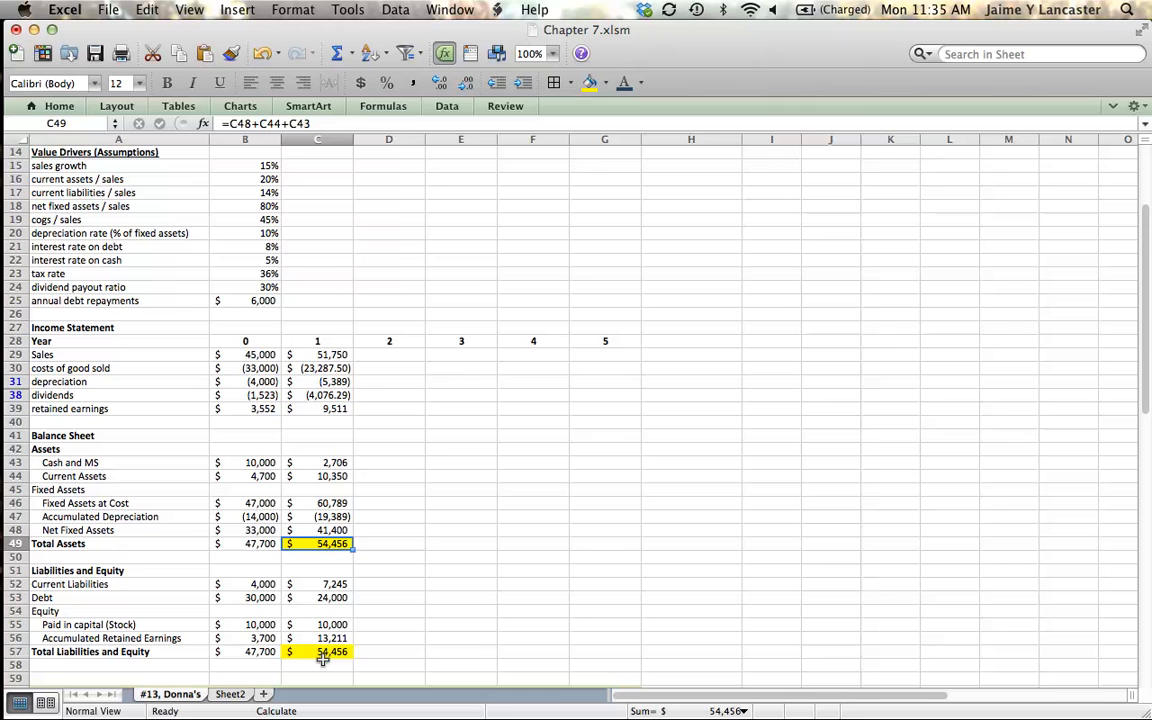
left_click(460, 570)
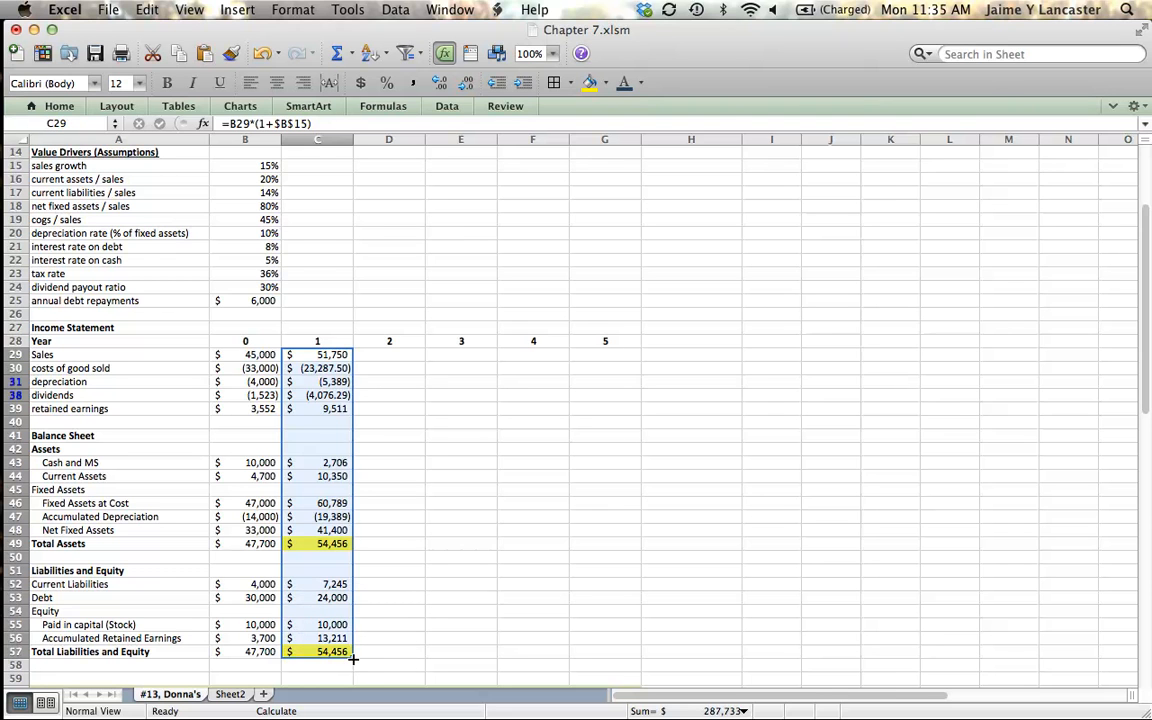
- Fill the year-1 statement formulas in C29:C57 right through column G for years 2–5
left_click_drag(352, 660, 568, 660)
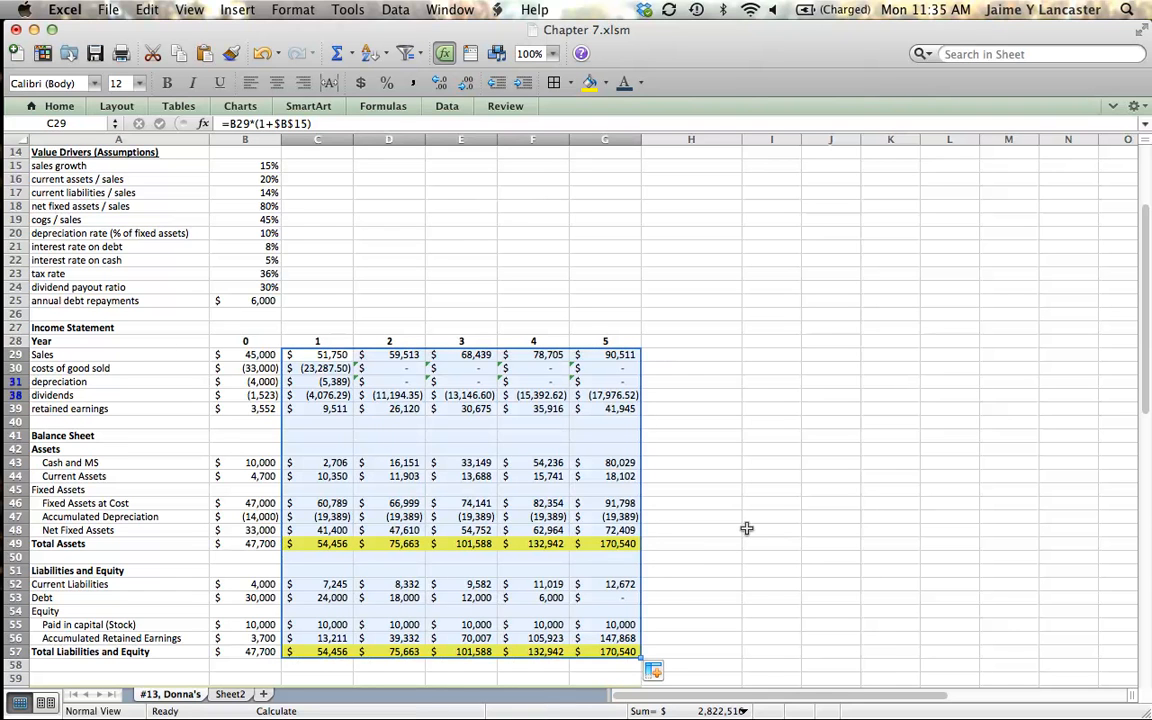
mouse_move(622, 370)
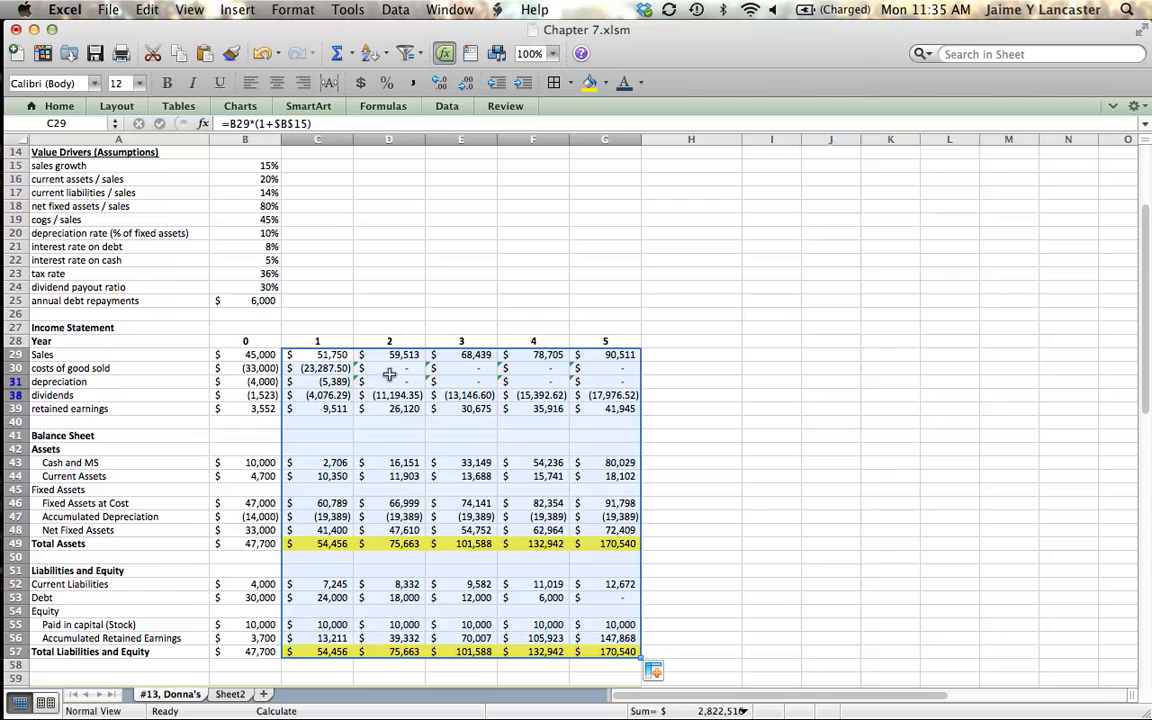
mouse_move(432, 354)
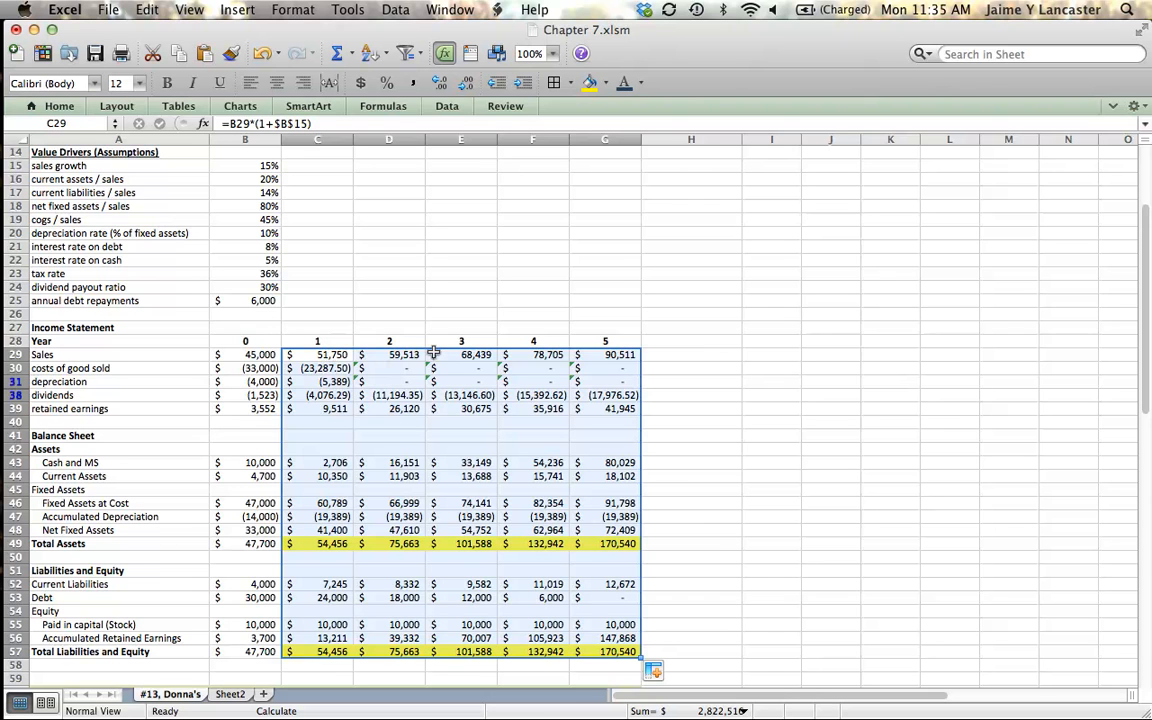
mouse_move(588, 484)
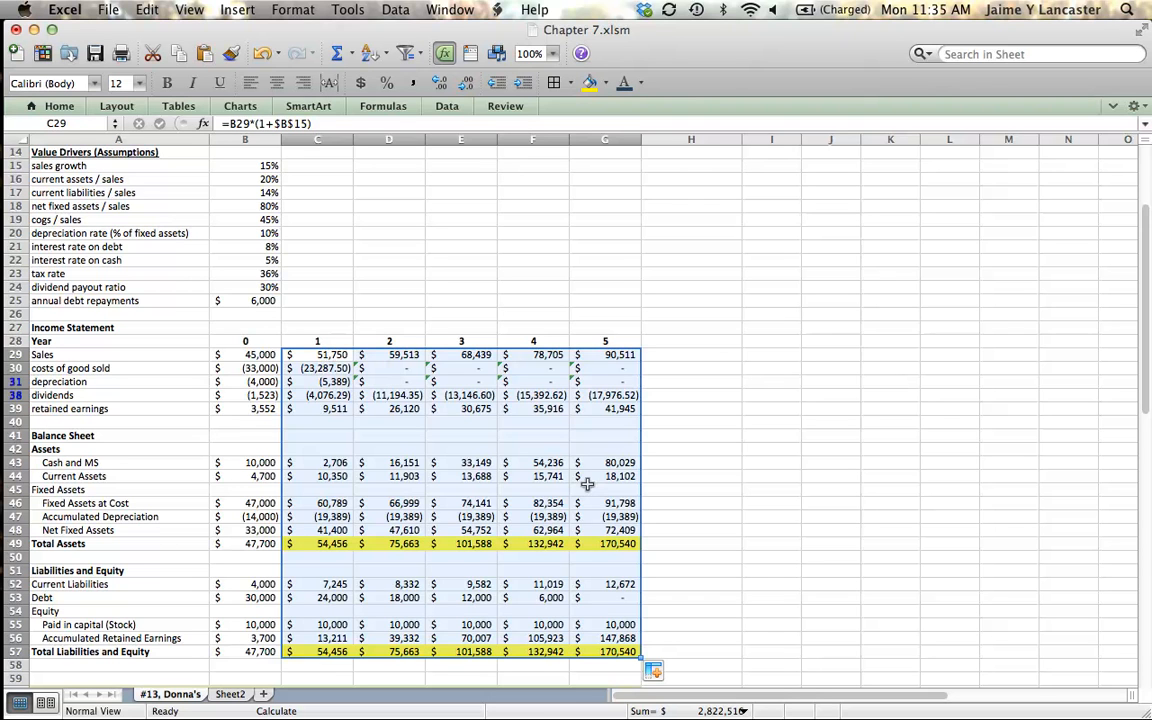
mouse_move(496, 566)
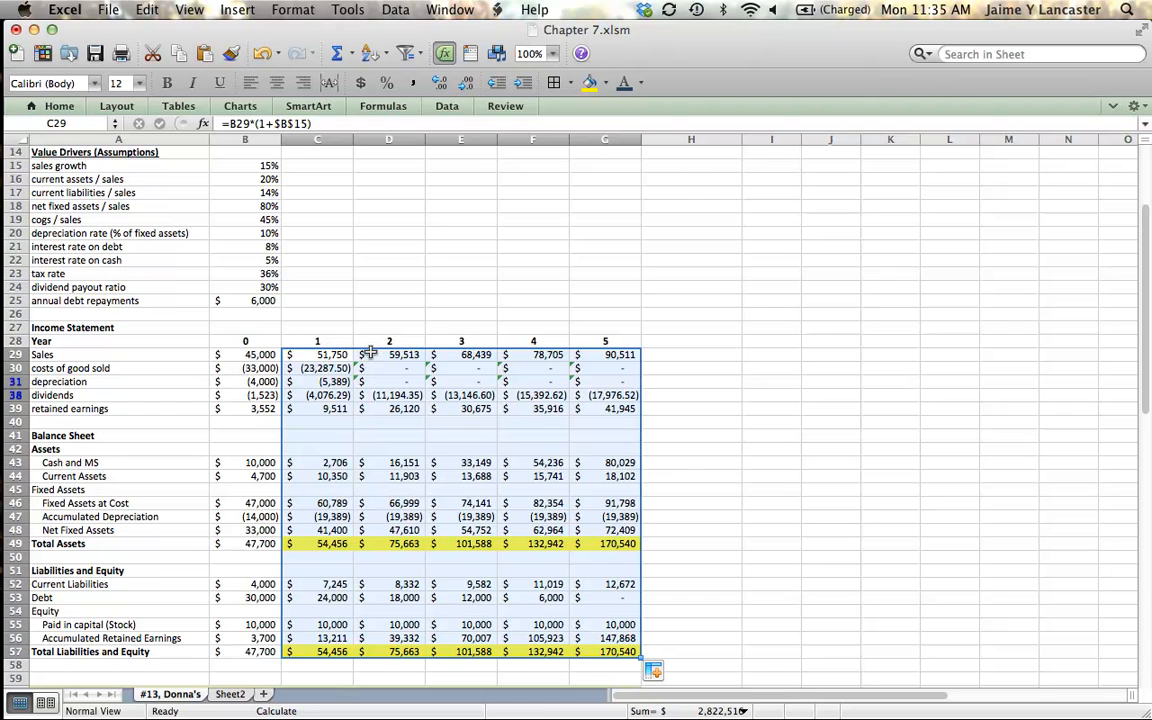
mouse_move(636, 352)
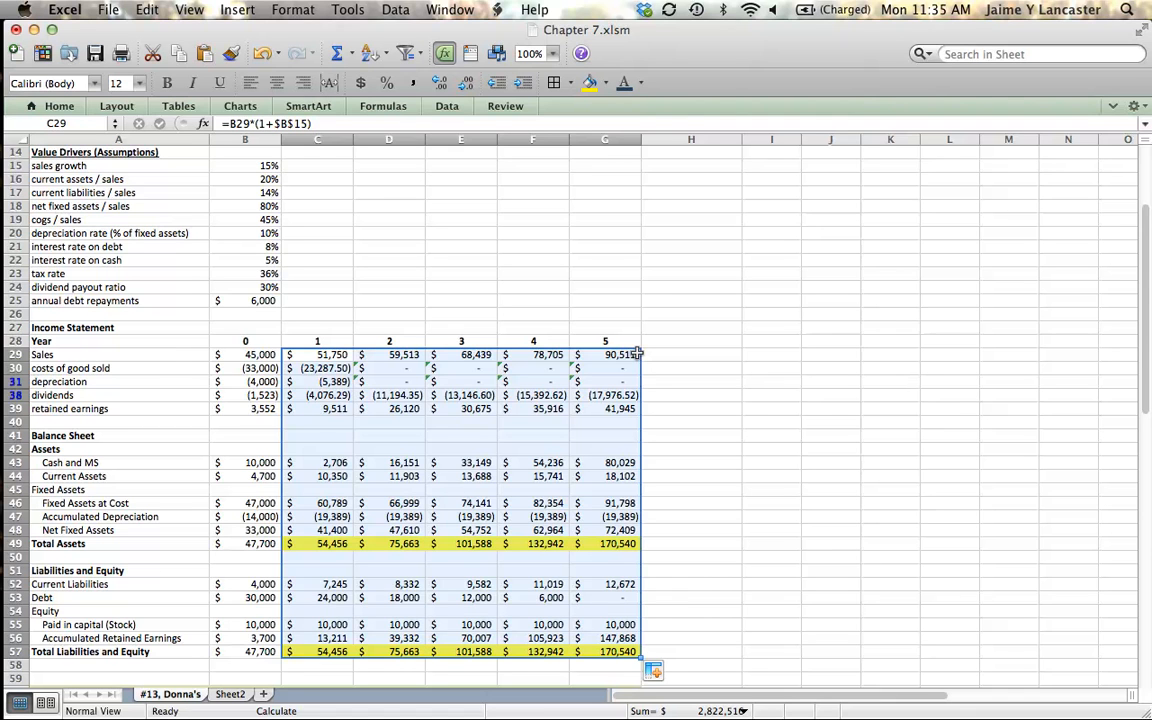
mouse_move(436, 456)
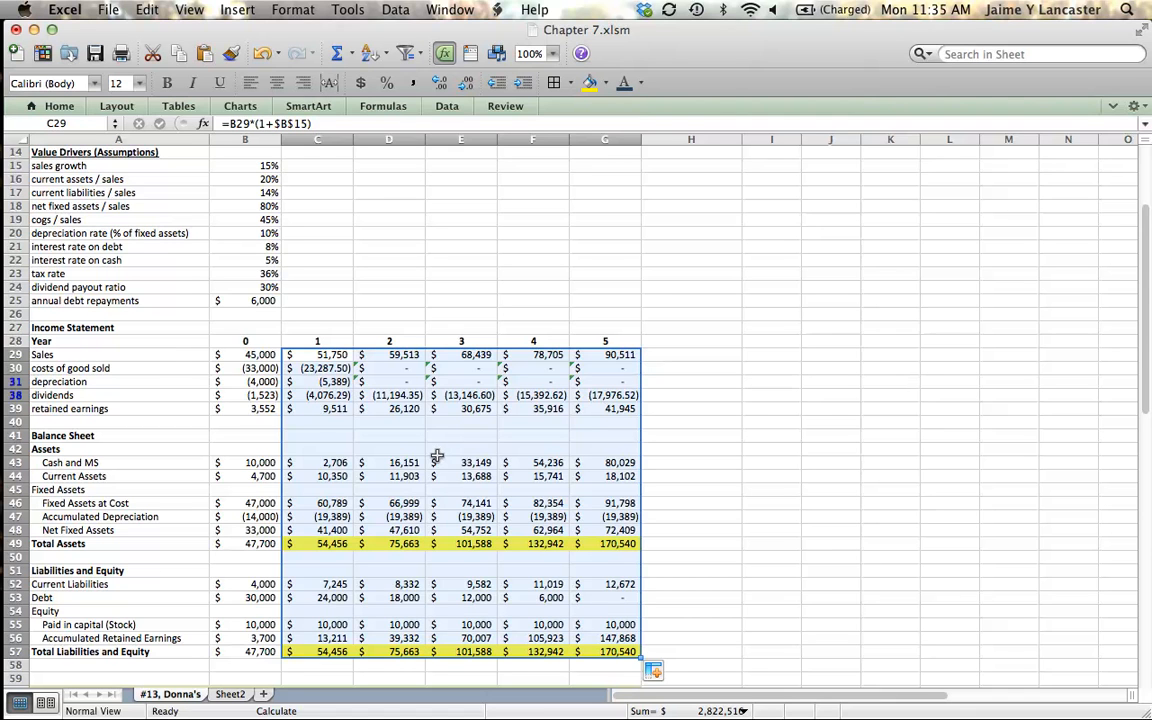
mouse_move(400, 412)
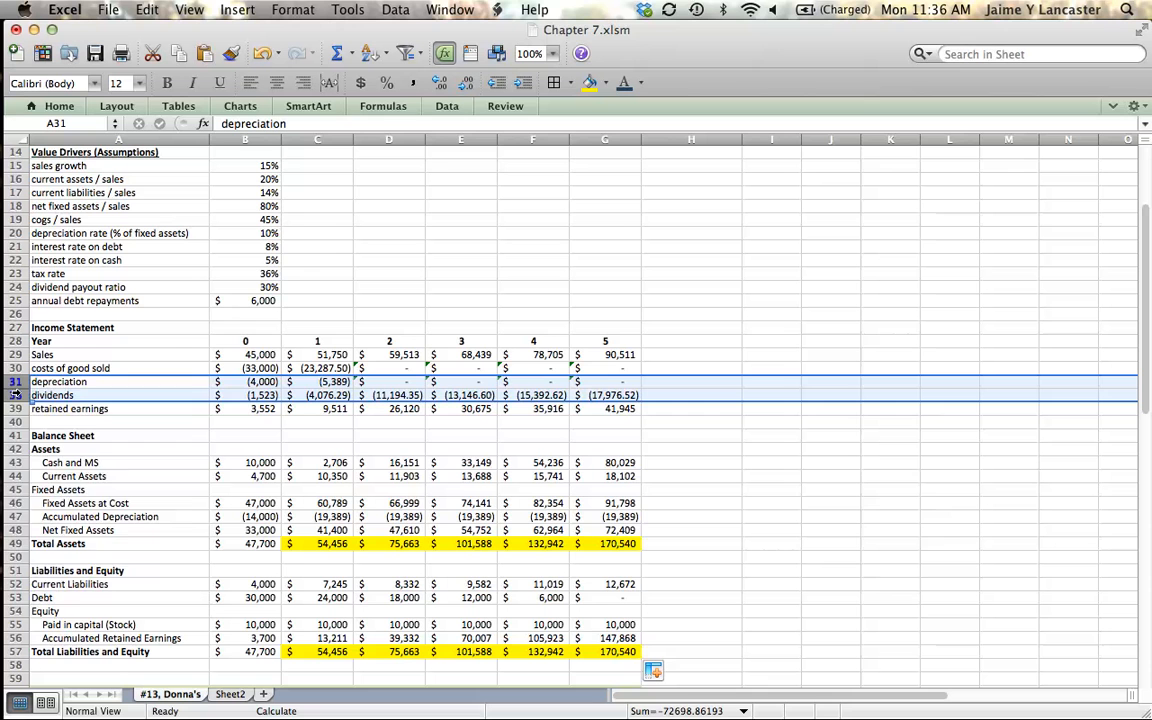
- Unhide the interest, profit before tax, tax and profit after tax rows and inspect year-2 profit after tax
right_click(16, 396)
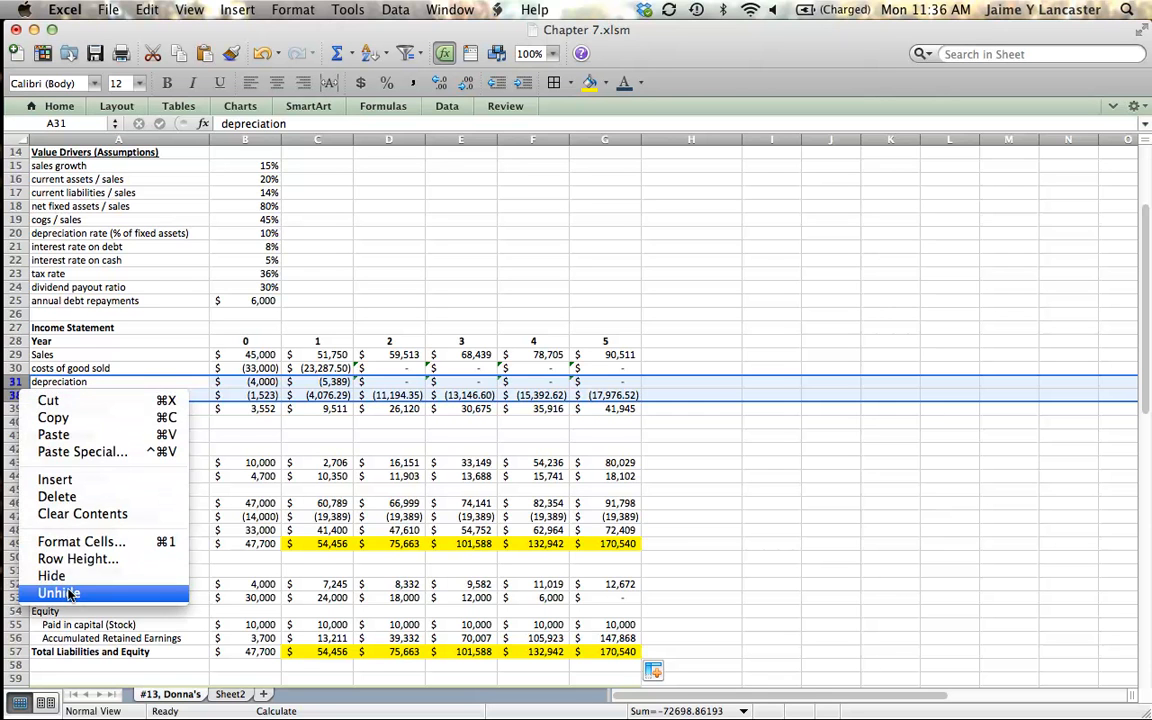
left_click(58, 592)
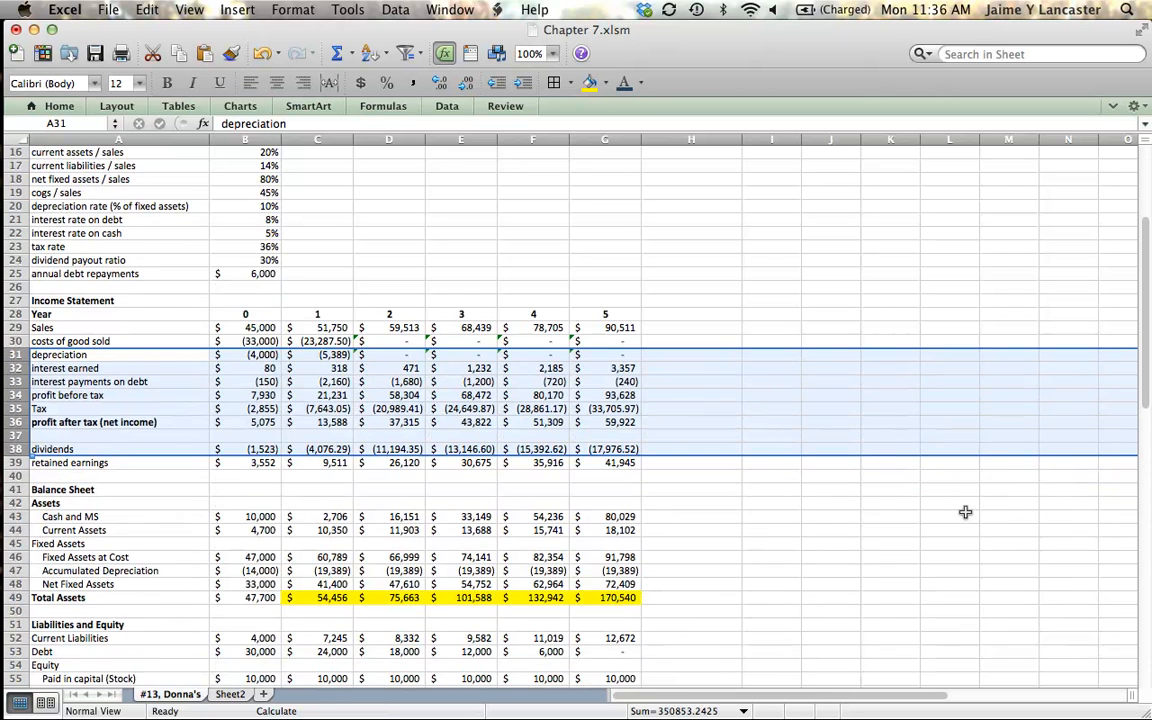
scroll("down", 3)
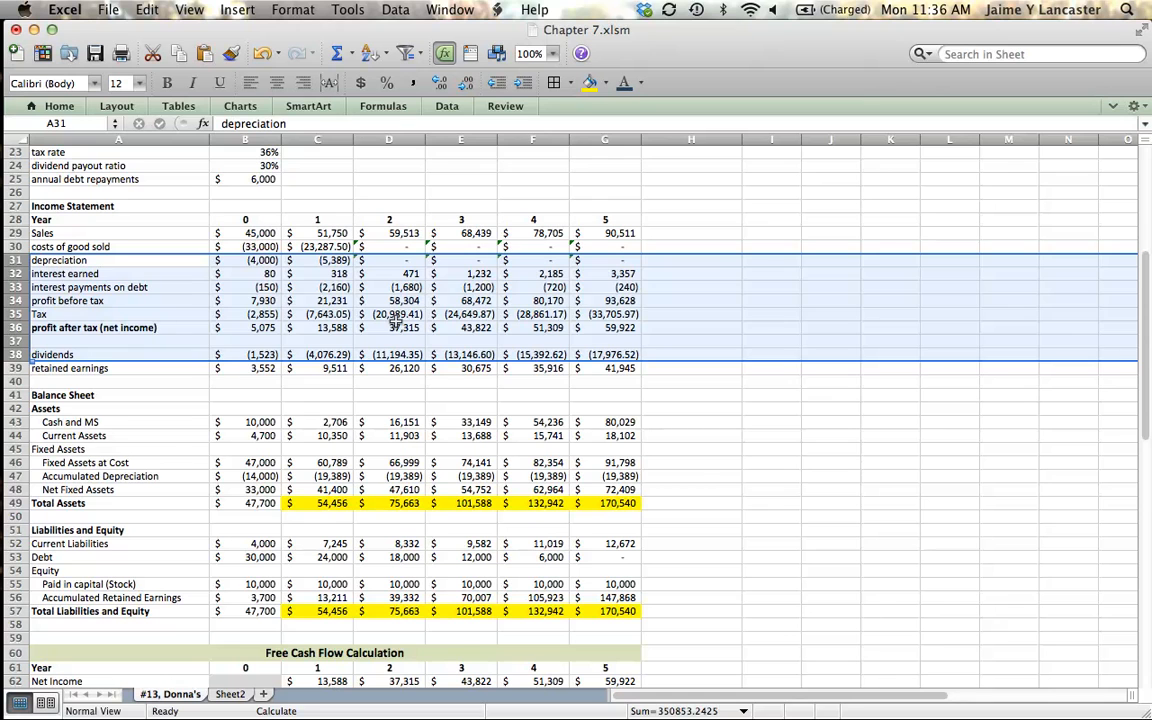
left_click(388, 328)
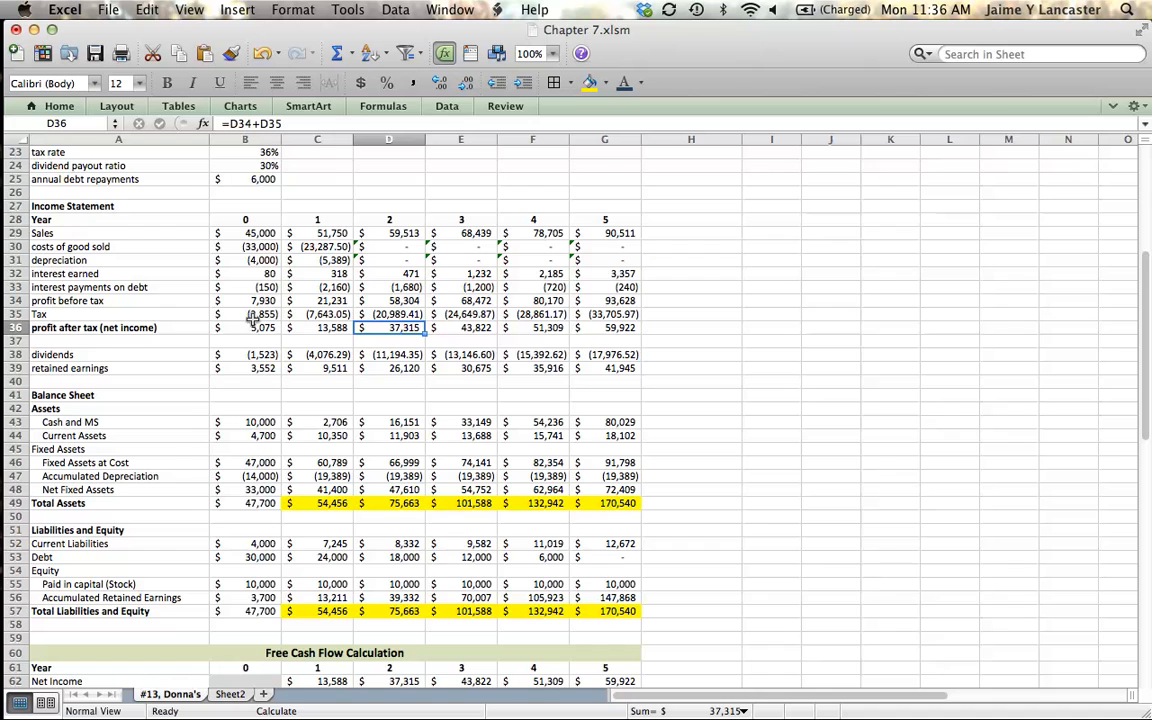
mouse_move(530, 308)
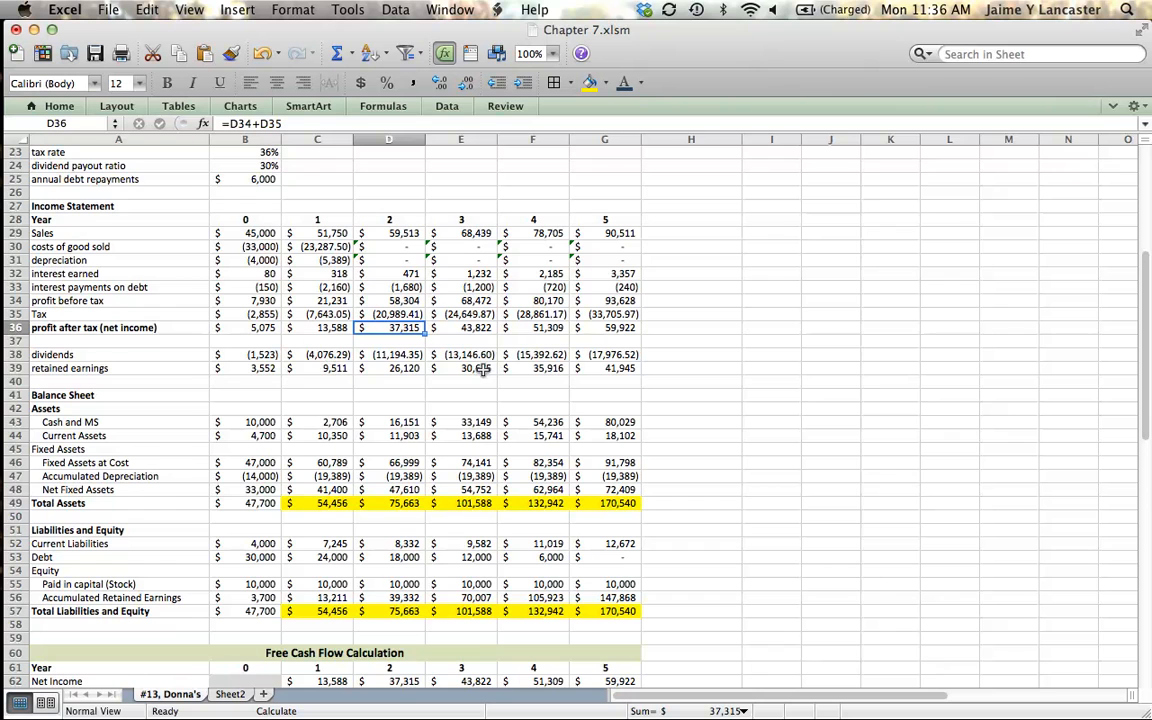
mouse_move(480, 368)
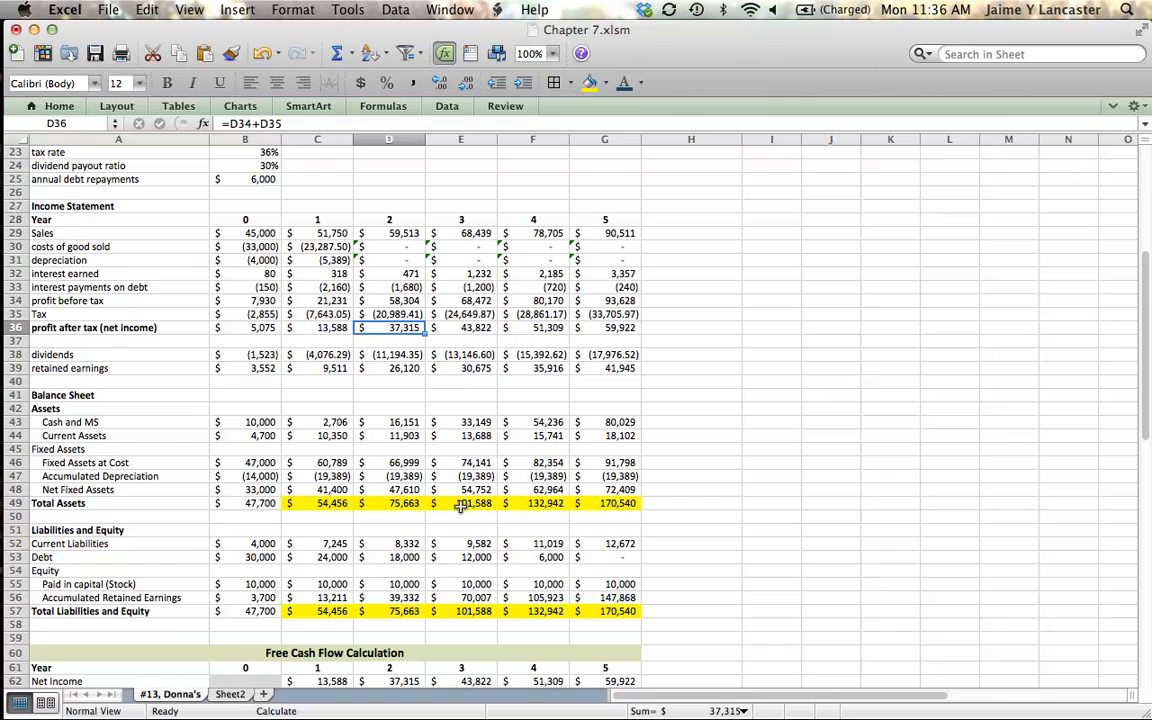
mouse_move(604, 520)
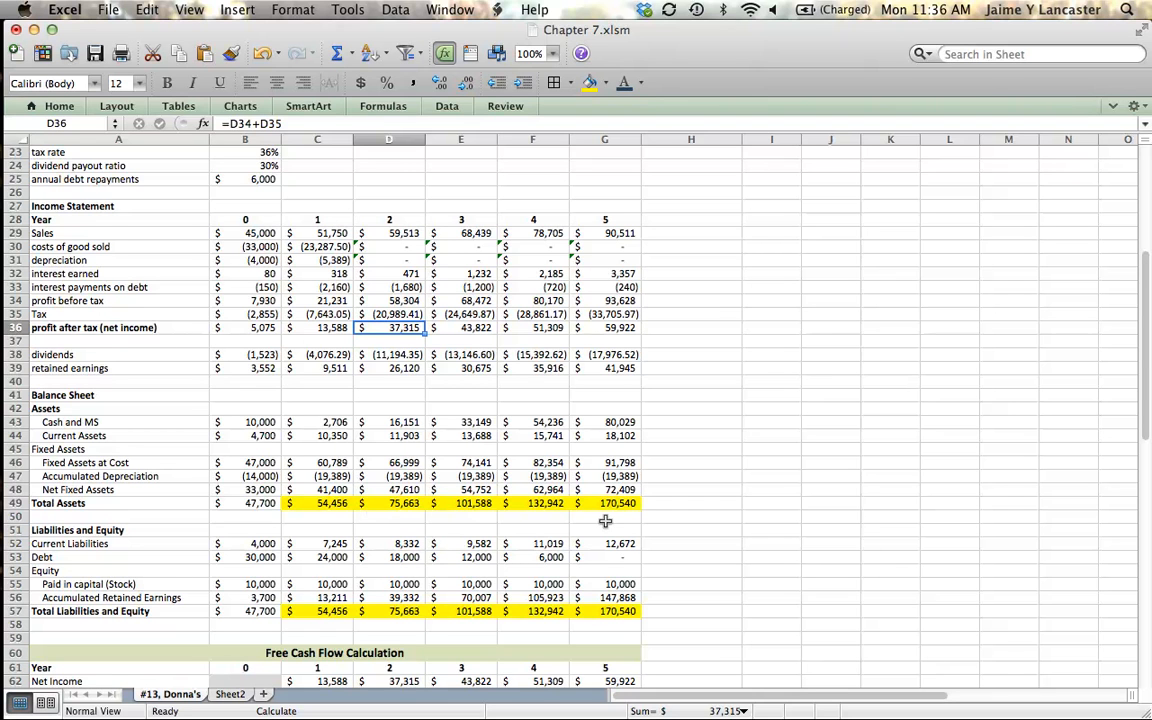
mouse_move(444, 268)
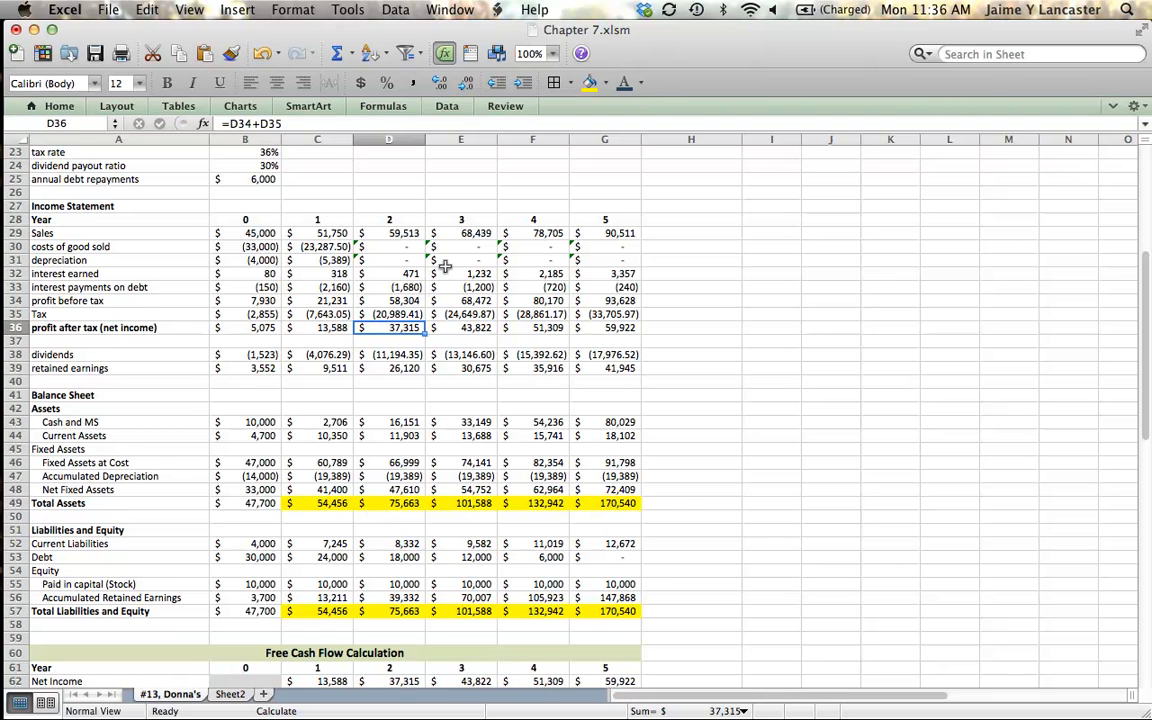
mouse_move(620, 260)
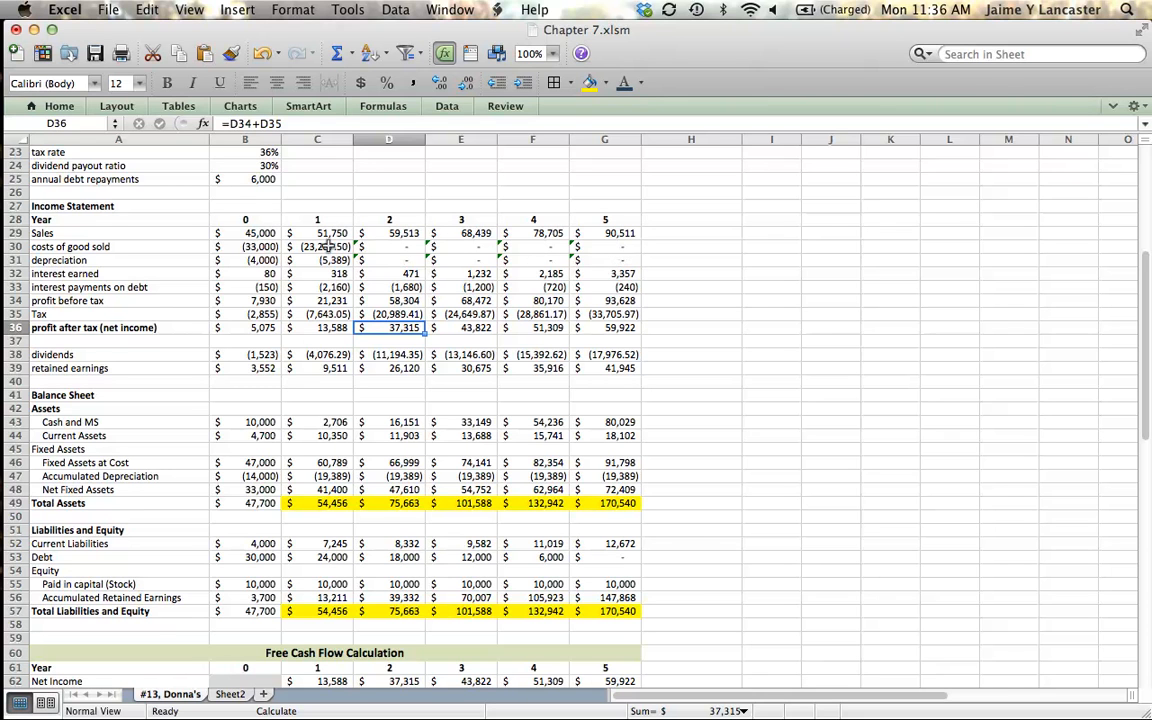
- Fix year-1 cost of goods sold to use $B$19 and refill it across years 2–5
left_click(316, 246)
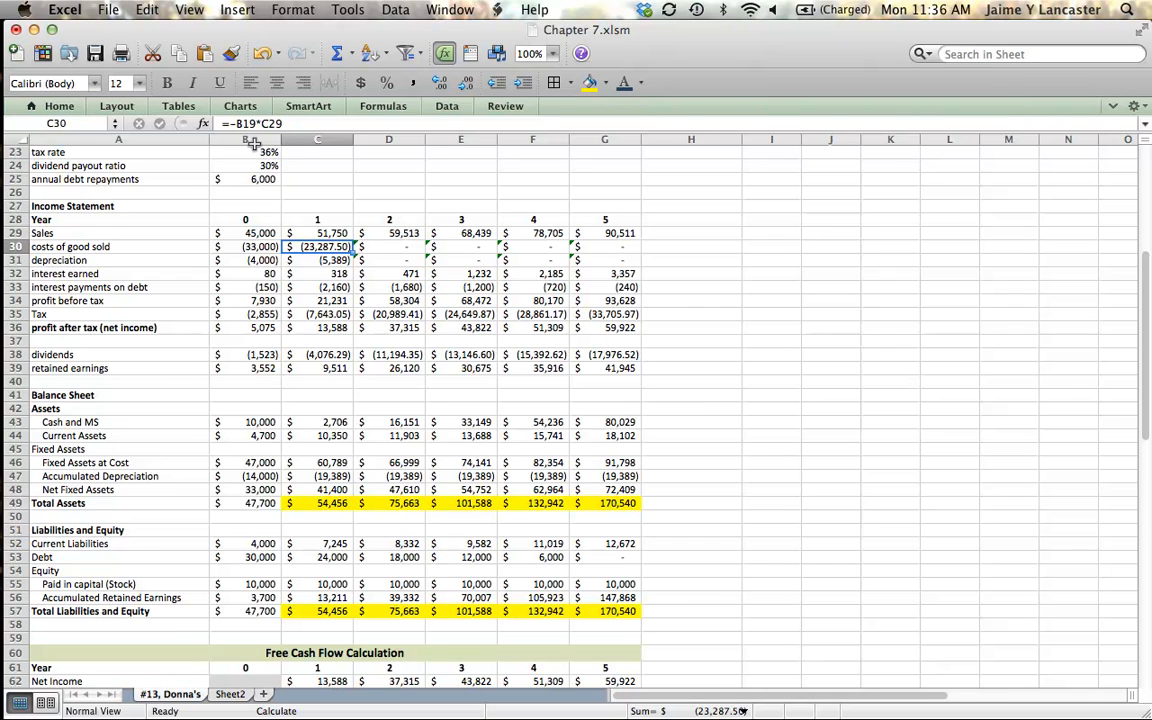
double_click(316, 246)
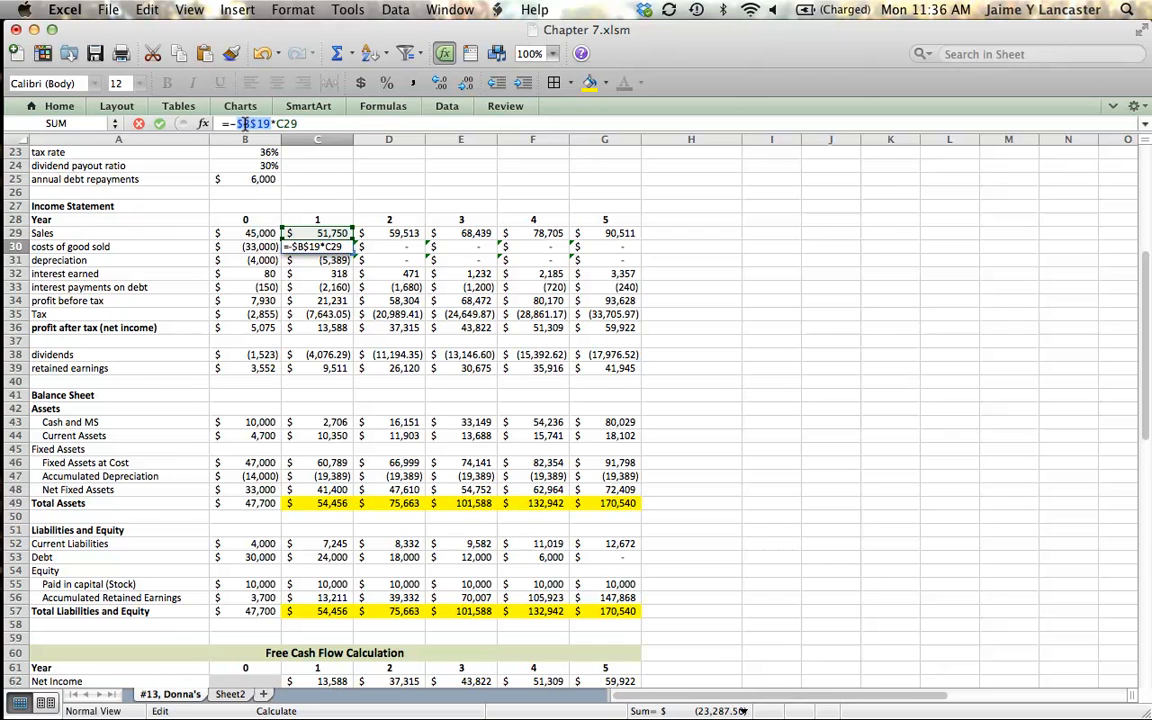
key("Return")
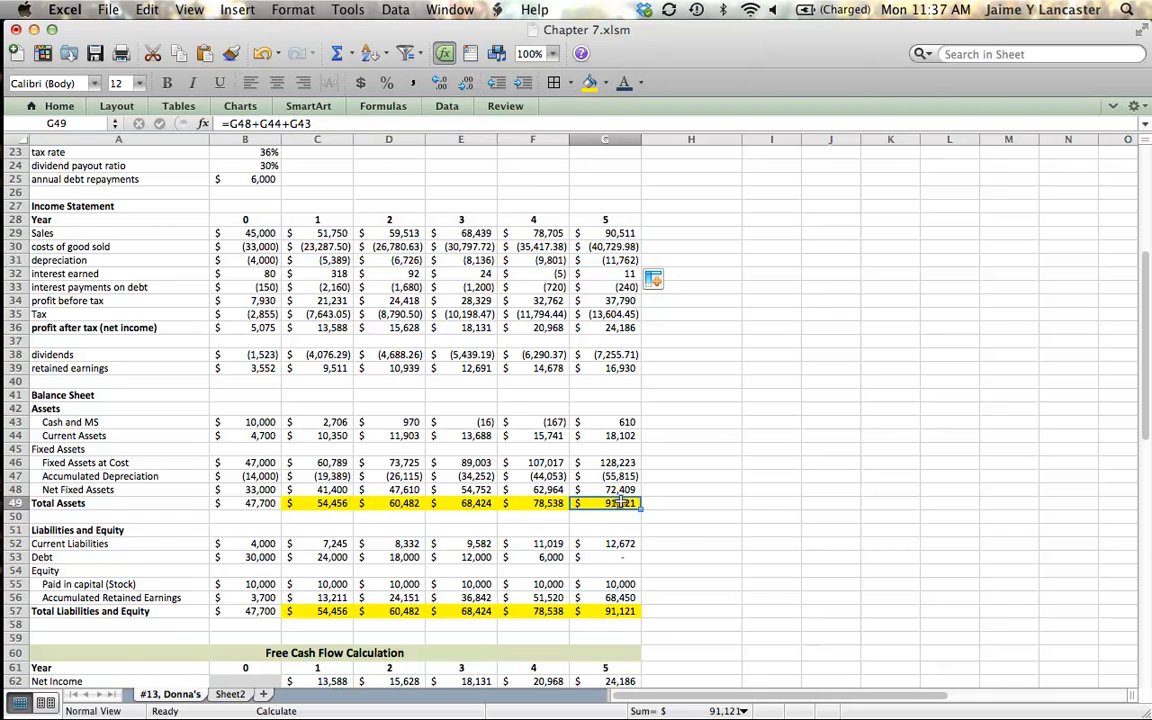
left_click(690, 448)
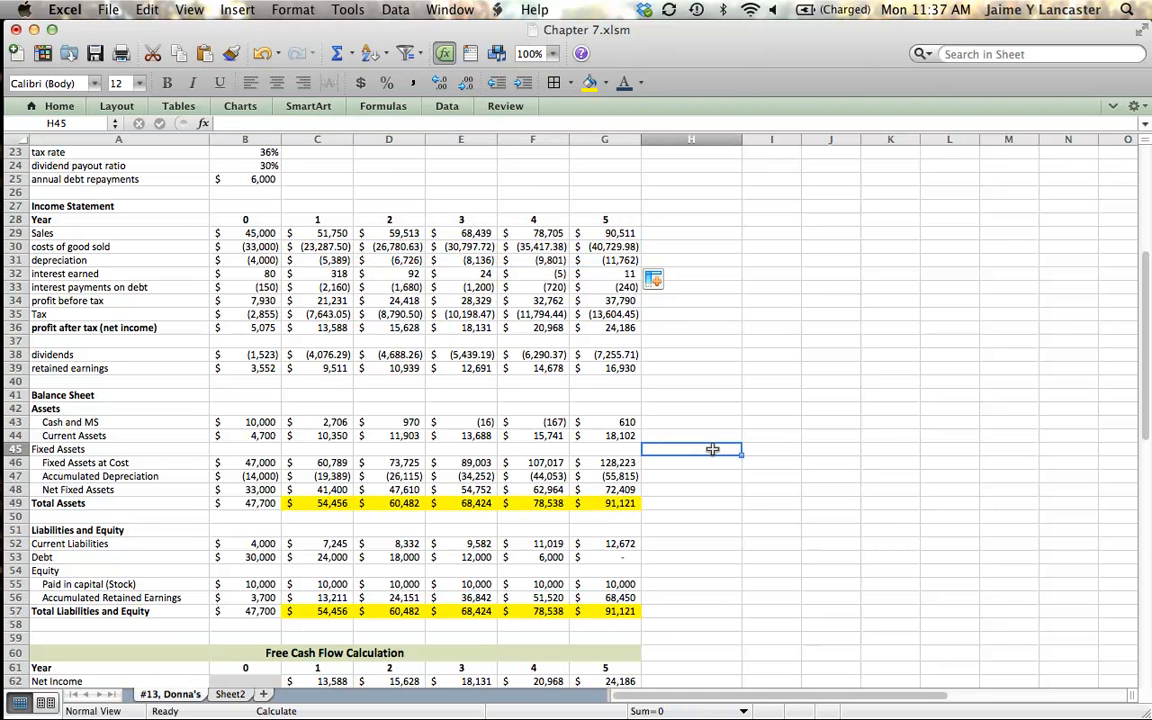